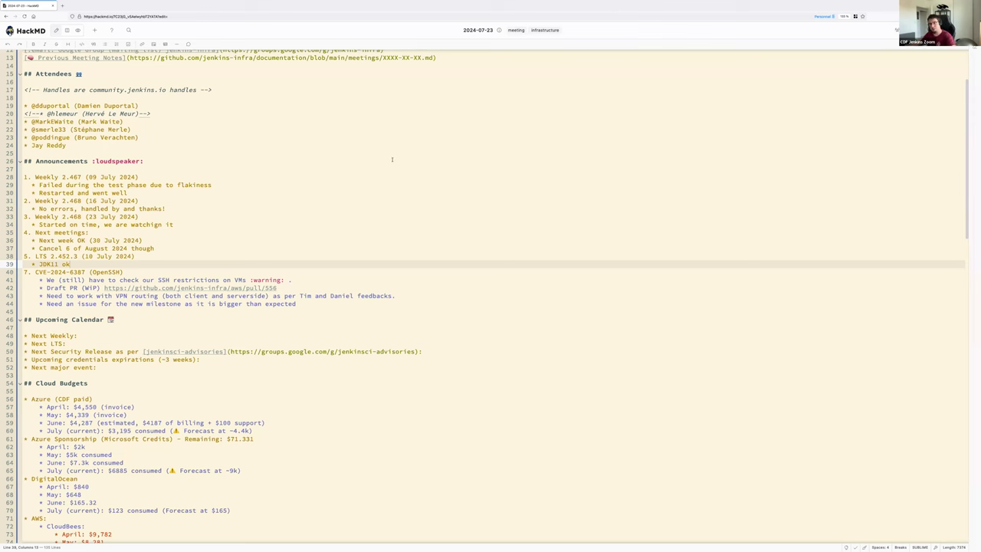
mouse_move(369, 192)
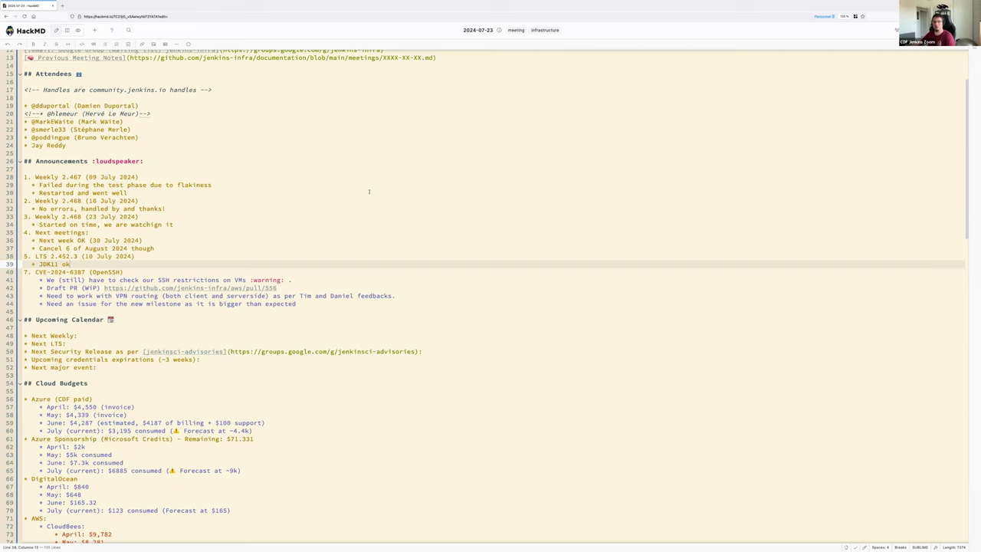
mouse_move(559, 184)
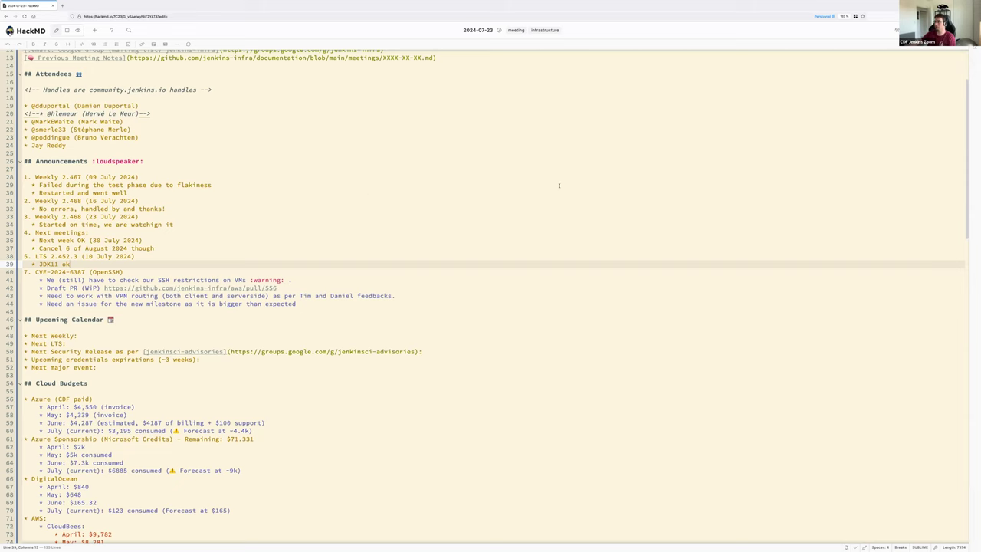
Remove the commented attendee line, credit two handlers on weekly 2.468, and correct the third weekly to 2.469.
scroll("up", 3)
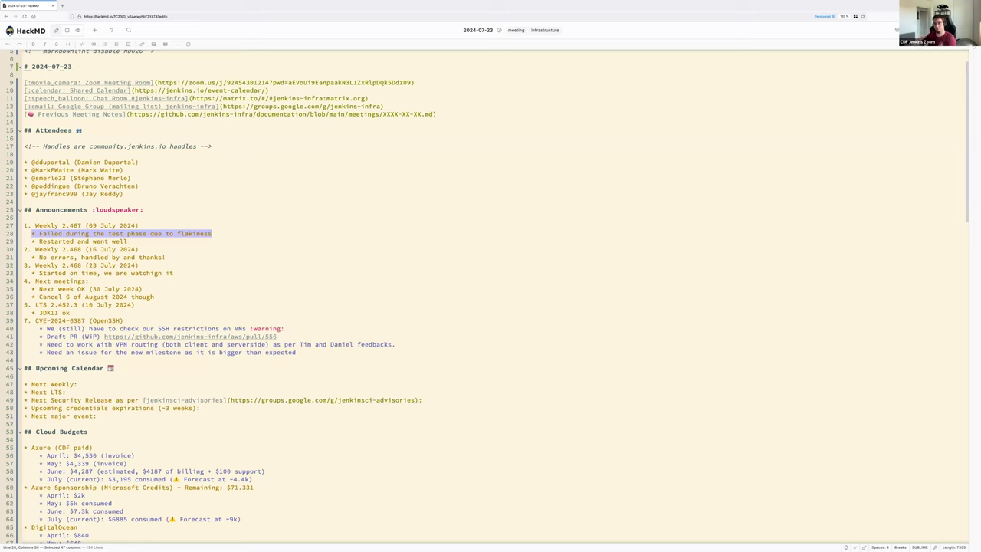
left_click(51, 250)
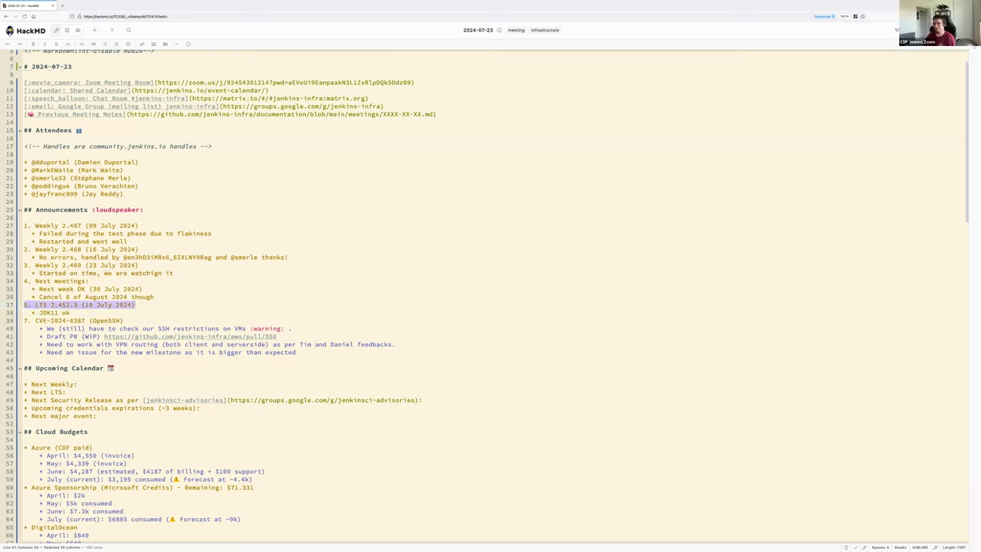
Move the LTS 2.452.3 item and its JDK11 note above Next meetings, indenting release sub-bullets.
left_click(69, 305)
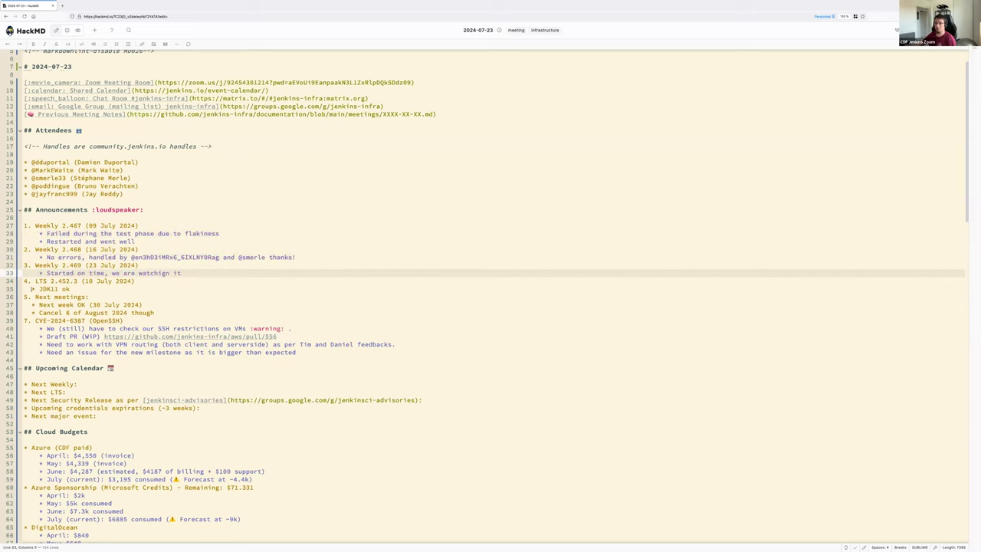
Renumber LTS to 4, Next meetings to 5, the OpenSSH CVE to 6, and indent the JDK11 note.
left_click(73, 305)
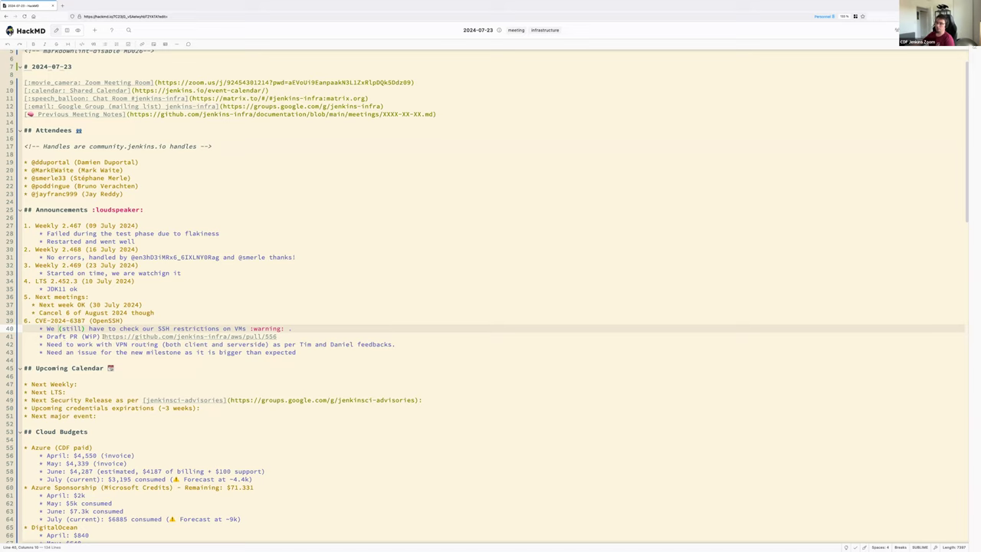
Add item 6 'CVE-2024-6387 (OpenSSH)' with SSH restrictions, draft PR, VPN routing and issue sub-bullets.
double_click(190, 337)
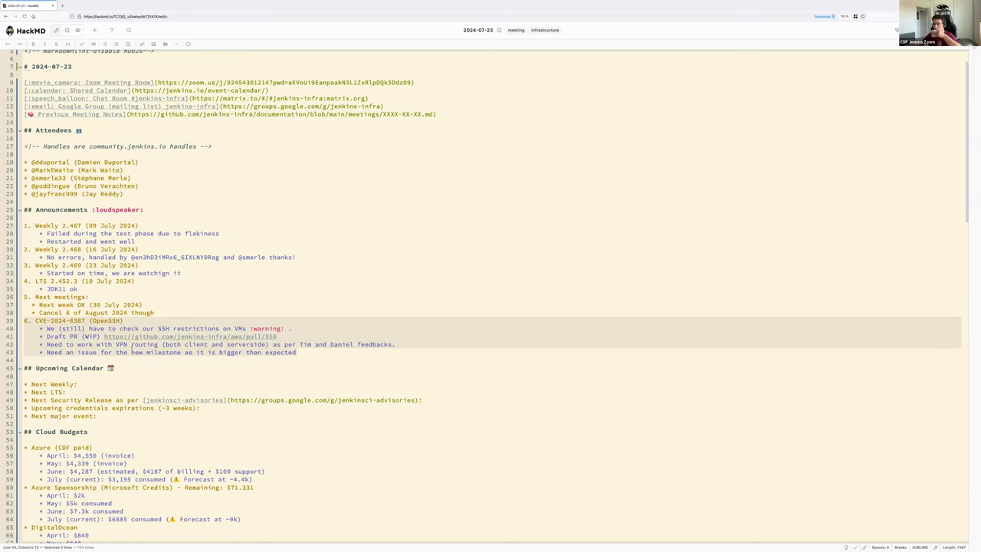
Under ToDo (next milestone), add 'Issue to create about SSH restriction through VPN (AWS and DO)'.
scroll("down", 3)
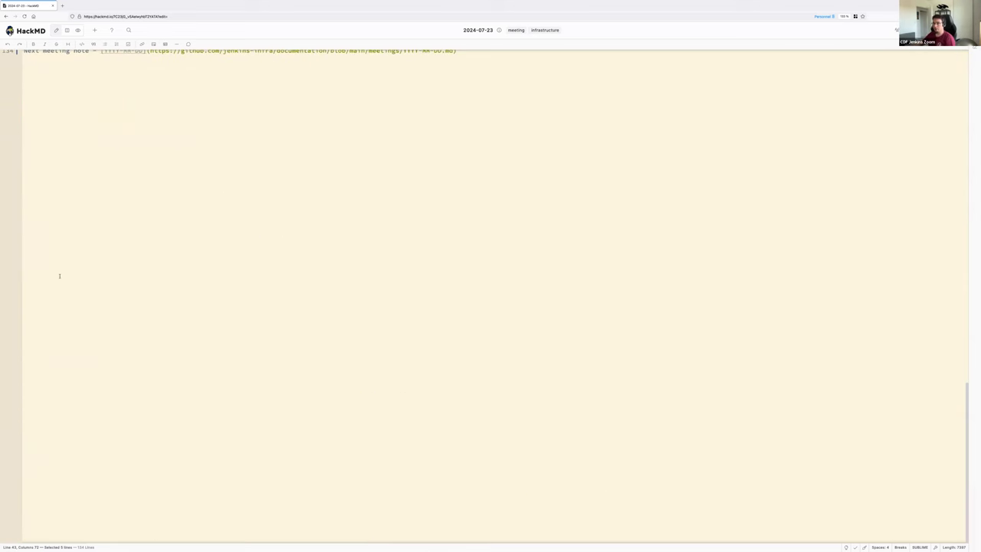
scroll("up", 3)
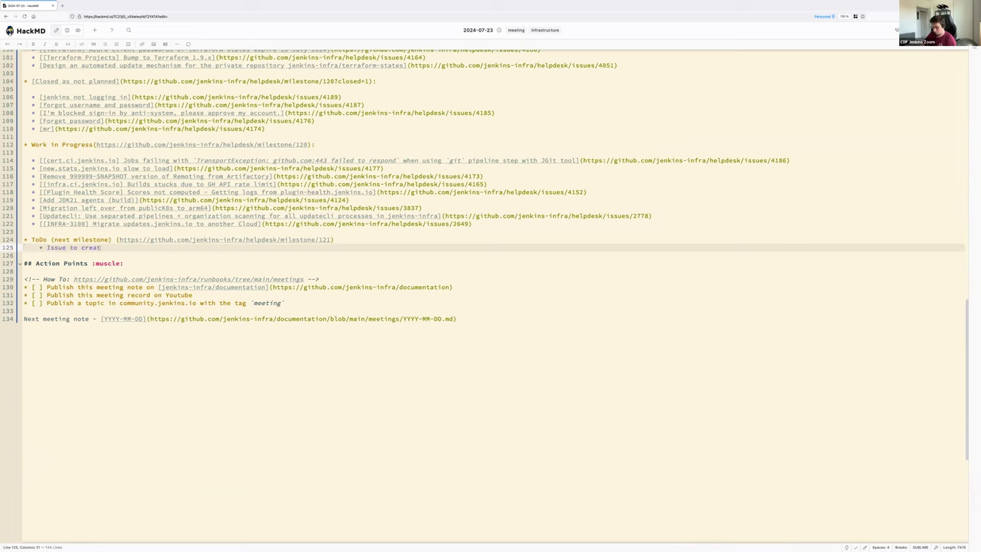
type("e about SSH")
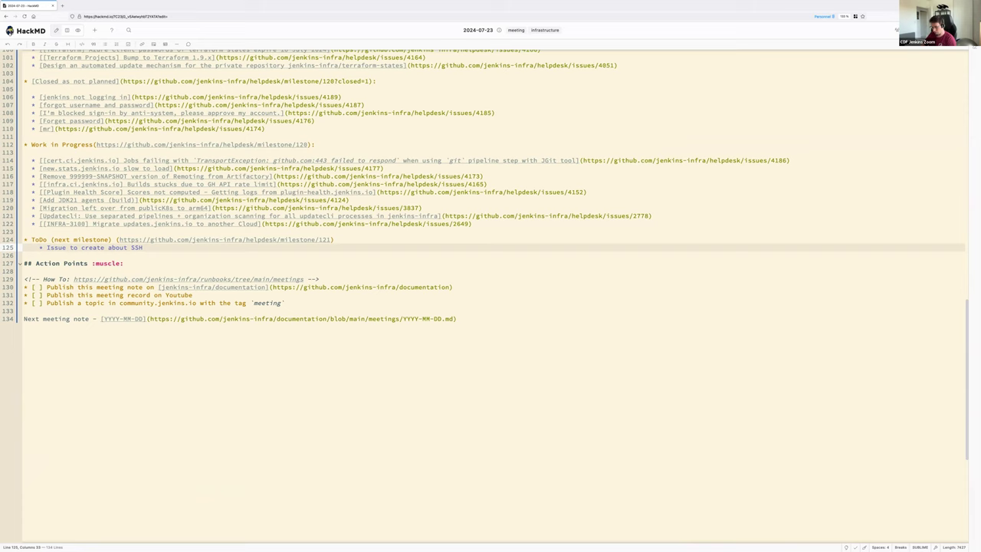
type("restriction through VPN (AWS and DO")
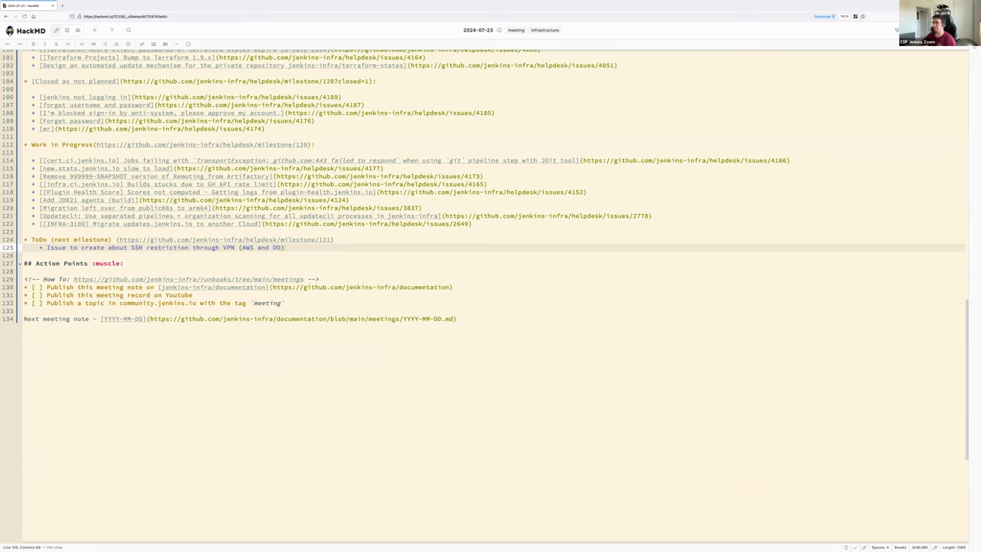
scroll("up", 3)
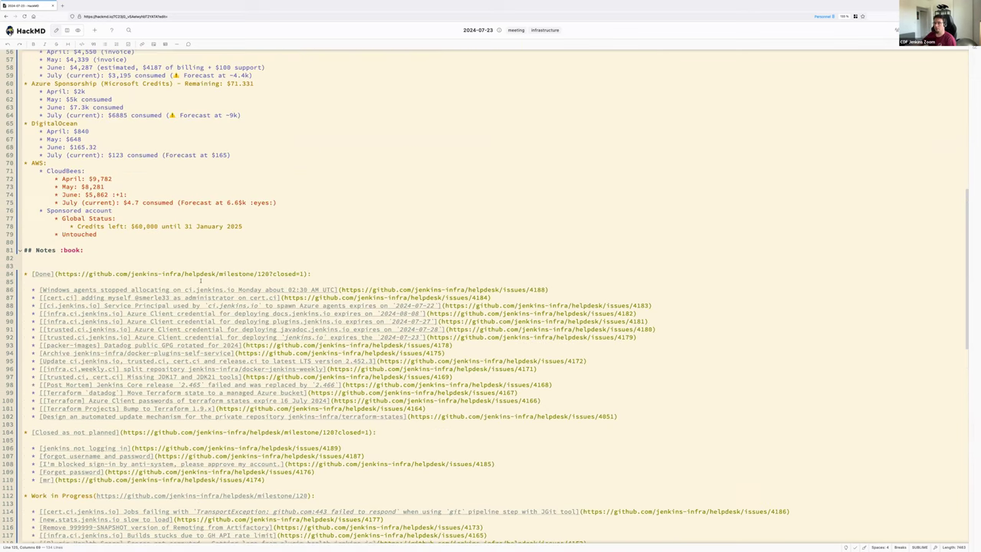
Set Next Weekly in the Upcoming Calendar to '2.470 (30 July 2024)'.
scroll("up", 3)
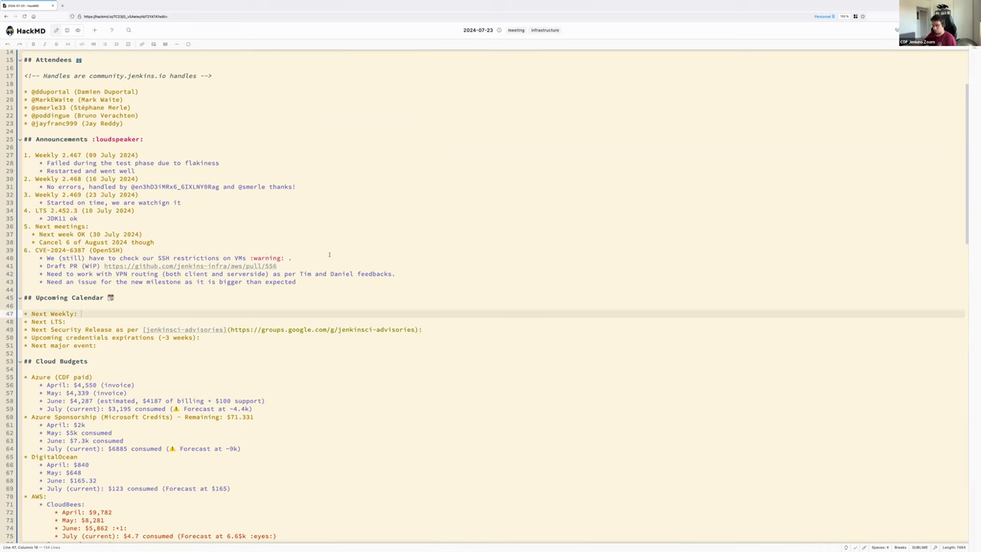
type("2.4")
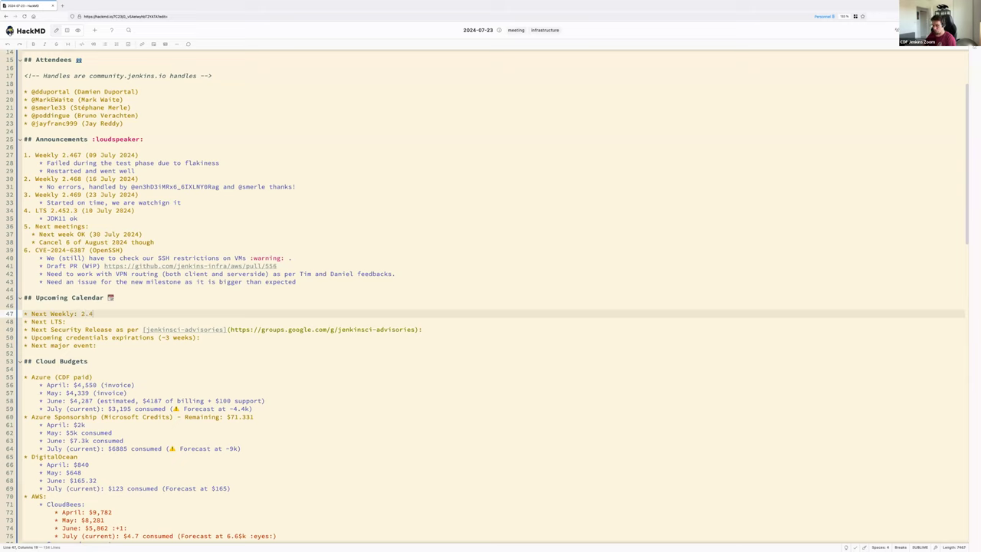
type("70 (30 July")
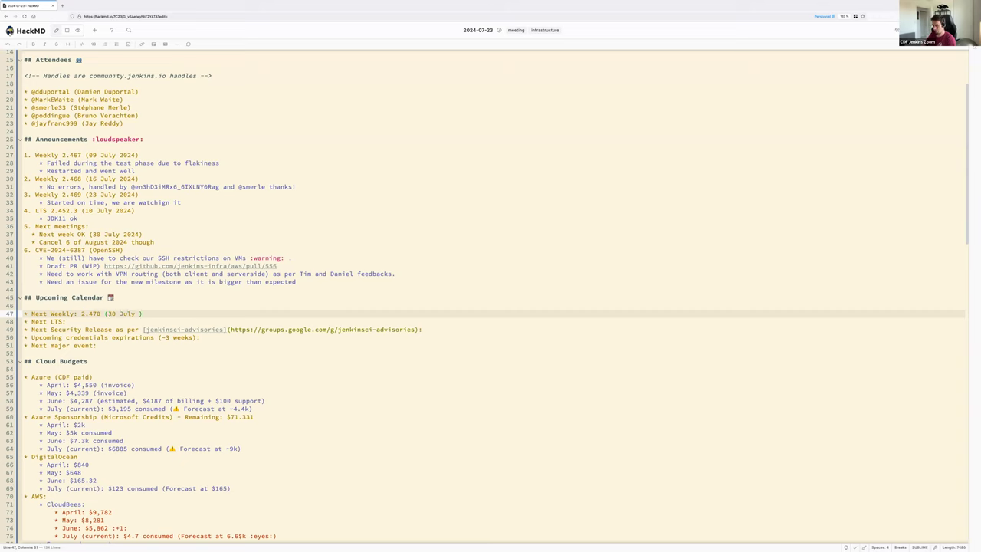
type("2024")
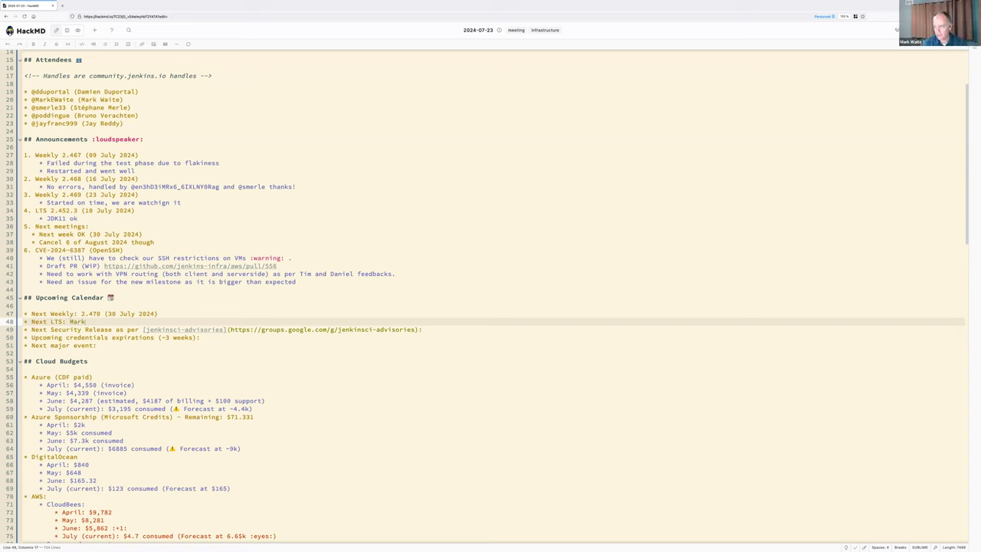
Fill Next LTS 2.462.1 with RC tomorrow, Mark Waite leading and Jeremie Playout shadowing.
type("2.462.1")
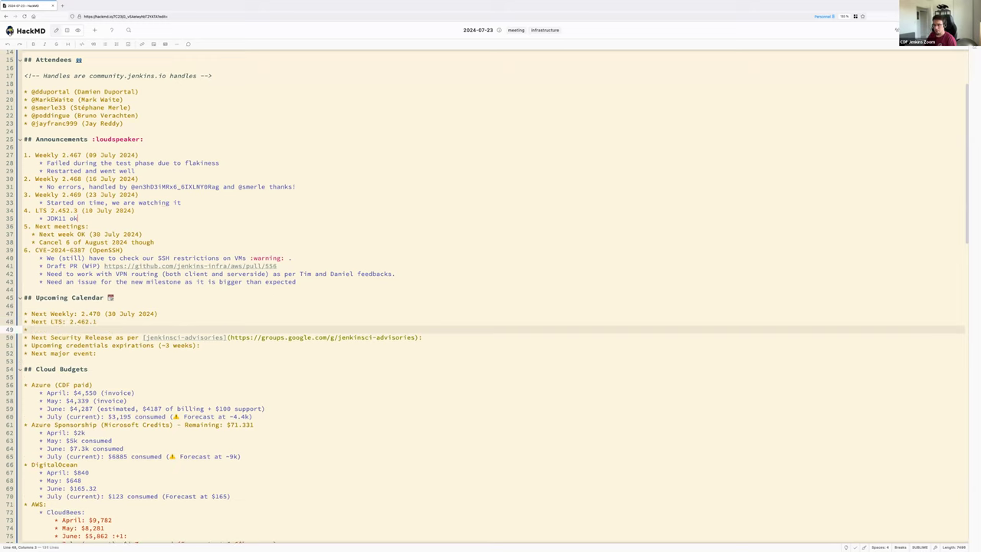
type("RC tom")
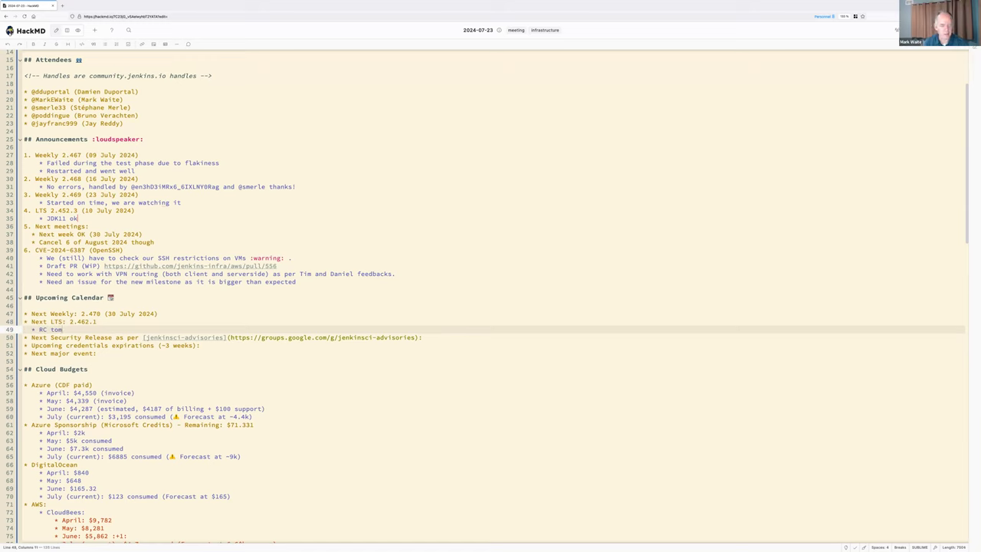
type("orrow")
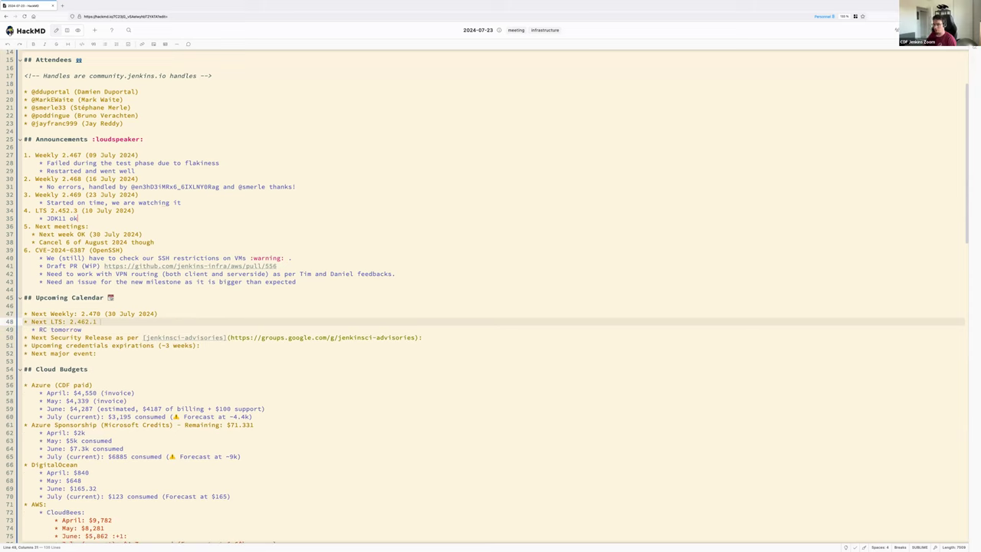
type("Mark Wait")
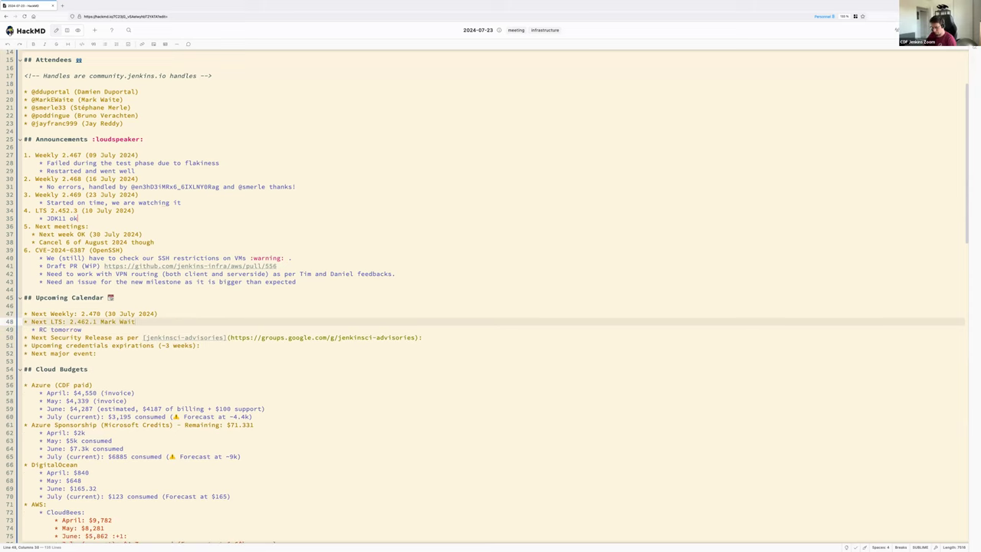
type("leads, Jeremie Playout")
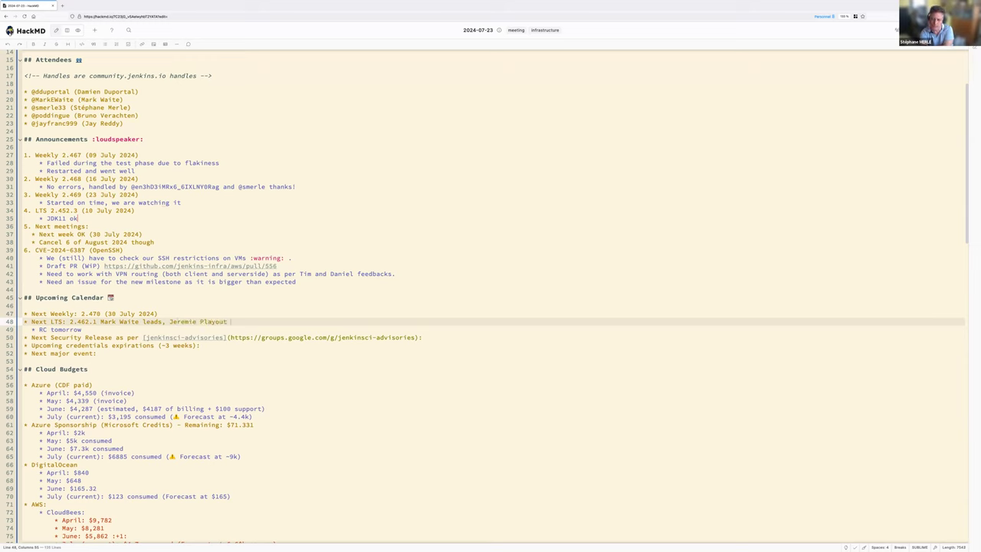
type("shadows")
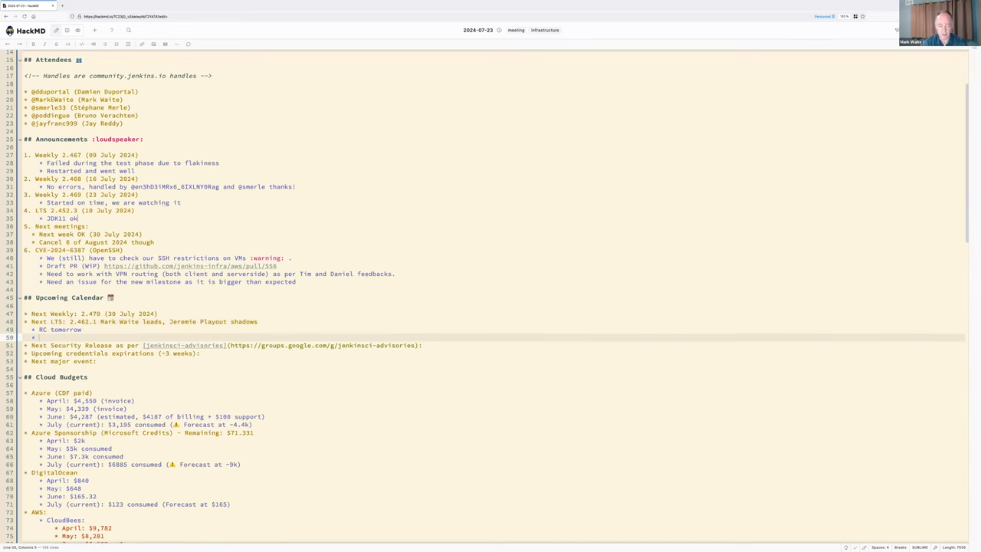
Add the Final Release date 7 August 2024 and check the jenkinsci-advisories group page.
type("Release")
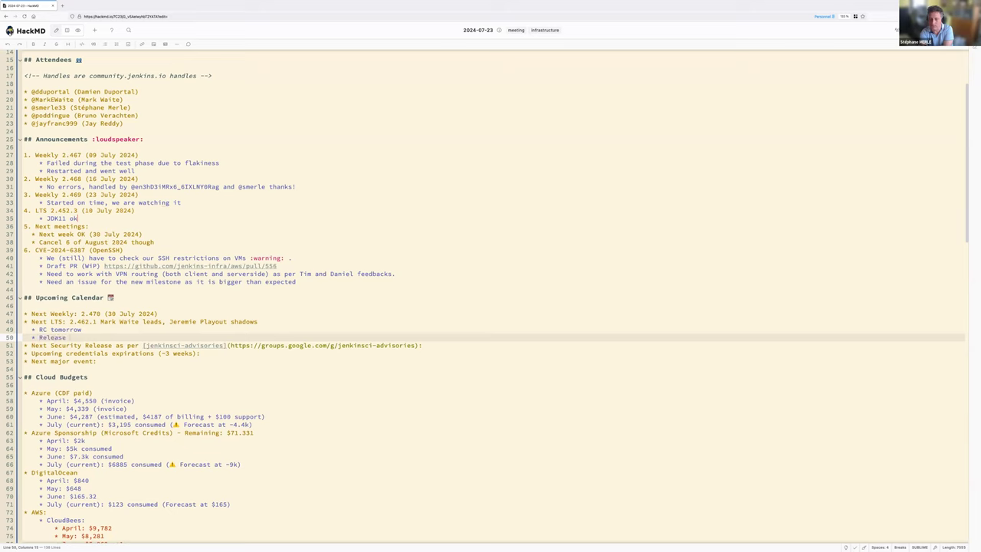
type("7 July")
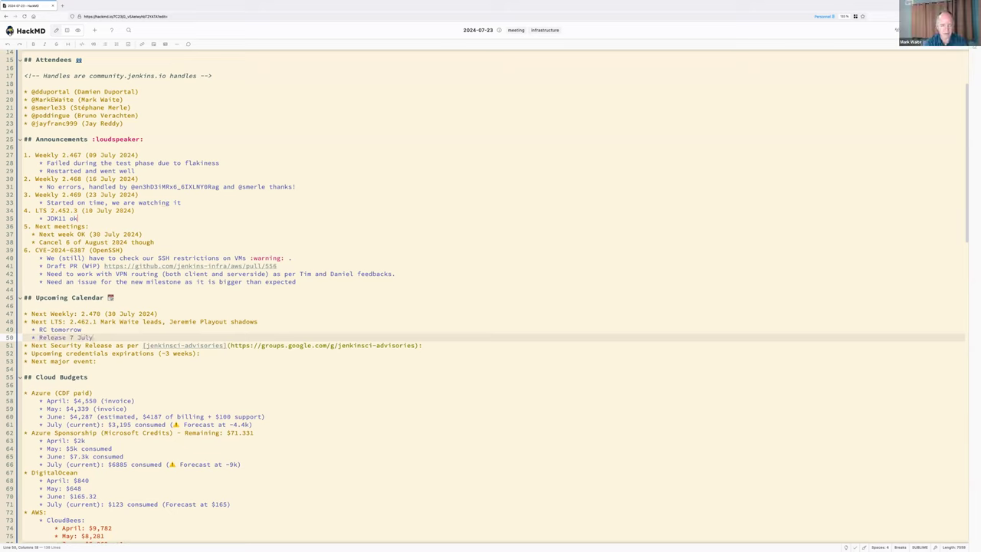
type("2024")
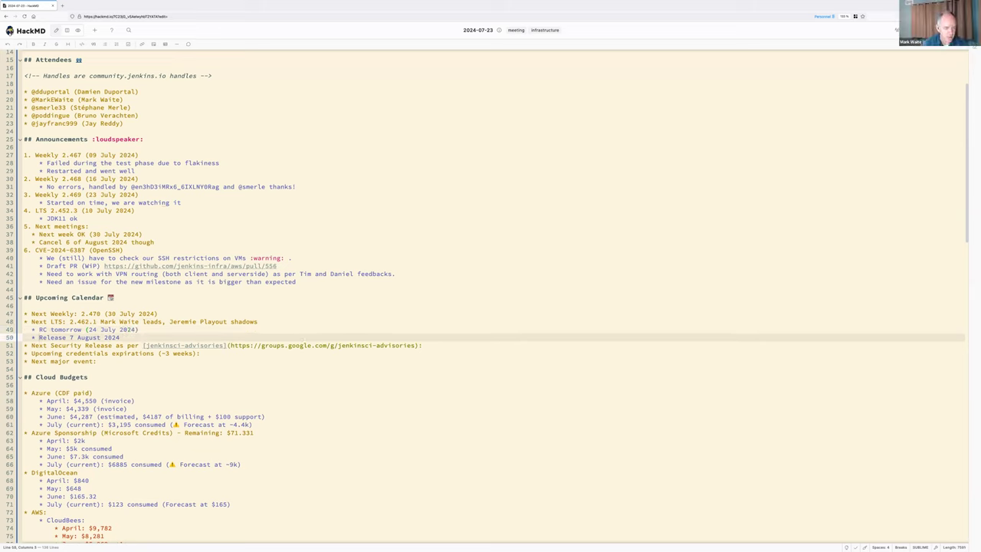
type("Final")
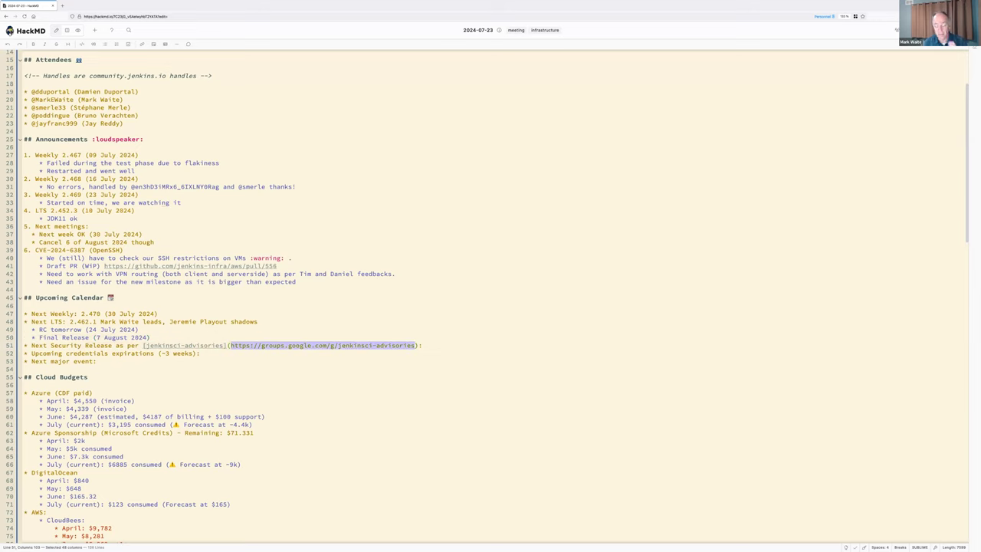
left_click(322, 345)
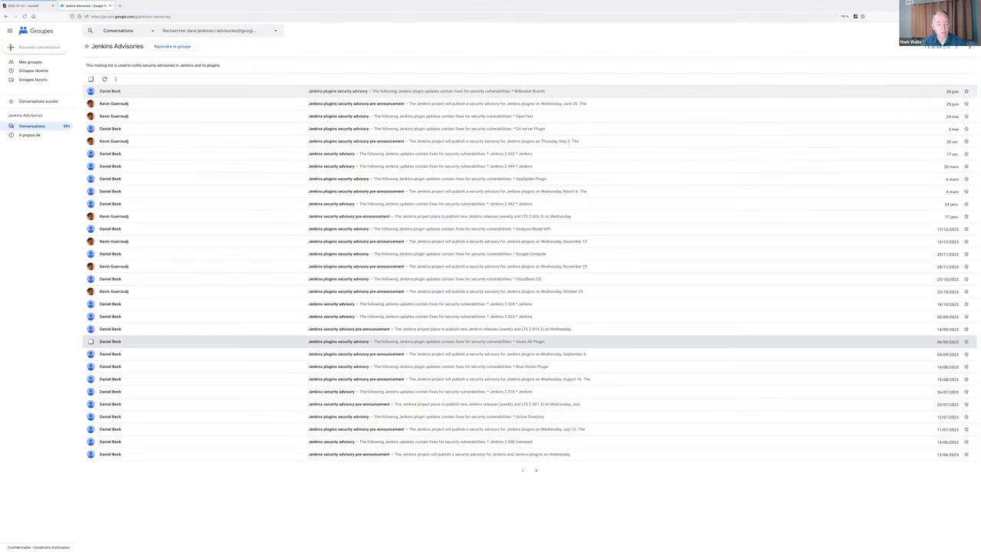
left_click(31, 6)
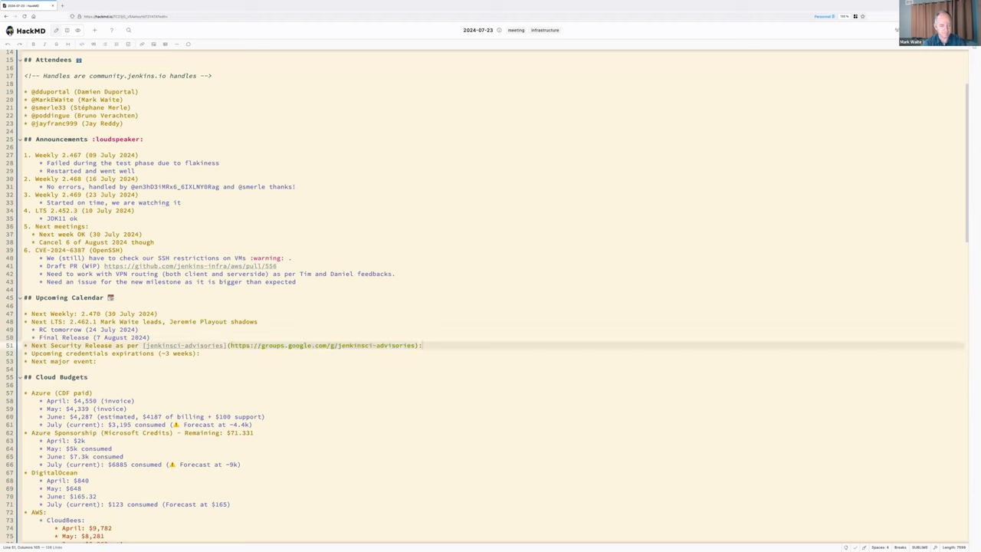
Mark the next security release N.A. and list 'RPU user token expires the 13 August'.
type("N.A.")
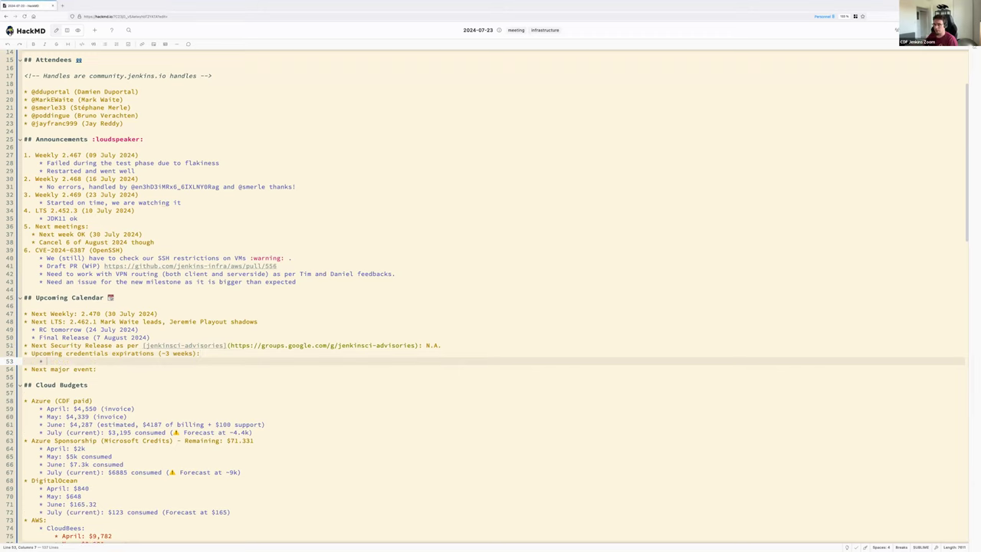
type("RPU")
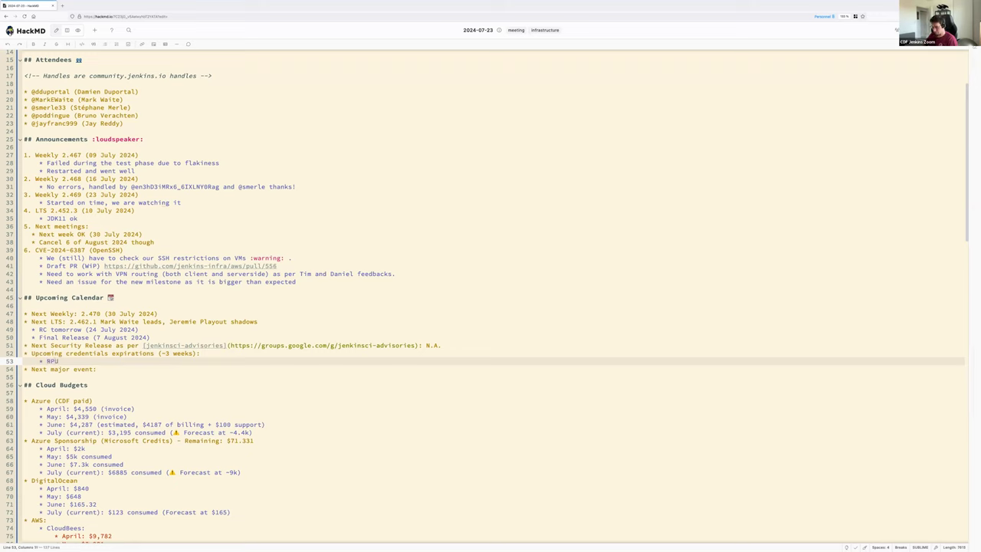
type("user token expires the 13t")
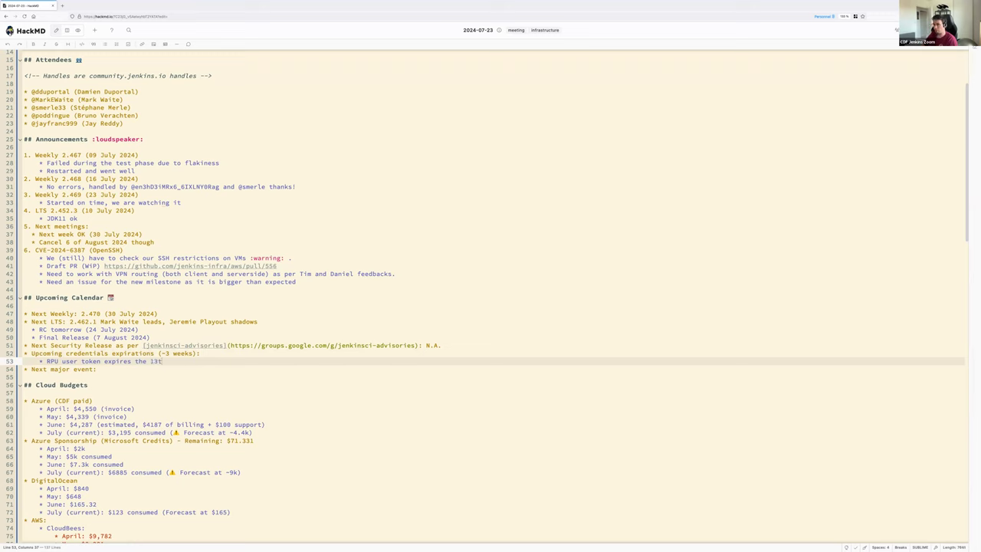
type("h August")
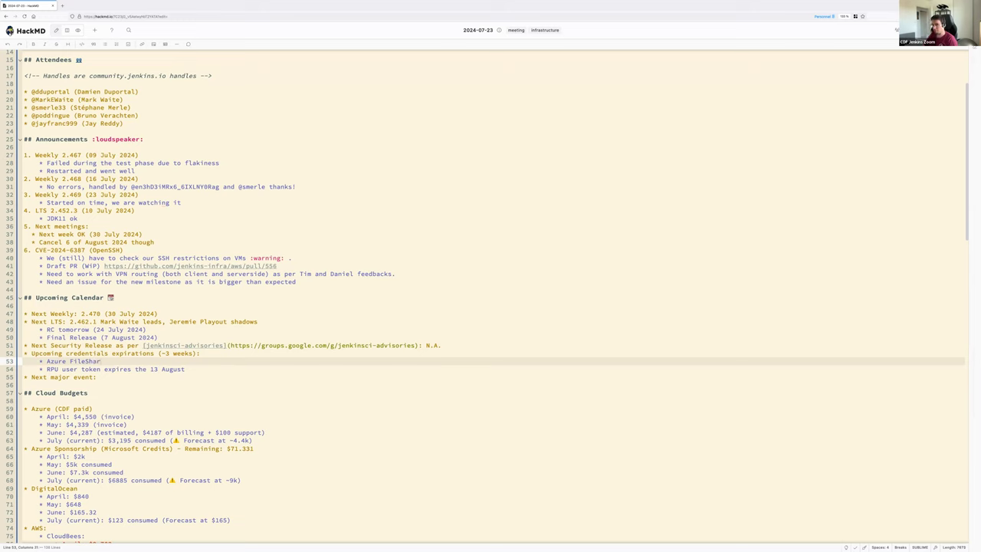
Note the Azure FileShare token for docs.jenkins.io as already done, with calendar to update.
type("token for d")
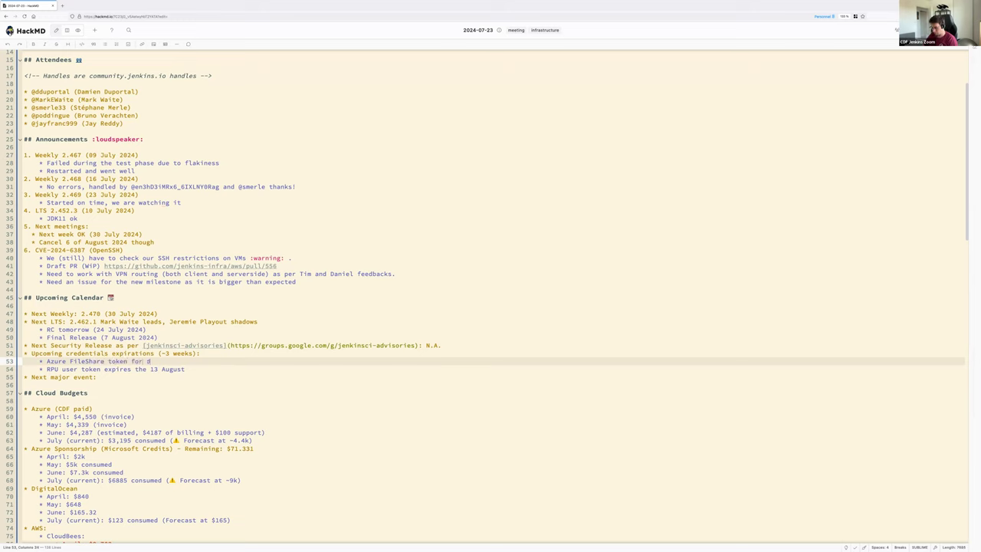
type("docs.jenkins.io")
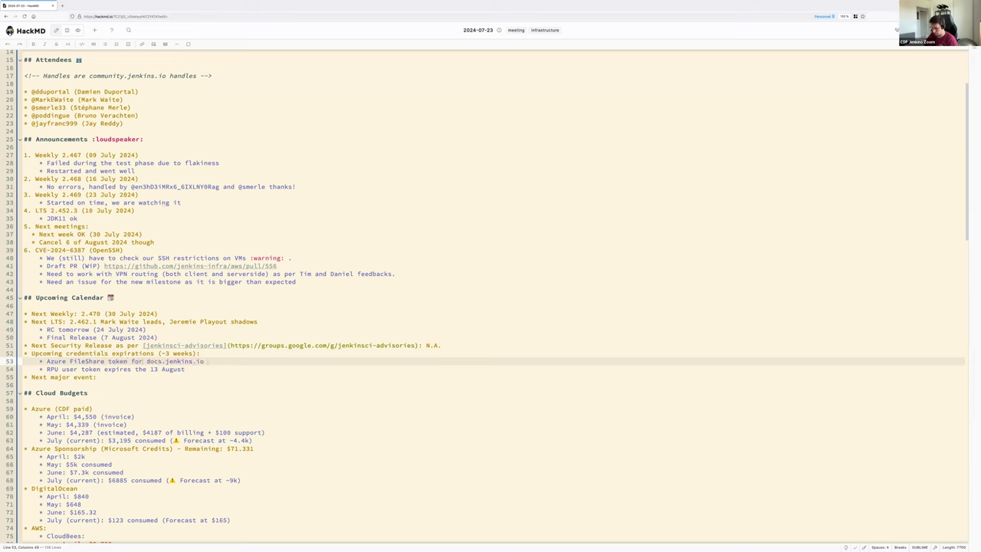
type("already done ()")
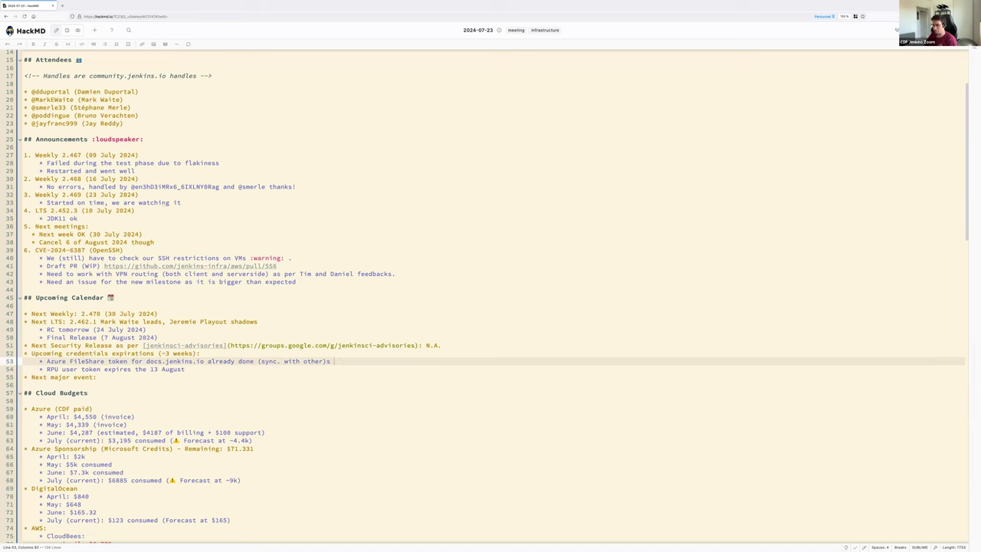
type("=> cale")
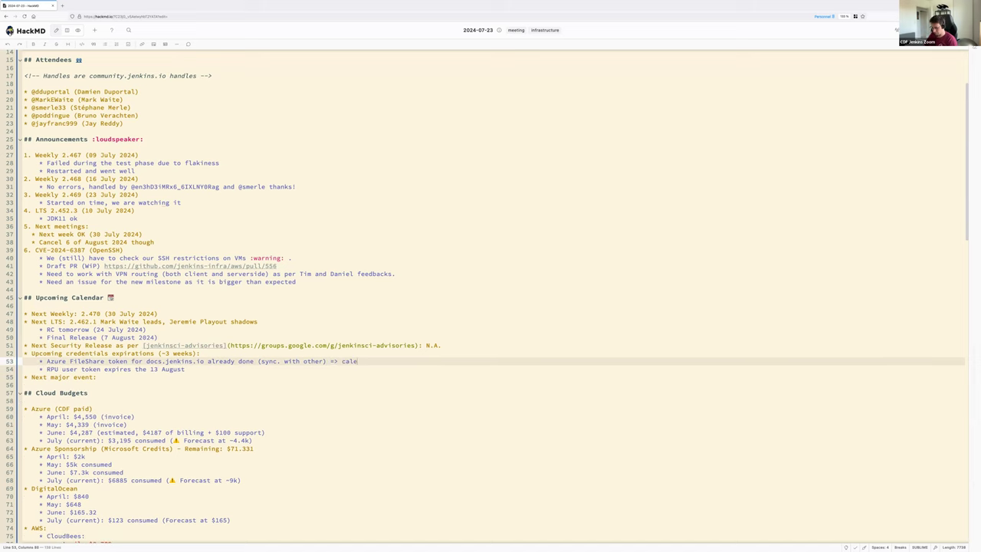
type("ndar to update")
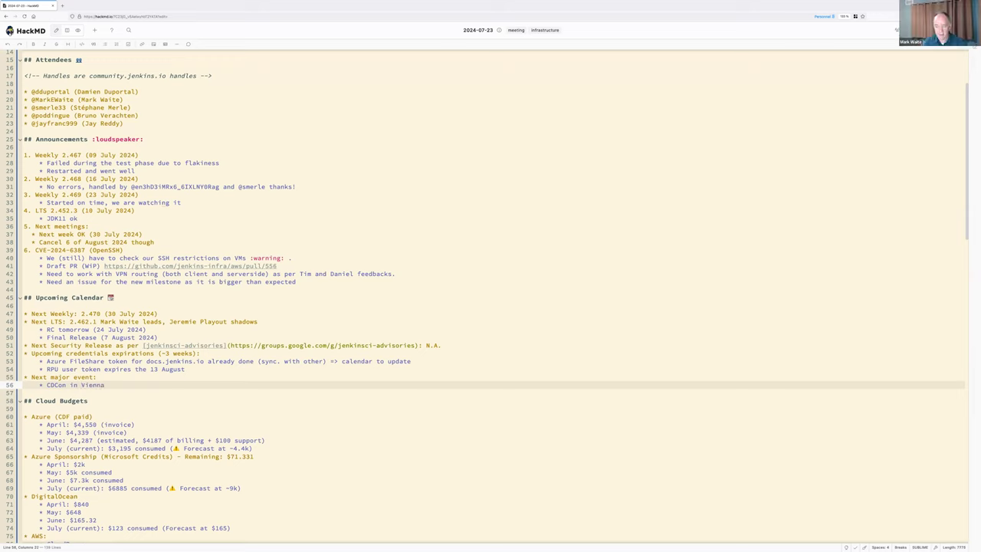
Change the next major event bullet to 'CD Mini Summit in Vienna - 17 Sept. 2024'.
type("- Sept.")
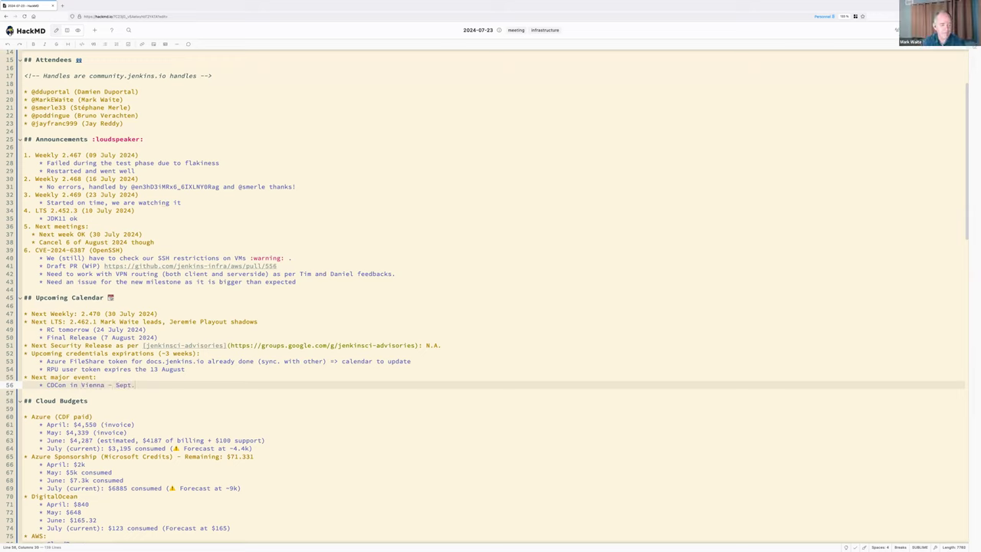
type("2024")
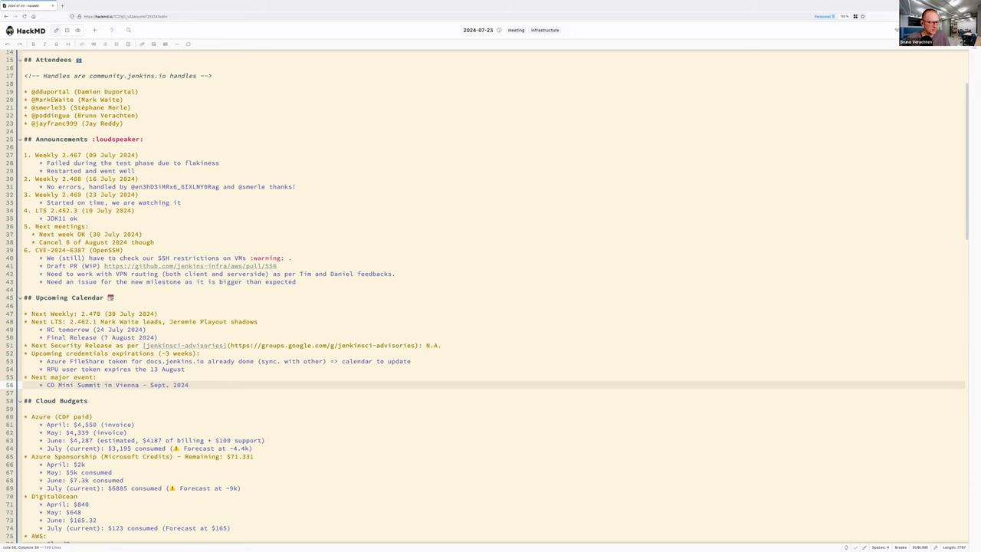
type("17")
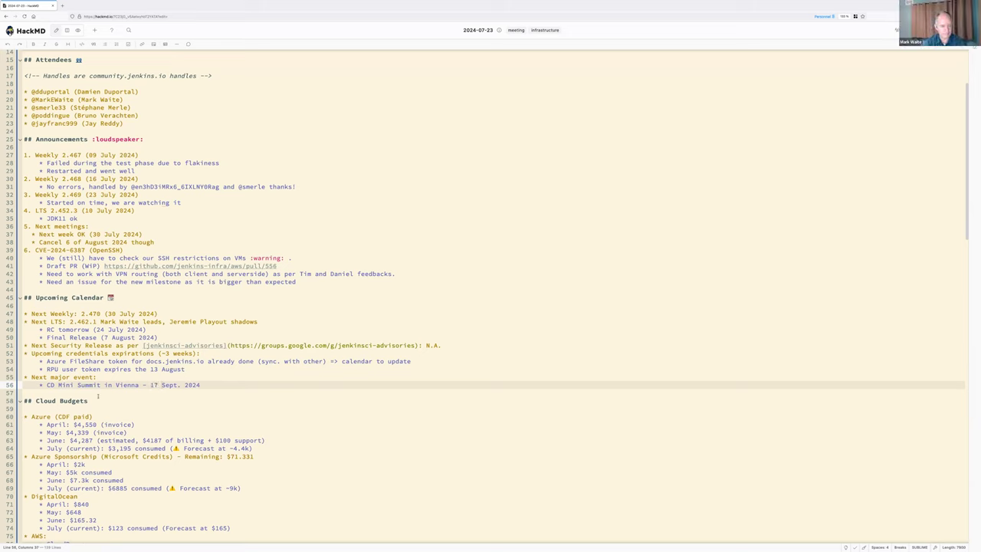
Scroll down the notes to the Azure (CDF paid) July spending line.
scroll("down", 3)
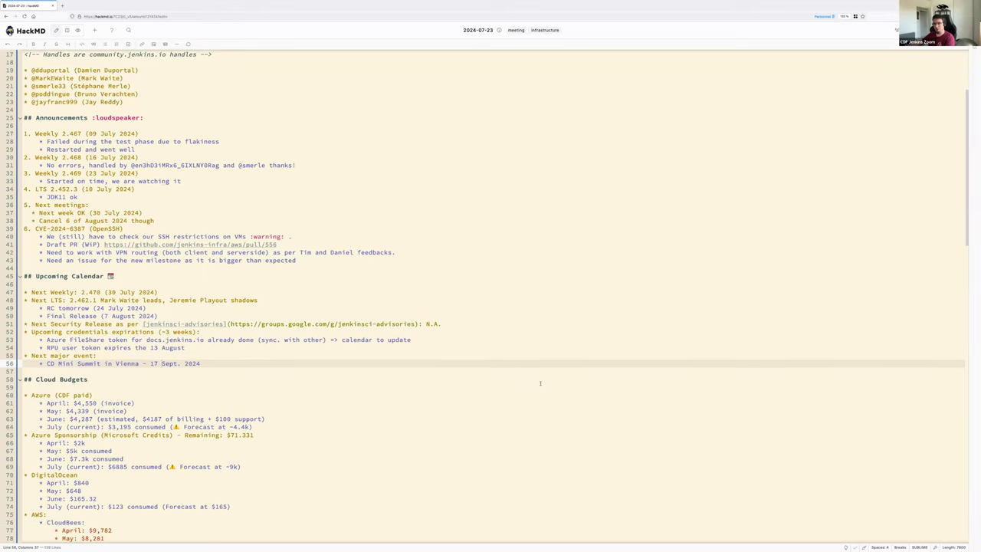
scroll("down", 3)
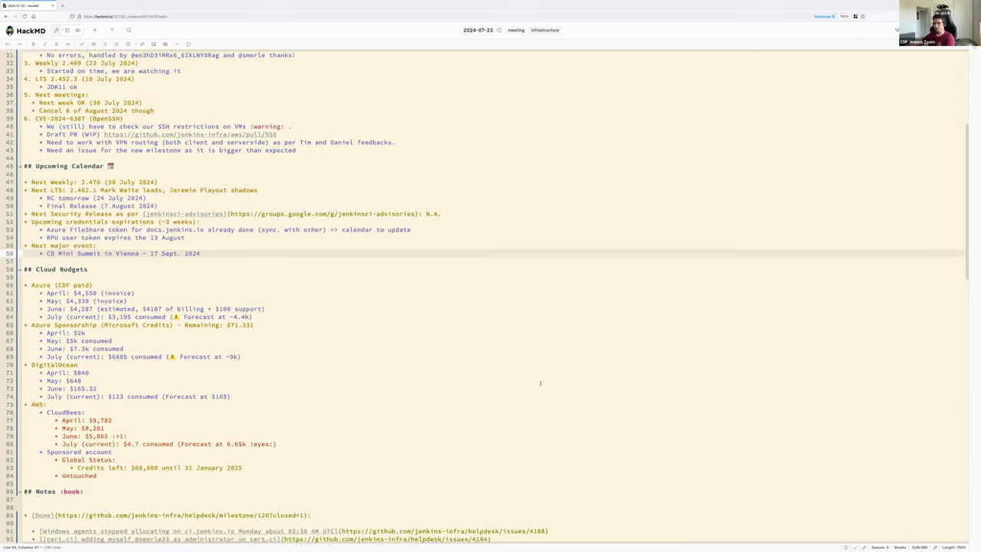
scroll("down", 3)
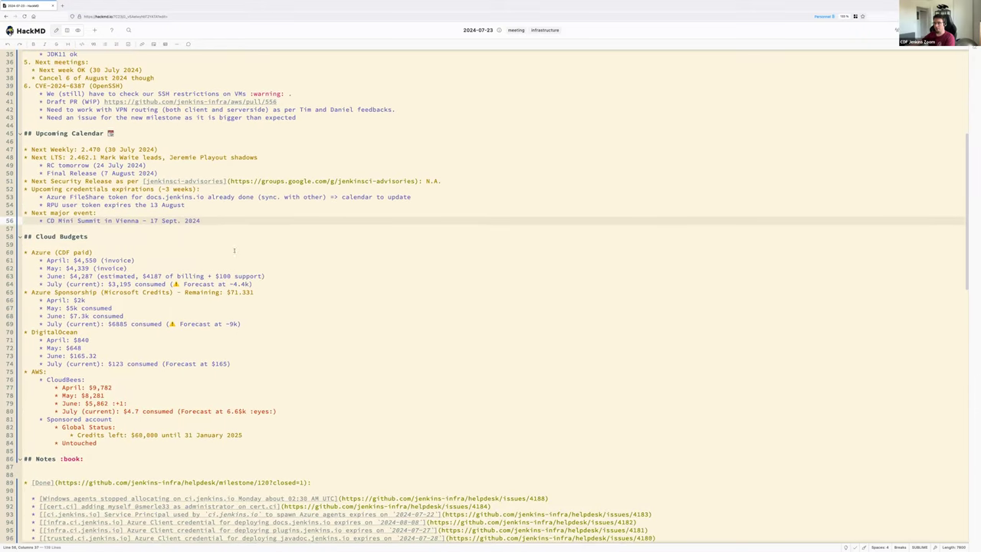
scroll("down", 3)
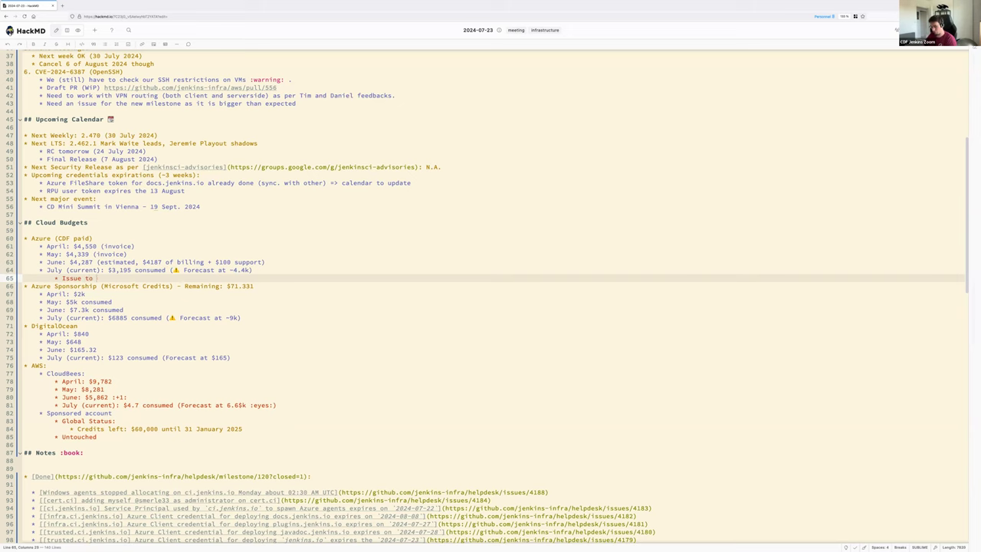
Add issue bullets to migrate privatek8s and the cert.ci and trusted.ci VMs (3), to decrease the bill.
type("create to migrate privatek8s")
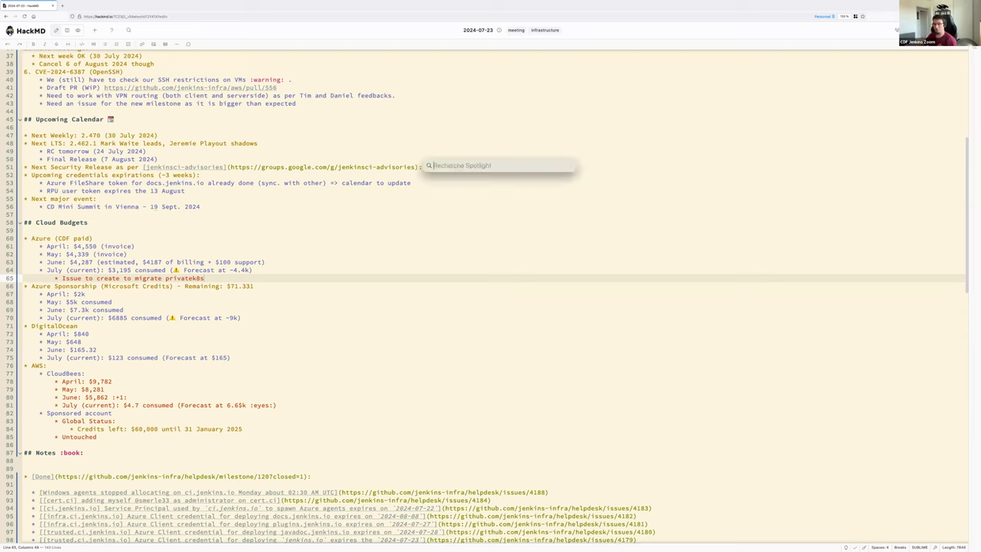
type("20*30")
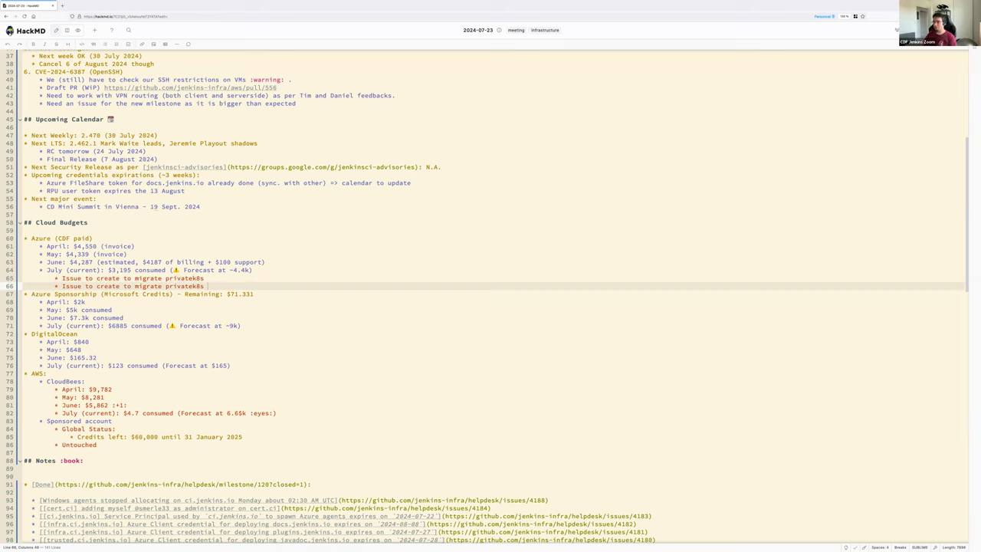
type("cert.c")
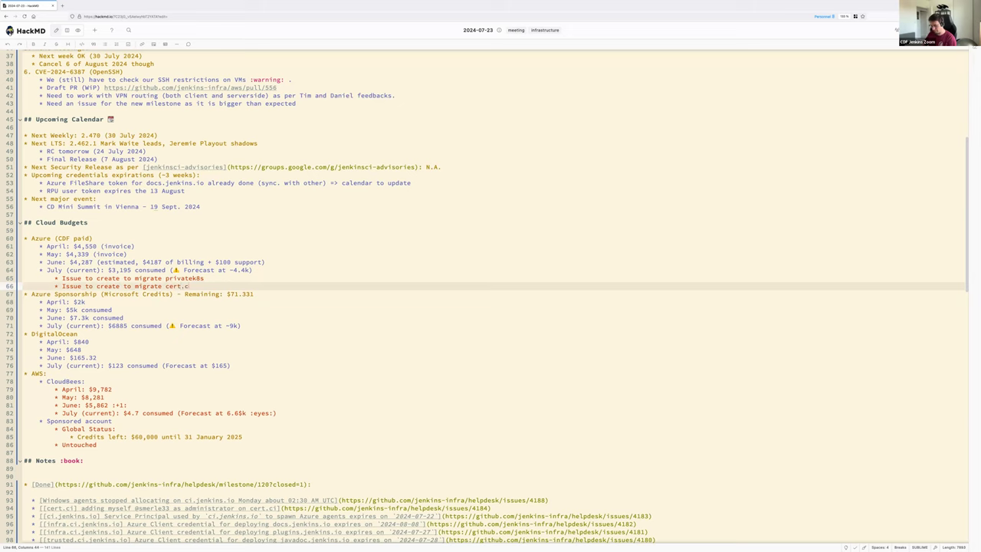
type("and trusted.ci a")
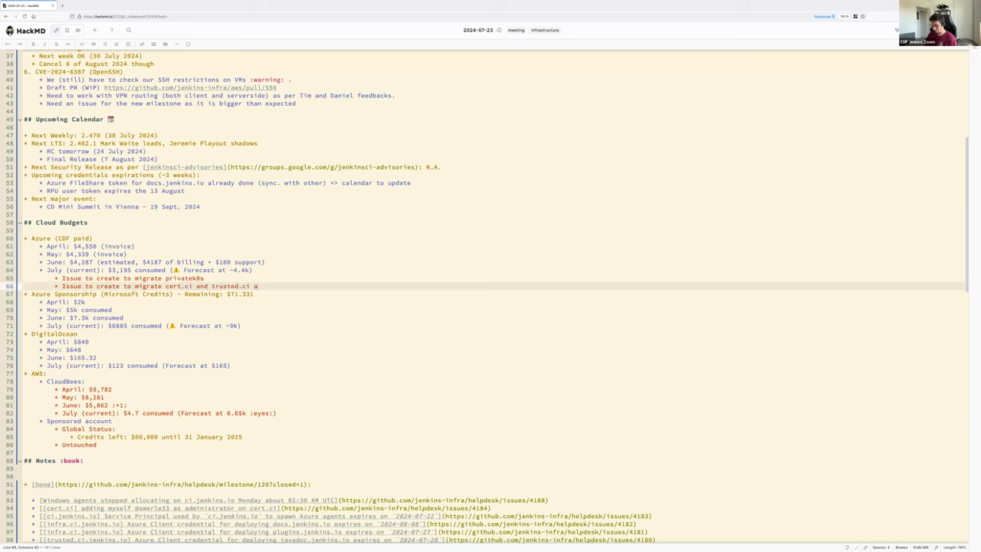
type("VMs (3) -")
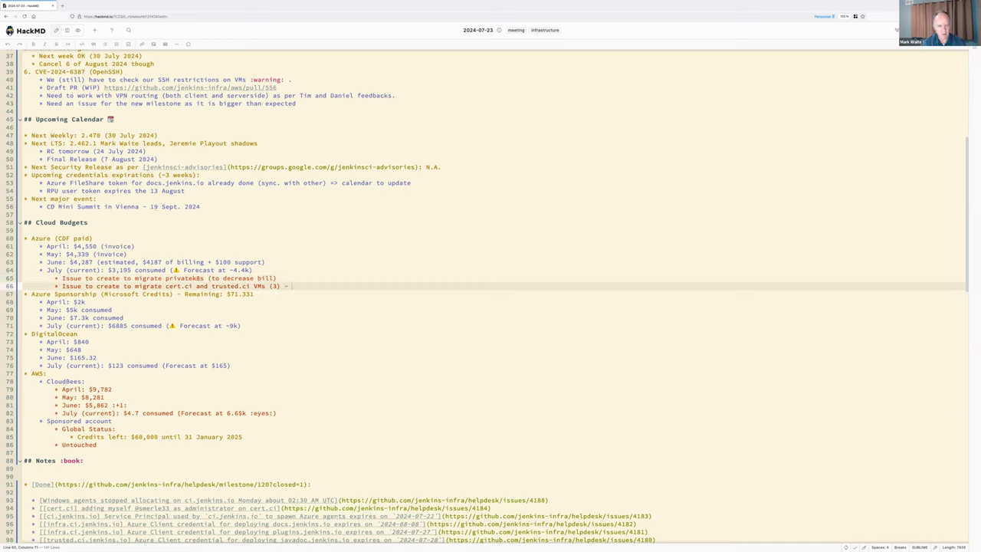
type("(to decrease bill)")
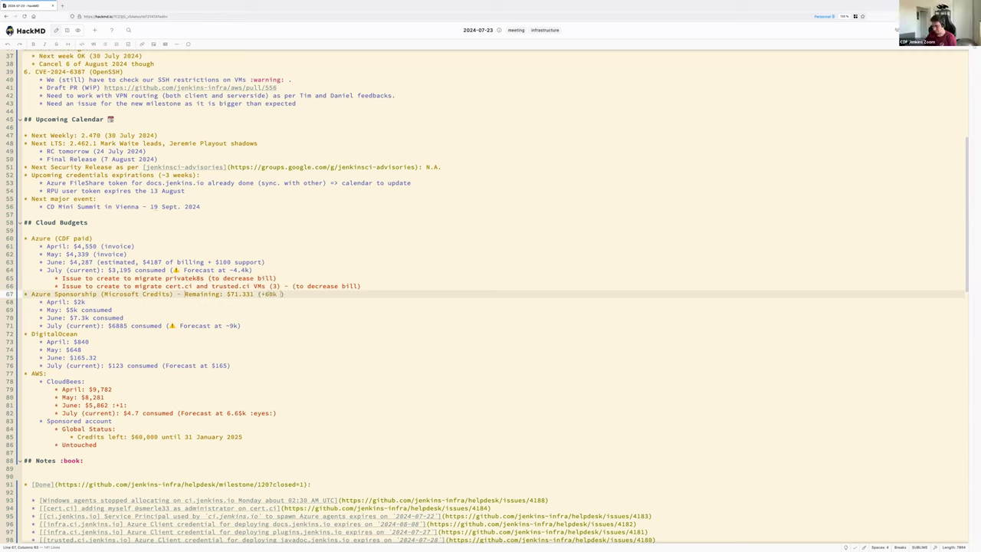
Append '(+60k :party:) until May 2025 (instead of August 2024)' to the Azure Sponsorship line.
type("=aprty")
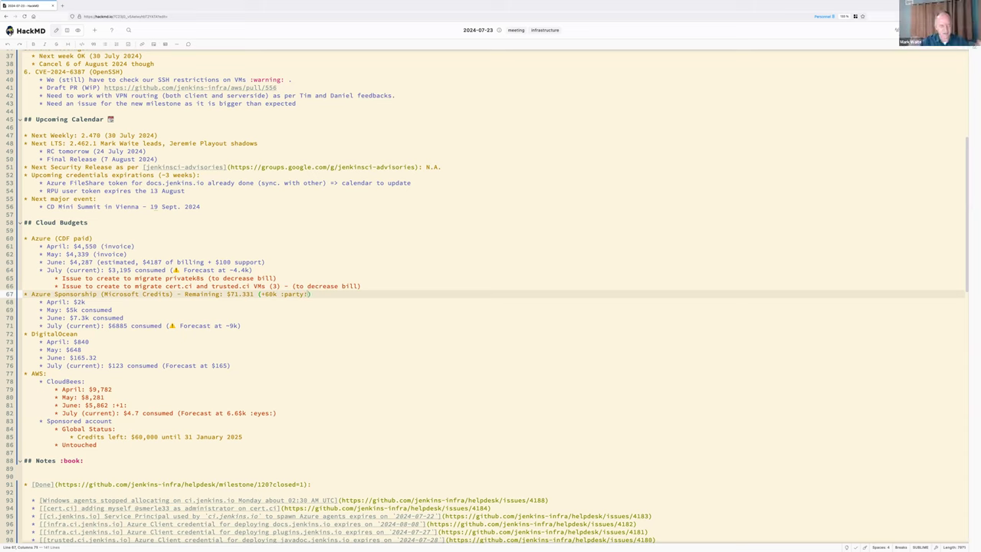
type("until M")
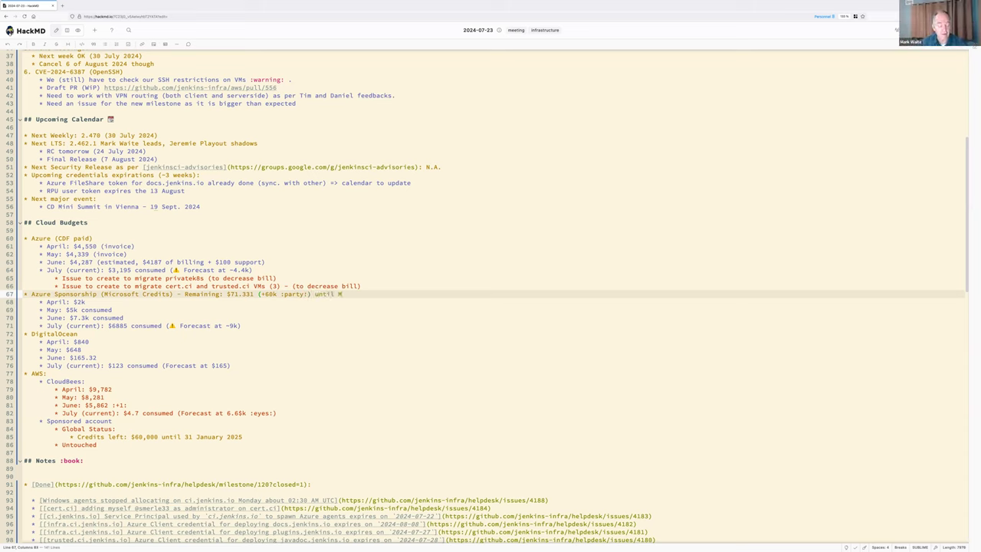
type("ay 2024 (")
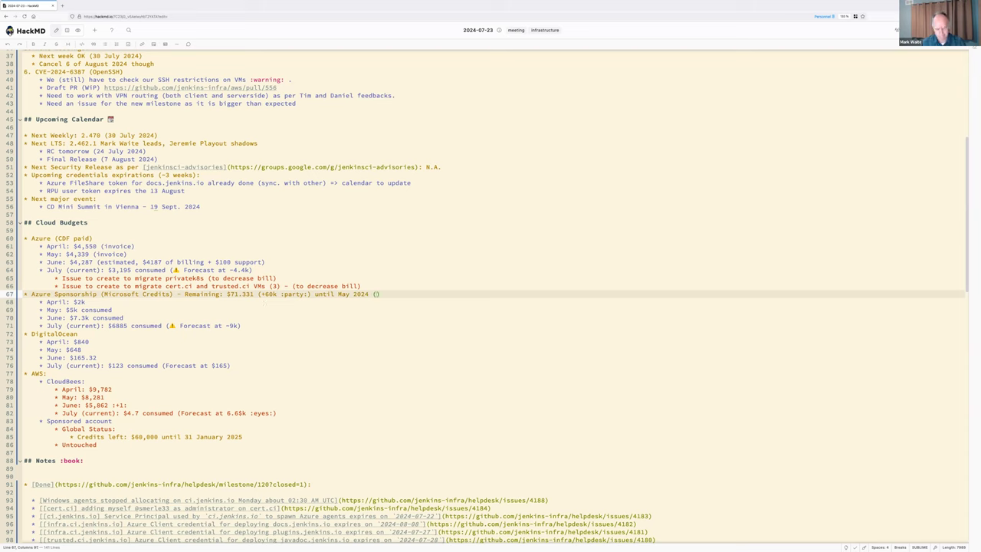
type("instead of August 2024")
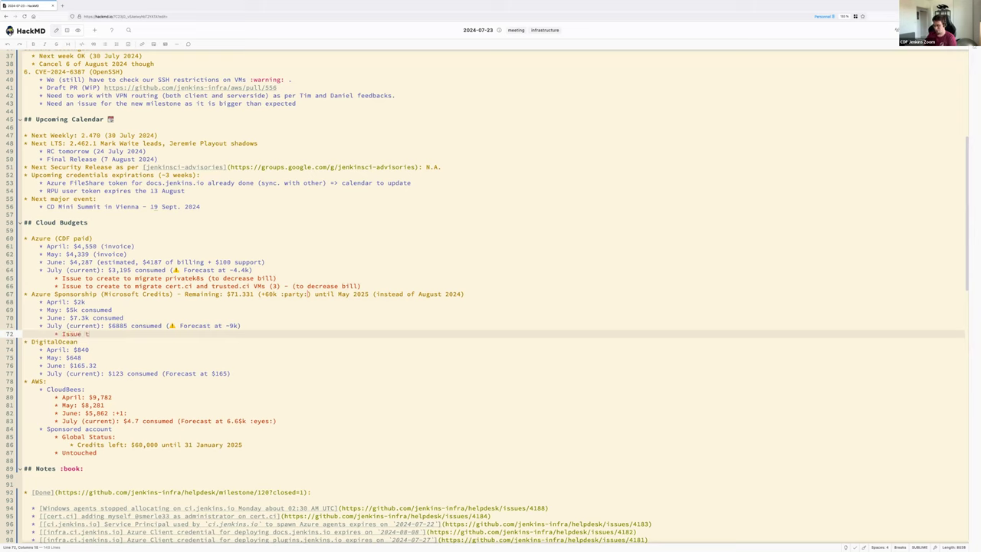
Write the bullet 'Issue to create about using spot instances to decrease costs (at least ask for quotas to Azure)'.
type("o create about")
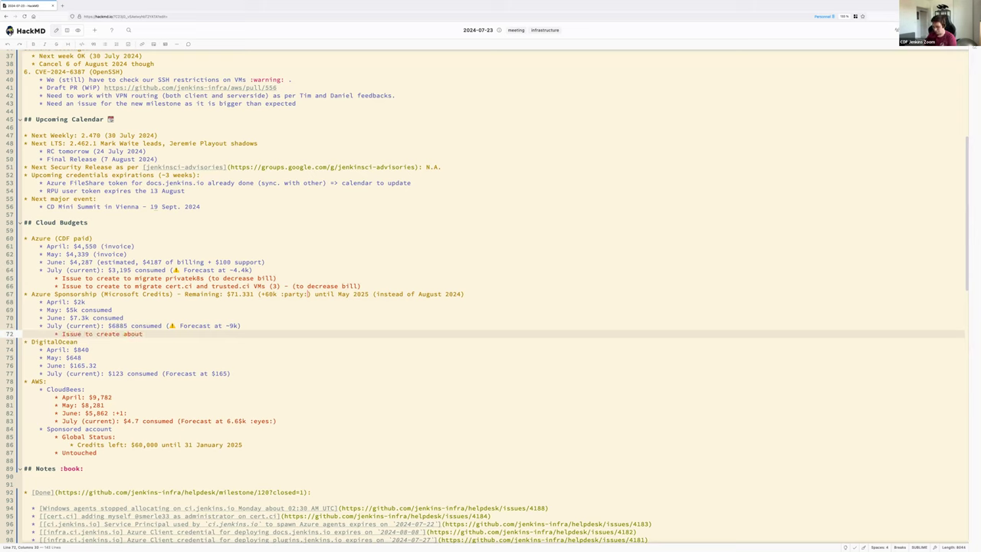
type("using spot instanc")
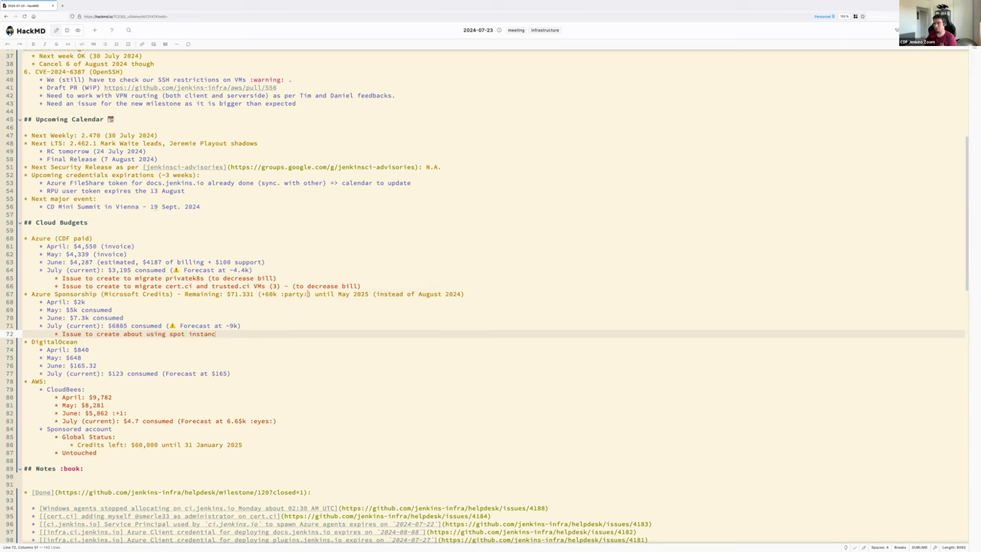
type("es")
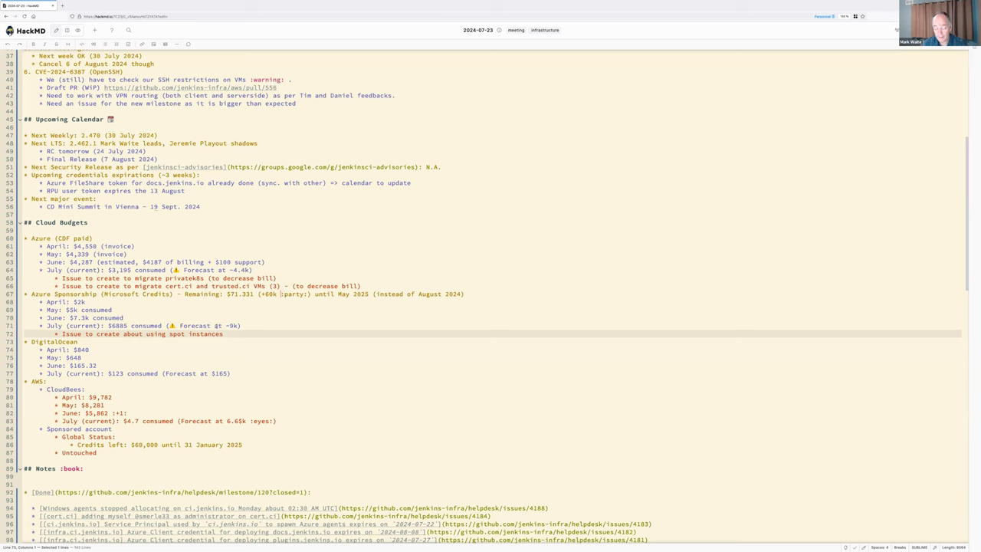
type("to d")
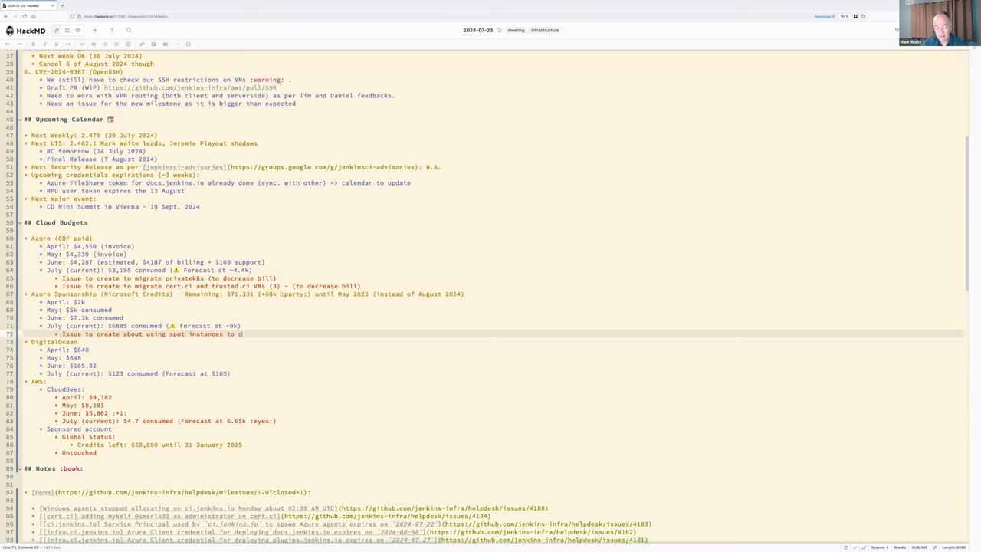
type("ecrease")
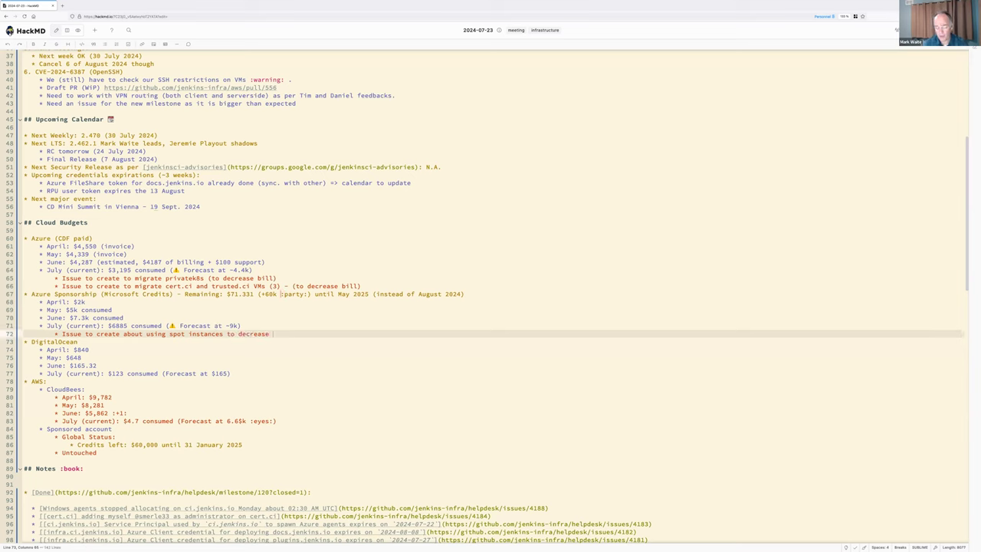
type("cost")
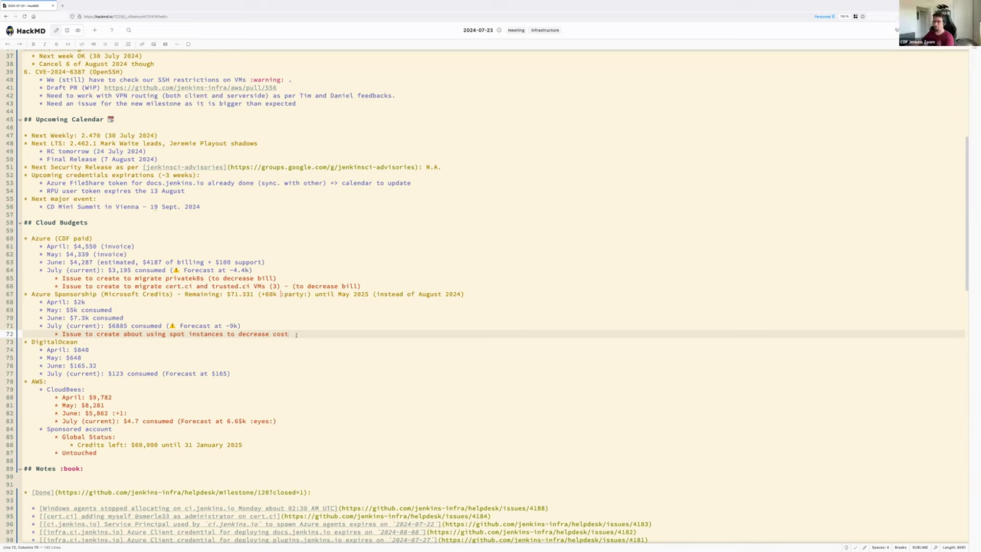
type("s")
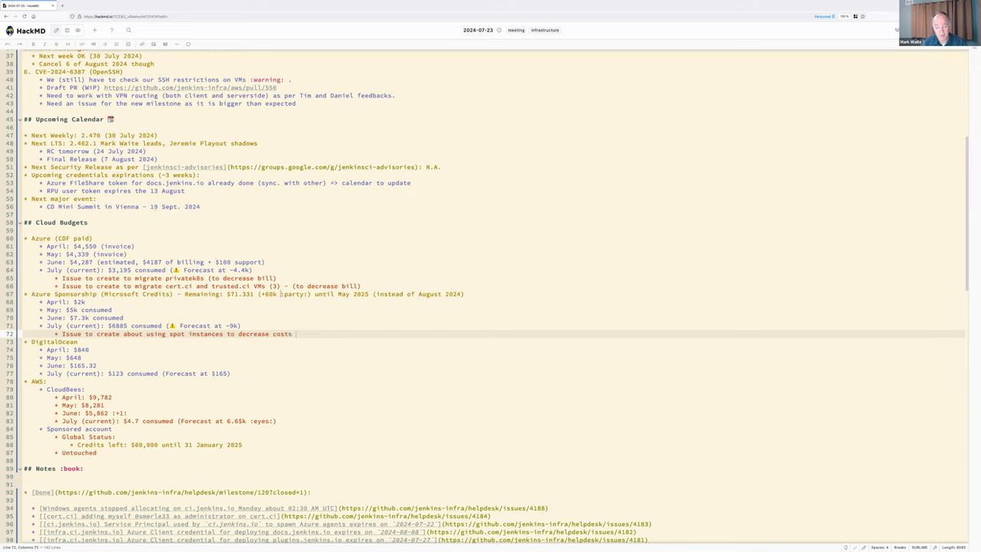
type("(at least ask for quota")
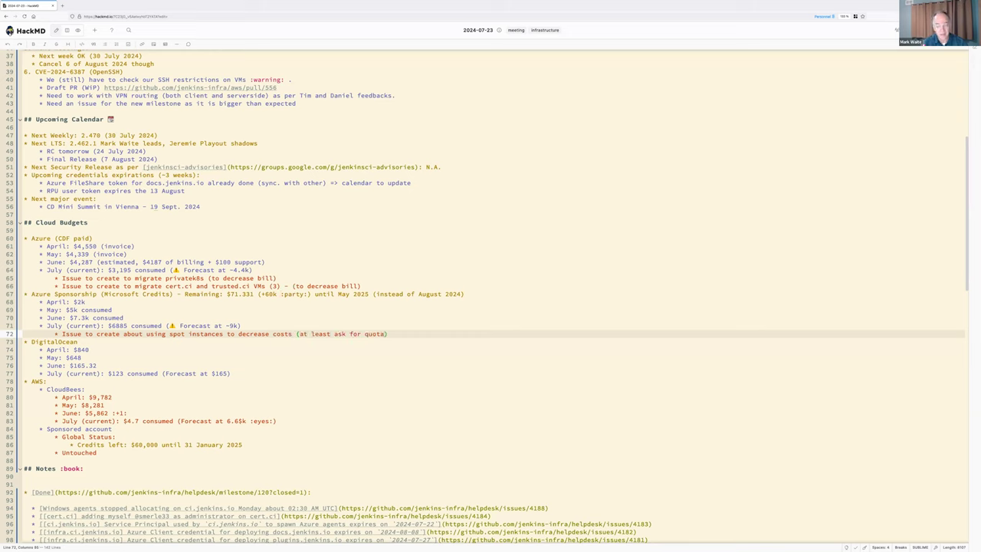
type("s to Azure")
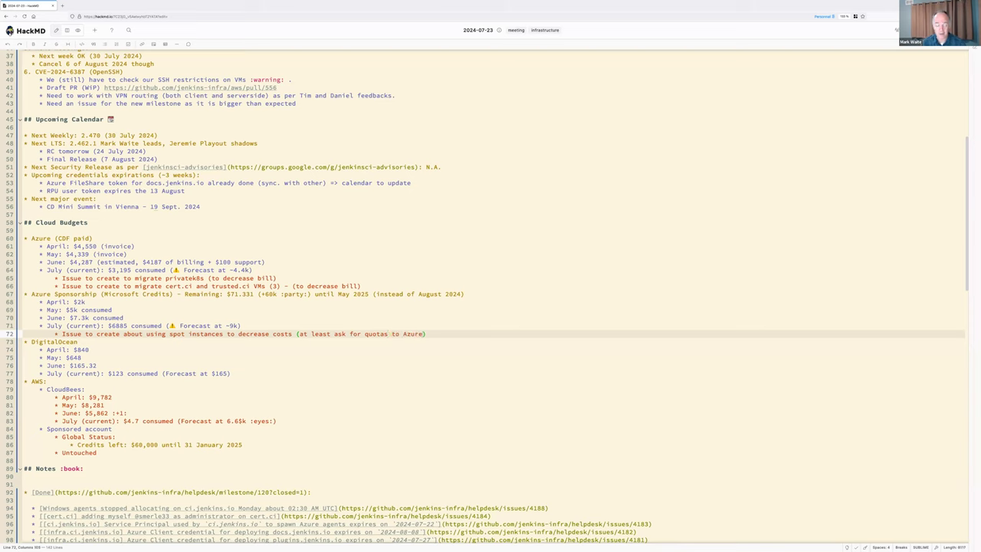
type("Support")
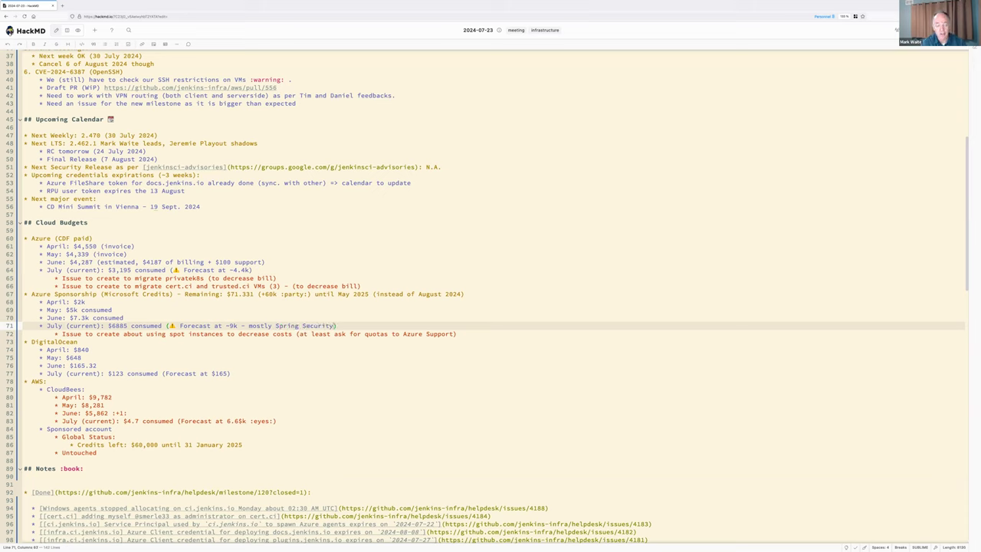
Replace 'addition' with 'related' so the forecast cites Spring Security related workload.
type("additio")
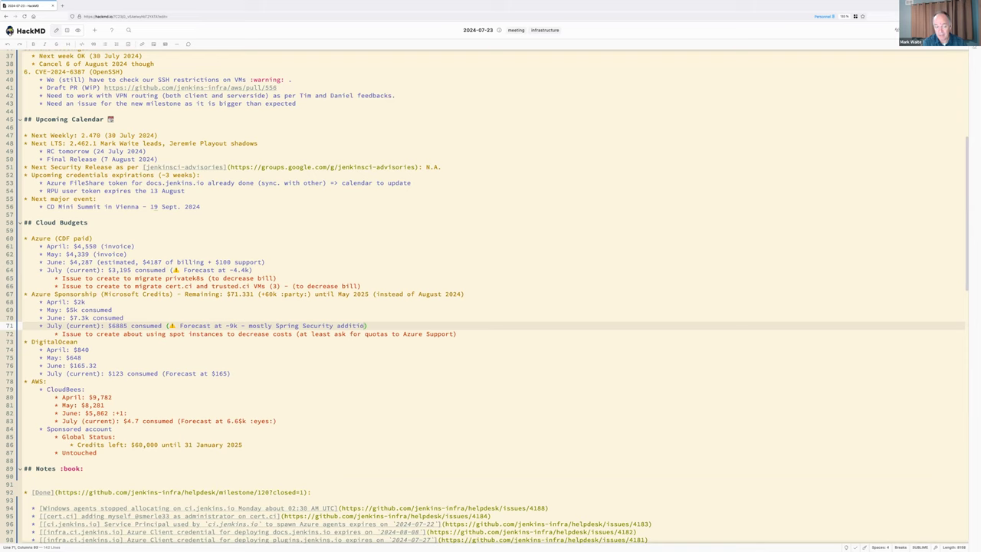
type("workload")
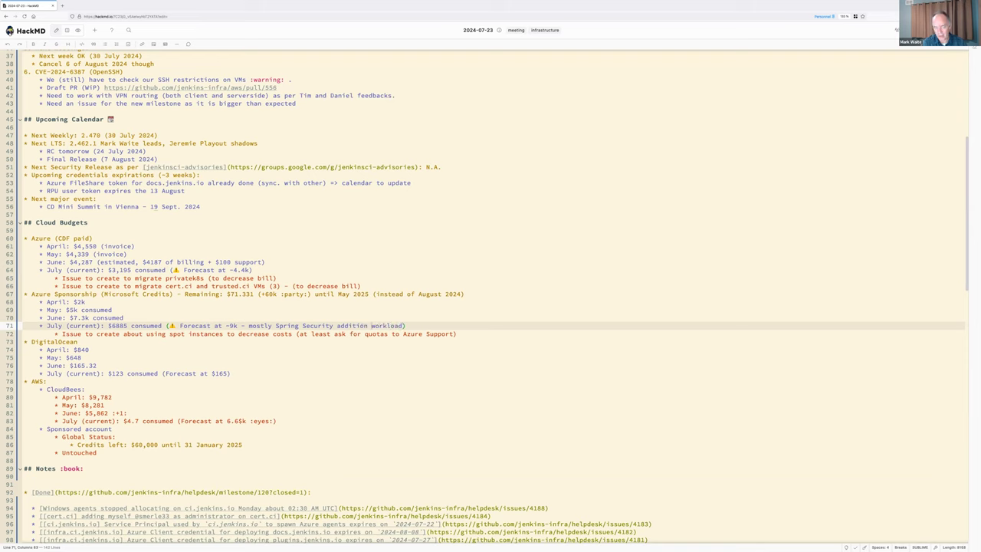
type("related")
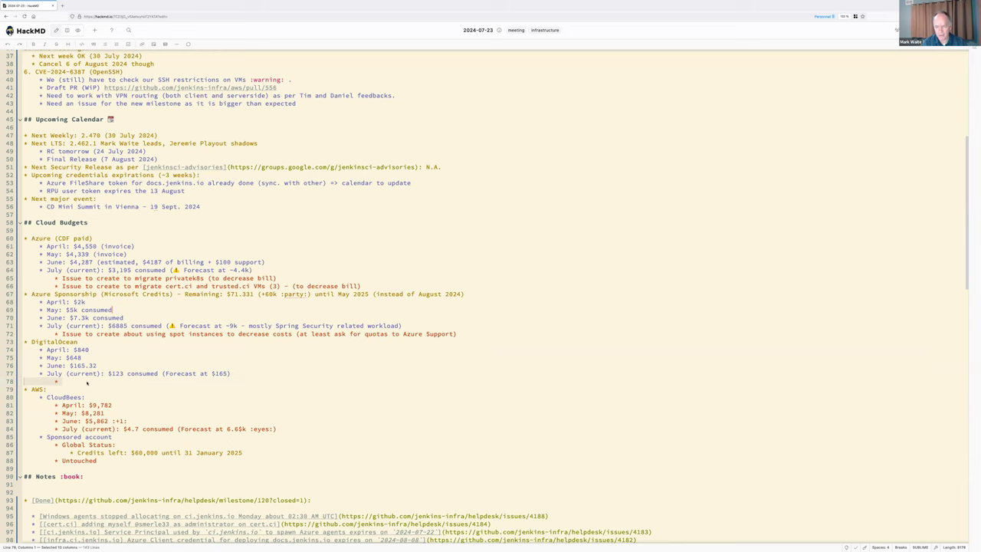
Delete the empty bullet on line 78 under DigitalOcean's July entry.
key("Backspace")
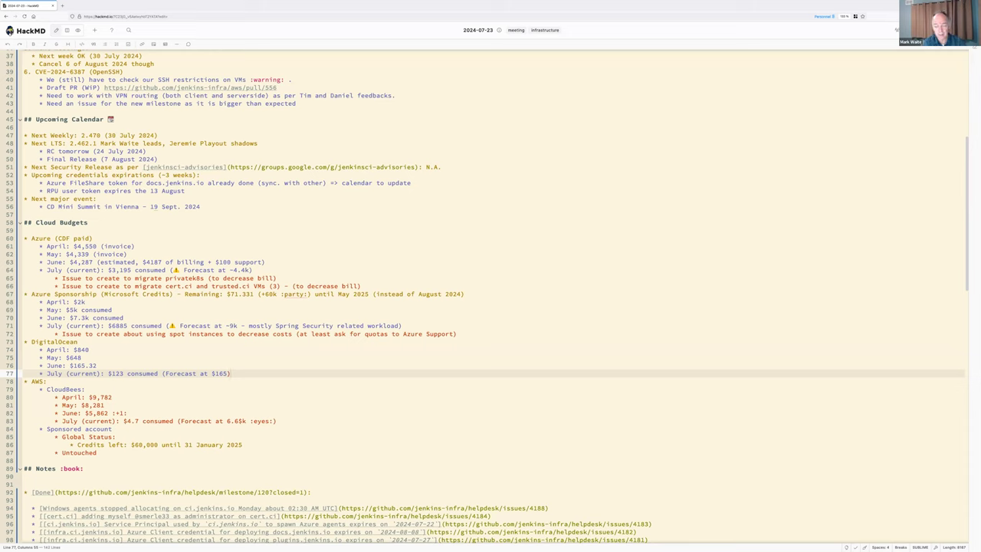
scroll("down", 3)
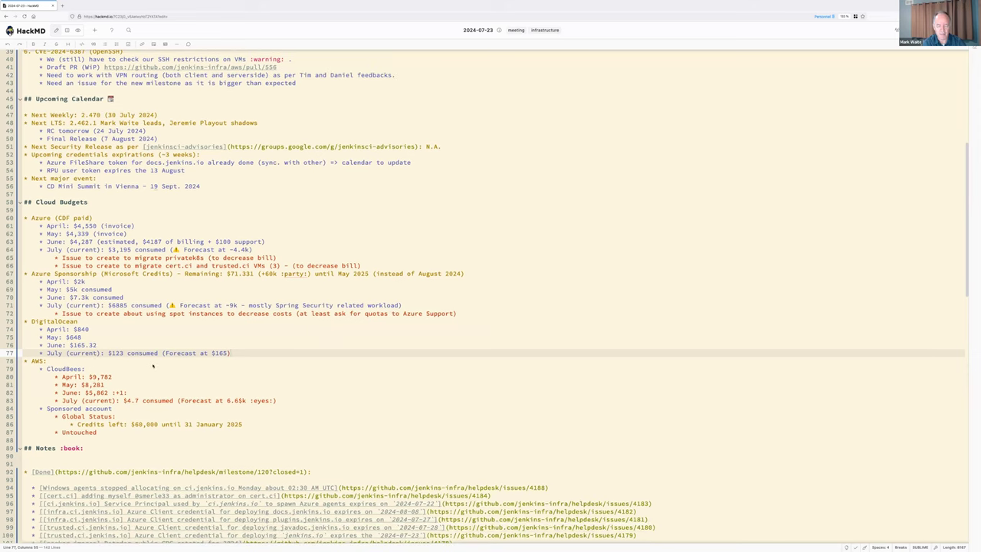
scroll("down", 3)
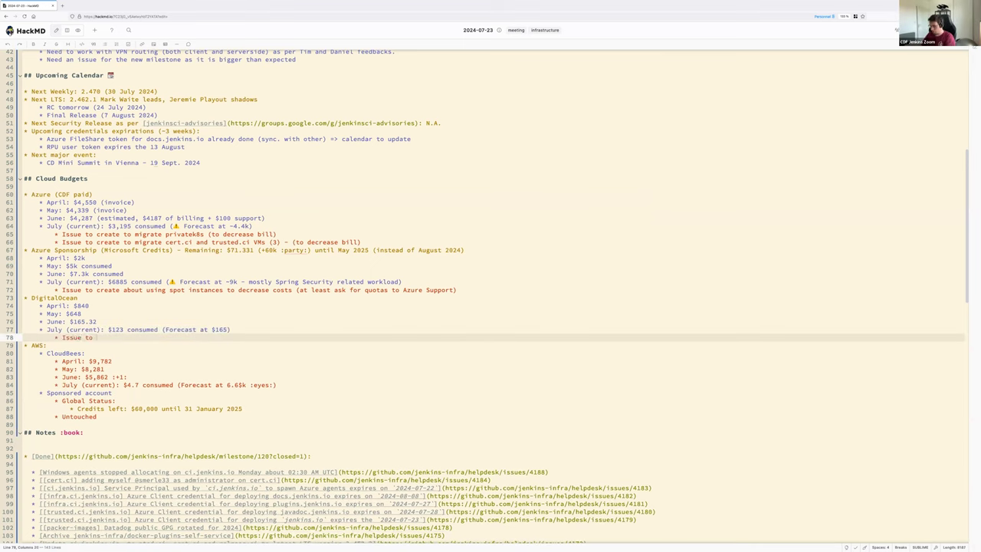
Type the DigitalOcean July sub-bullet 'Issue to create for a "reference mirror"'.
type("create for a \"reference")
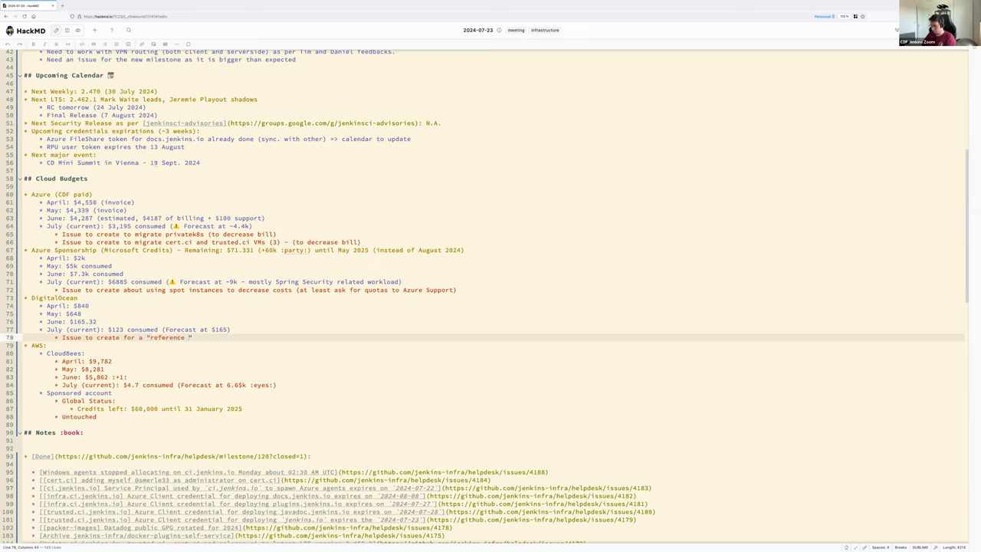
type("mirror")
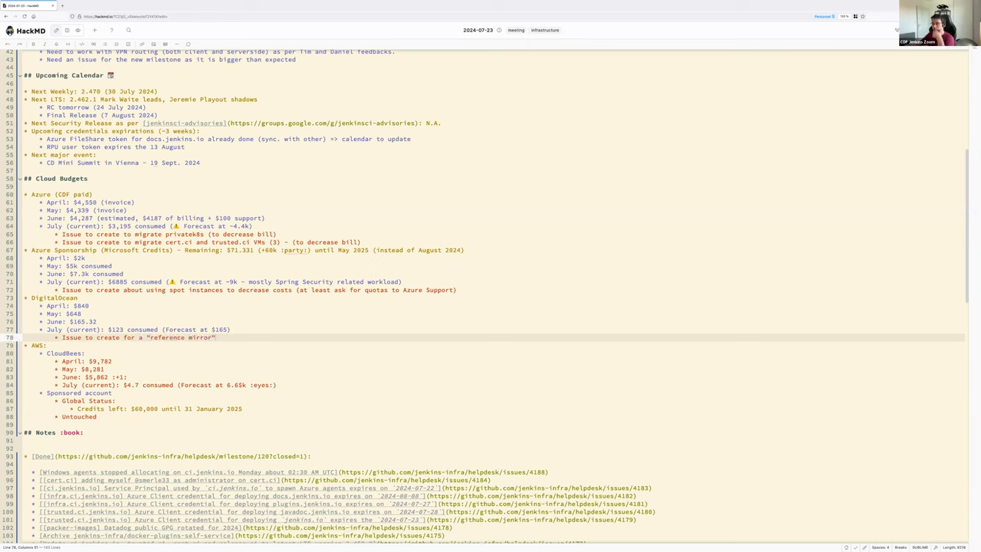
scroll("down", 3)
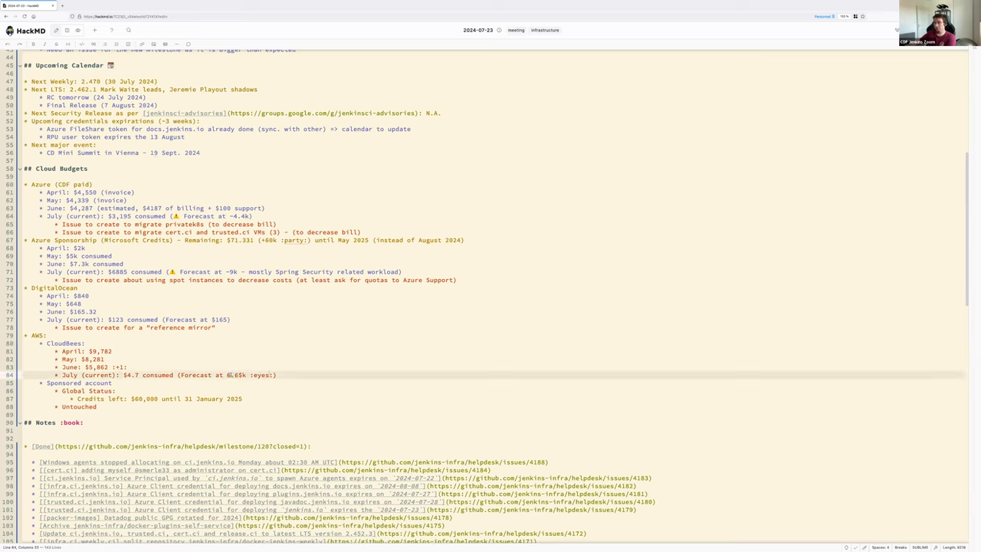
double_click(237, 375)
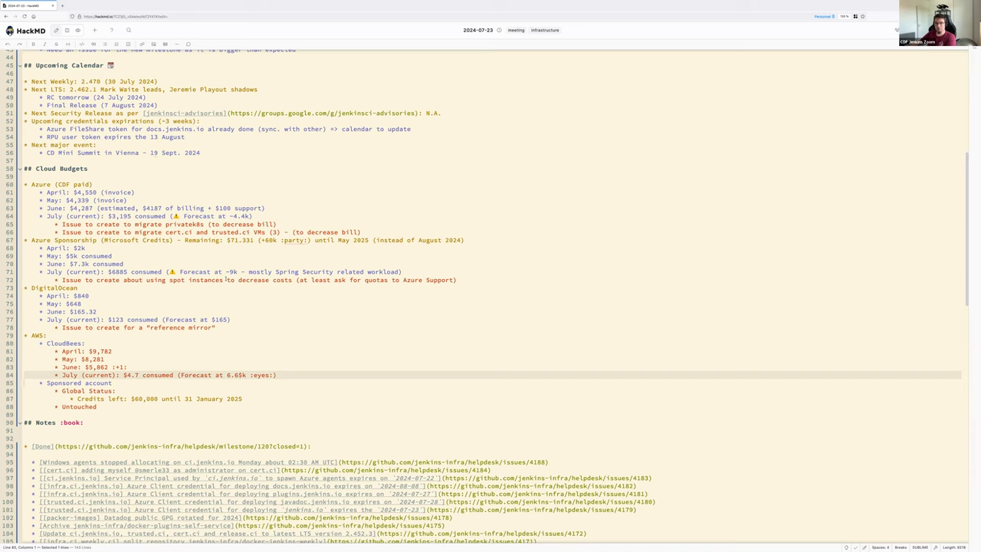
scroll("down", 3)
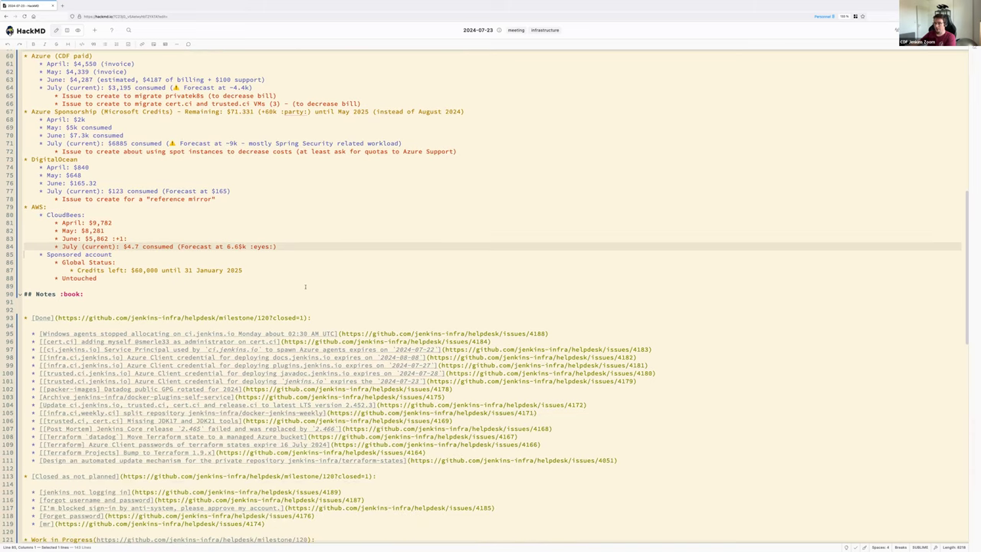
scroll("down", 3)
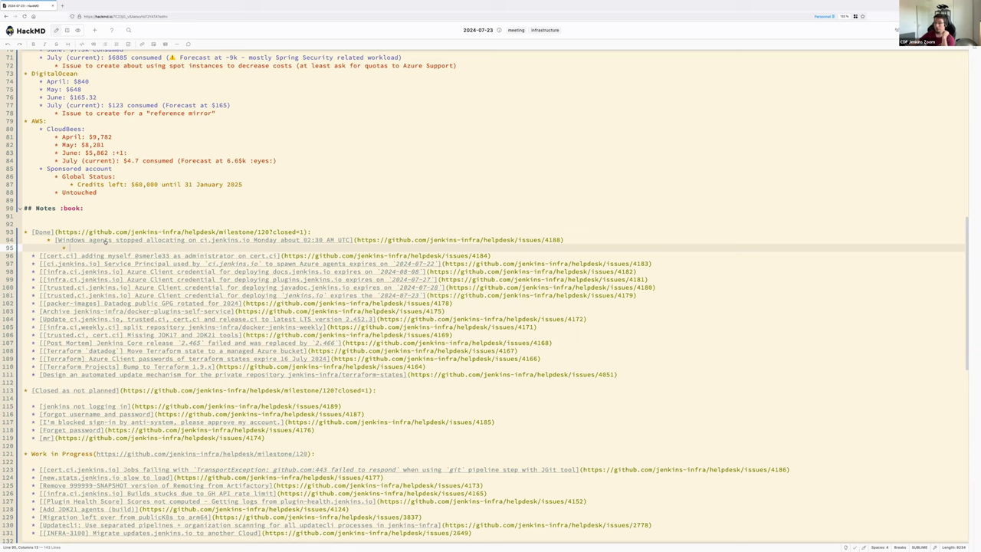
mouse_move(130, 240)
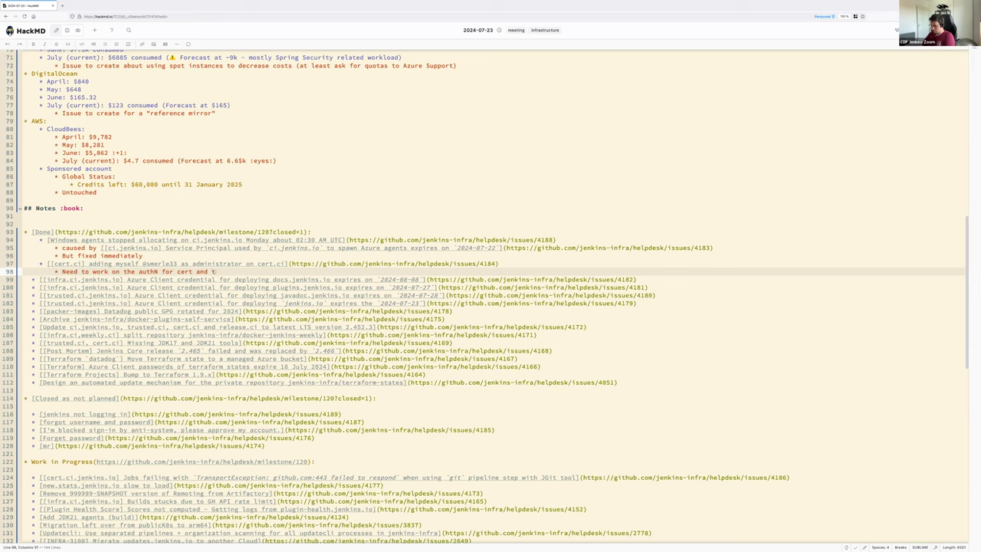
Finish the line 98 note with 'trusted' so it reads 'authN for cert and trusted'.
type("rusted")
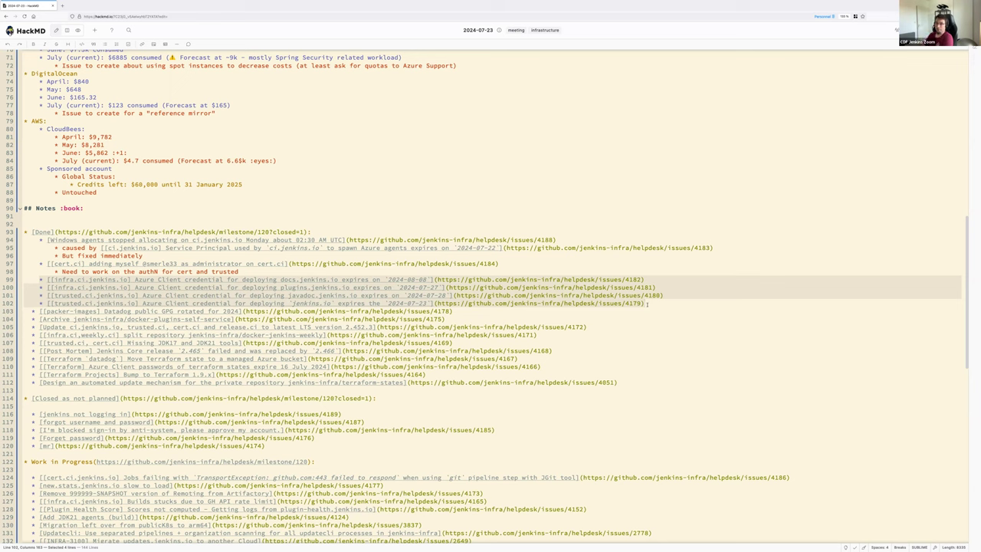
mouse_move(834, 339)
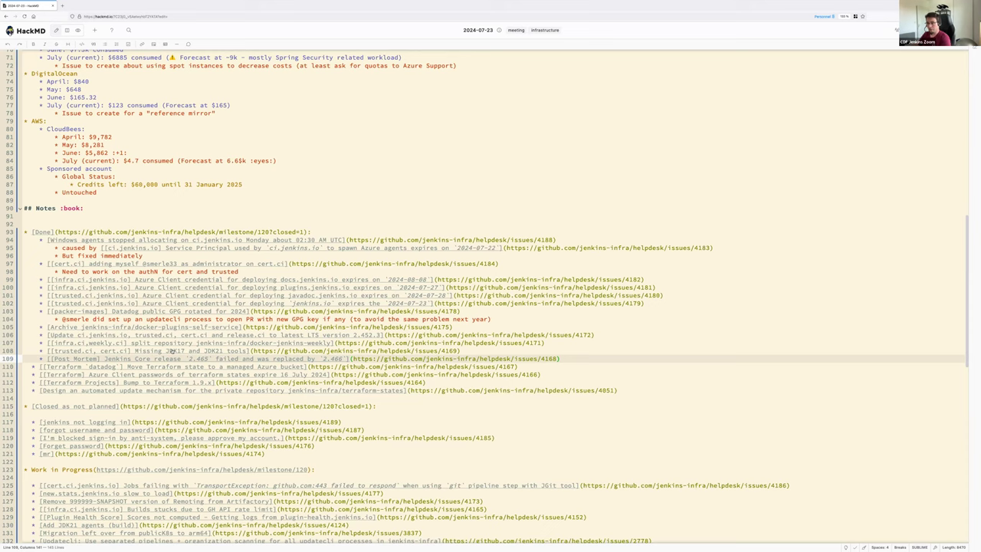
Scroll down and place the caret on the last item of the Done list.
scroll("down", 3)
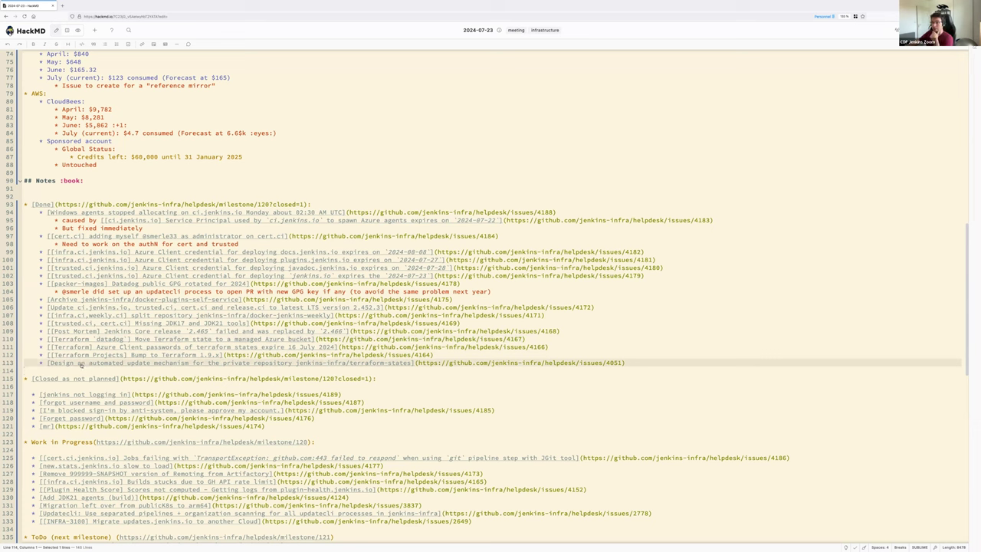
left_click(34, 363)
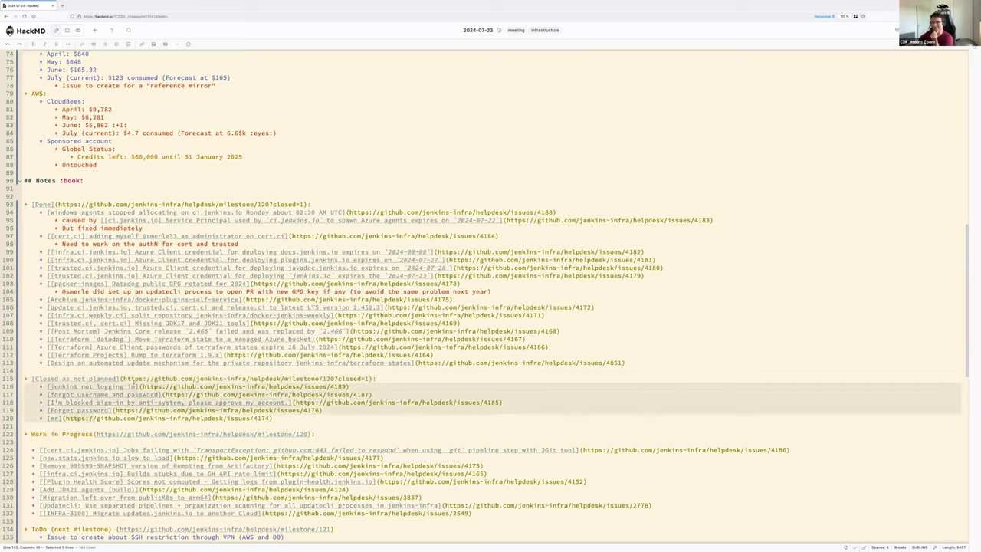
Scroll through the Closed as not planned and Work in Progress lists.
scroll("down", 3)
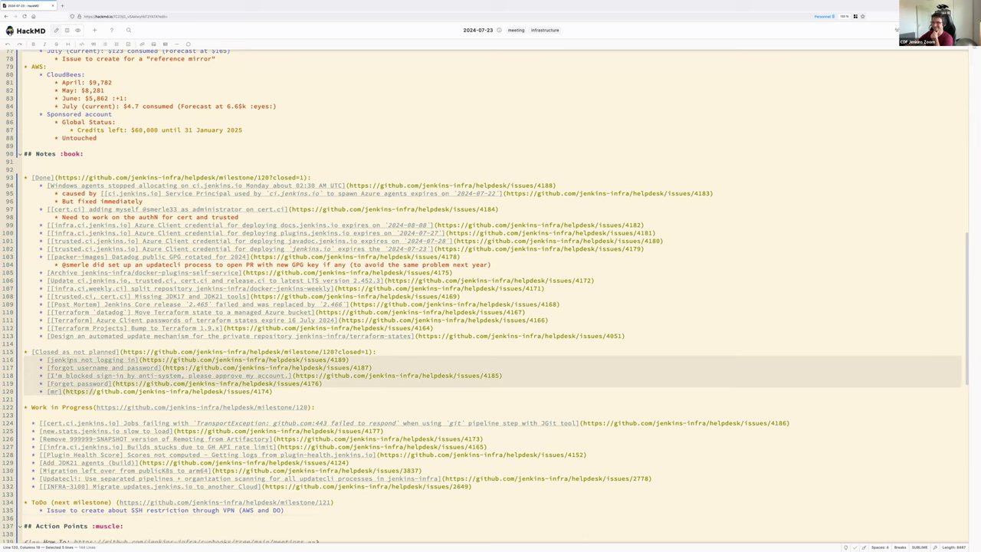
scroll("up", 3)
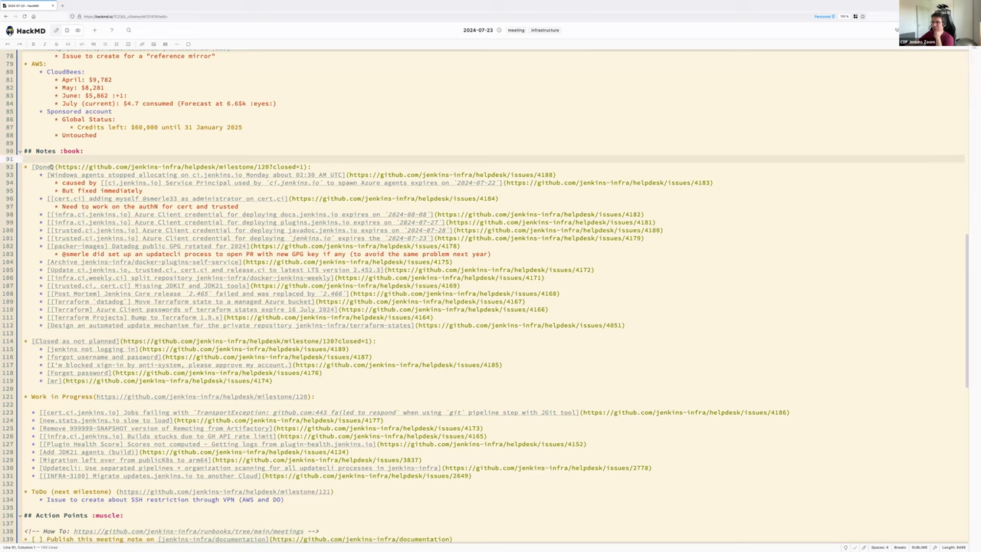
scroll("down", 3)
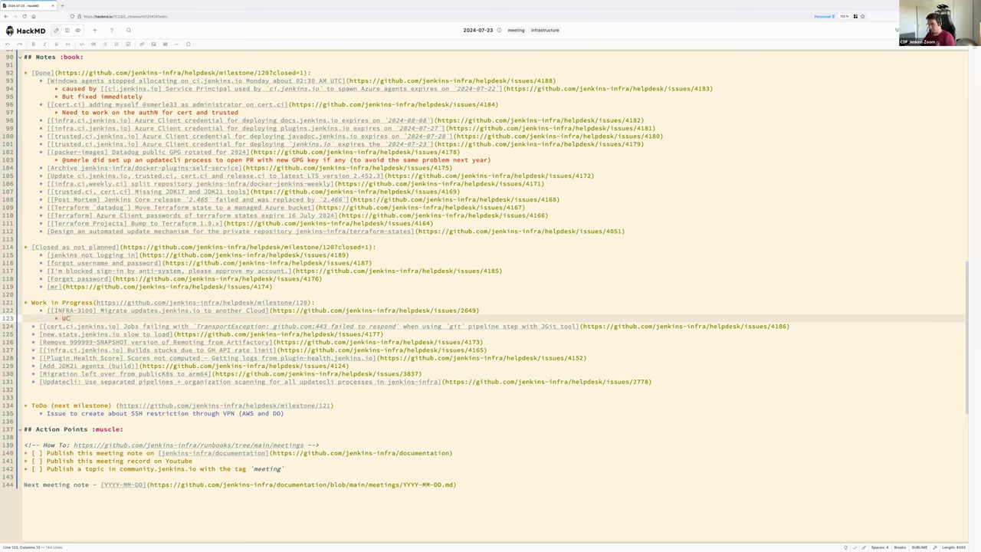
Note the merged UC2 publication, parallel EU and US publications, and the finished HTTPD deployment.
type("2 new publ")
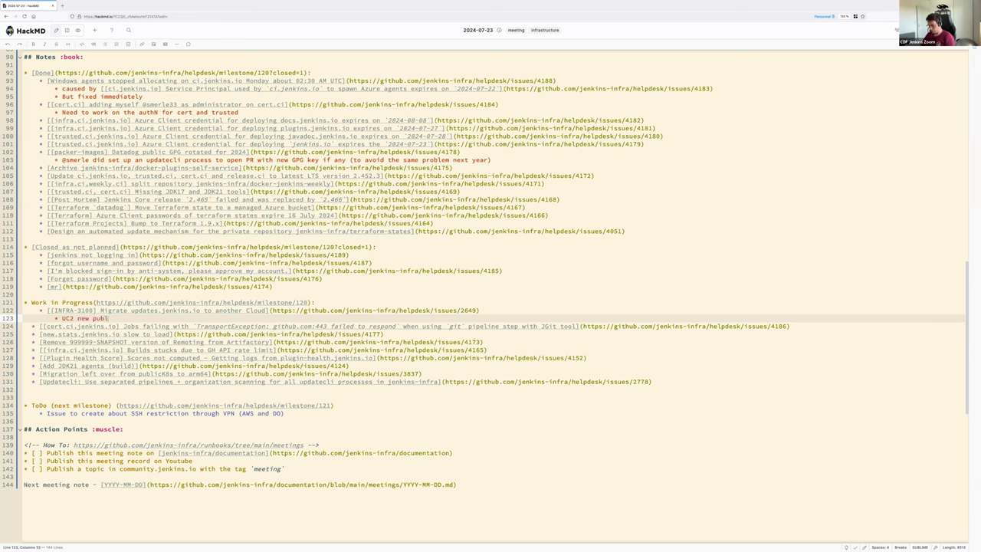
type("ication has been merged")
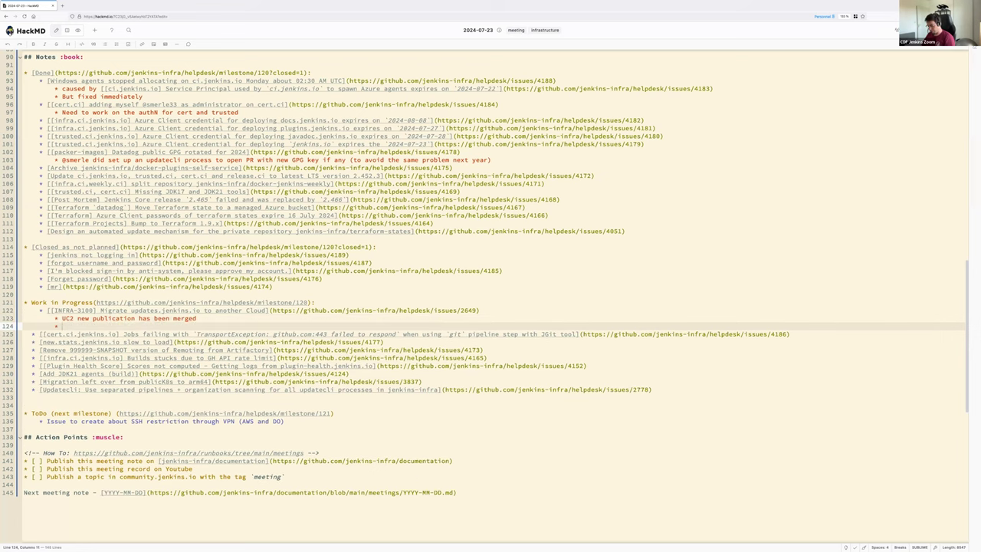
type("We deliver")
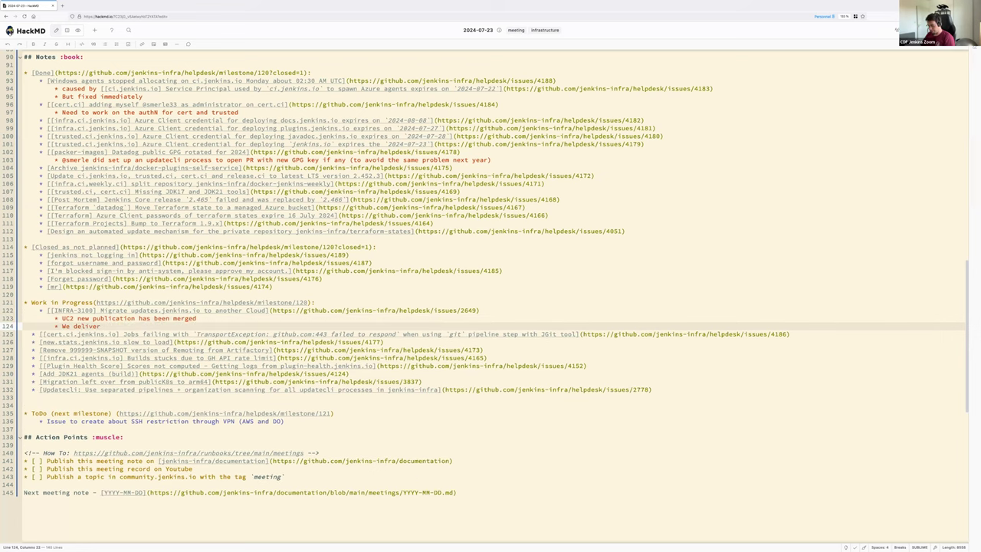
type("parallellized publications to 2 different Cloudfla")
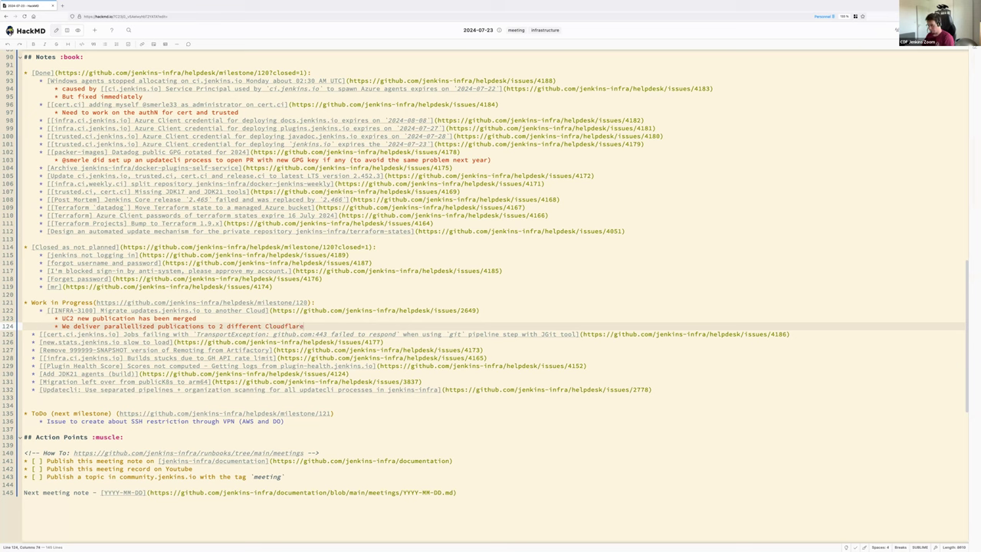
type("regions ()")
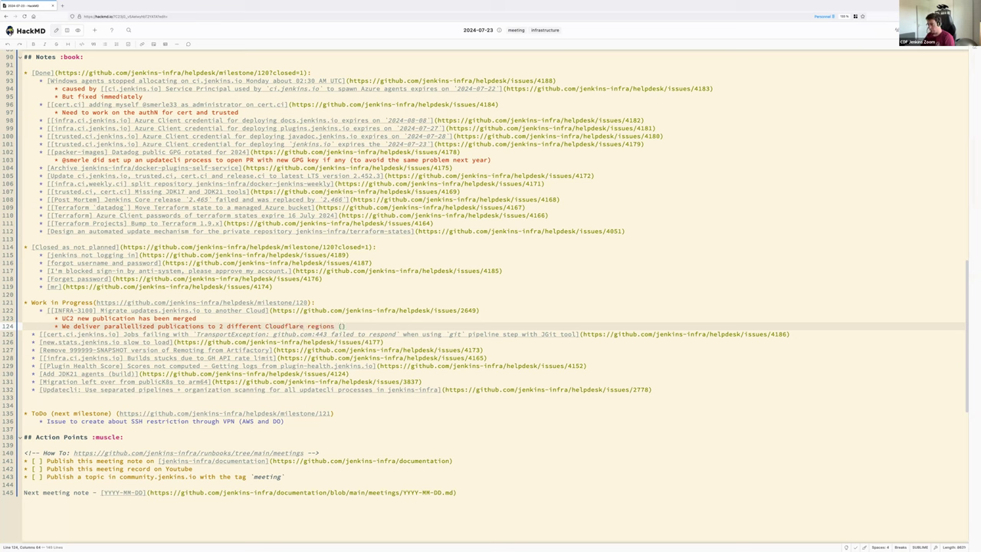
type("EU and")
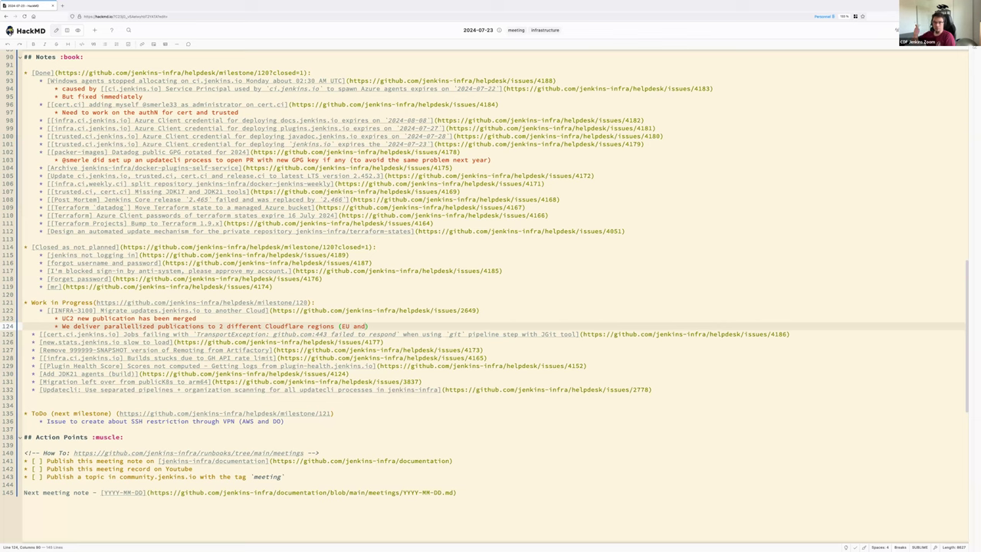
type("US)")
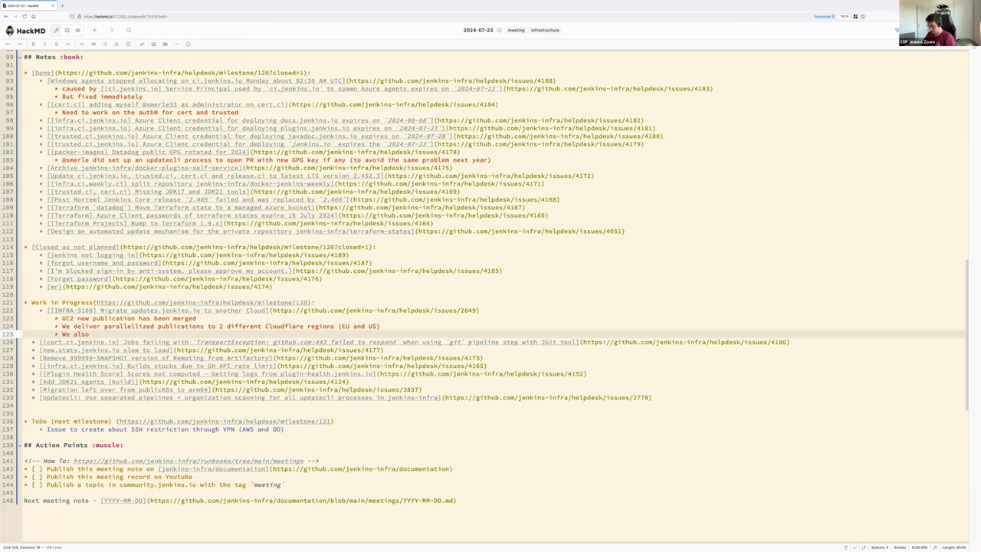
type("cleaned up and finishe")
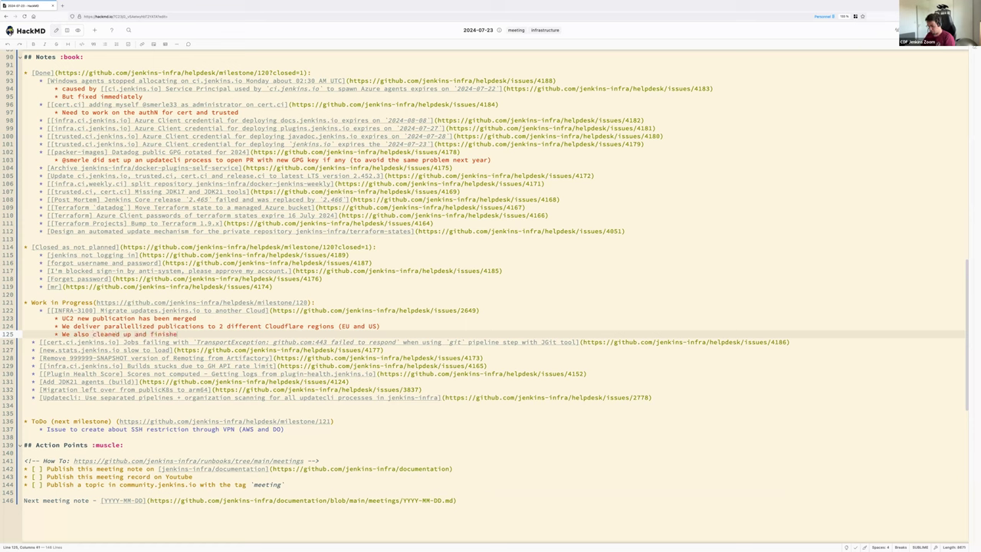
type("deployment on the HTTPD server (.htaccess only)")
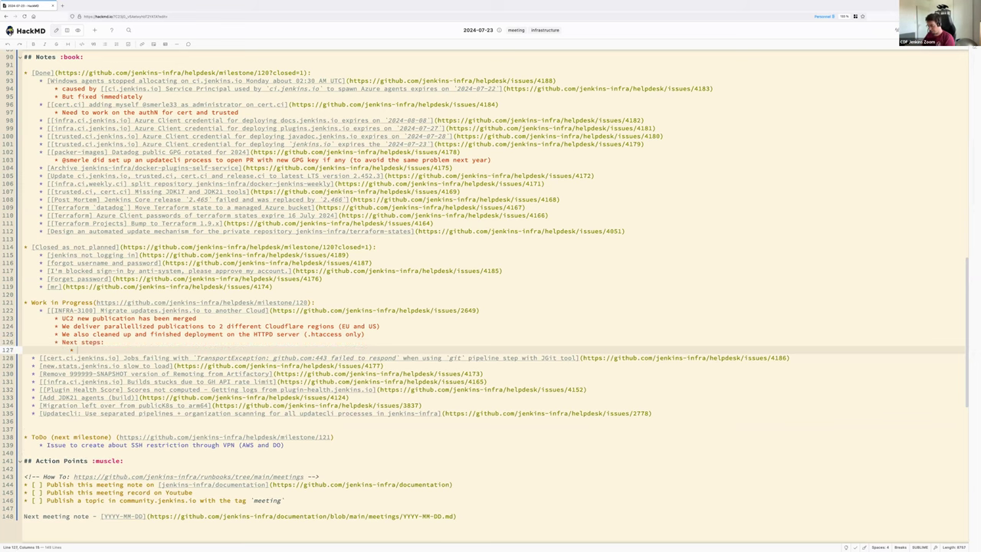
List next steps: validate the new UC, stress test it, use it ourselves; note crawler up to date.
type("Validate")
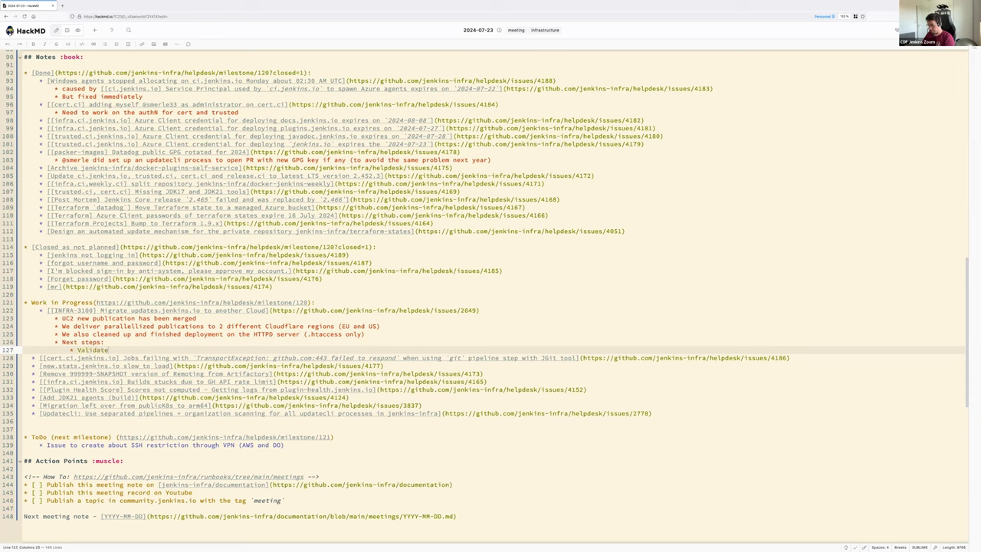
type("the new UC")
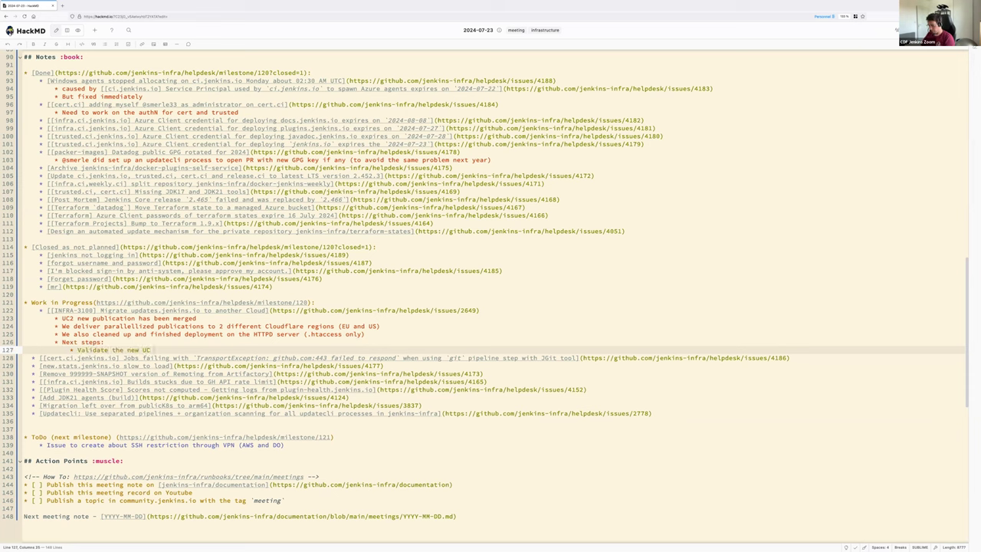
type("functio")
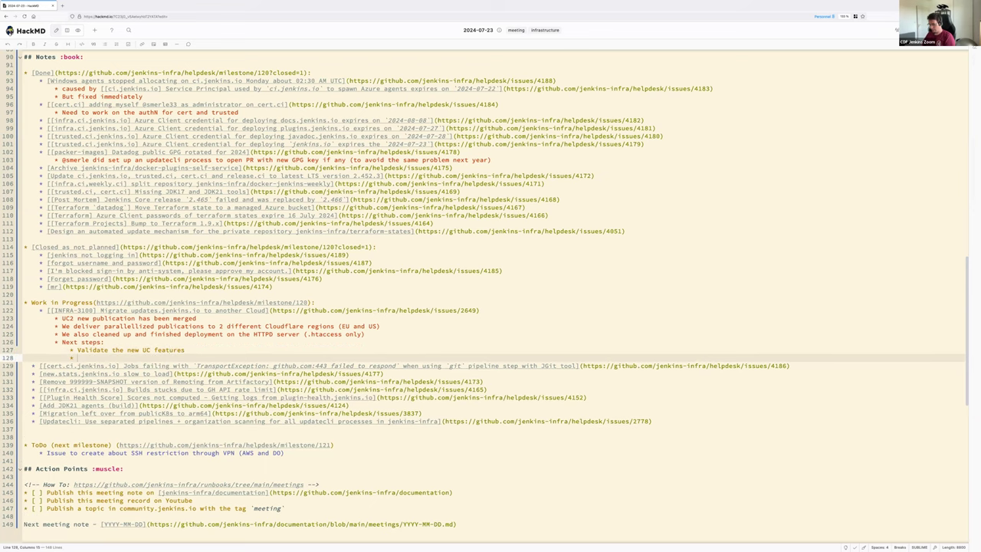
type("Stress te")
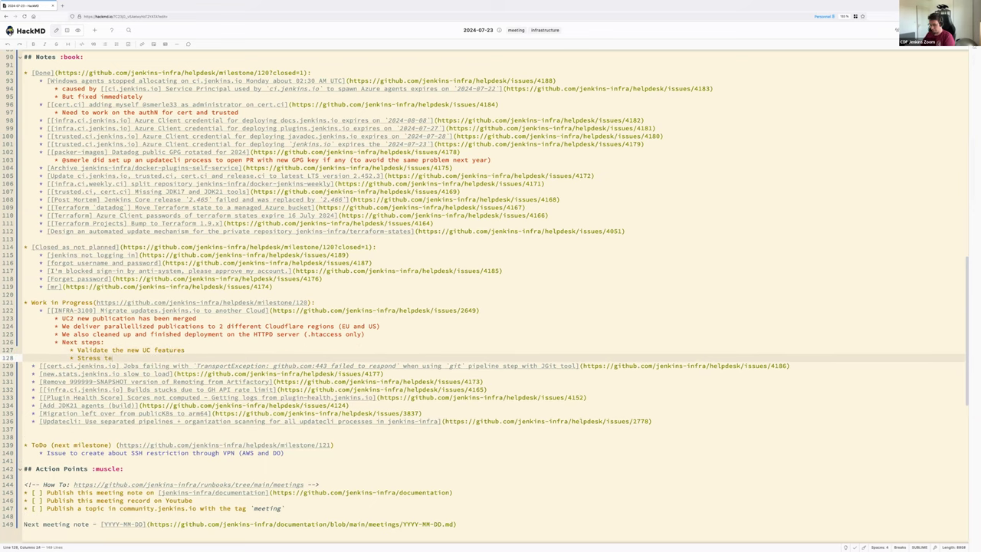
type("st this new UC")
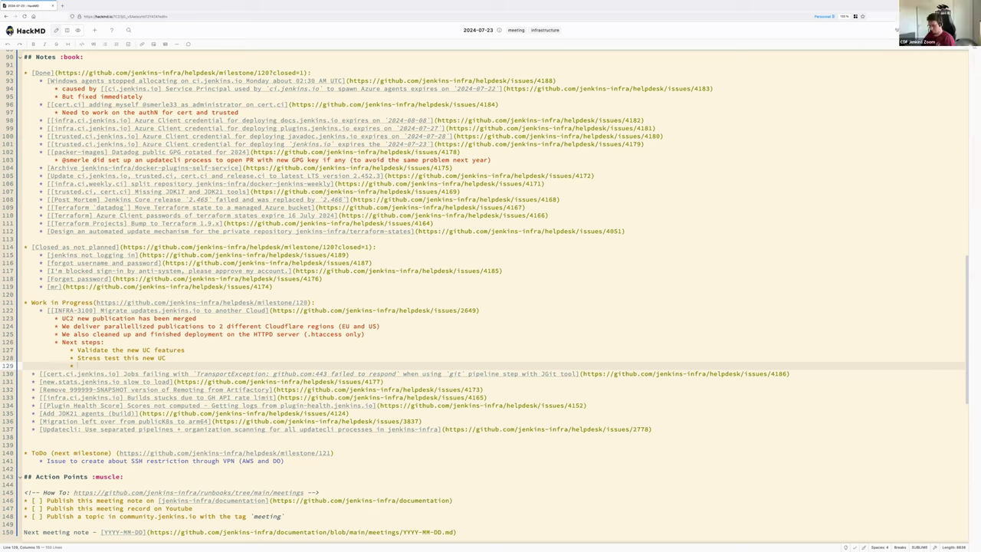
type("Start using it ourselves: Docker images")
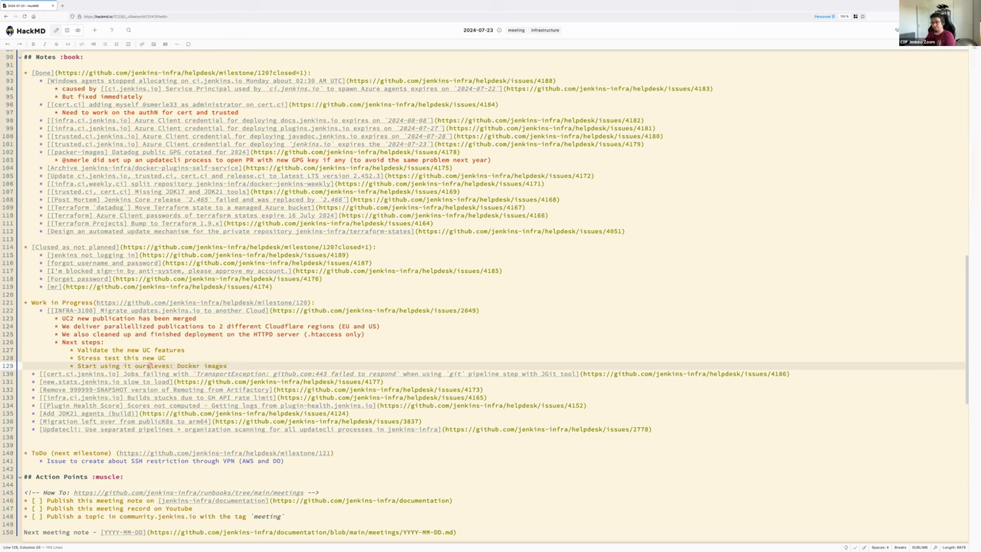
type("(weekly.)")
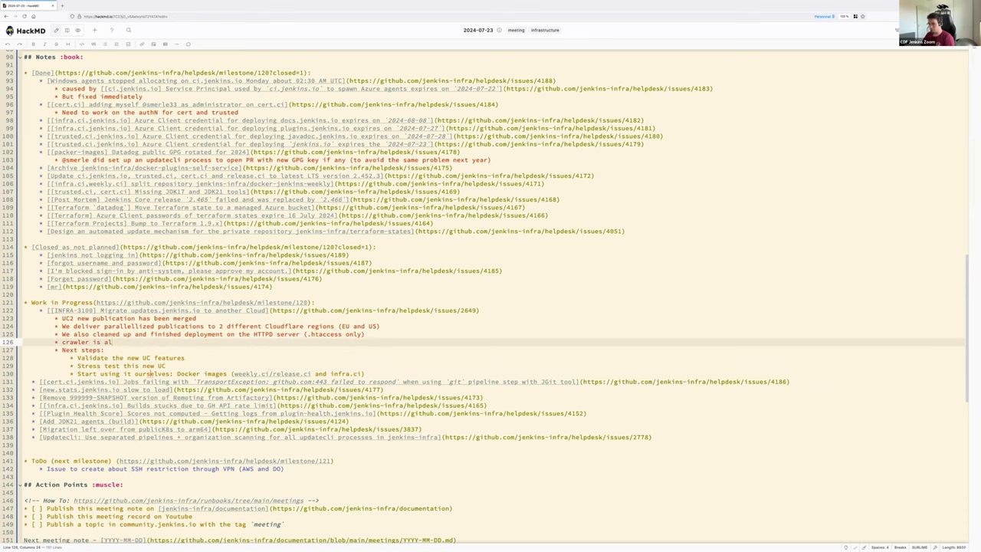
type("so up to date")
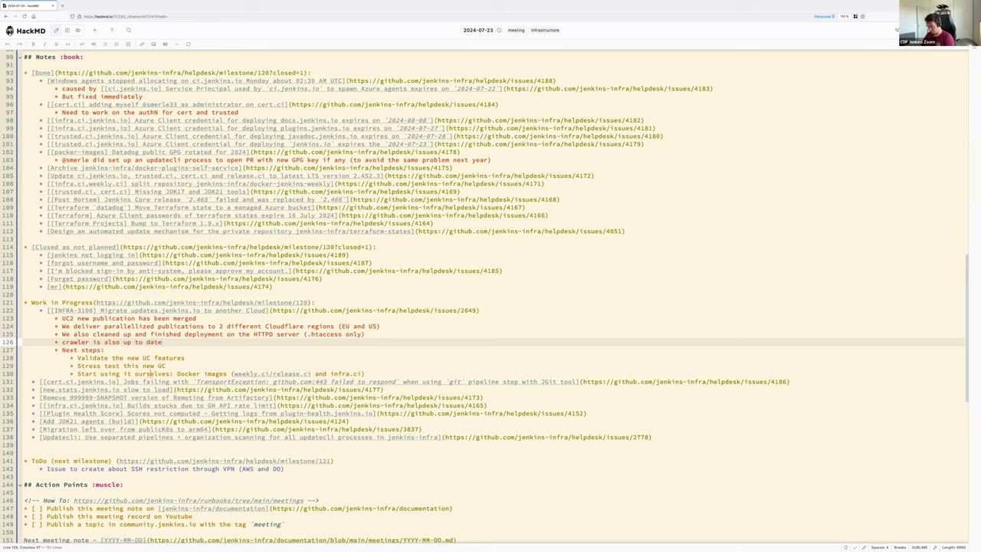
type("with both new and old UC")
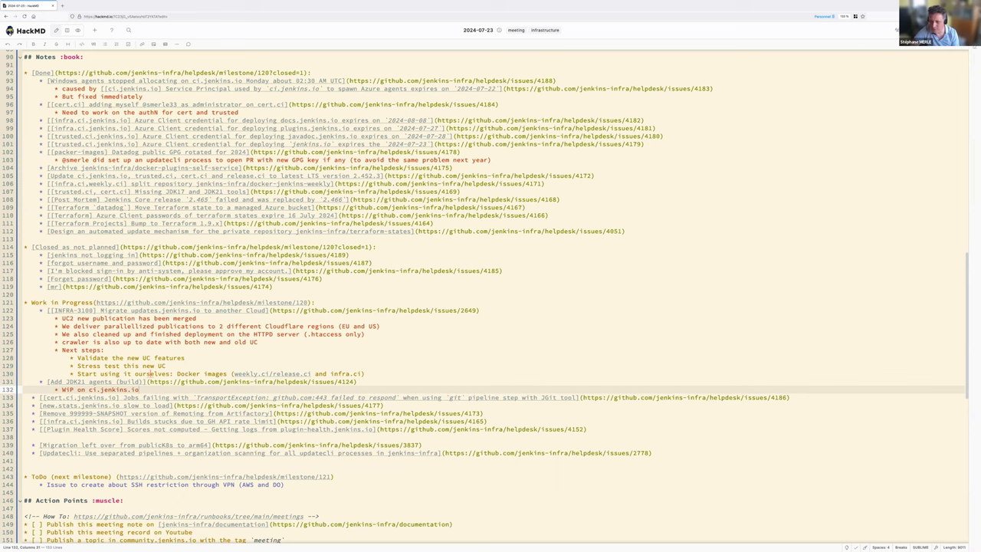
type("()")
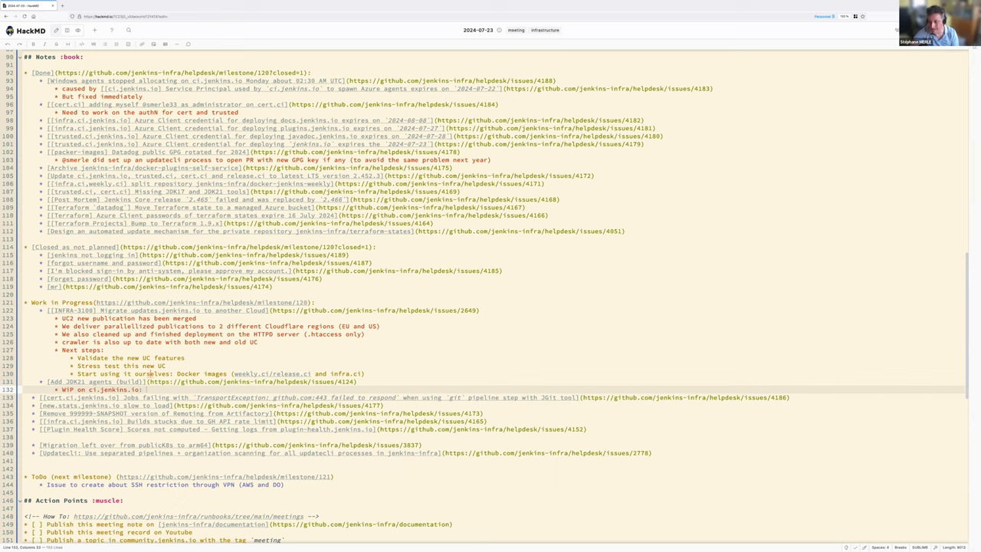
type("Lin")
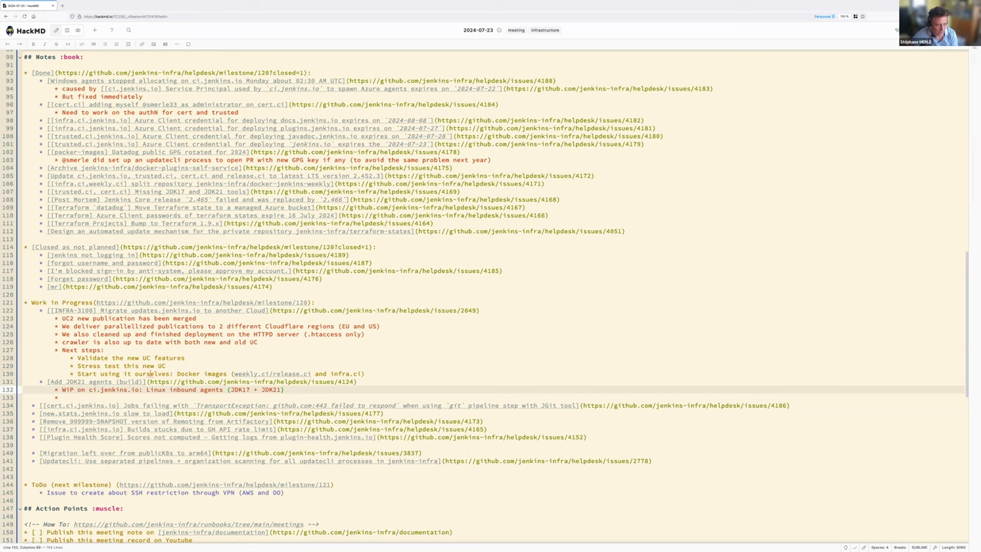
type("b")
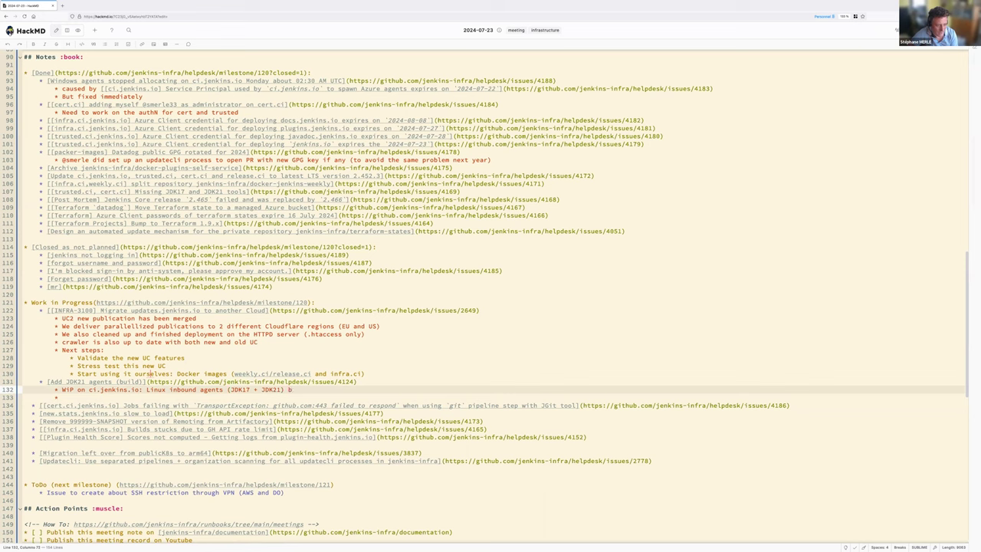
type("by @jay")
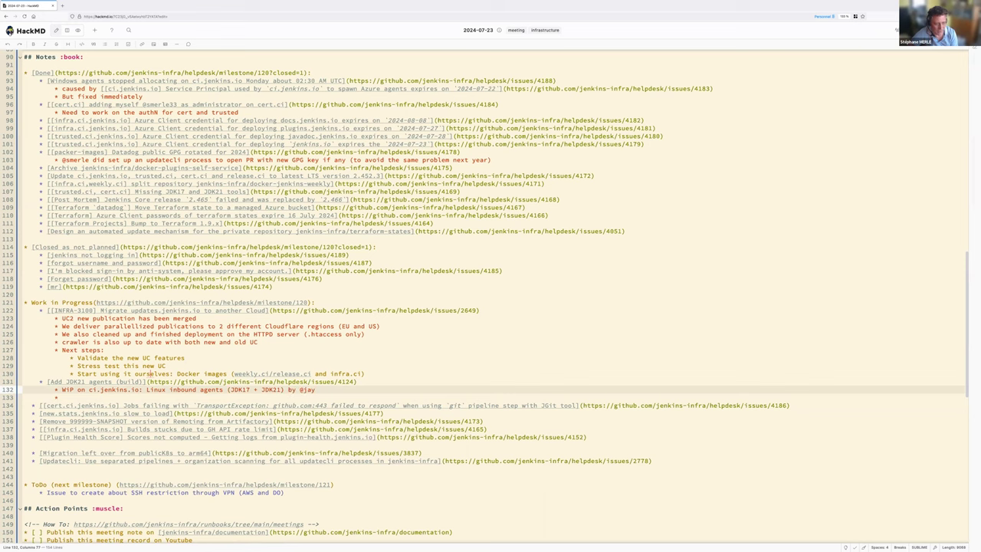
type("@smerle")
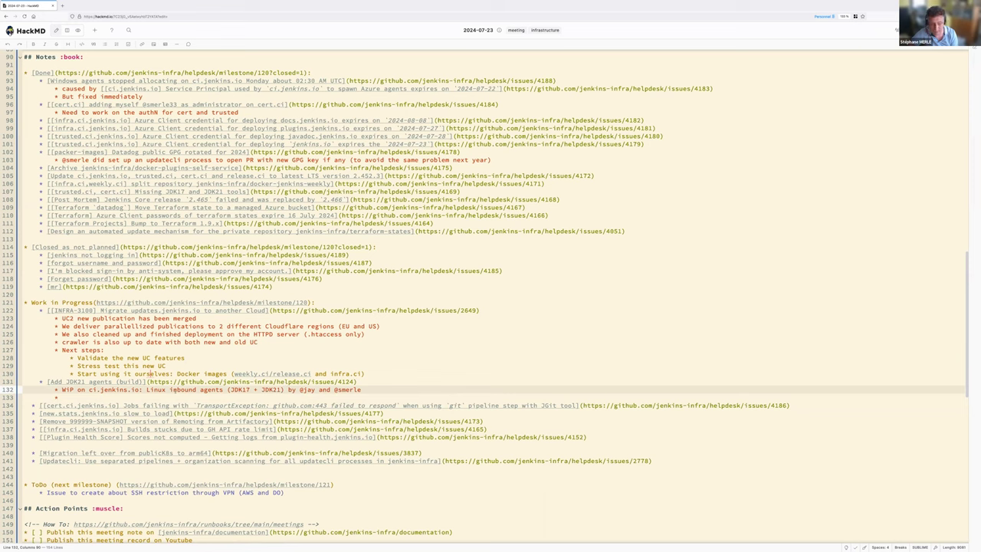
type("VMinbound")
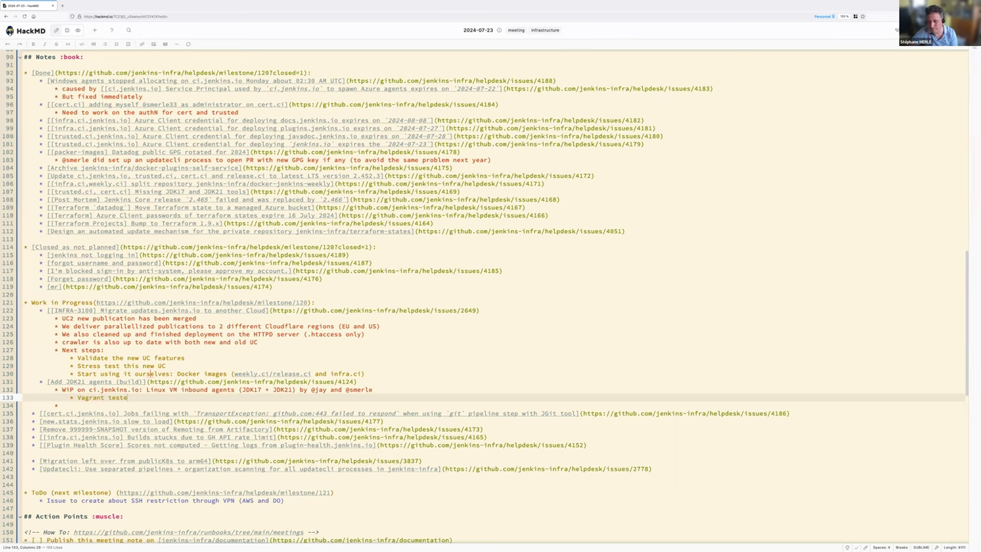
Add the sub-bullet 'PR opened: next step deliver to production'.
type("PR opened")
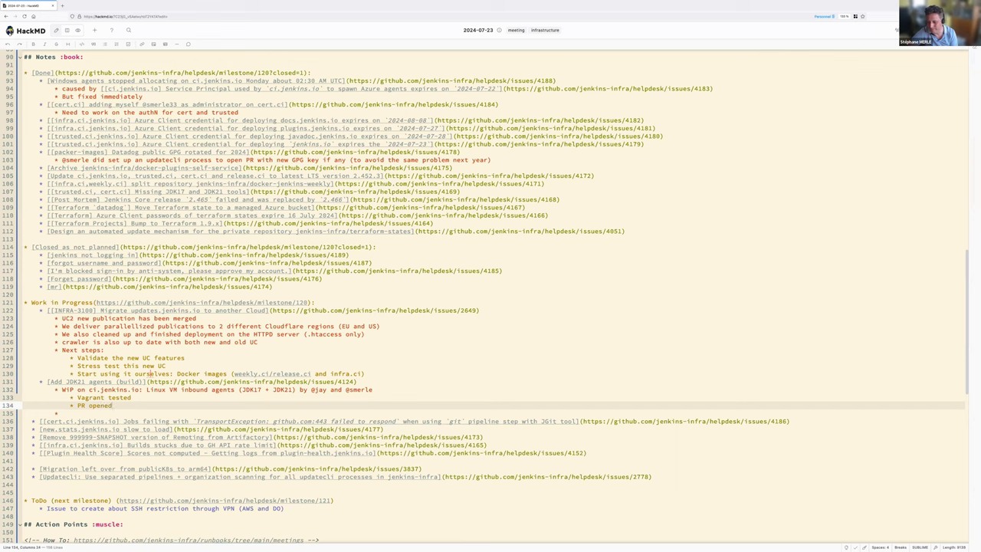
type("next step d")
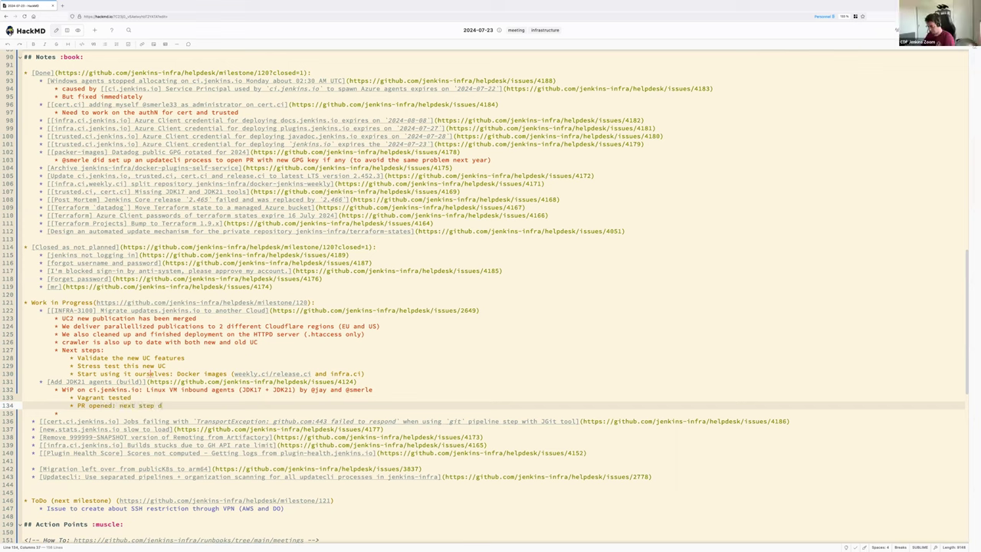
type("eliver to rpoduction")
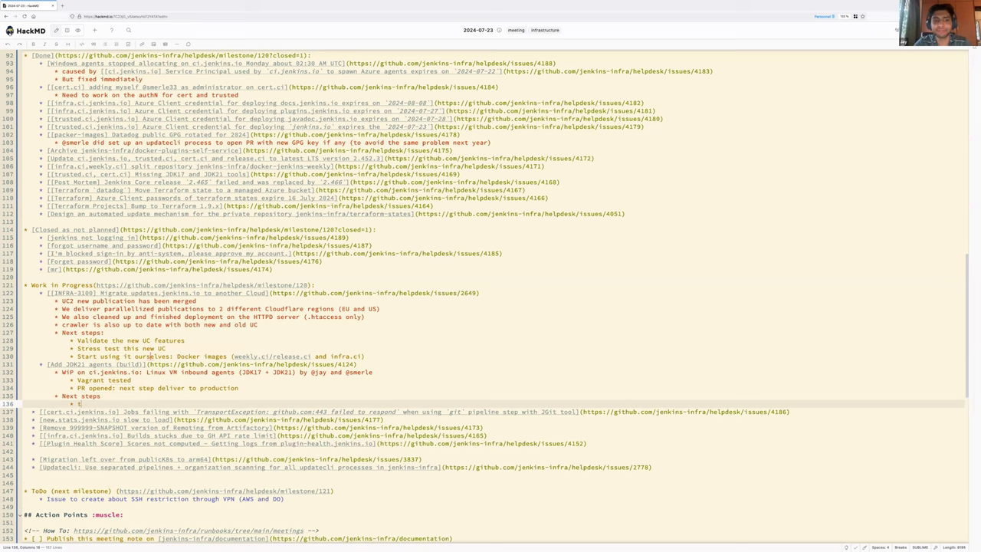
Add next step 'trusted.ci SSH Linux VM agents (require a bit of pre-setup but testable end to end)'.
type("trusted.ci")
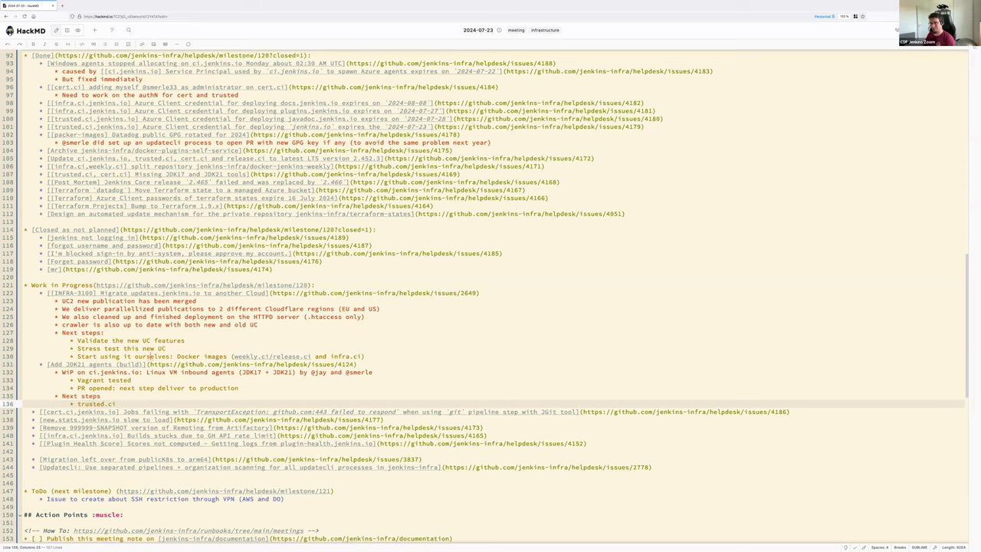
type("SSH VM agents")
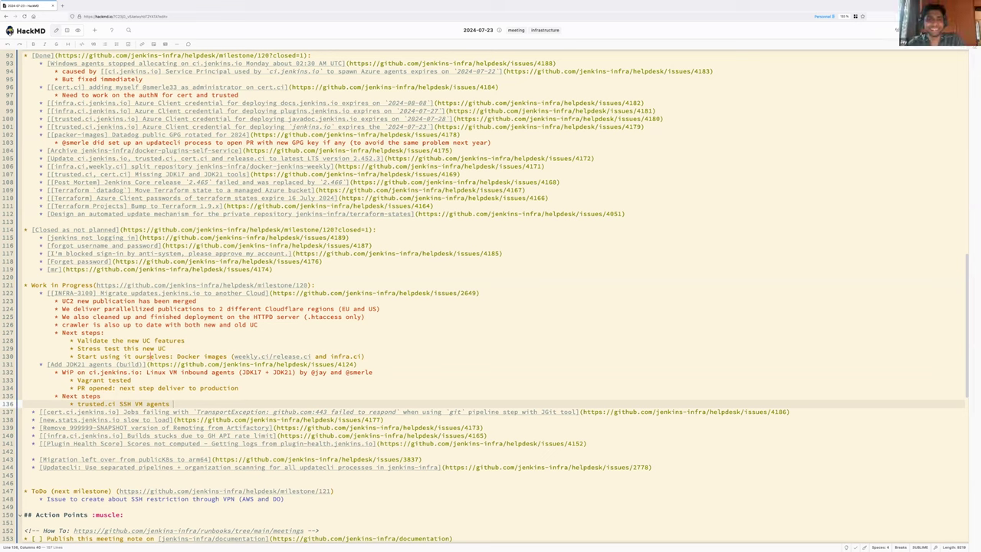
type("(require a bit)")
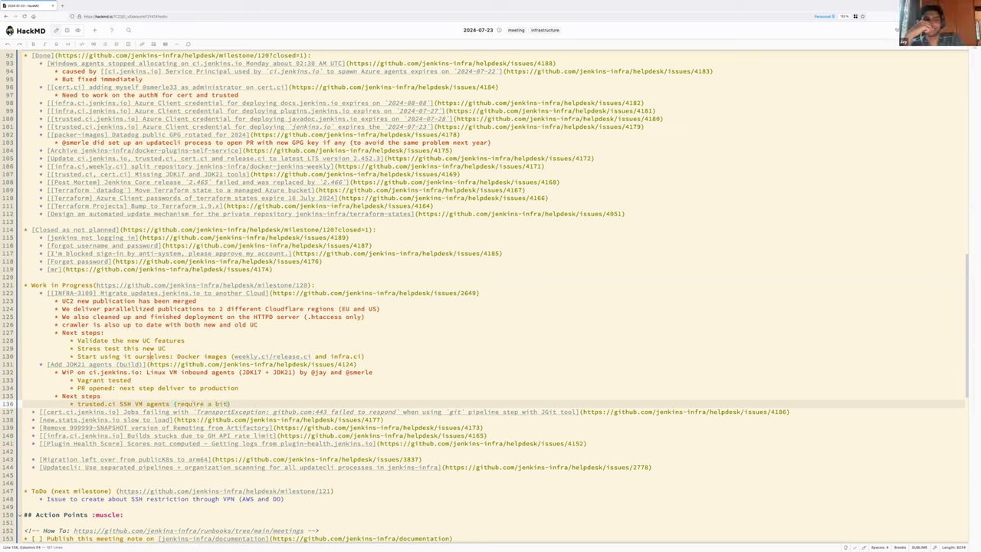
type("of pre-setup")
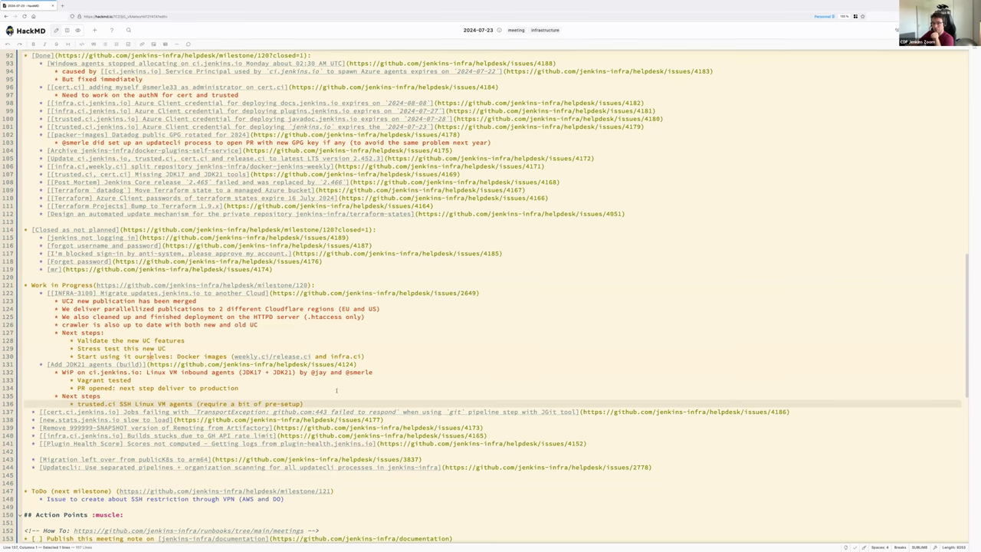
scroll("down", 3)
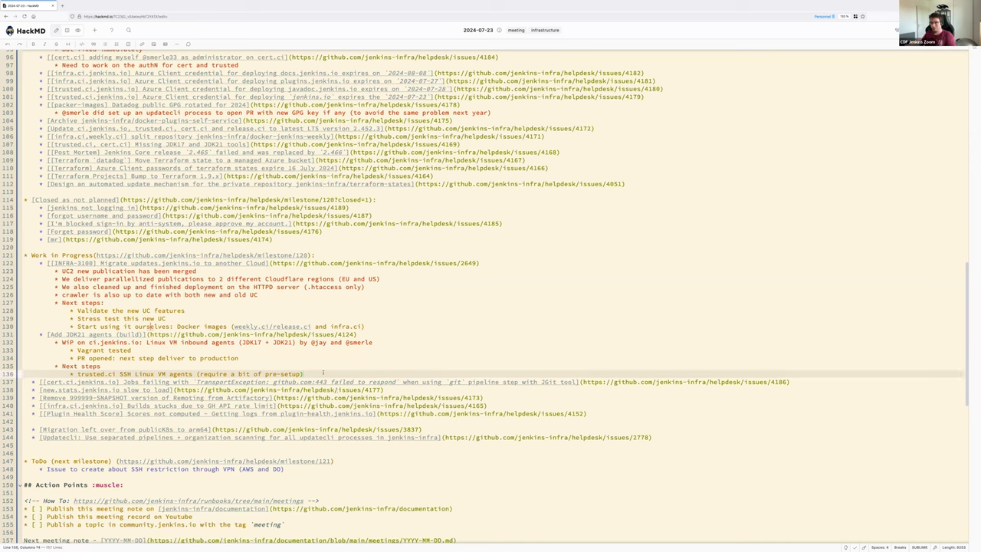
type("but testeable end to end")
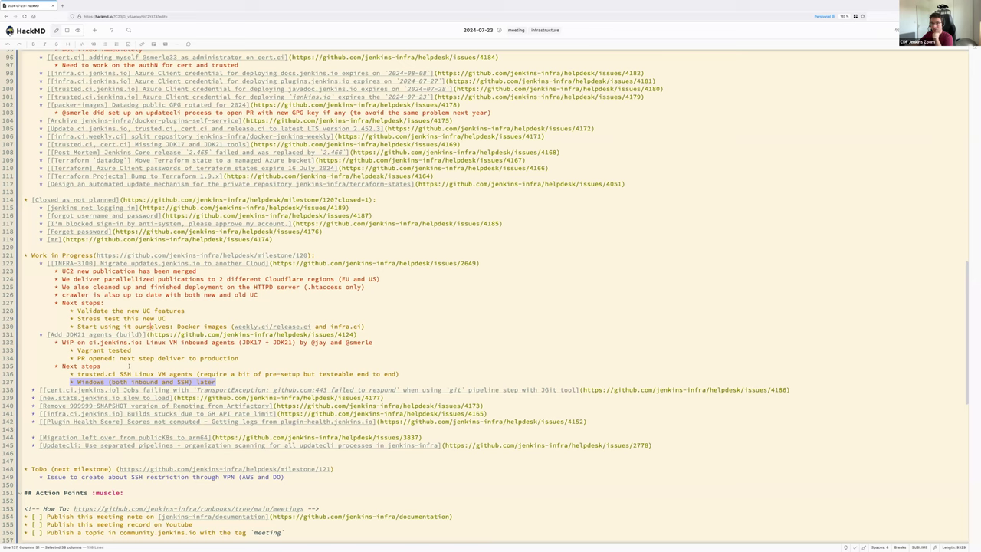
scroll("down", 3)
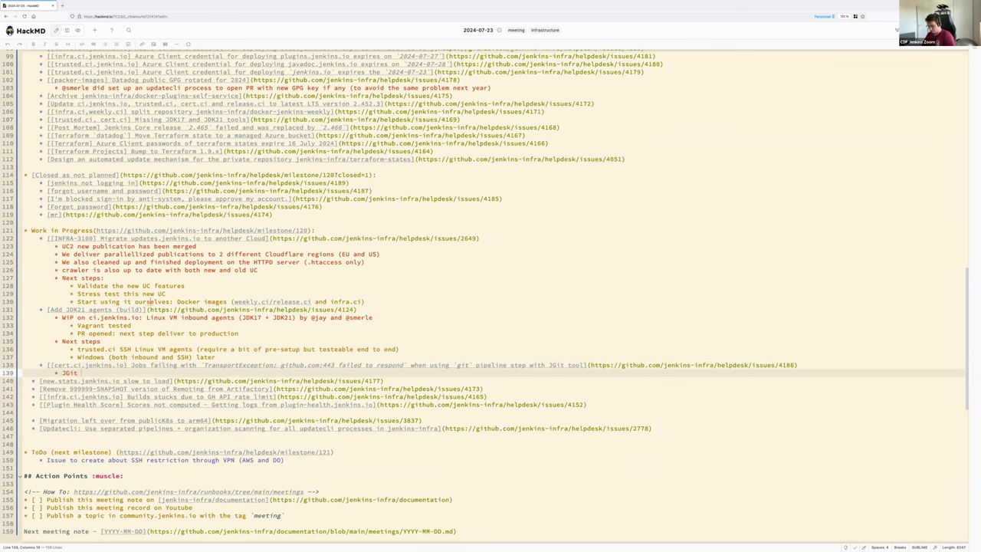
Describe JGit failing with TCP errors when cloning a private repository in parallel.
type("with private reposito")
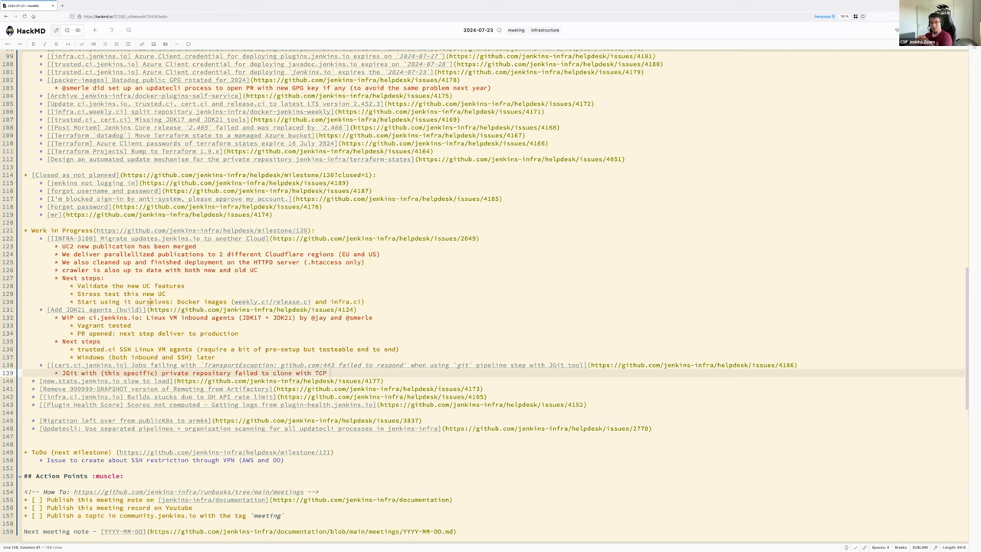
type("errors in a parallel context")
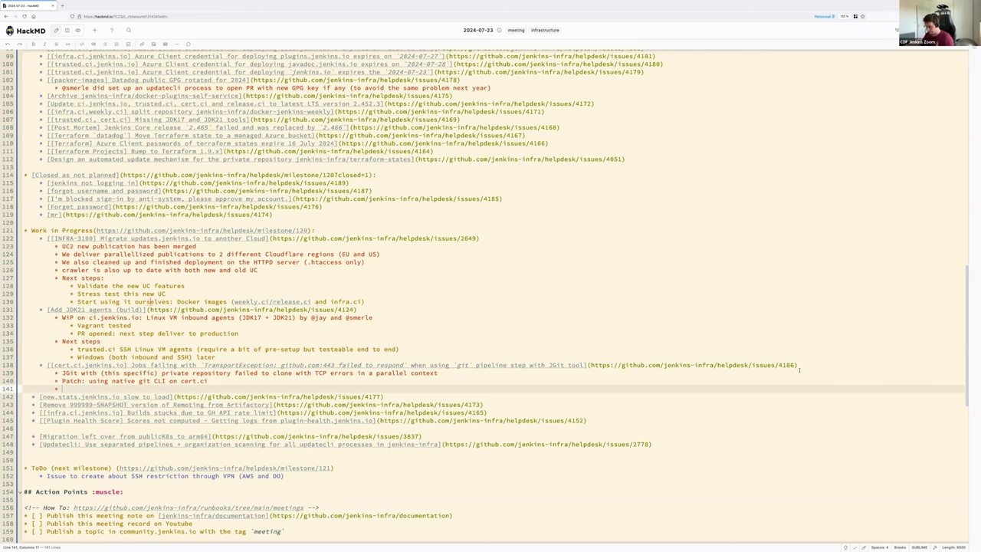
Add nice-to-have 'native CLI as primary tool and JGit as fallback' and note the request is handled elsewhere.
type("Nice to have: setup git tool to have git n")
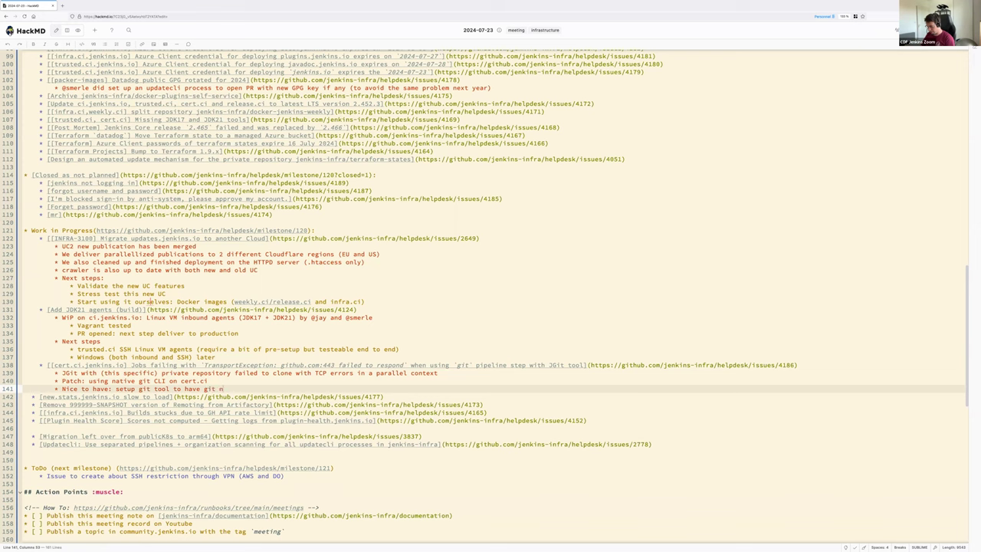
type("ative CLI a")
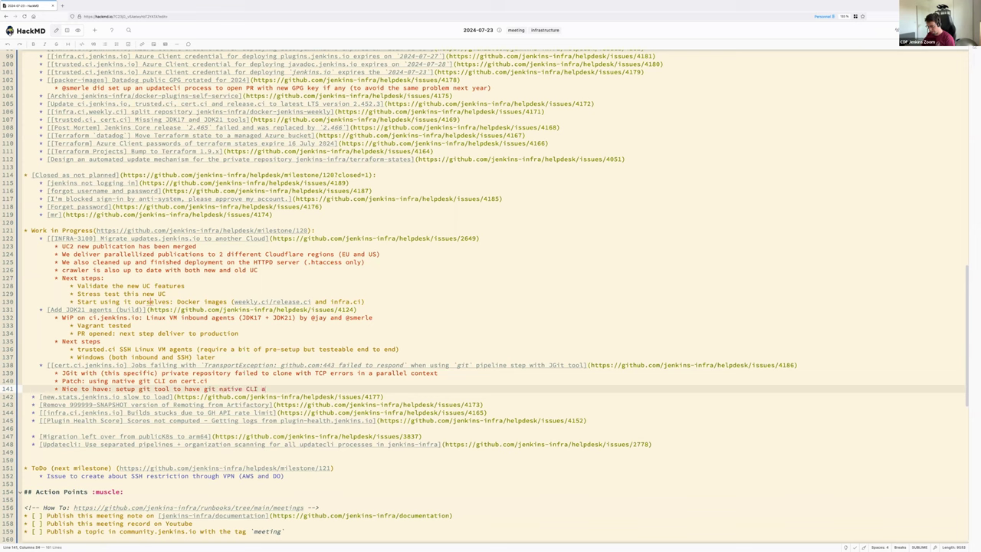
type("as primary tool for all")
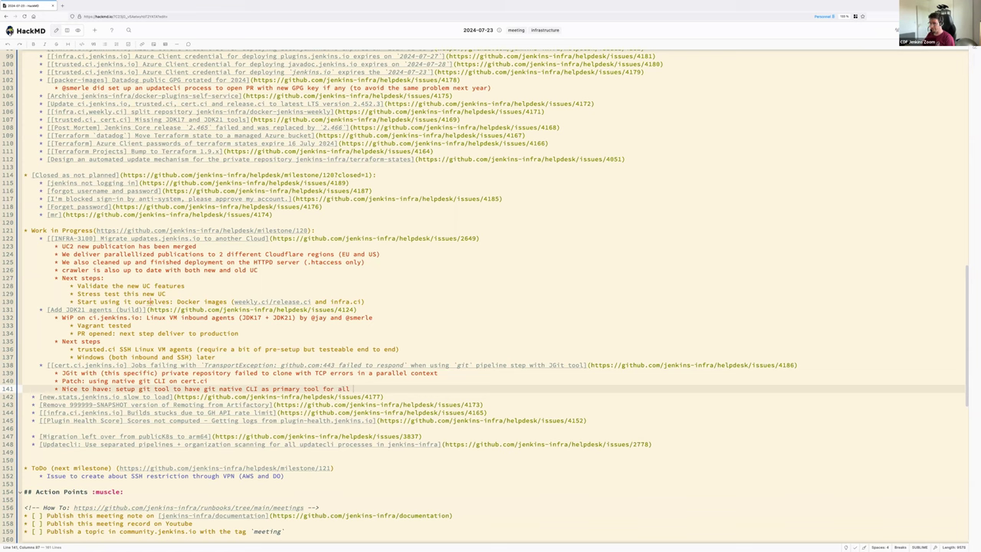
type("and JGit as fall")
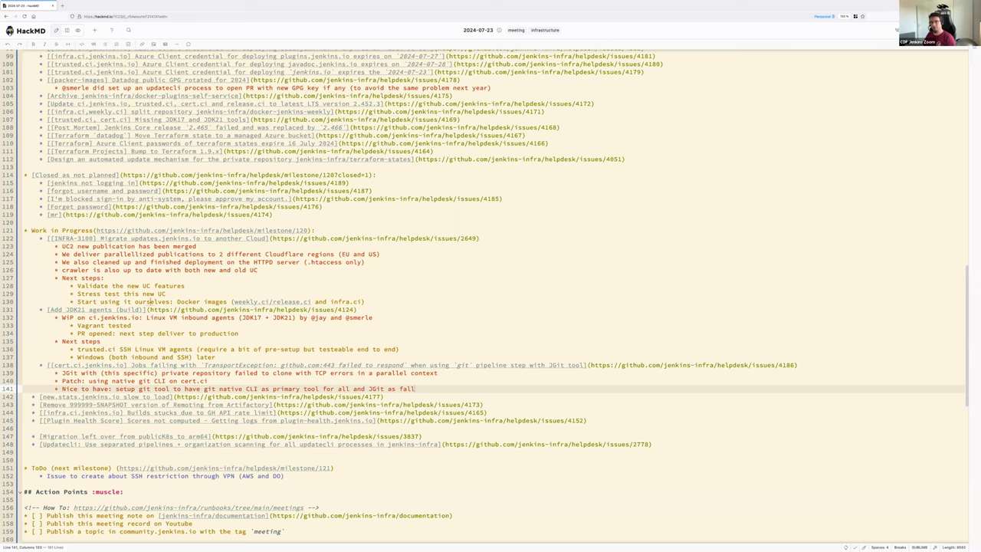
type("back")
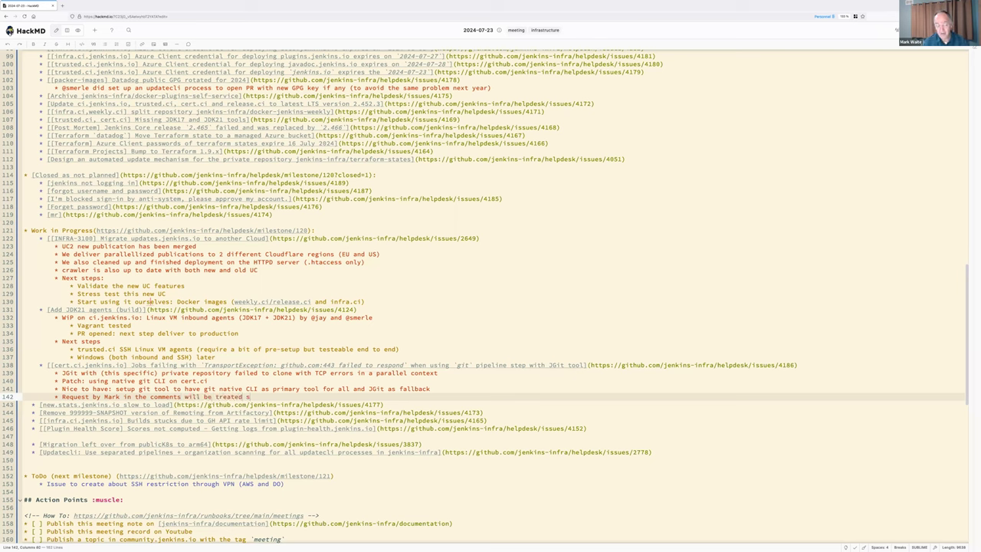
type("omewhere else (mo)")
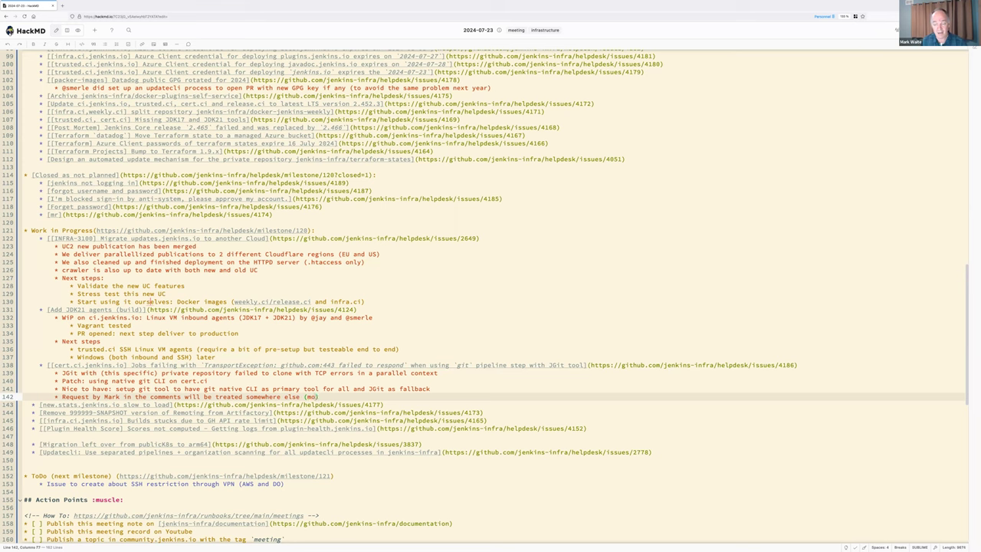
type("most probably diagnose / reproduce the bug")
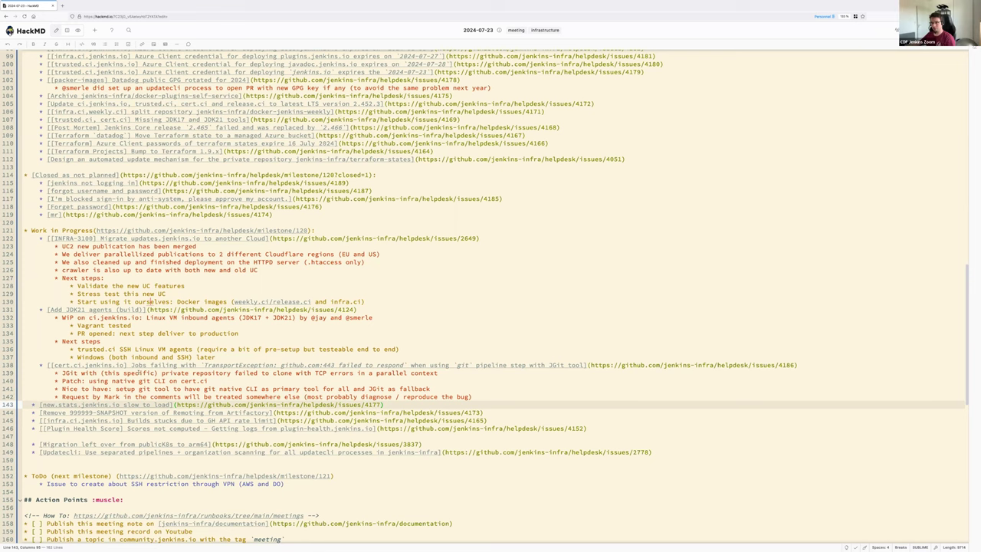
Load new.stats.jenkins.io in a separate tab to view the Jenkins Statistics home page.
scroll("down", 3)
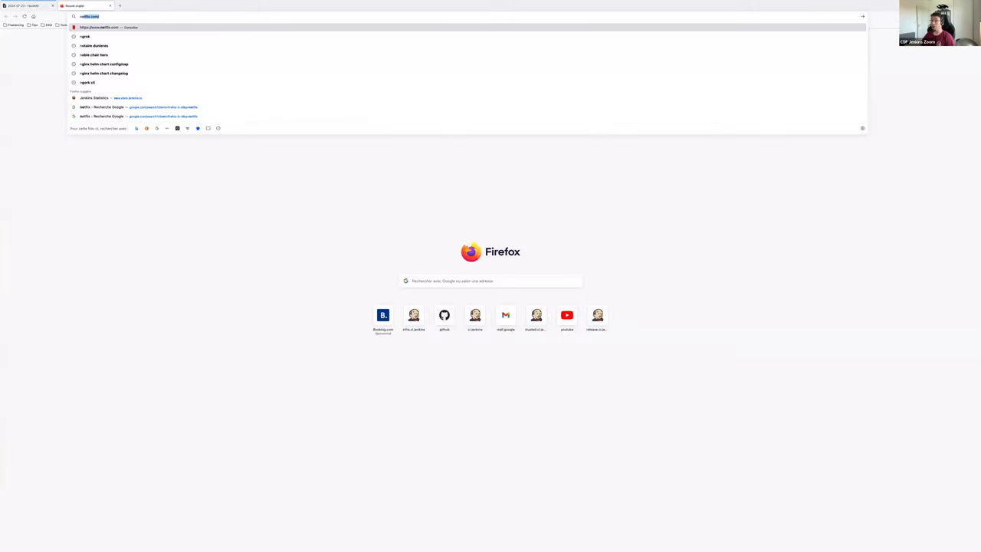
type("new.stats.jenkins")
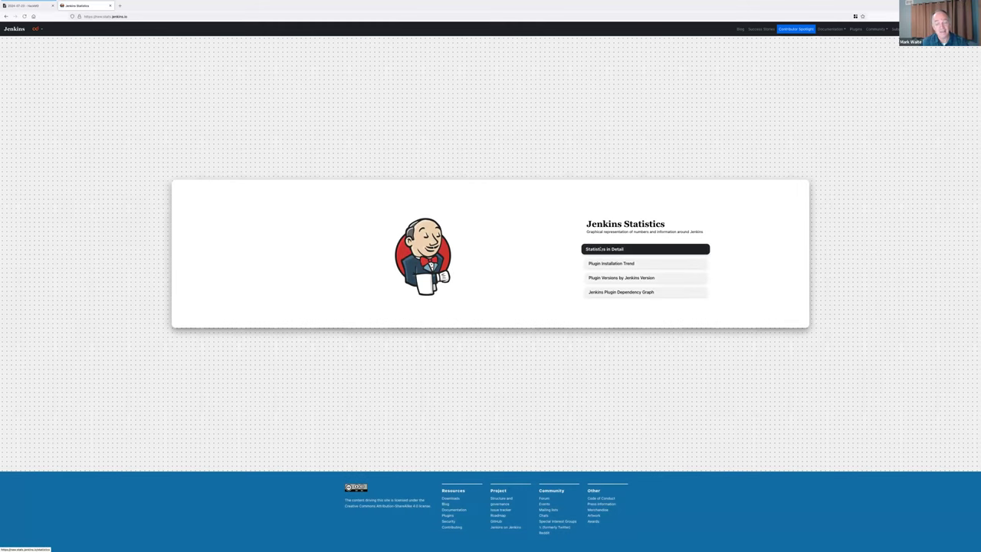
left_click(604, 248)
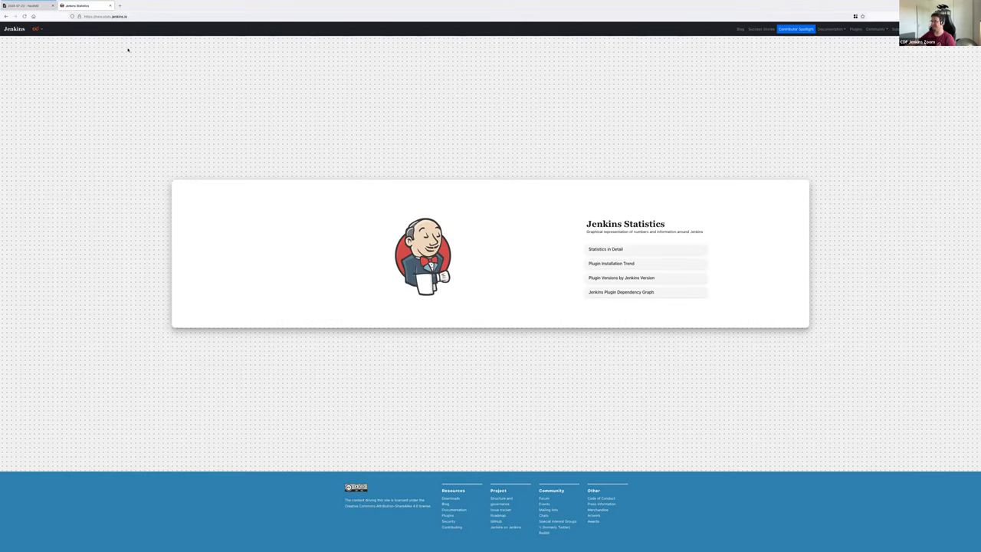
left_click(27, 5)
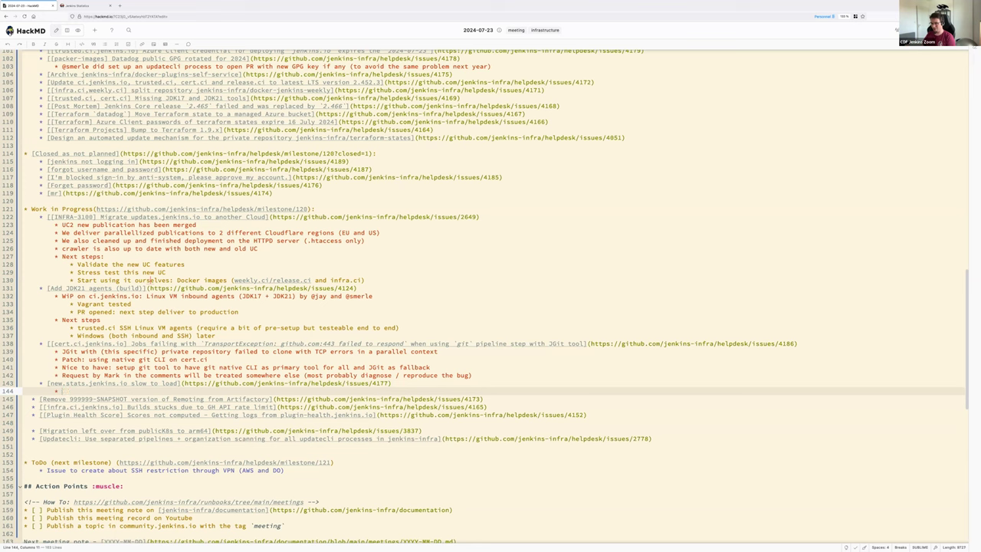
Add the sub-bullet 'We have better performances since gzip and brotli compression'.
type("We have better")
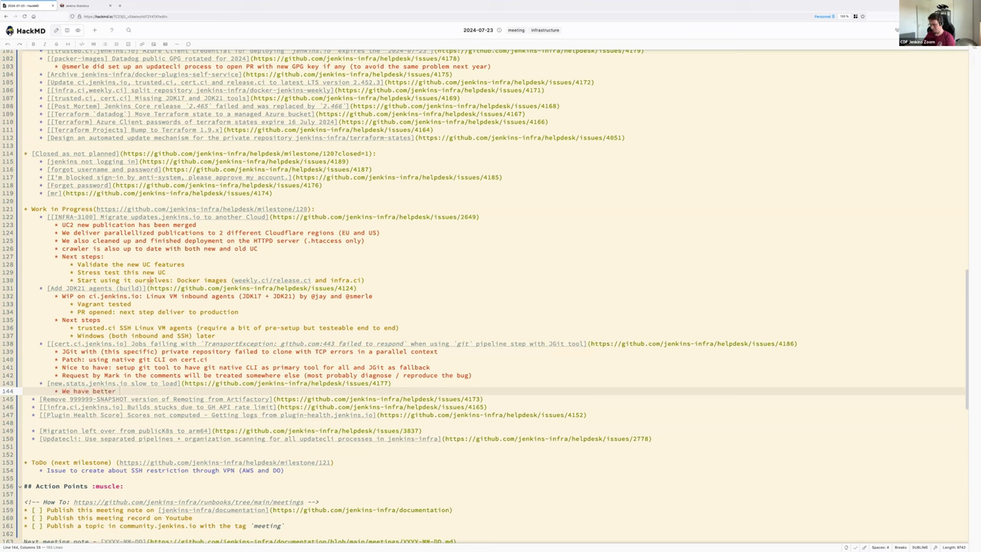
type("performance")
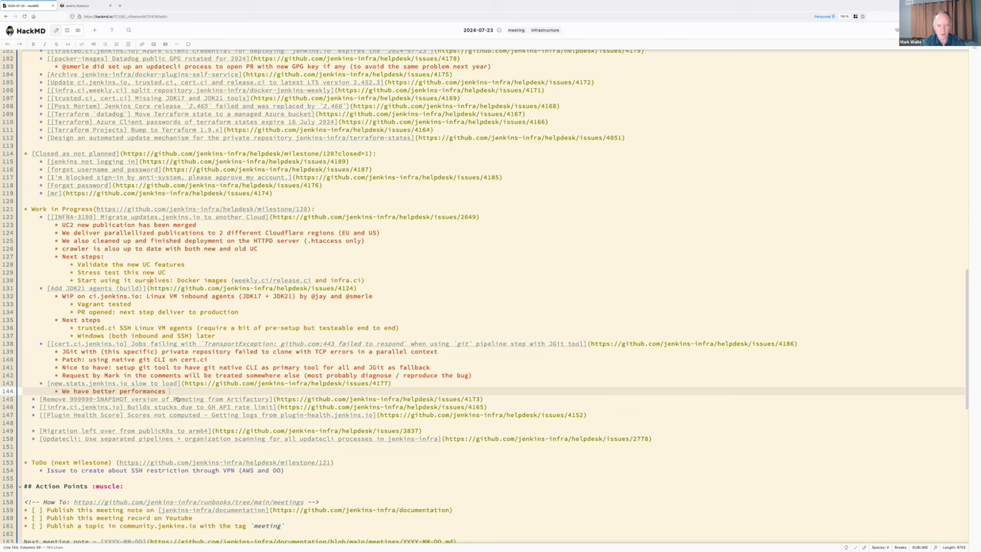
type("since")
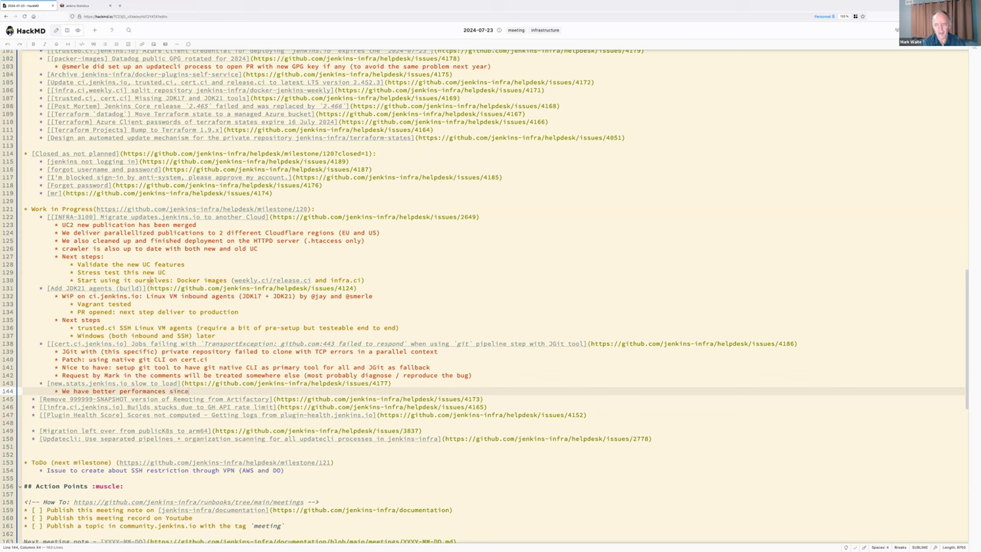
type("gzip and brotl")
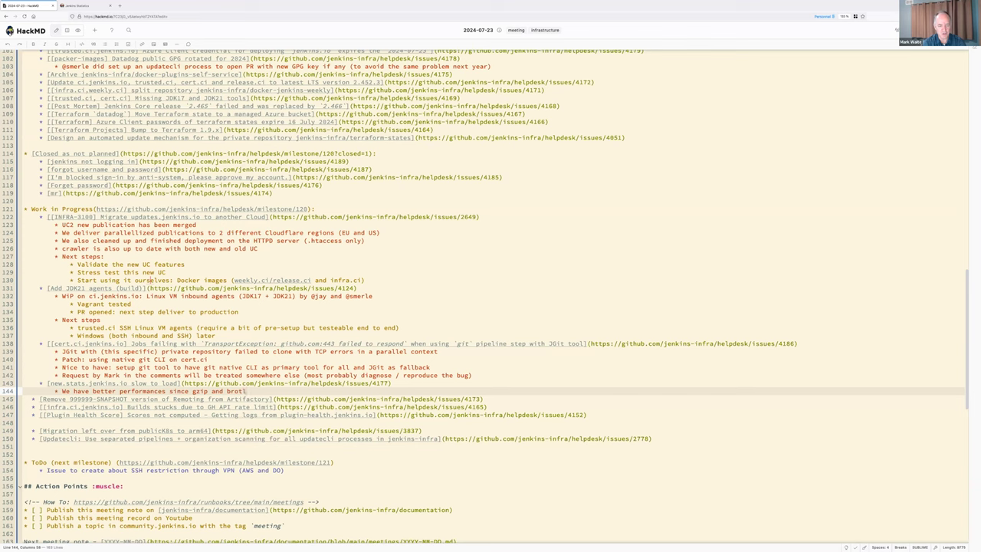
type("compressio")
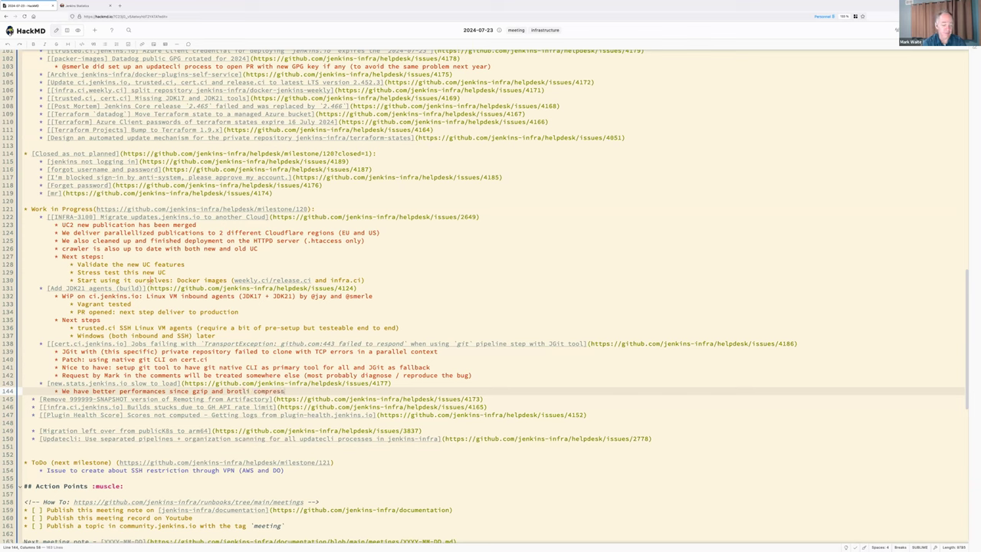
type("ion")
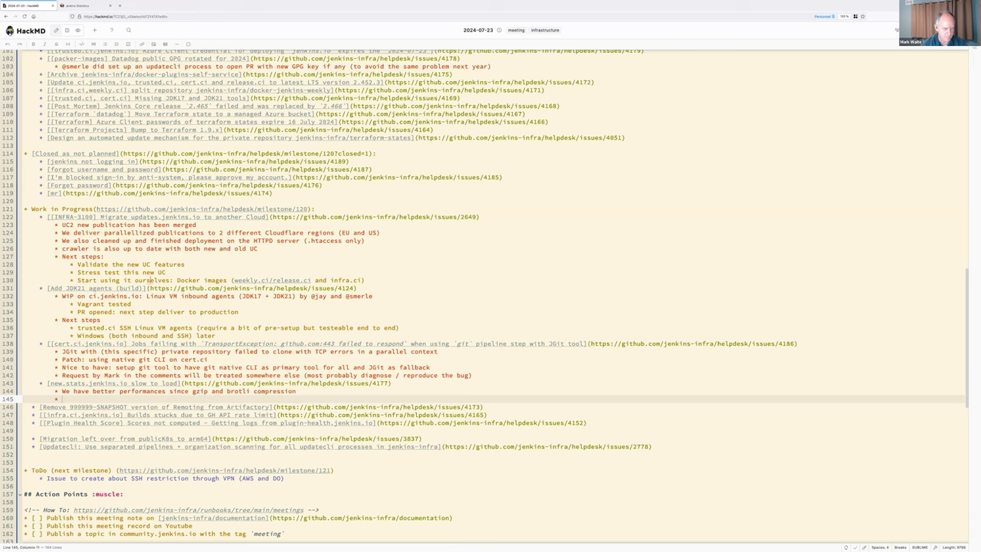
Add the sub-bullet 'Current status is ok for the Infra team'.
type("Current status")
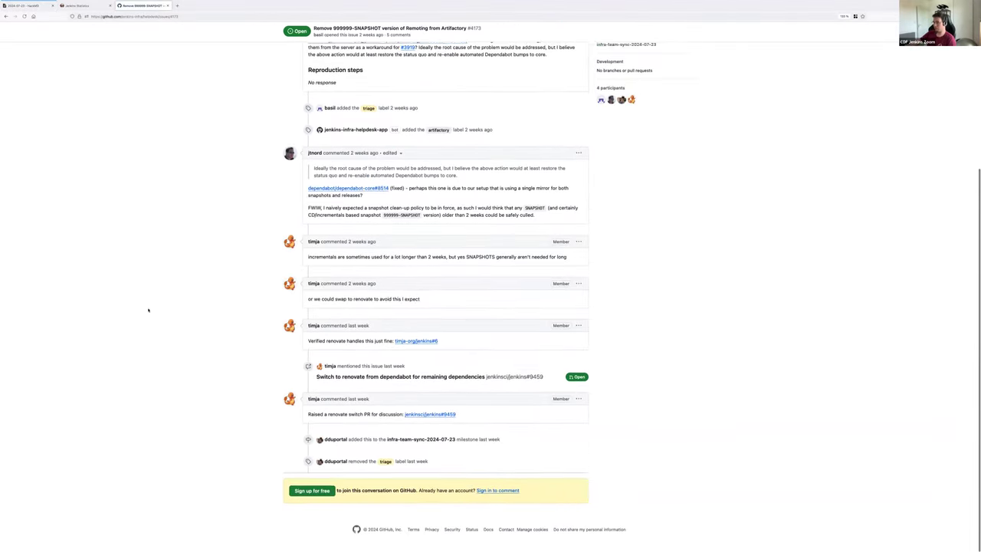
Scroll through issue #4173's discussion on removing the 999999-SNAPSHOT Remoting version.
scroll("up", 3)
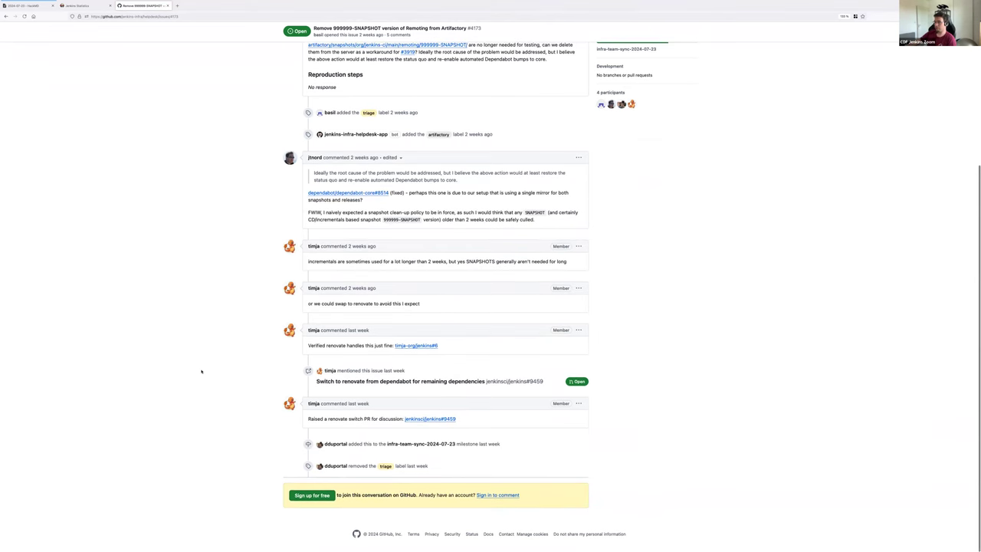
scroll("up", 3)
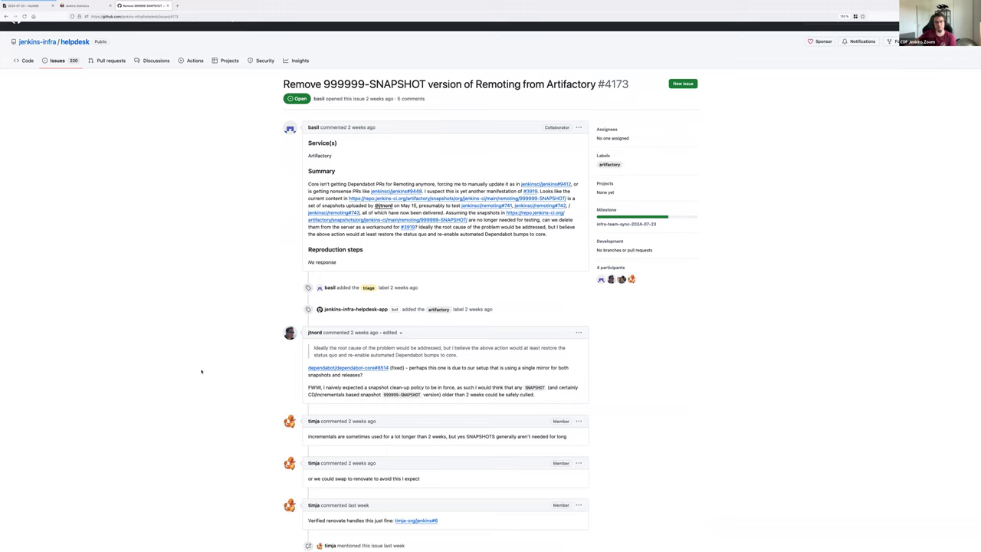
mouse_move(246, 387)
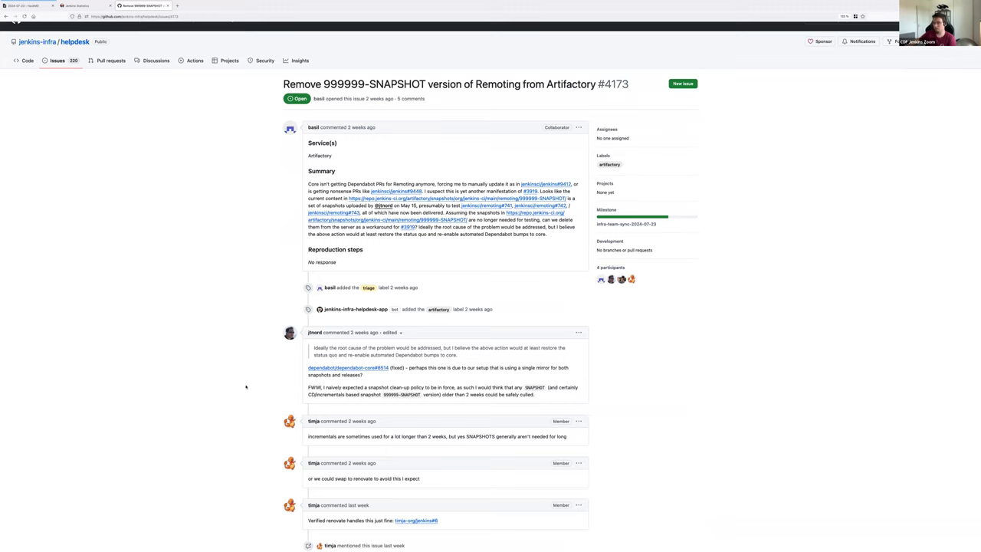
scroll("down", 3)
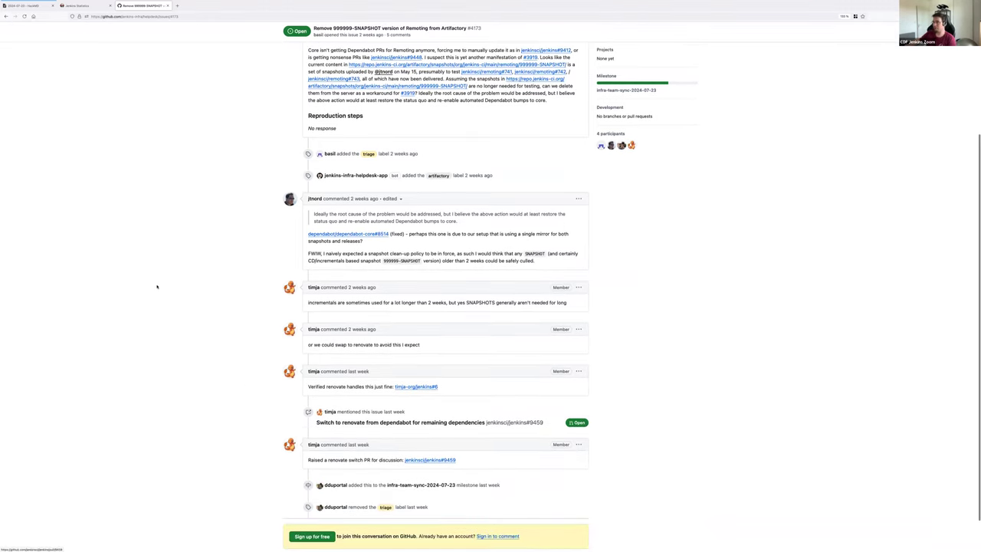
mouse_move(147, 279)
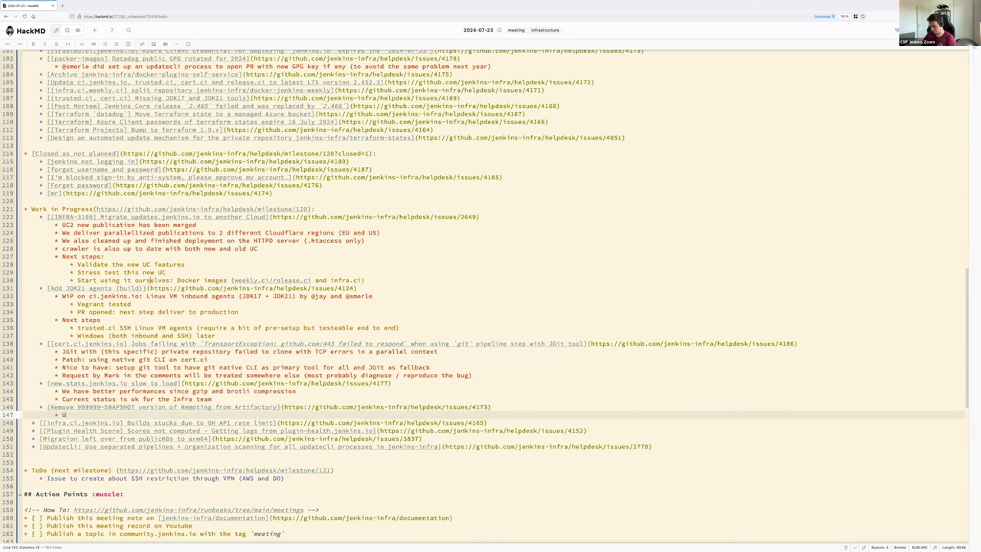
Note 'Under Tim's hands' on #4173 and 'Still need to be worked on' on #4165.
type("nder Tim's hands")
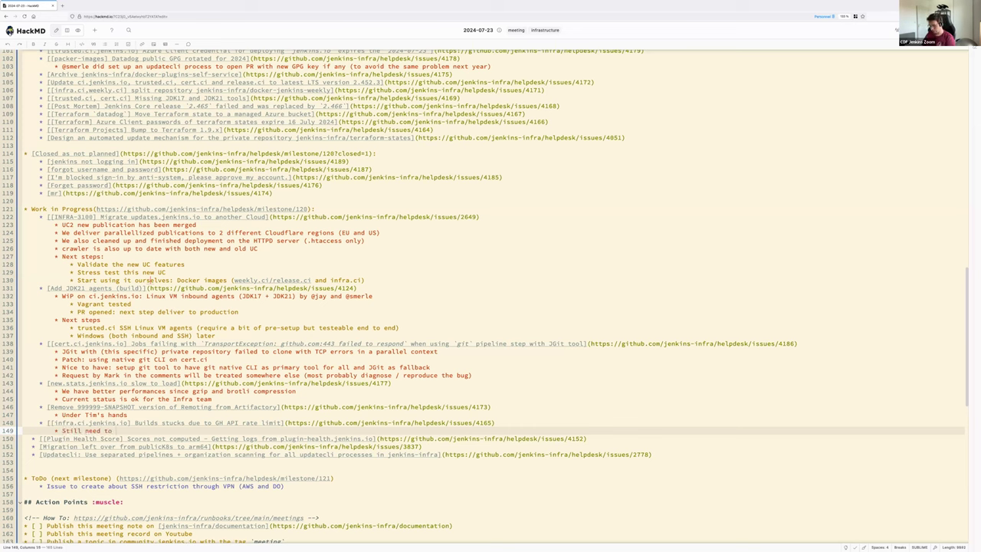
type("be worked on")
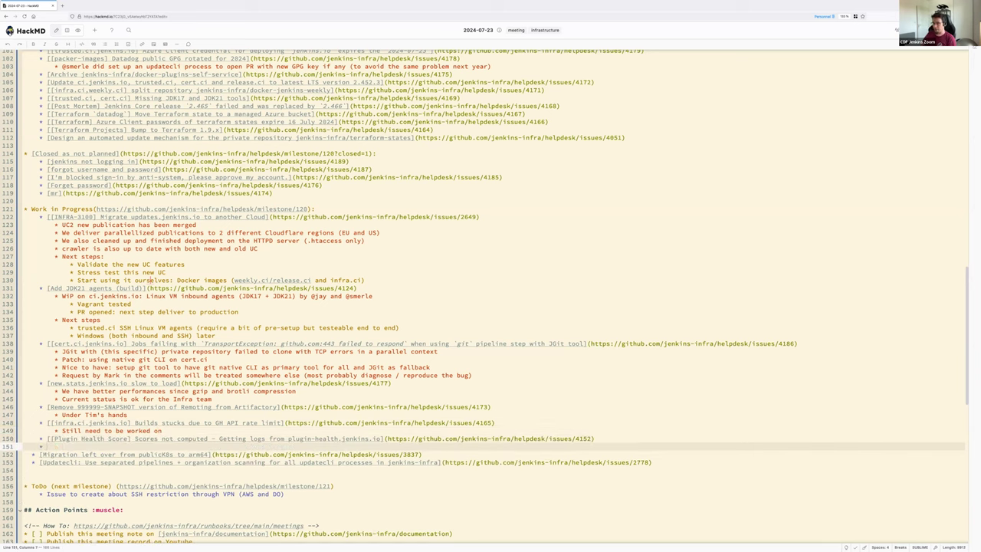
Note that Adrien is working on Plugin Health Score while overloaded, and begin 'we identified the problem'.
type("Adrien")
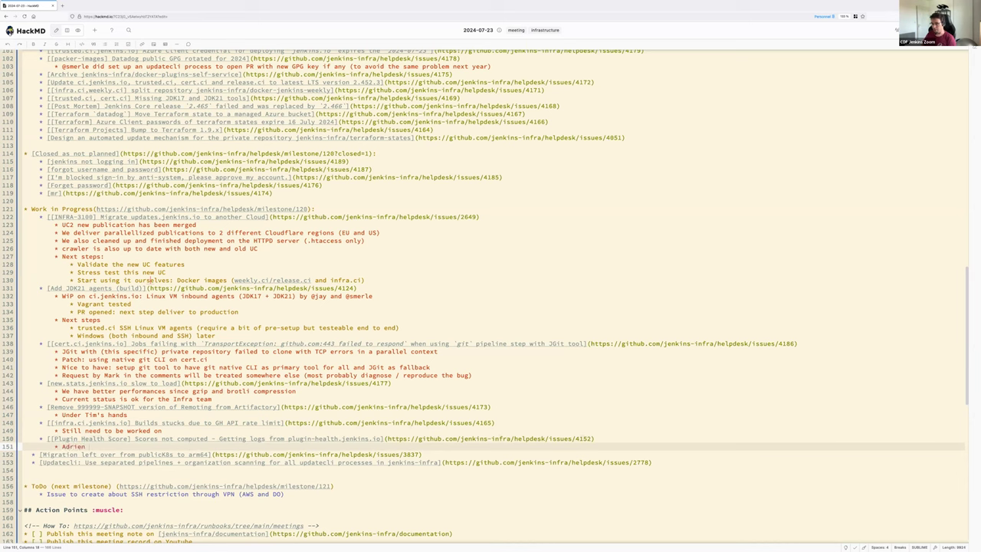
type("is")
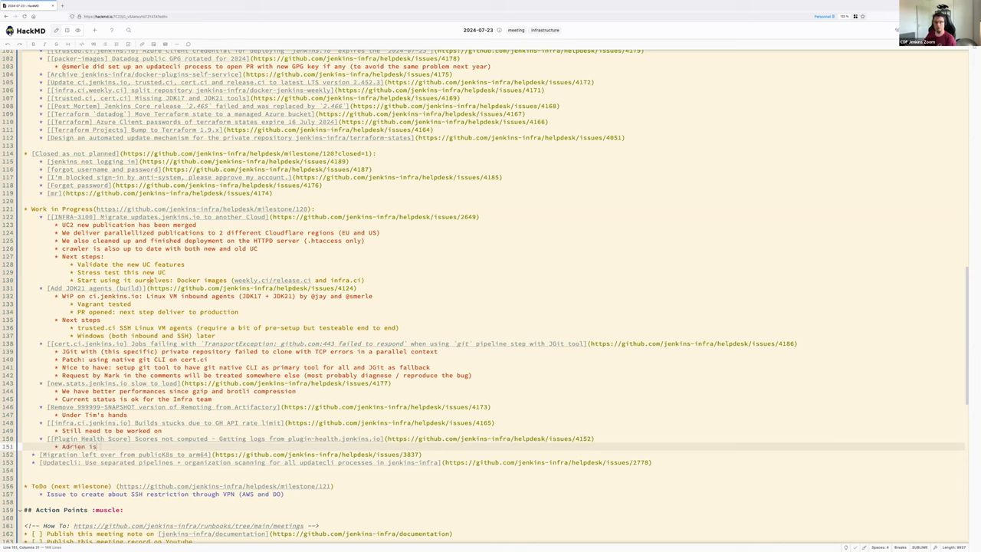
type("working")
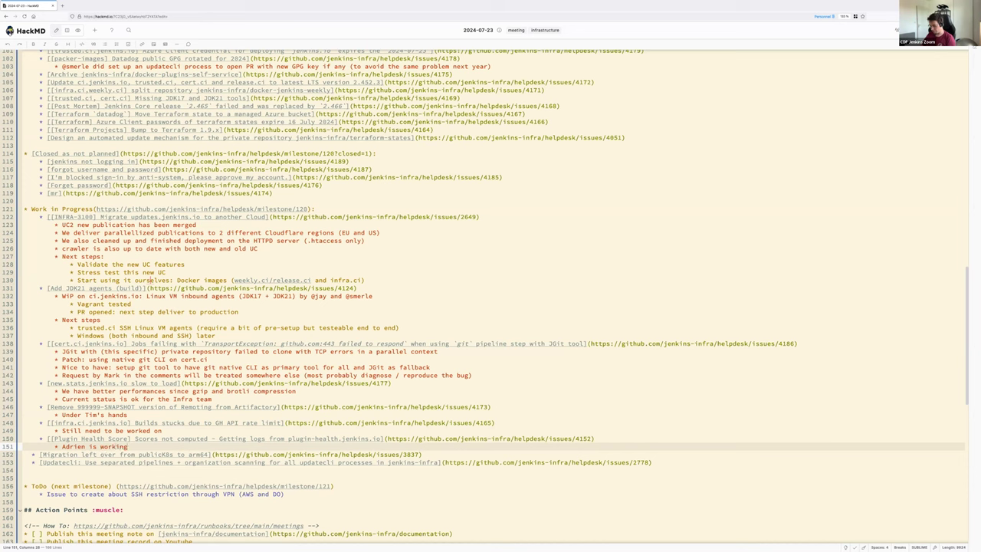
type("on it (but )")
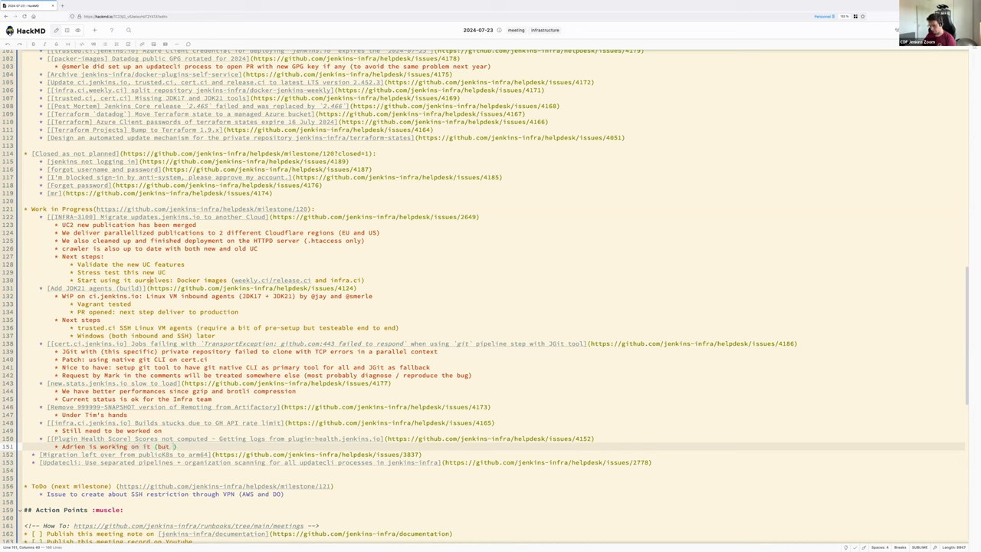
type("overloaded")
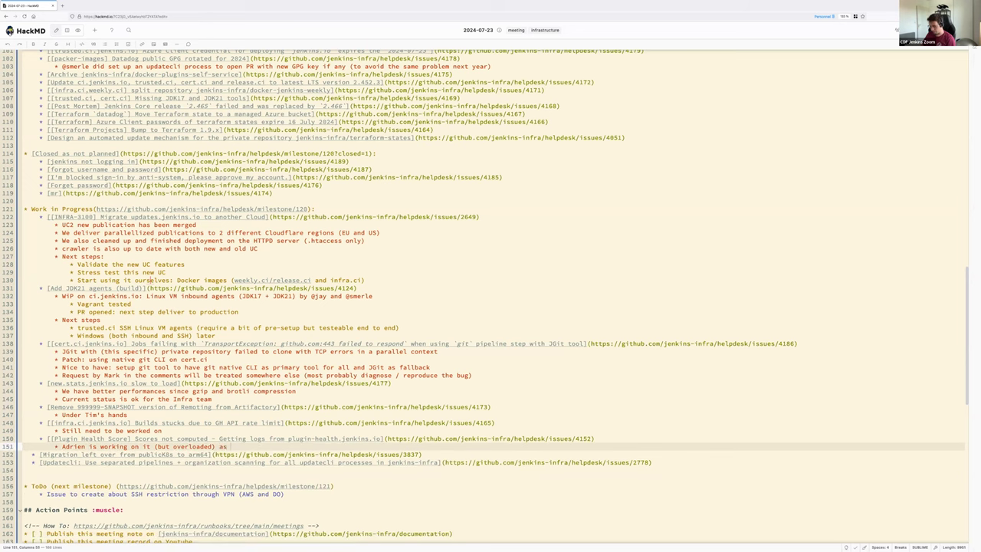
type("we identified")
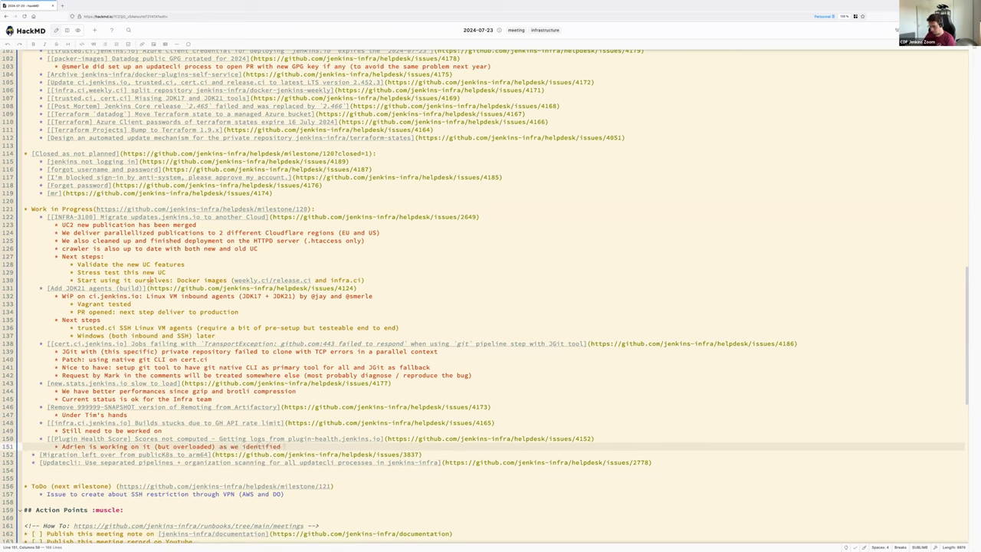
type("the problematic records in database")
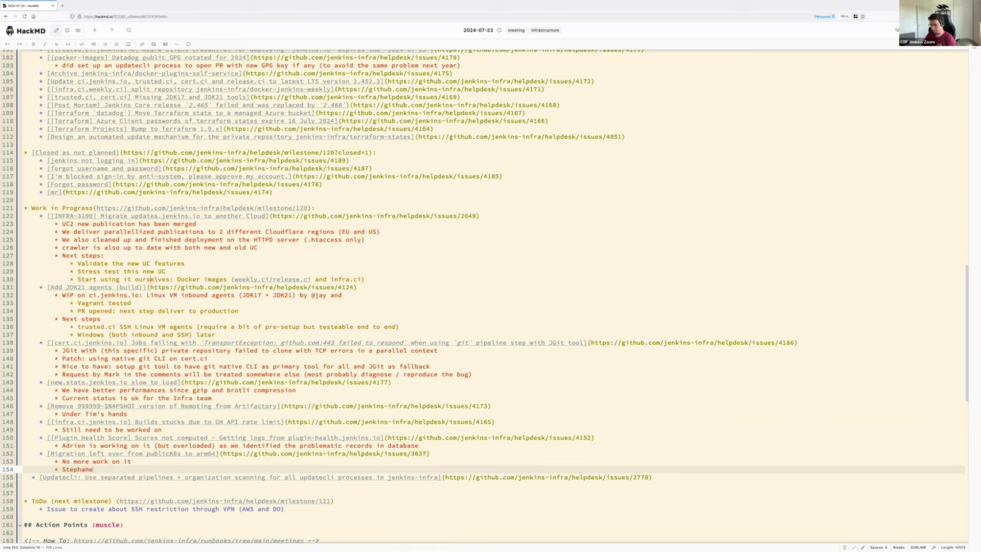
Finish the LDAP note with 'have some clues => but holidays incoming'.
type("checked the LDAP part and")
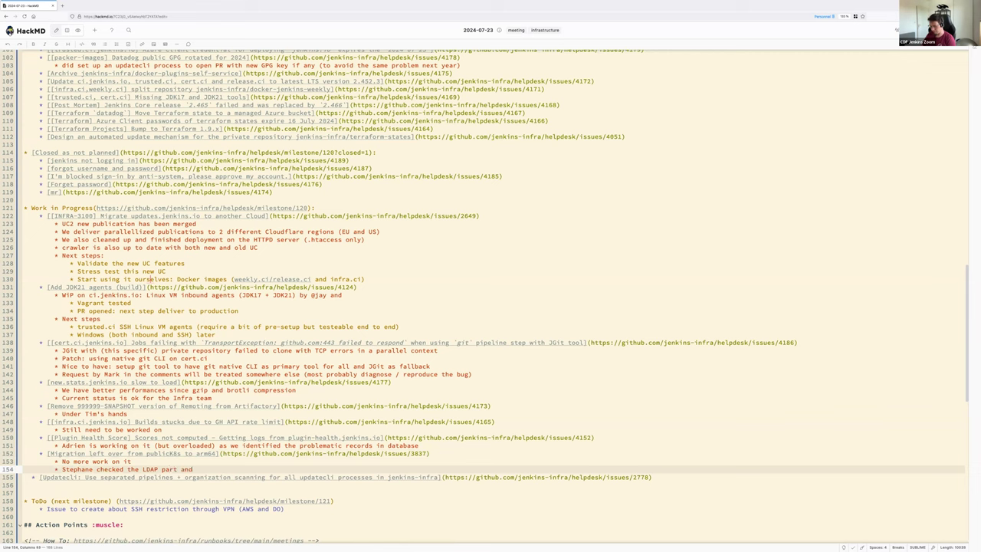
type("have s")
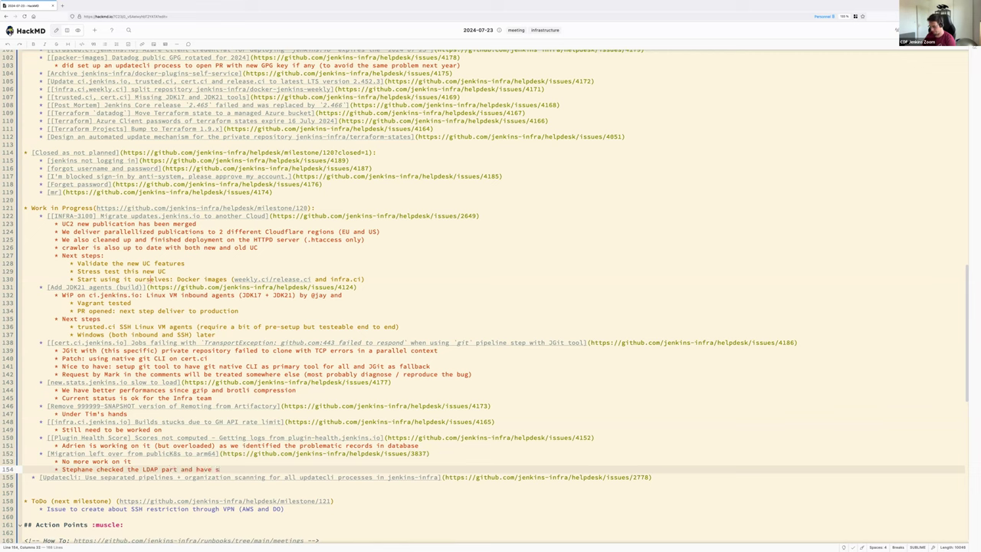
type("ome clues")
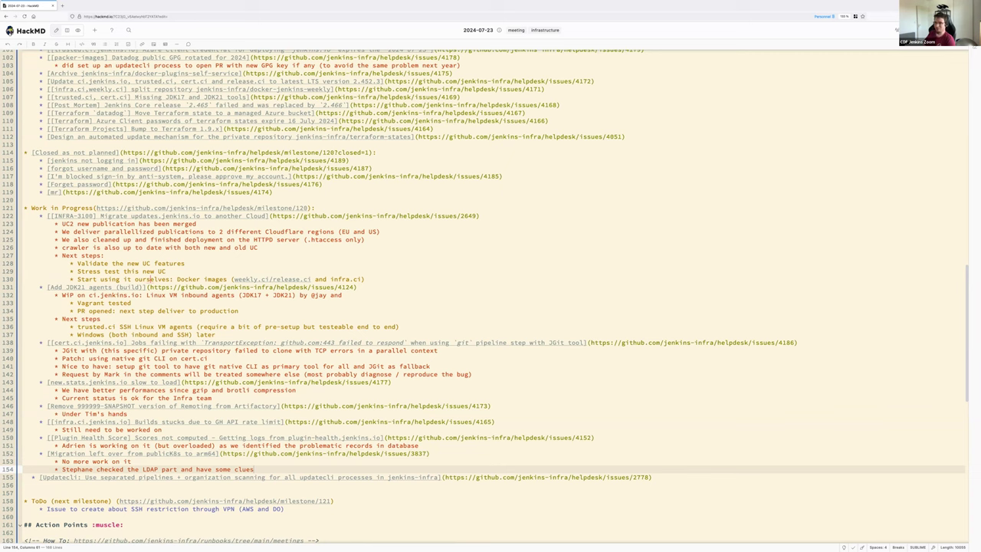
type("=> but")
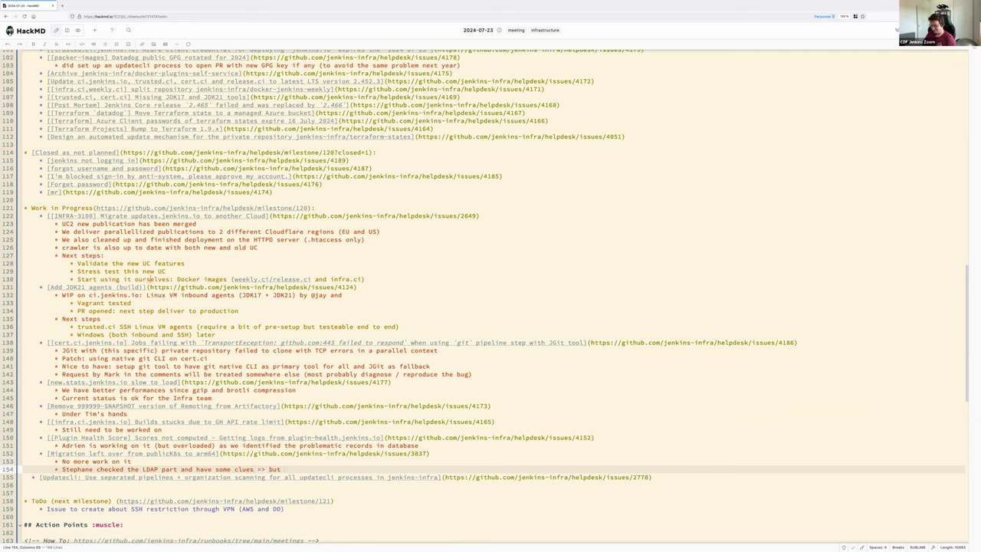
type("holidays incoming")
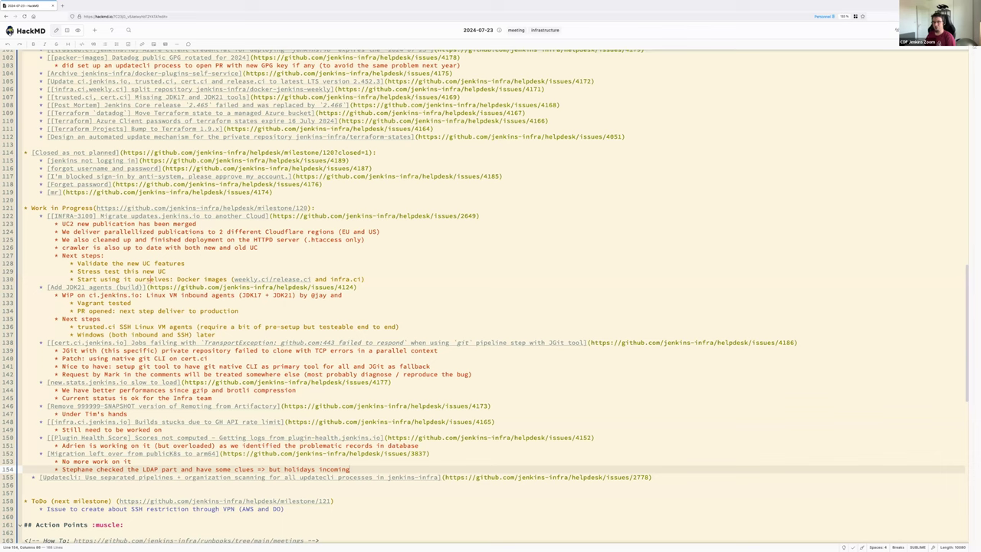
Add nested bullets about the similar LDIF indexing error and the LDAP arm64 fix.
key("enter")
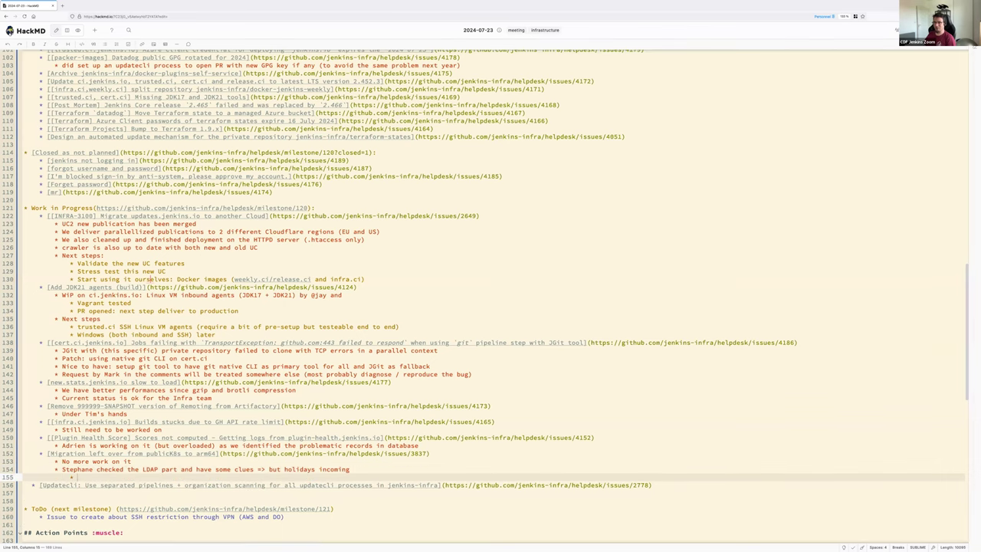
type("We have a link to a similar")
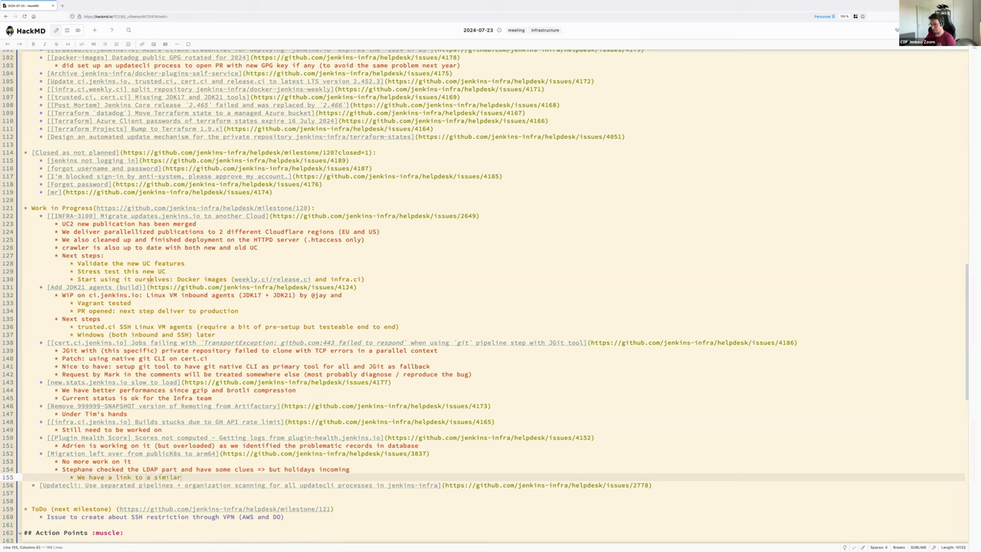
type("error")
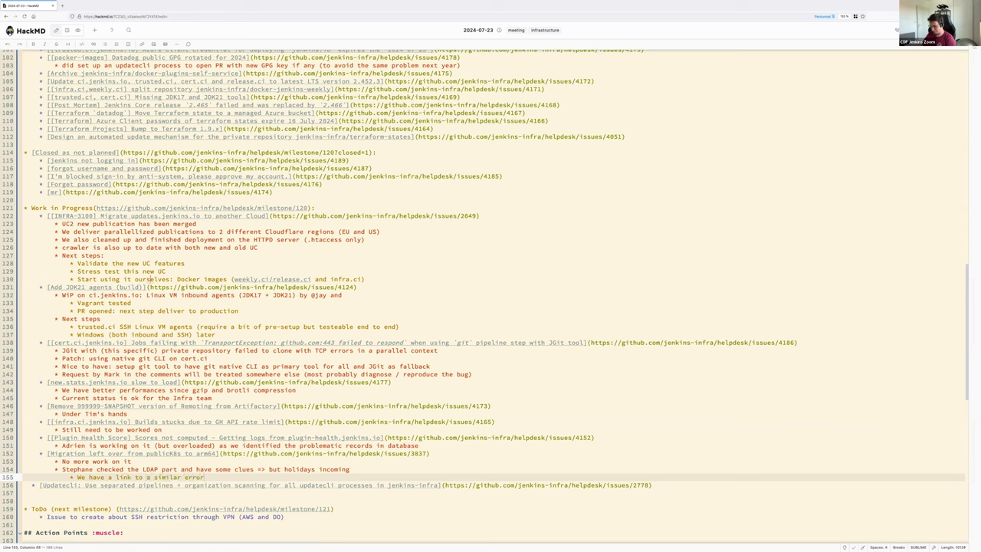
type("(related to )")
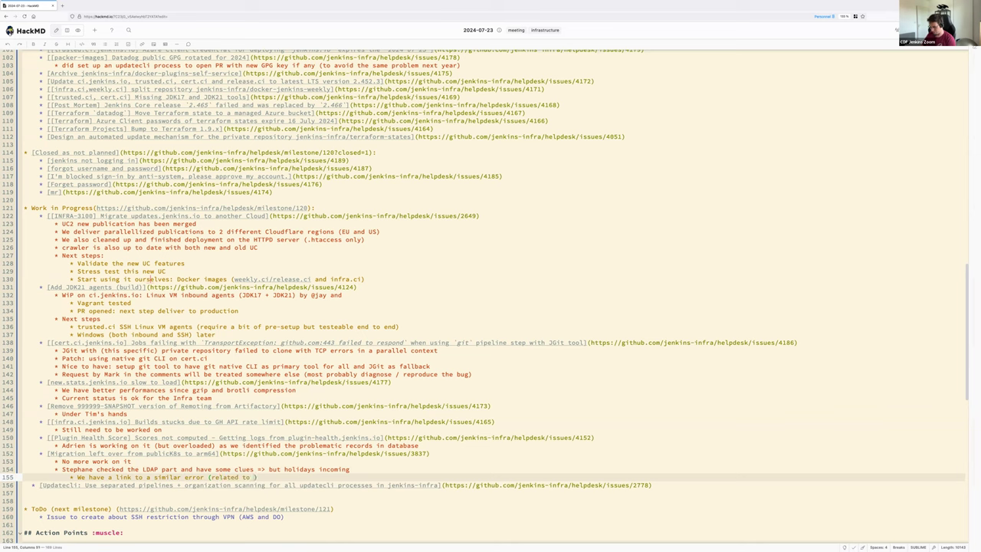
type("LDIF indexing")
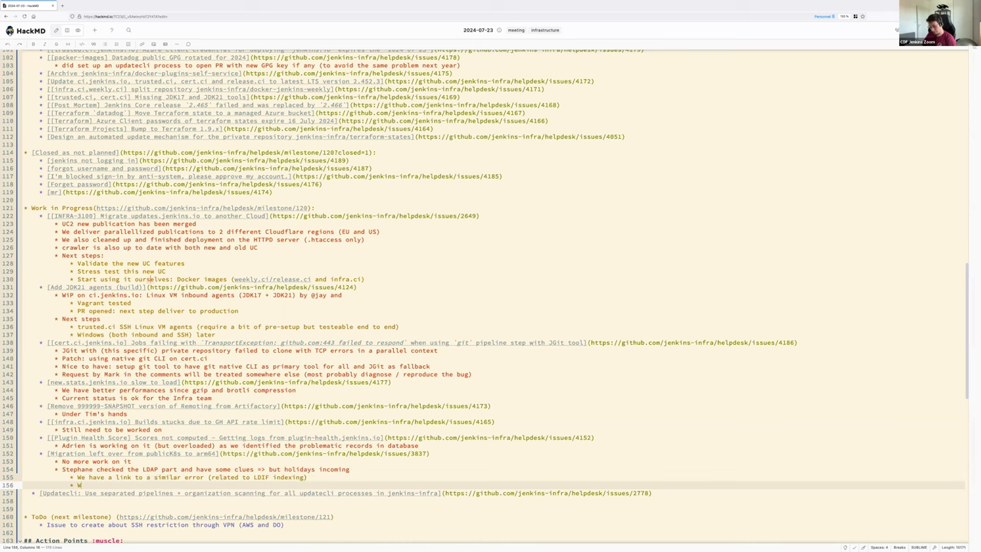
type("We identified")
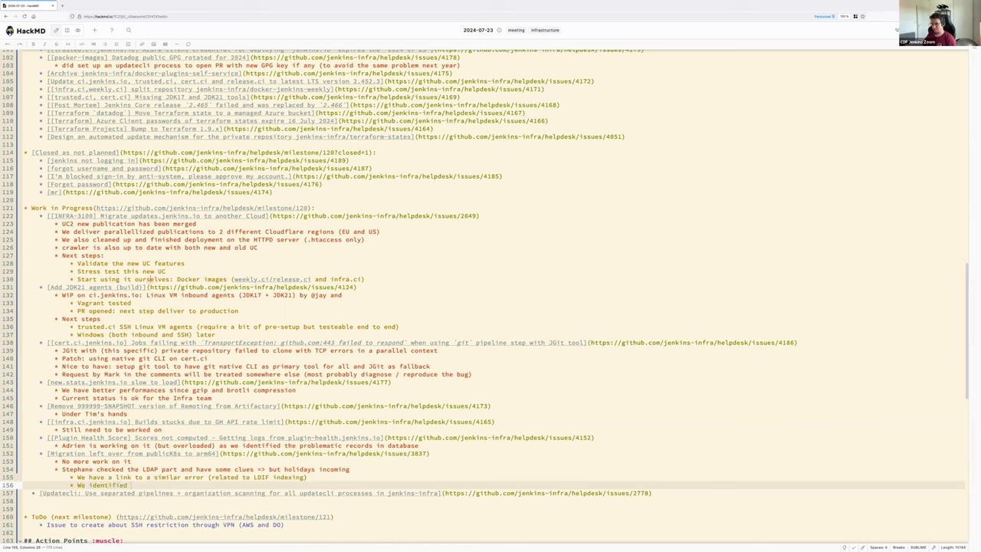
type("and fixed the LDAP build for arm64")
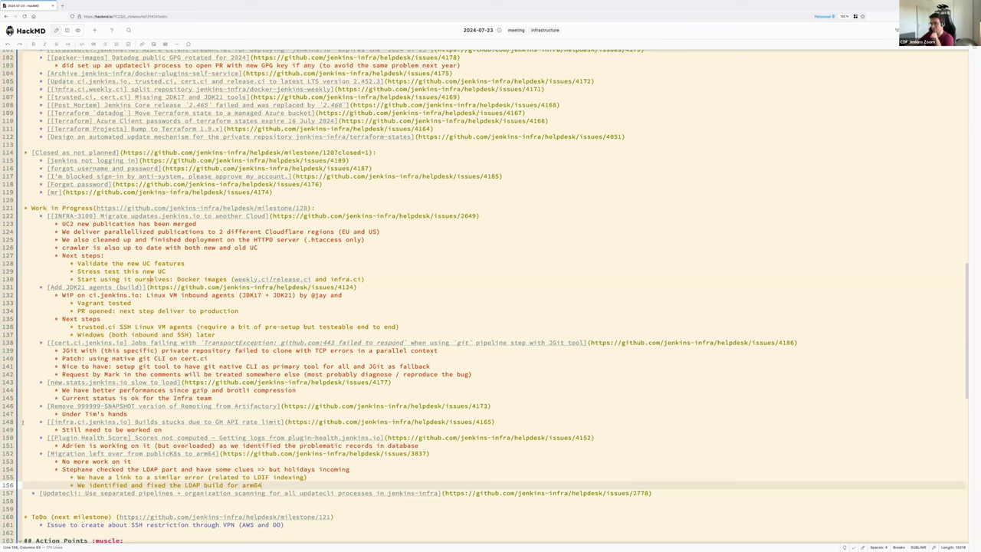
scroll("up", 3)
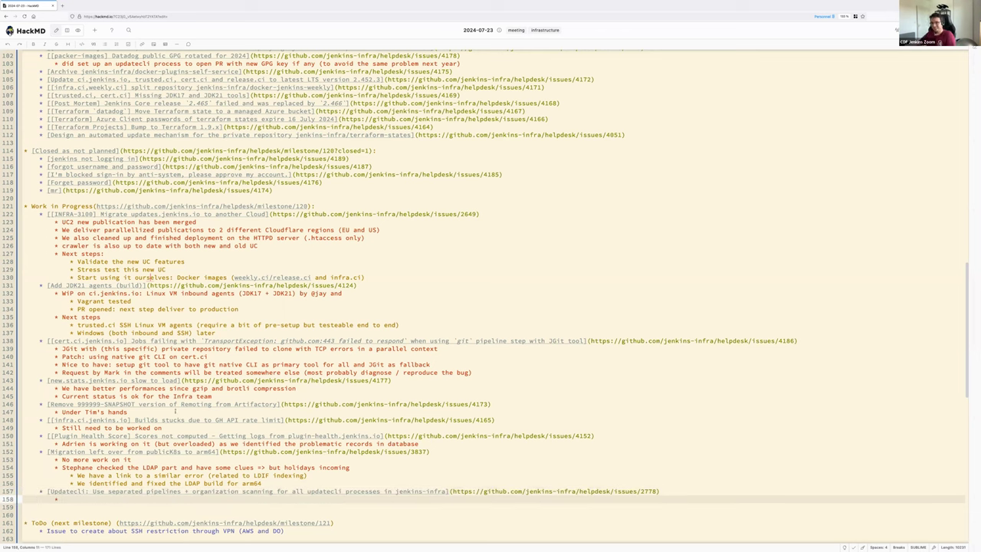
Mark the Updatecli item 'WiP, next batch will be Terraform' jobs.
type("WiP")
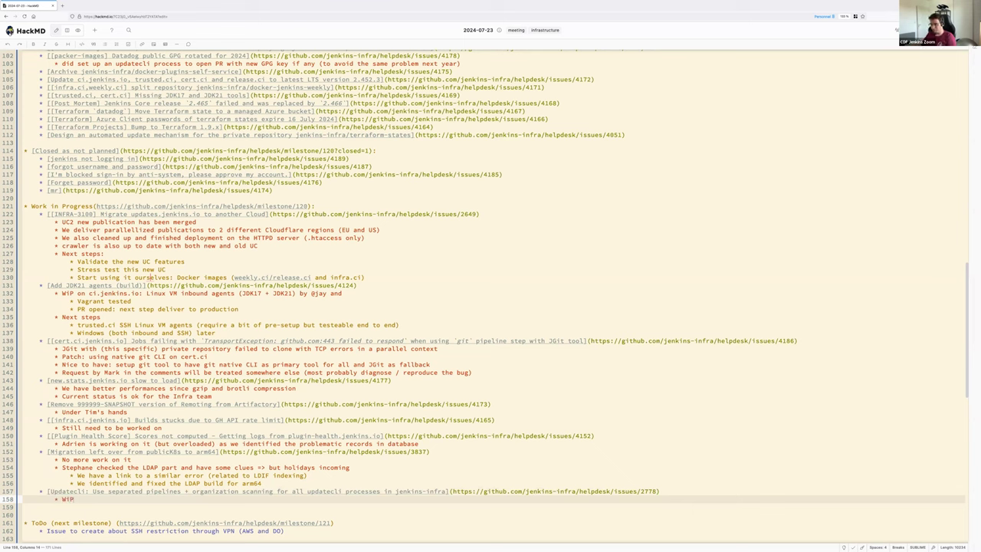
type(", next")
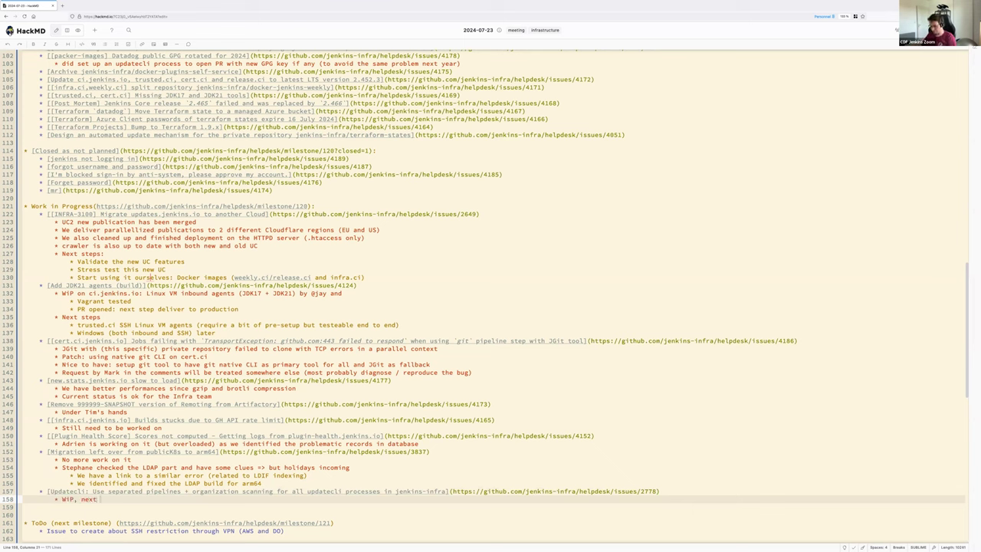
type("batch will")
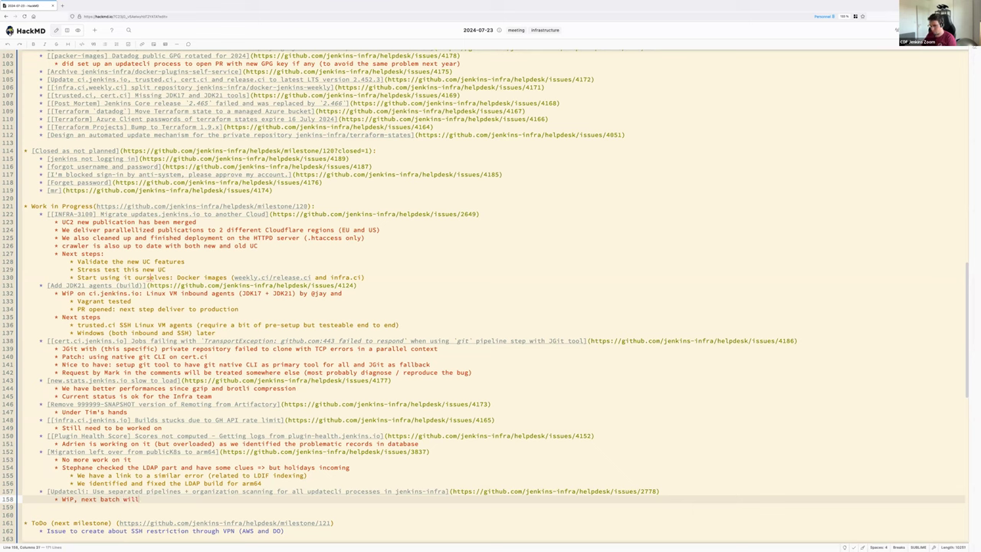
type("be Terraform Jobs")
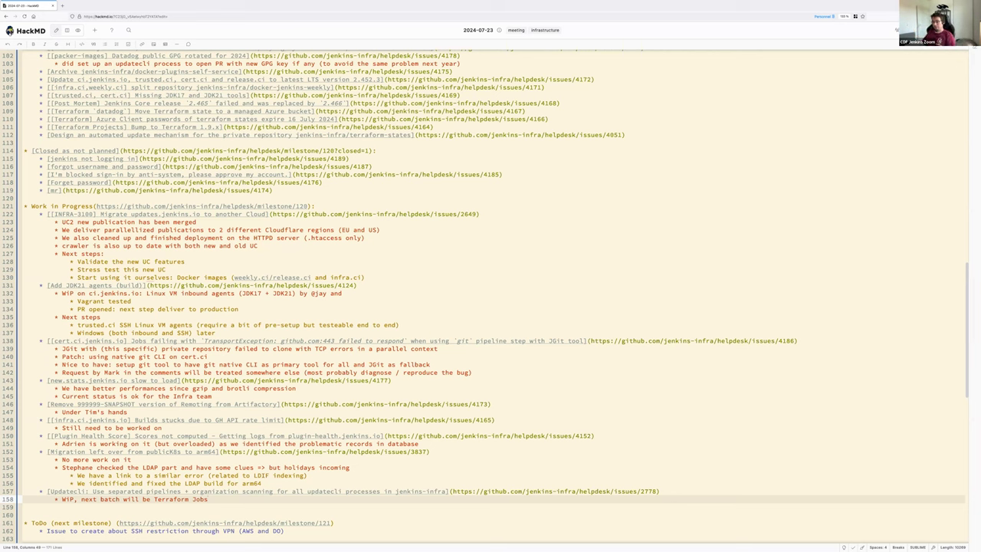
Note Herve already created all jobs on infra.ci and prepared a batch of PRs.
type("Herve")
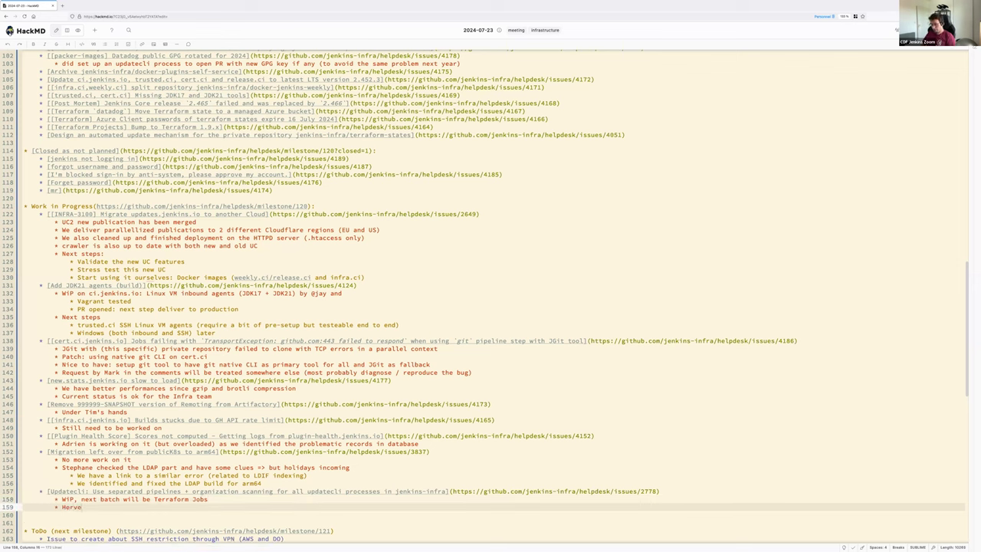
type("already created")
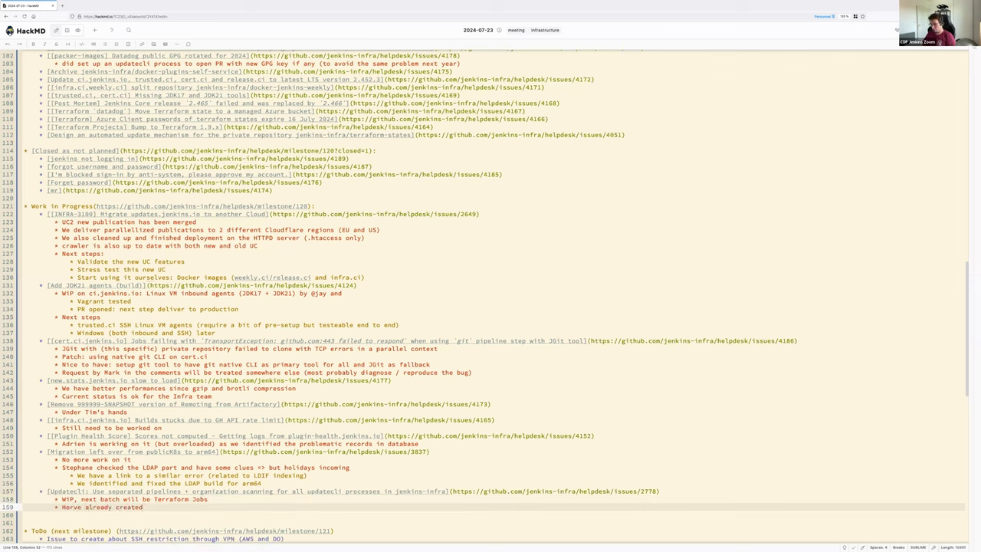
type("all jobs on")
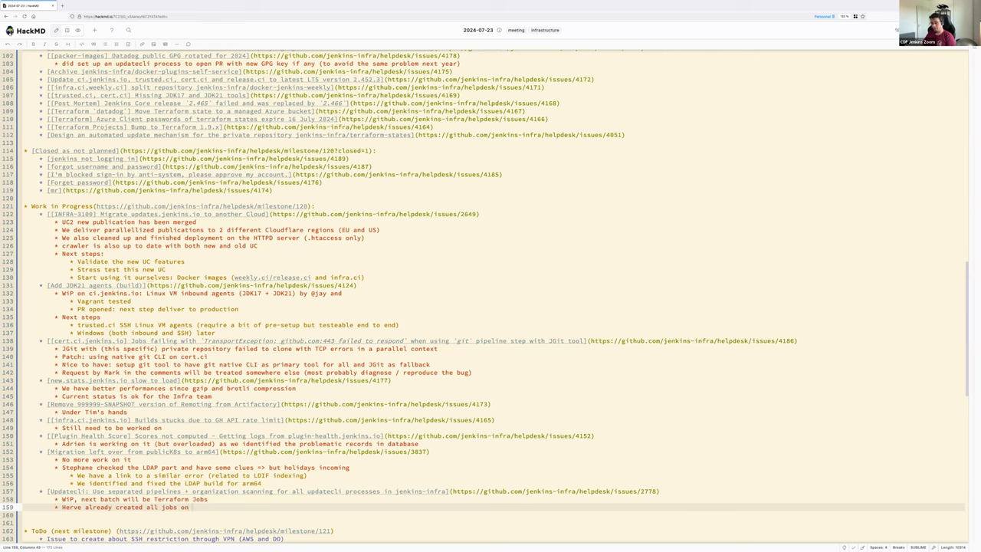
type("infra.ci")
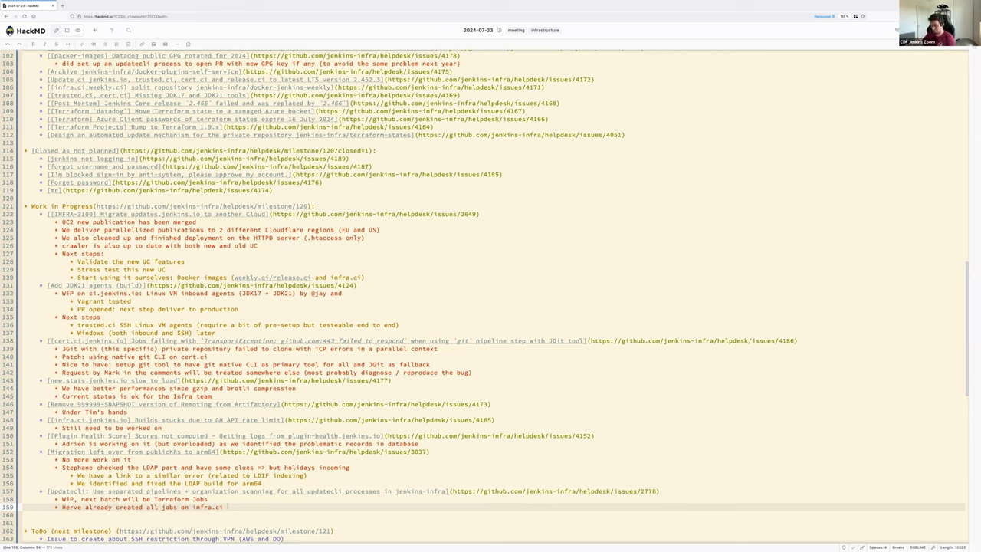
type("and prepared a big batch")
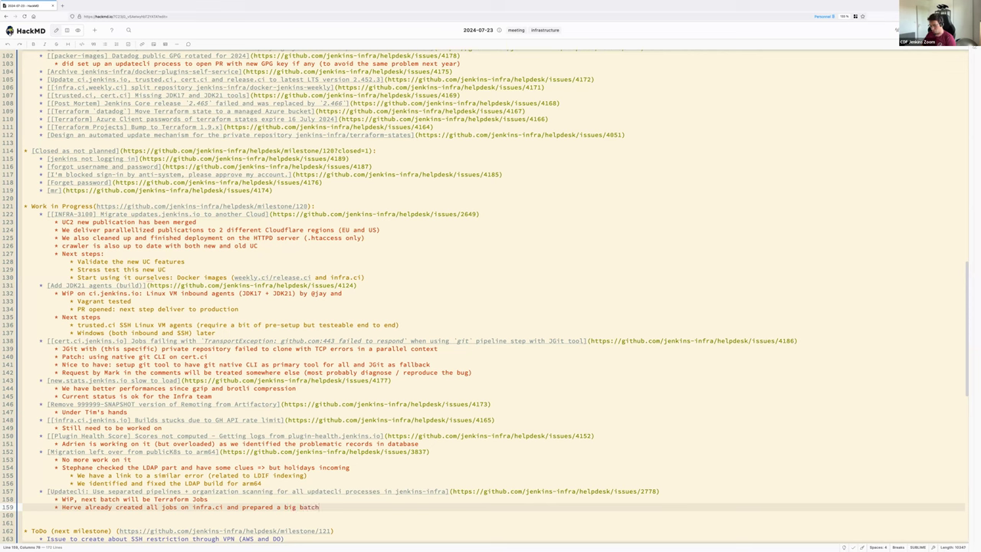
type("of PRs on repositories")
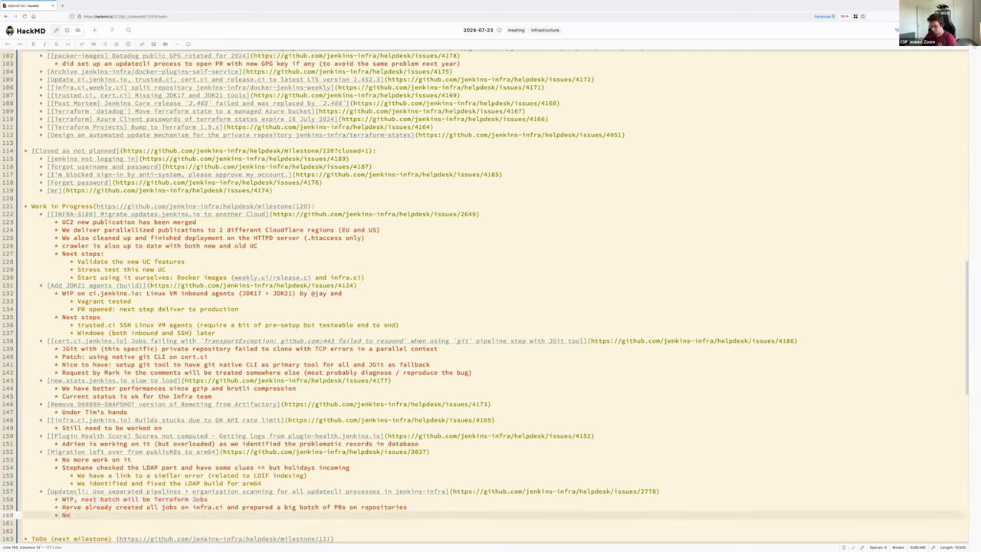
Add 'Next batch will be Jenkins Infra Docker images' and a 'GHA -> Jenkins' bullet.
type("Next batch will be")
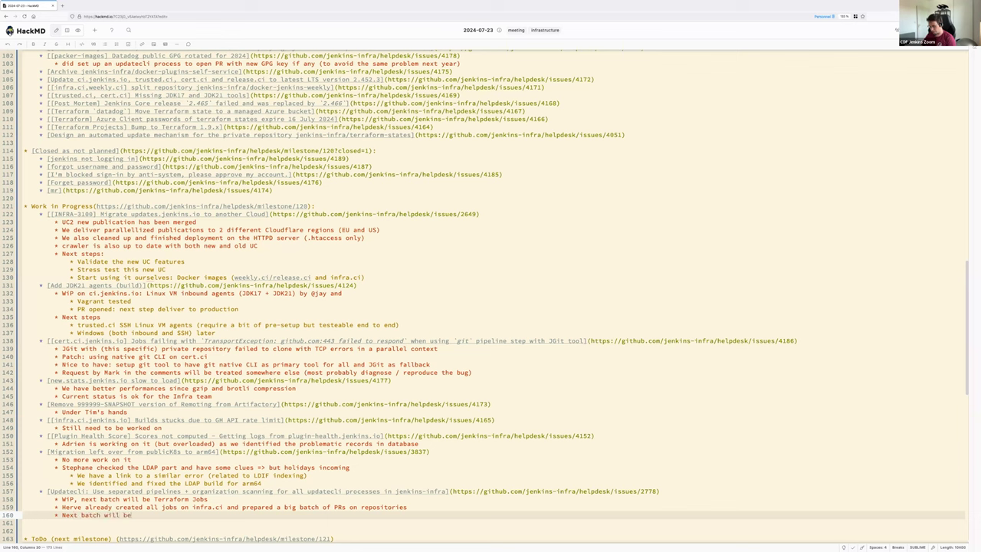
type("Jenkins Infra Docker imag")
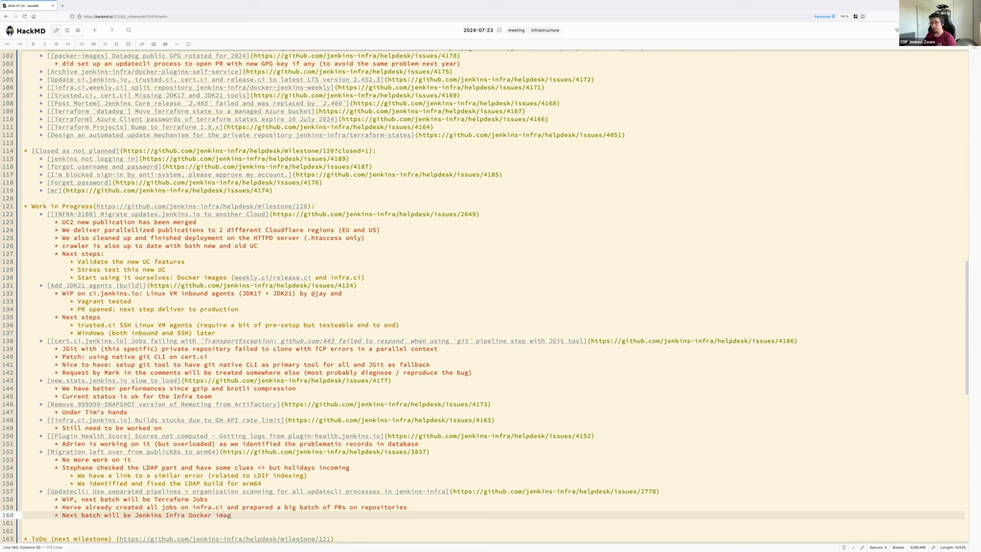
type("es")
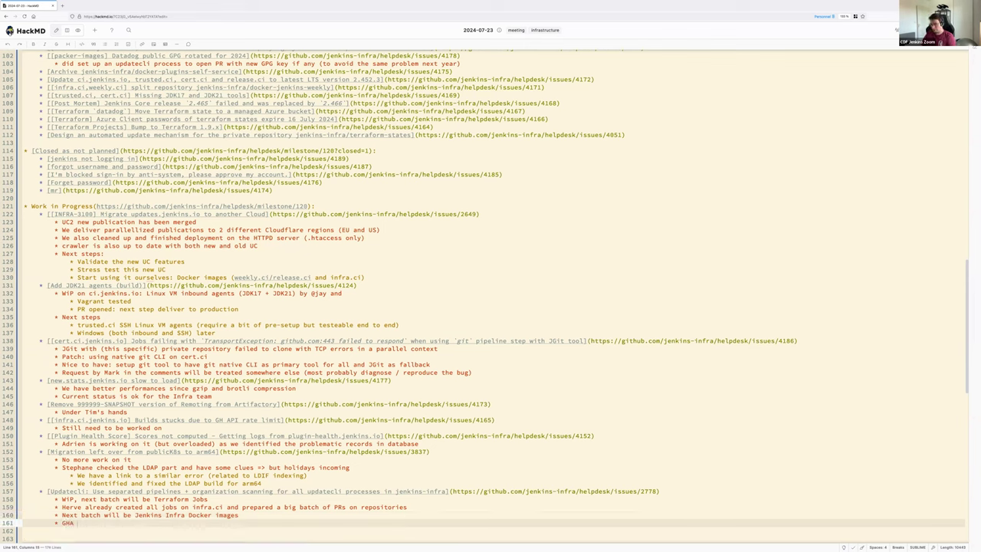
type("->")
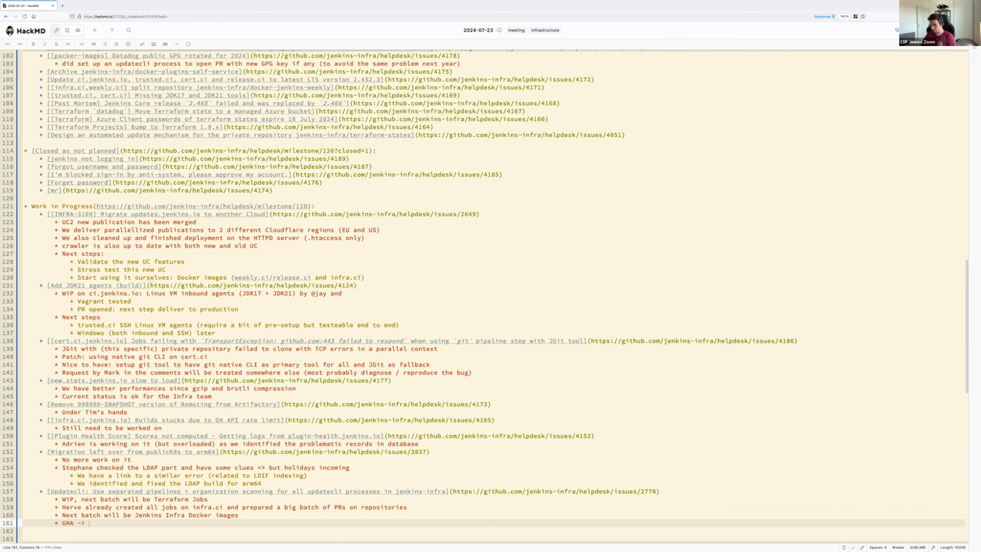
type("Jenkins")
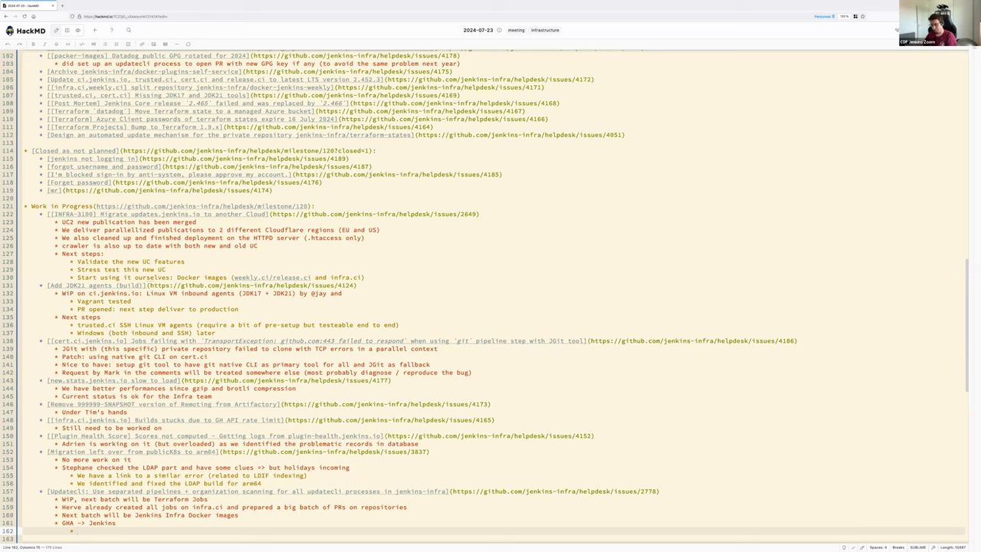
List GHA -> Jenkins options: case by case, diff on ci.jio, run all on infra.ci publishing GH checks.
type("case by case")
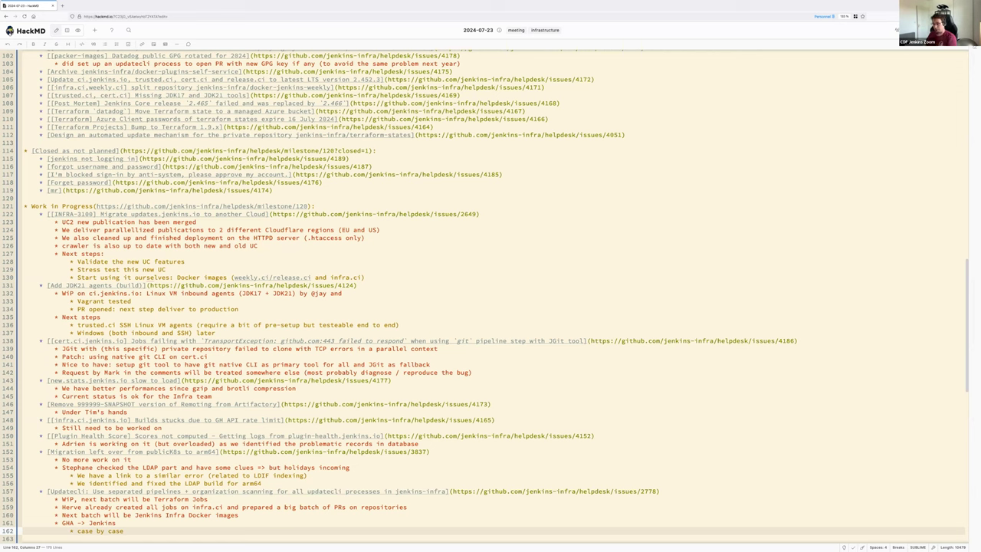
type("due to need for contributors")
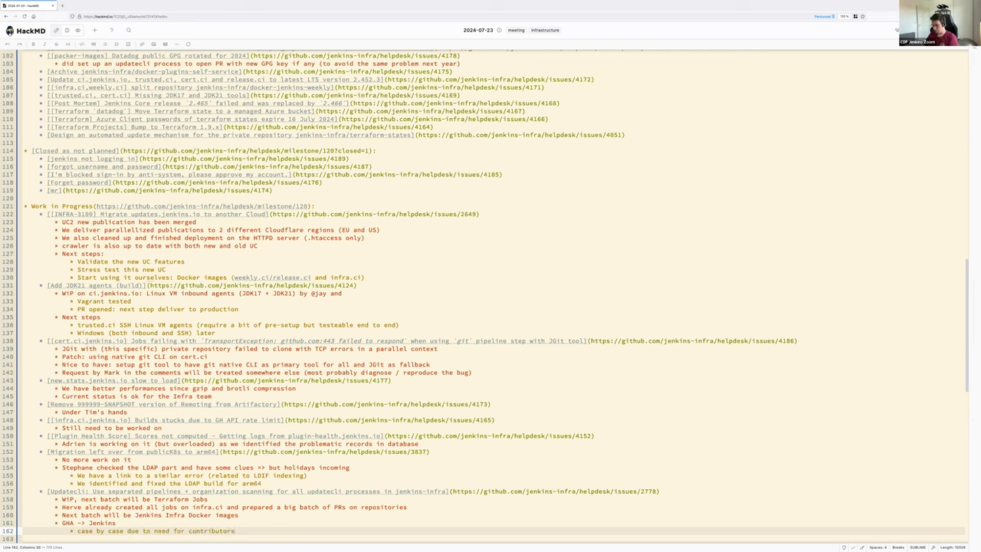
type("to see")
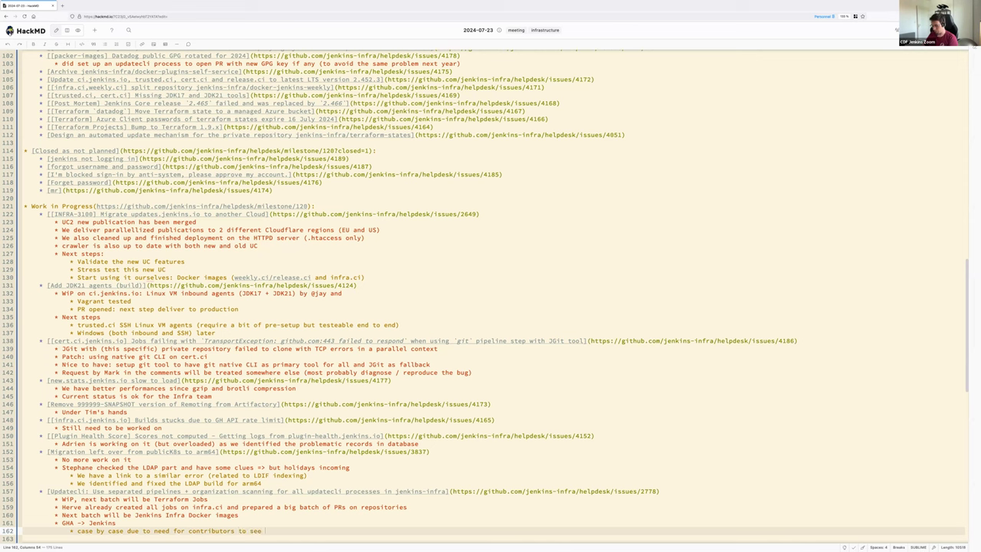
type("the updatecli builds (at least the diff")
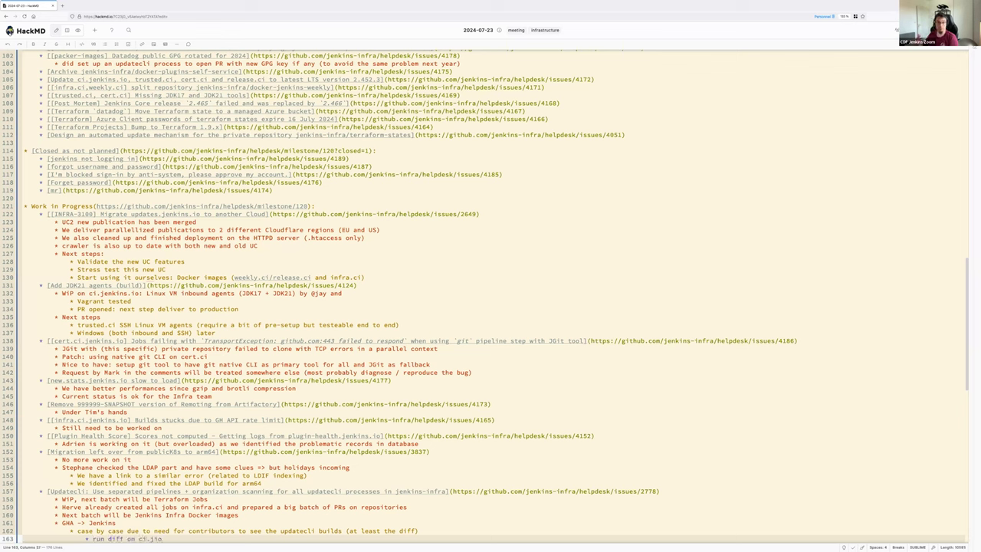
type("and")
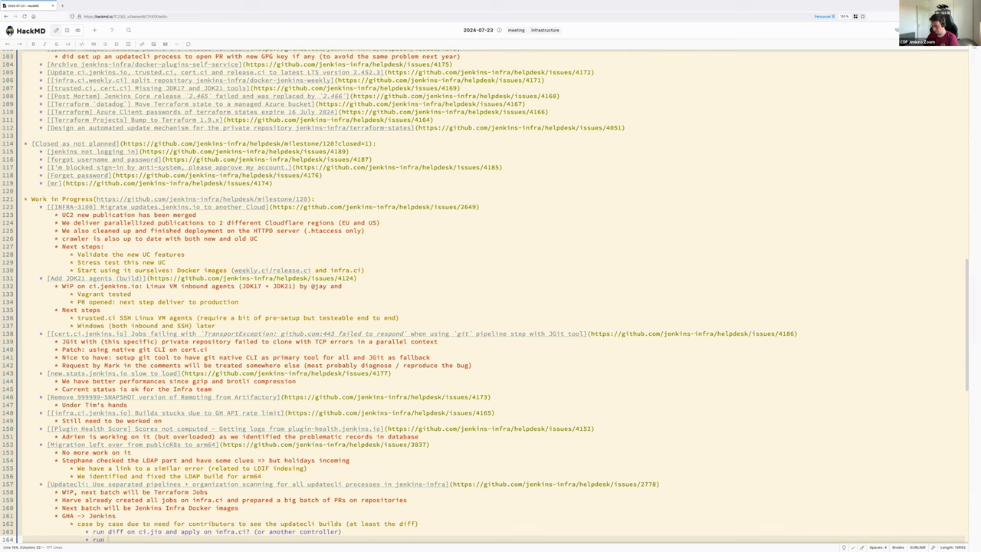
type("all on infra.ci")
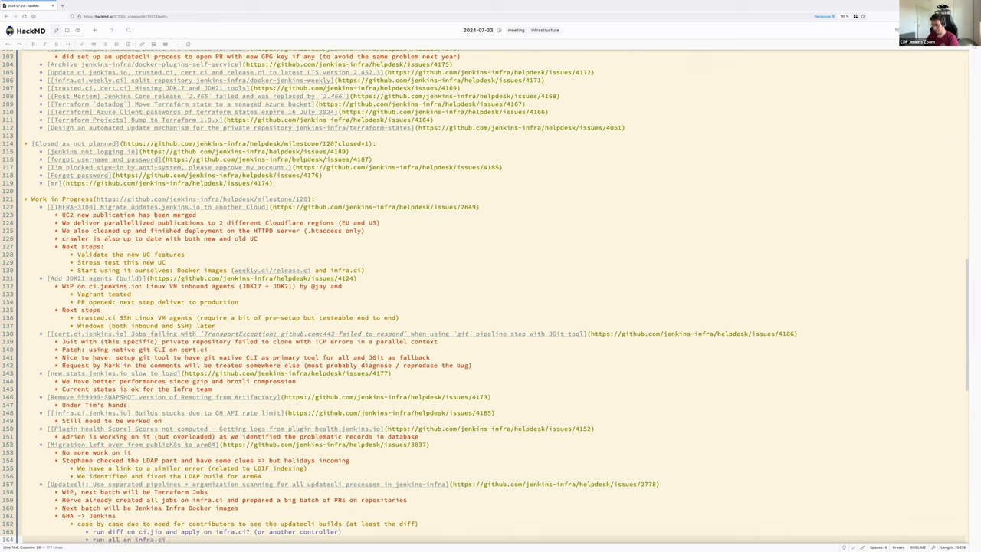
type("and only publish")
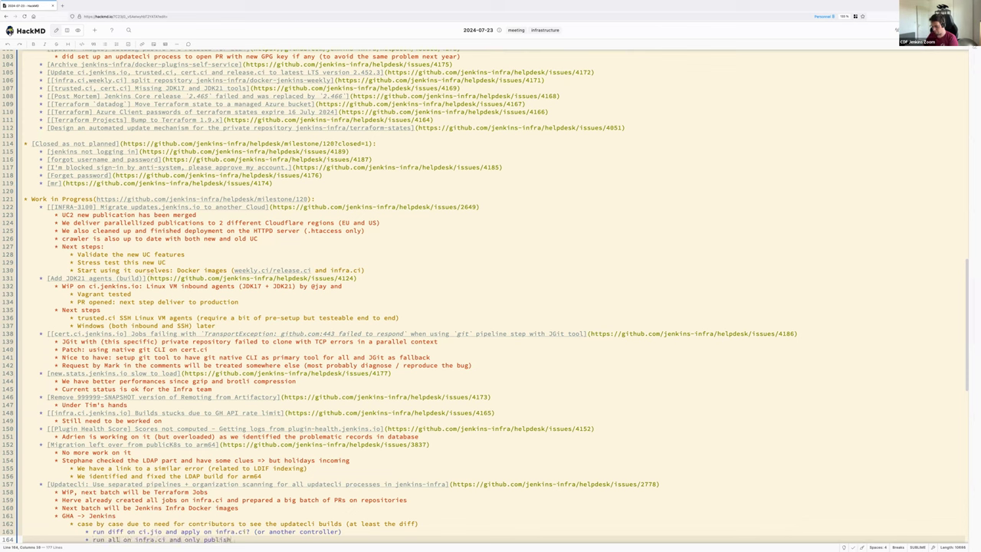
type("GH checks on PRs")
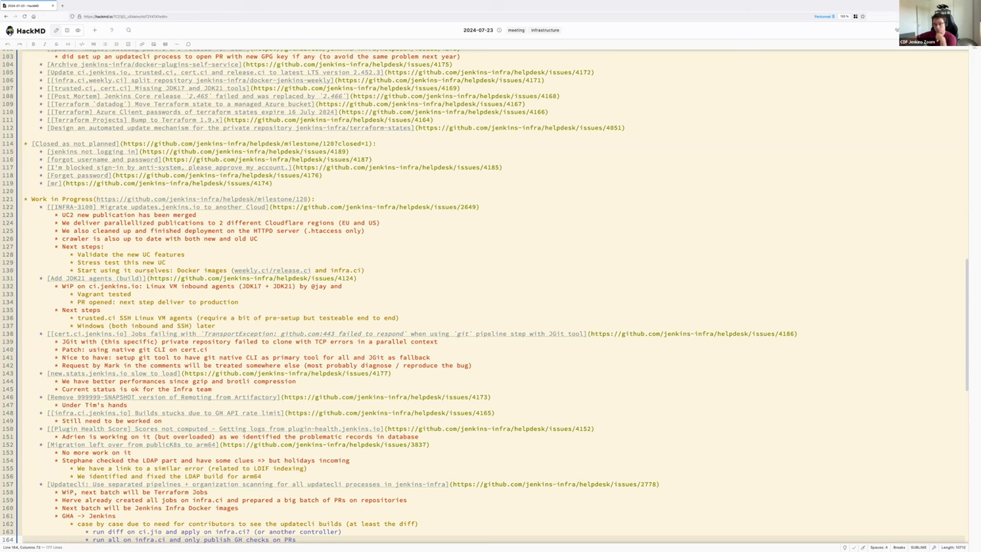
scroll("down", 3)
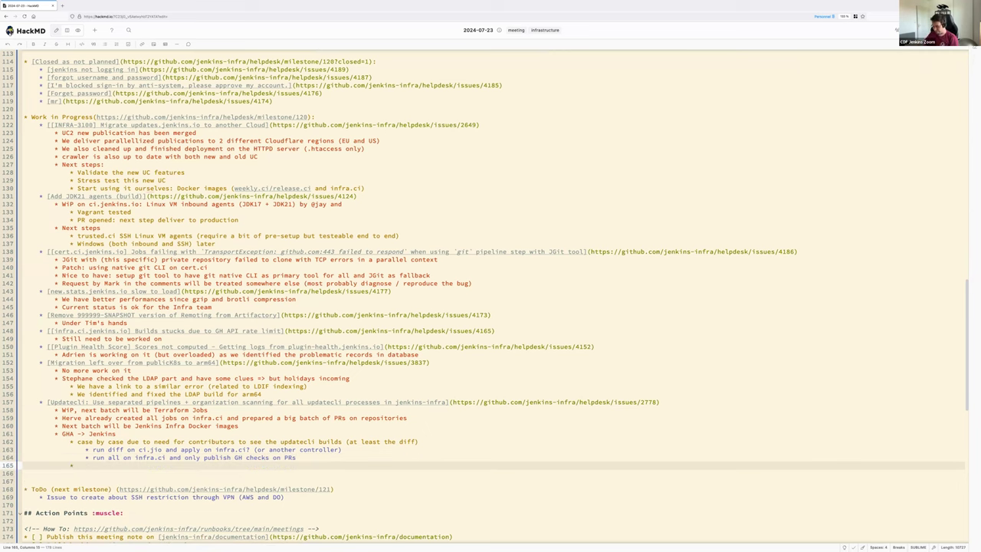
Add 'Funny side effects by moving from GHA VMs to Jenkins pod agents' and 'Need another issue'.
type("Funny side")
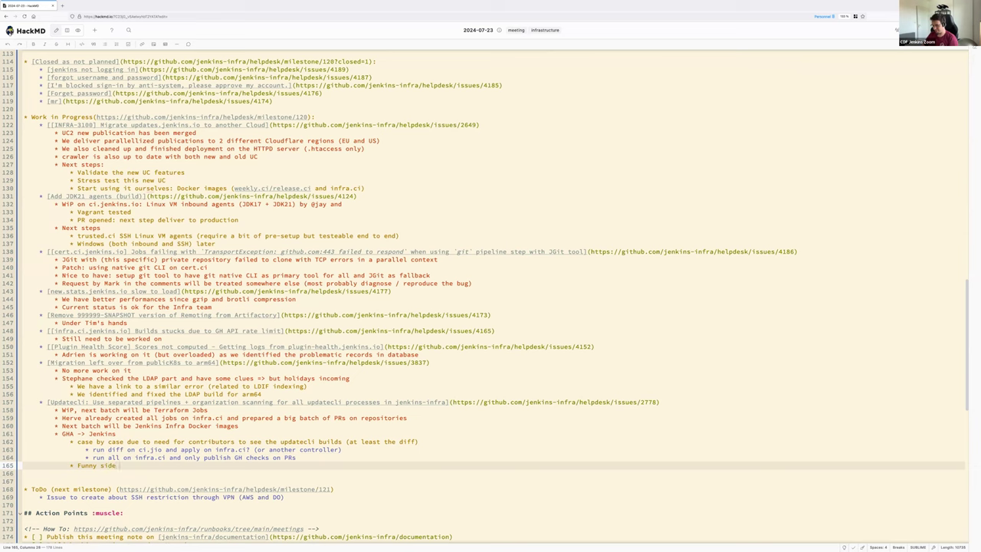
type("effects by mobing from GHA")
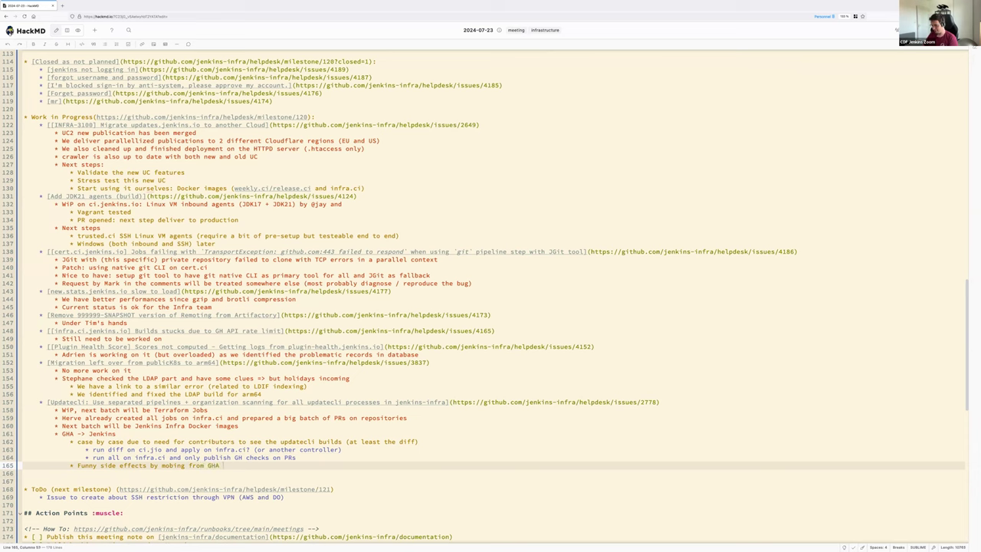
type("VMs to Jenkins pod")
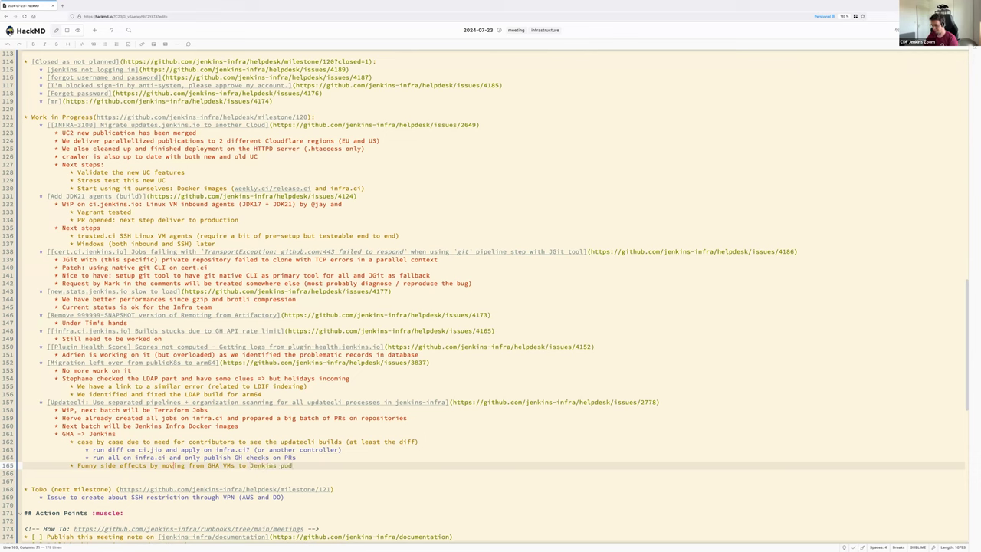
type("agents")
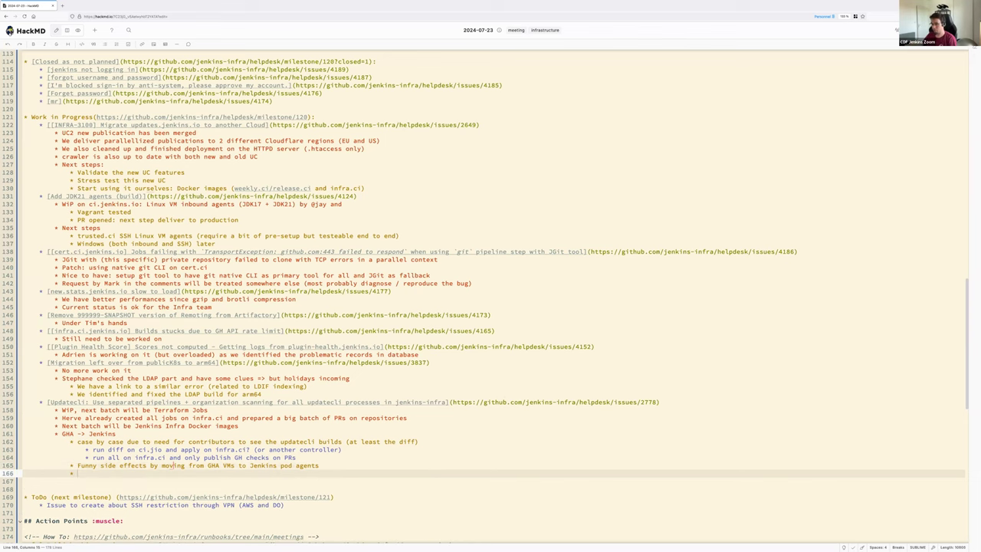
type("Need another issue for these cases")
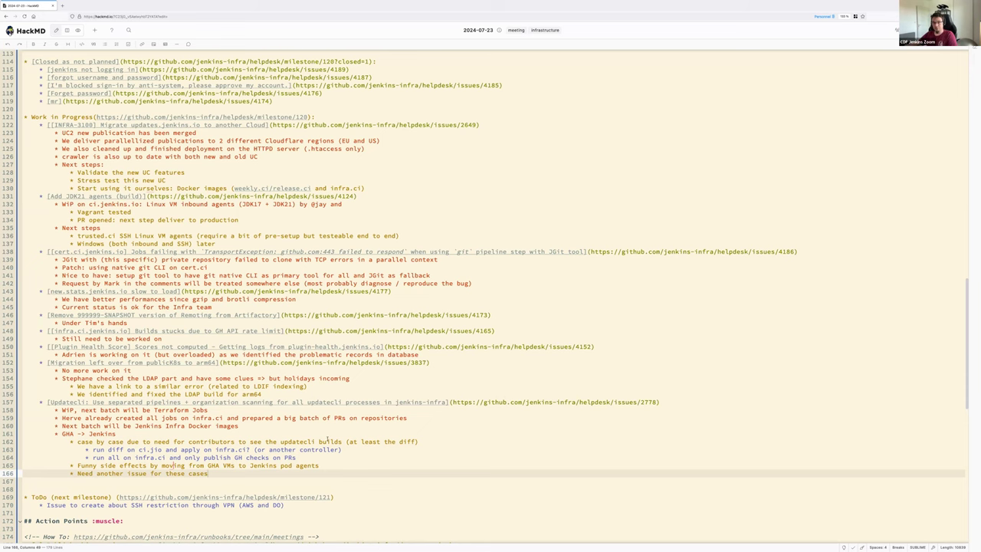
scroll("down", 3)
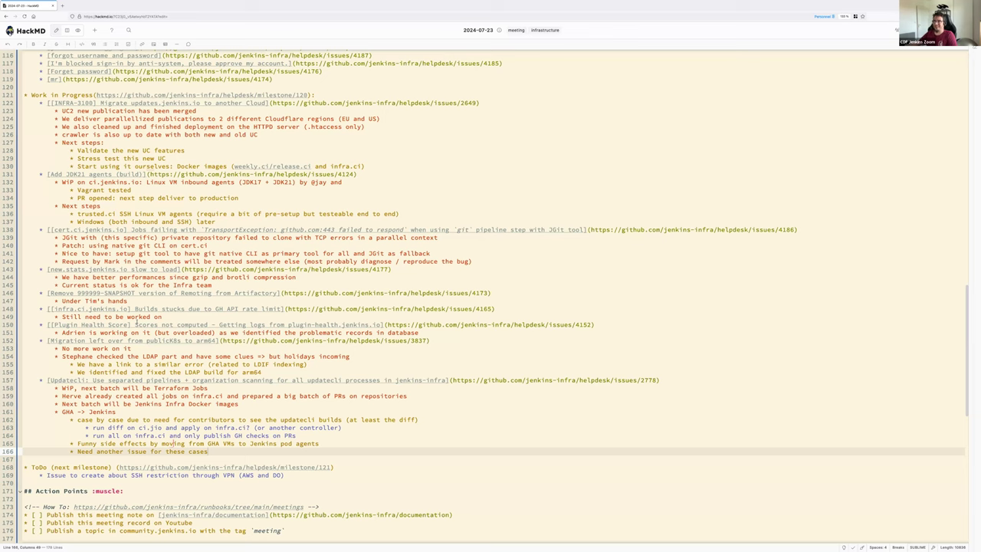
In a new tab, open helpdesk's open issues and the Temurin JDK upgrade July 2024 issue.
left_click(69, 2)
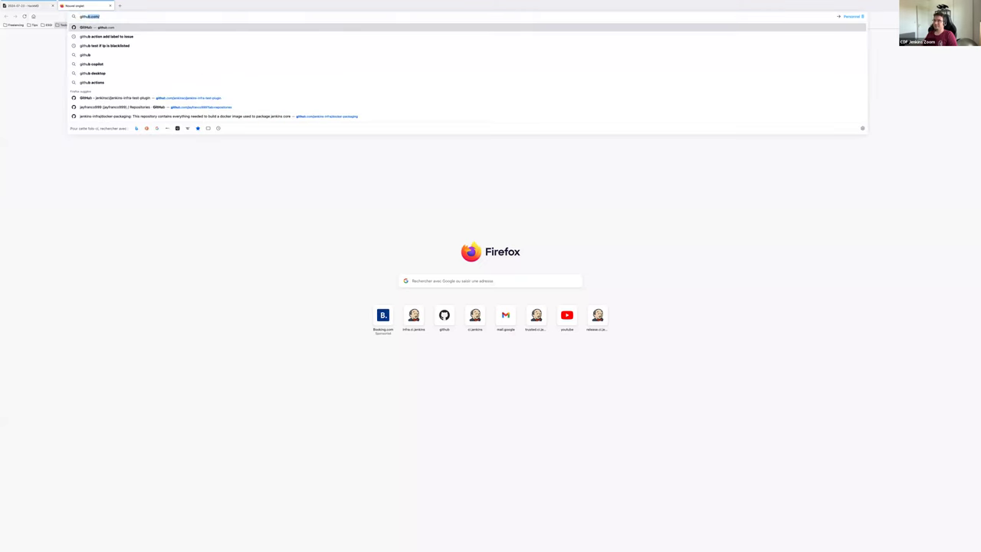
left_click(96, 27)
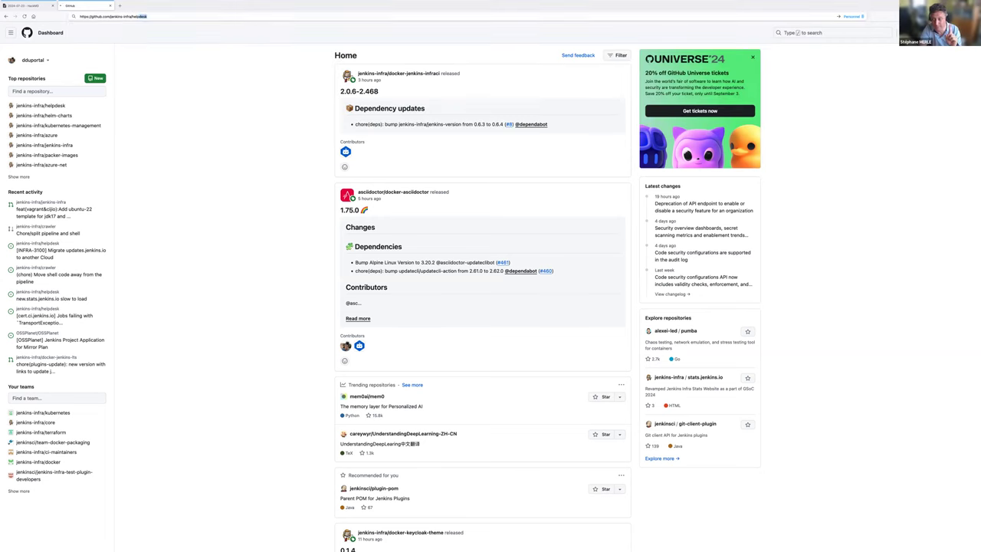
left_click(40, 105)
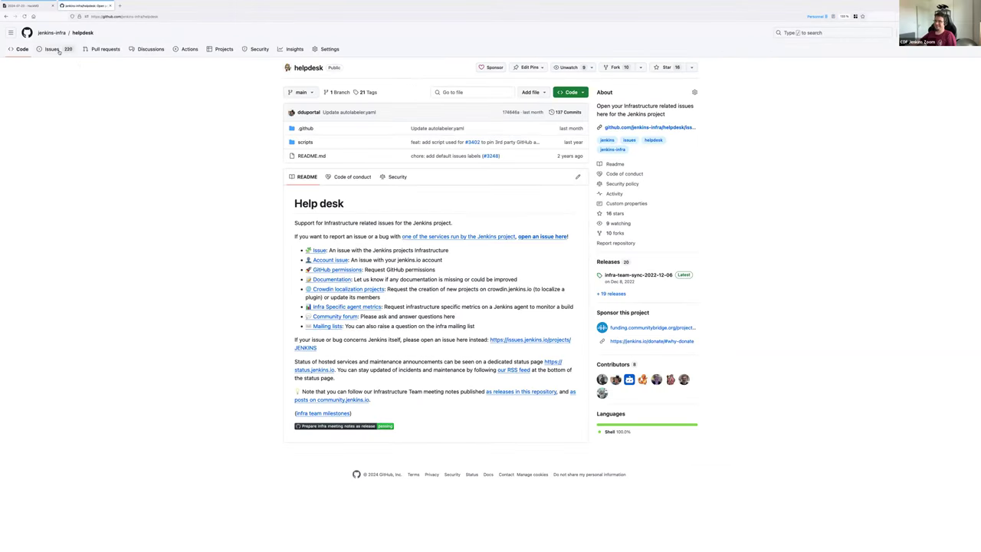
left_click(55, 49)
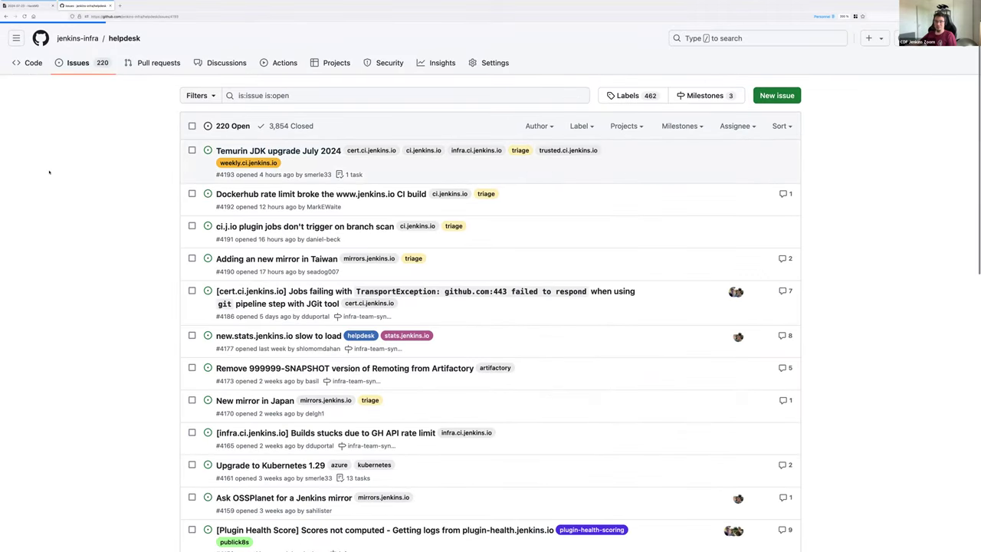
left_click(278, 150)
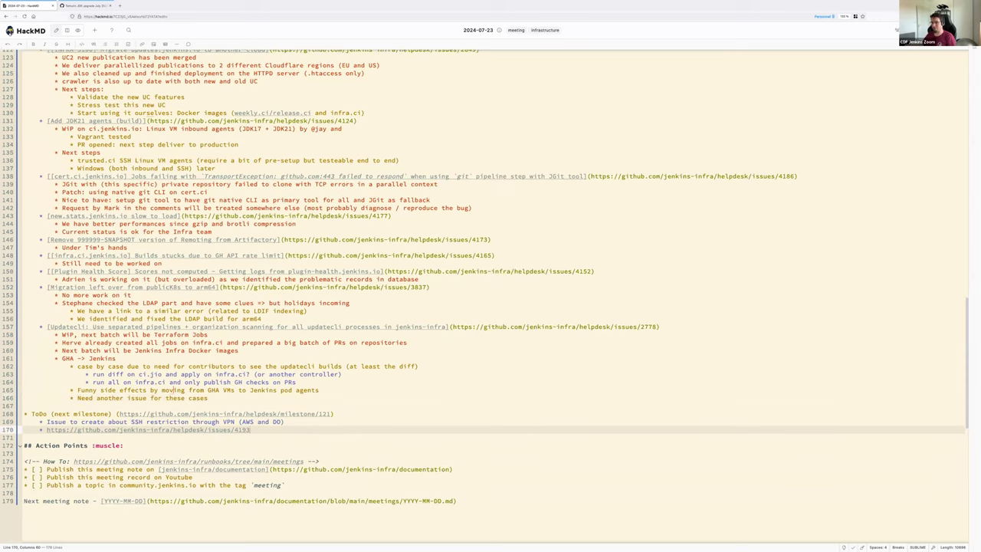
Append '=> JDK Upgrade' after the issue 4193 link under ToDo.
type("=> JDK")
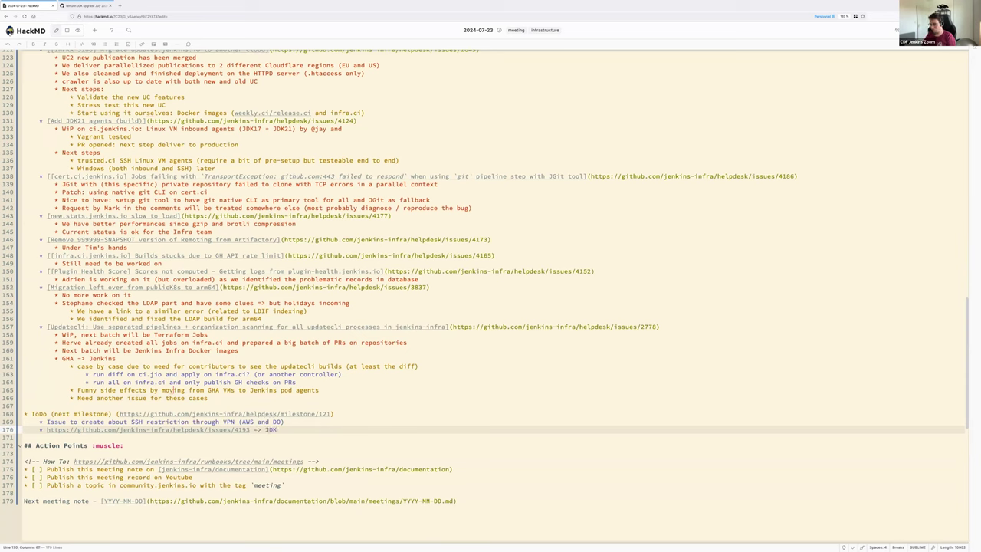
type("Upgrade")
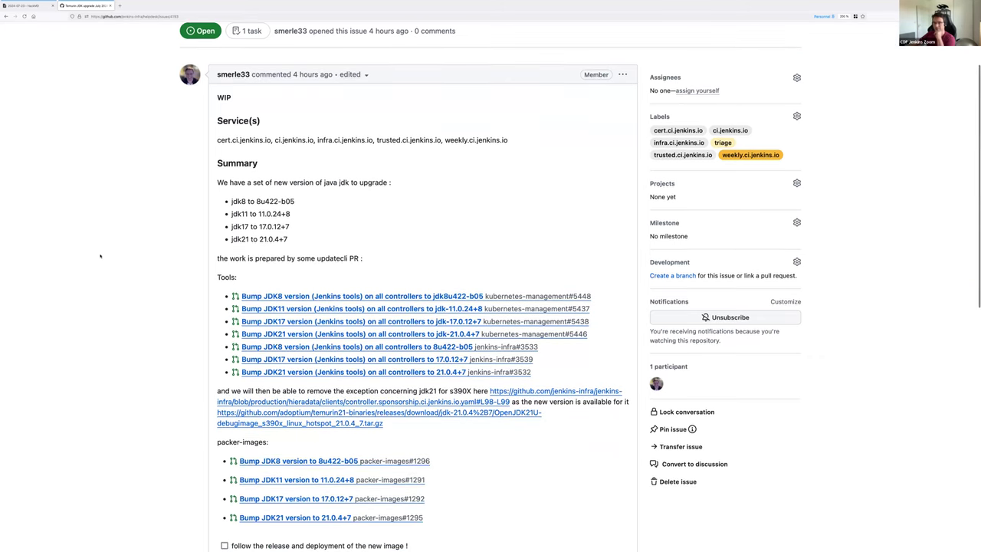
mouse_move(123, 231)
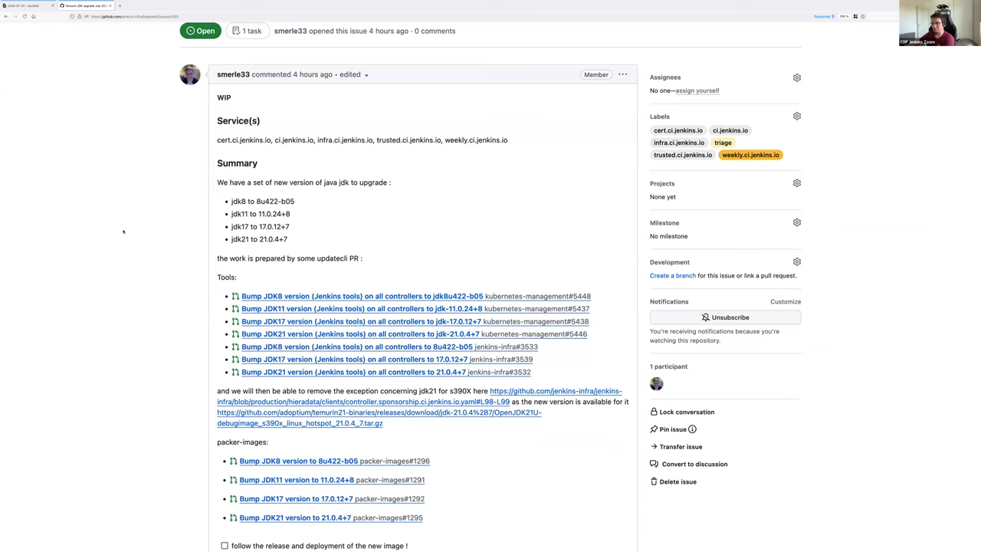
mouse_move(161, 213)
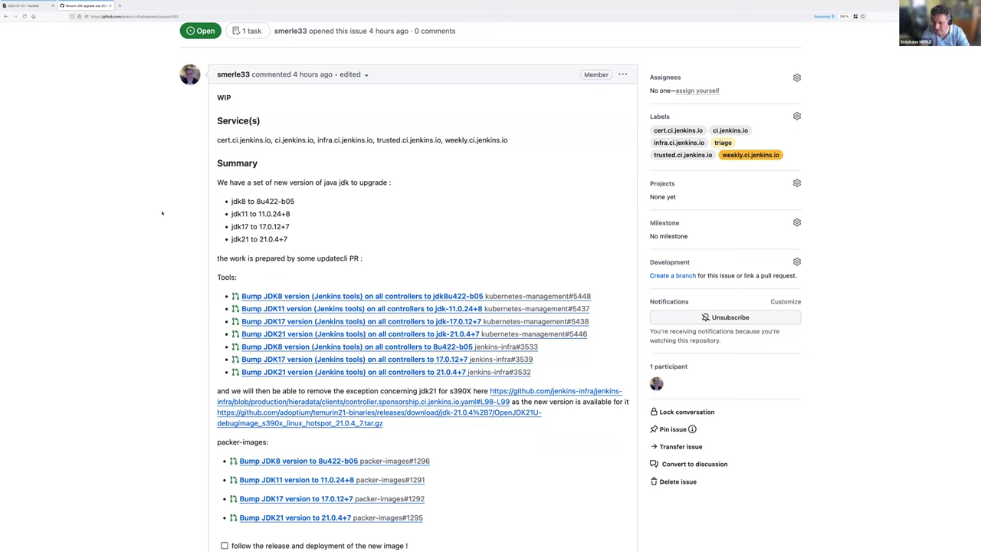
Scroll through issue #4193's description, including the s390x manual upgrade note, and back up.
scroll("down", 3)
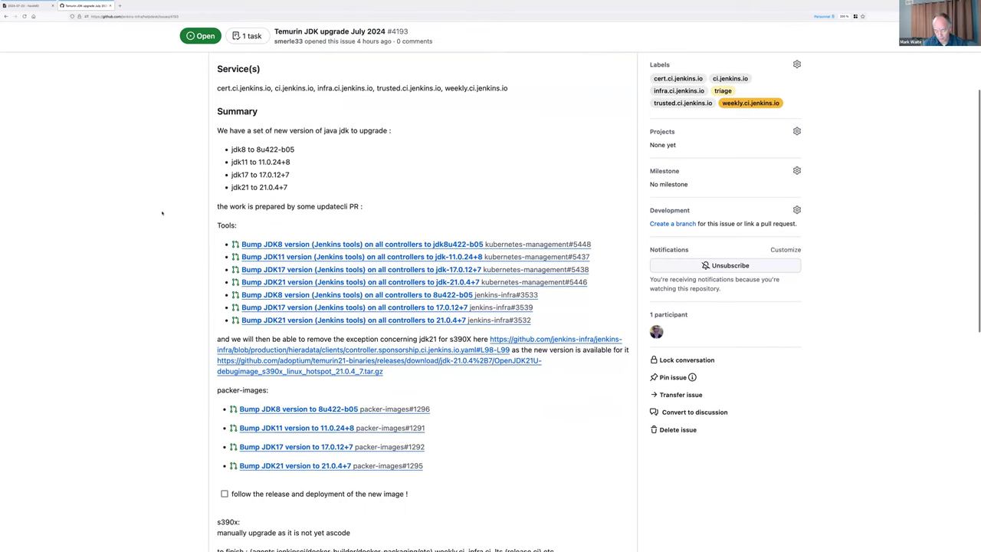
scroll("down", 3)
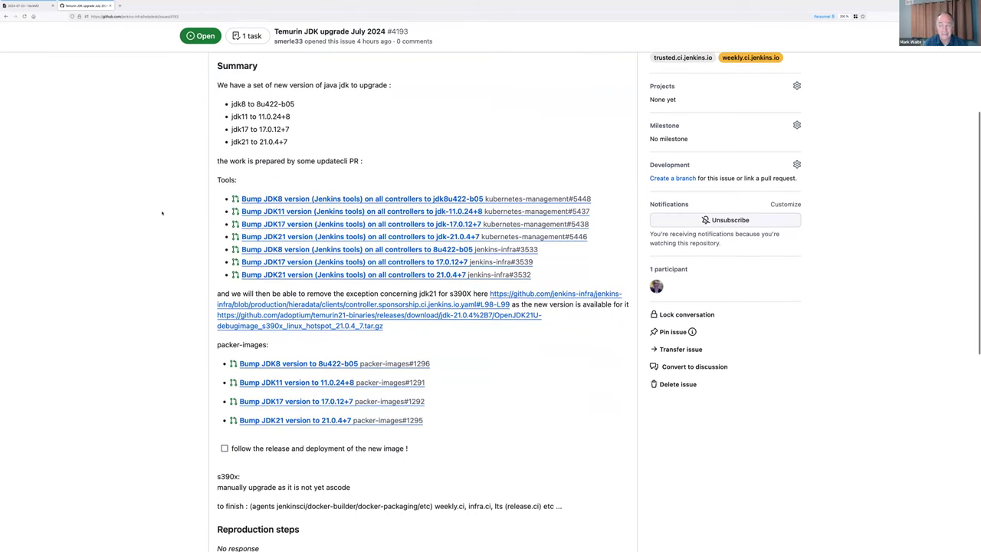
scroll("up", 3)
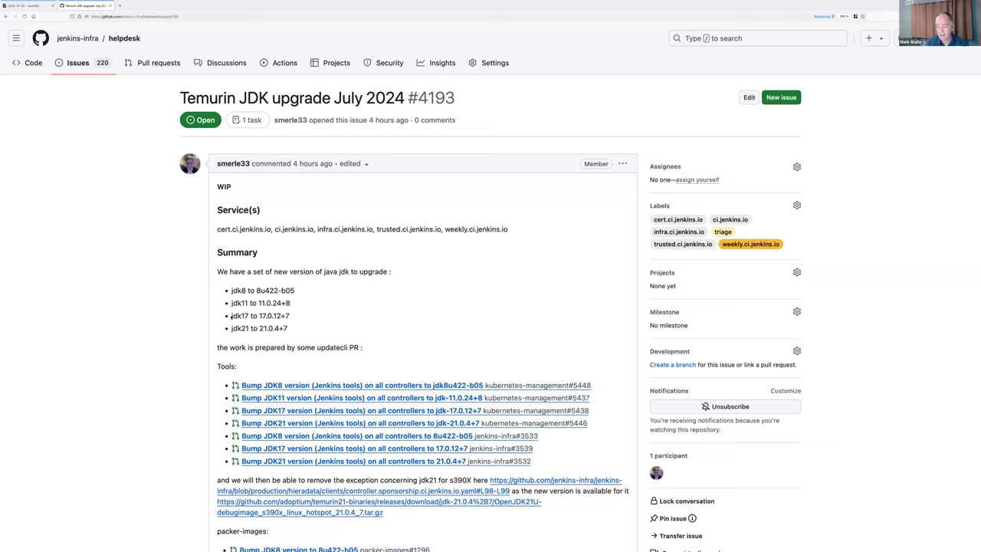
mouse_move(121, 304)
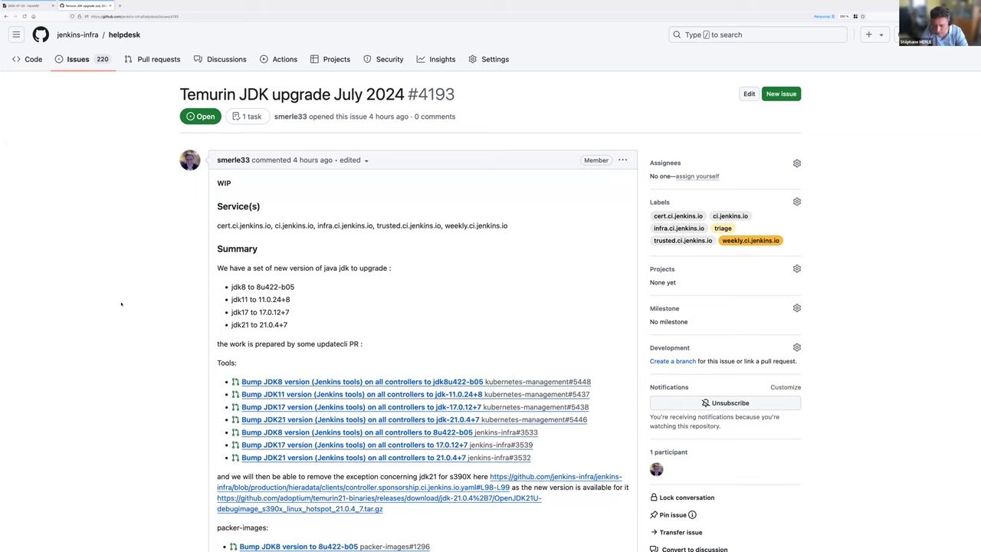
mouse_move(809, 272)
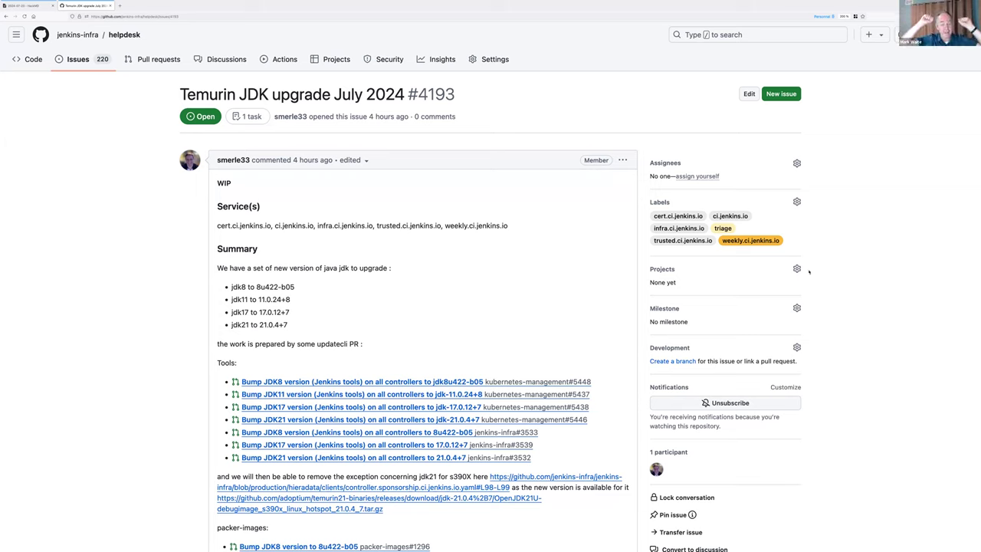
left_click(797, 307)
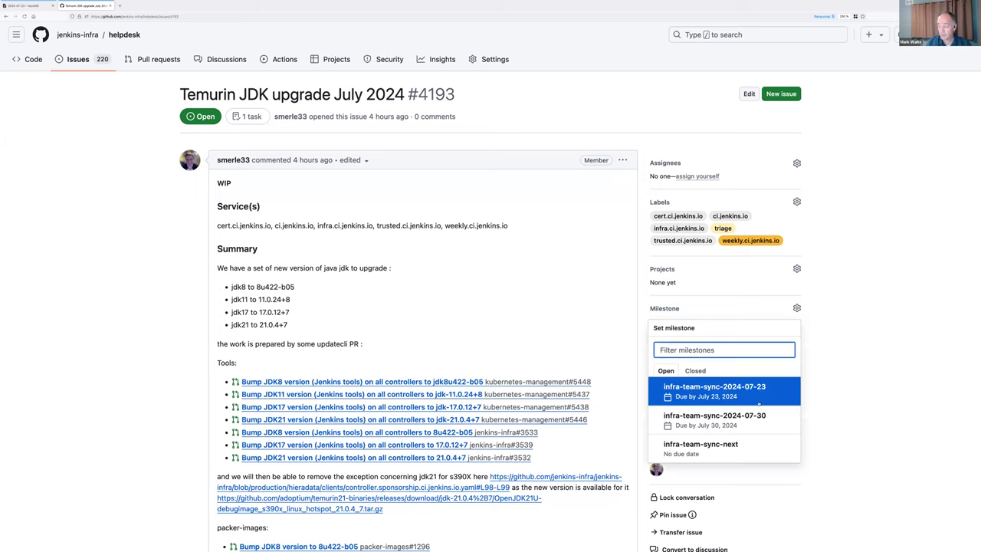
left_click(713, 419)
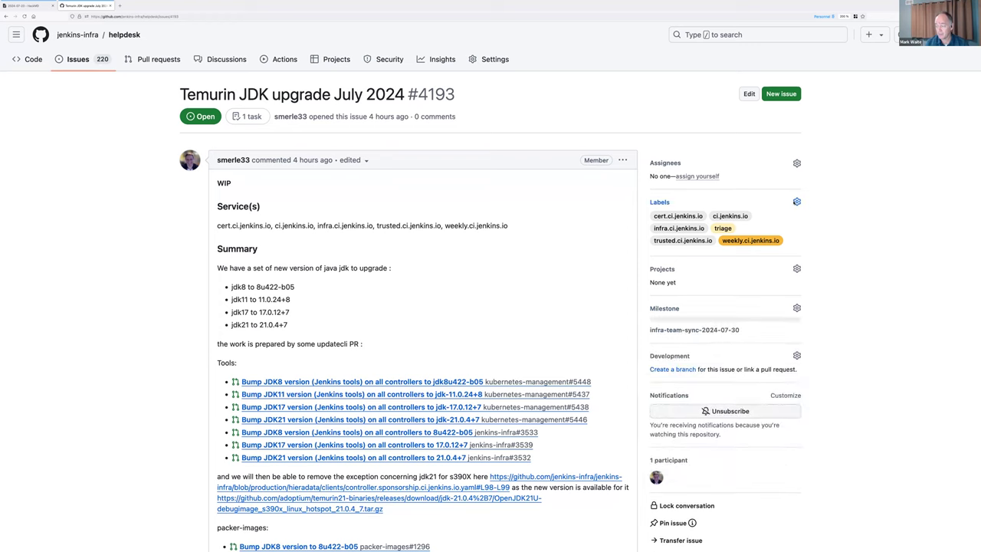
left_click(797, 201)
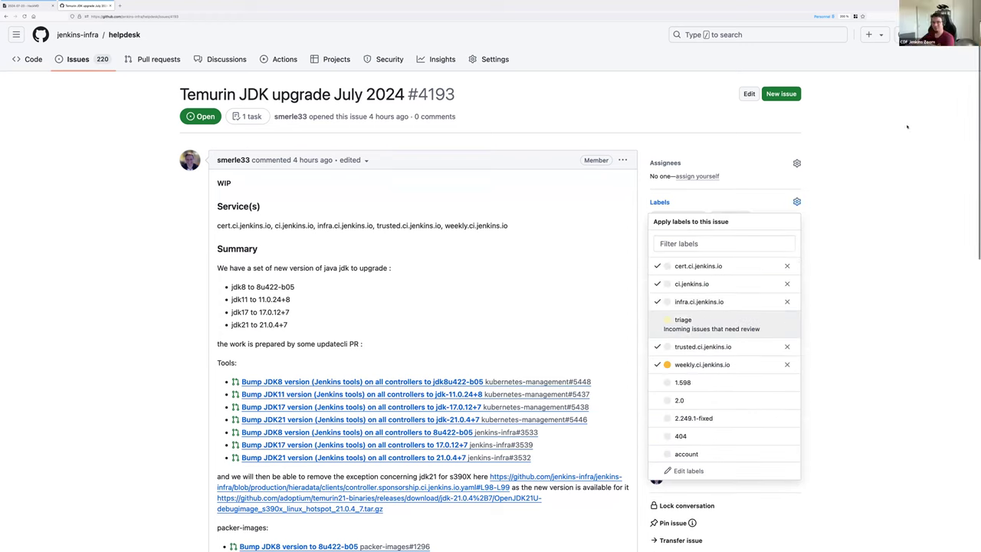
left_click(796, 163)
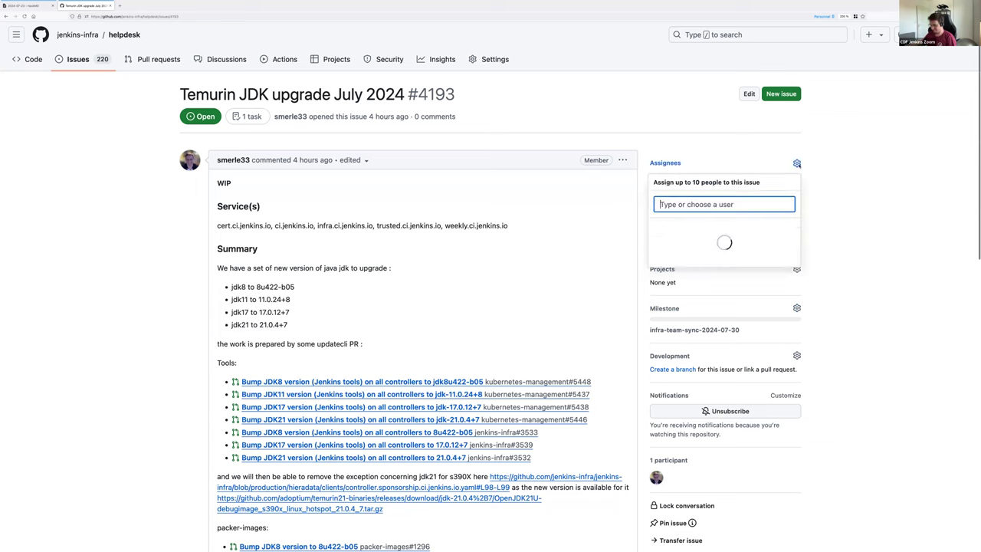
type("sm")
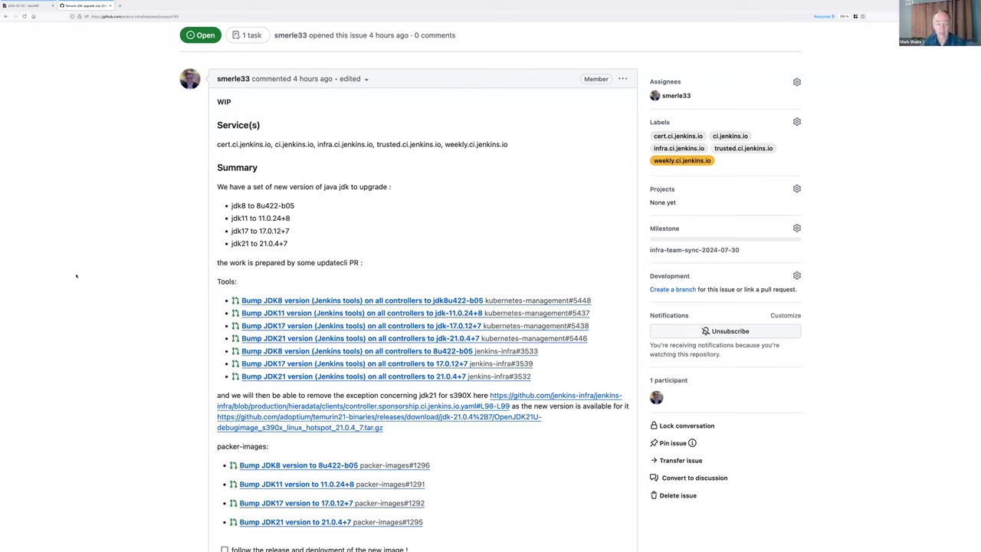
scroll("down", 3)
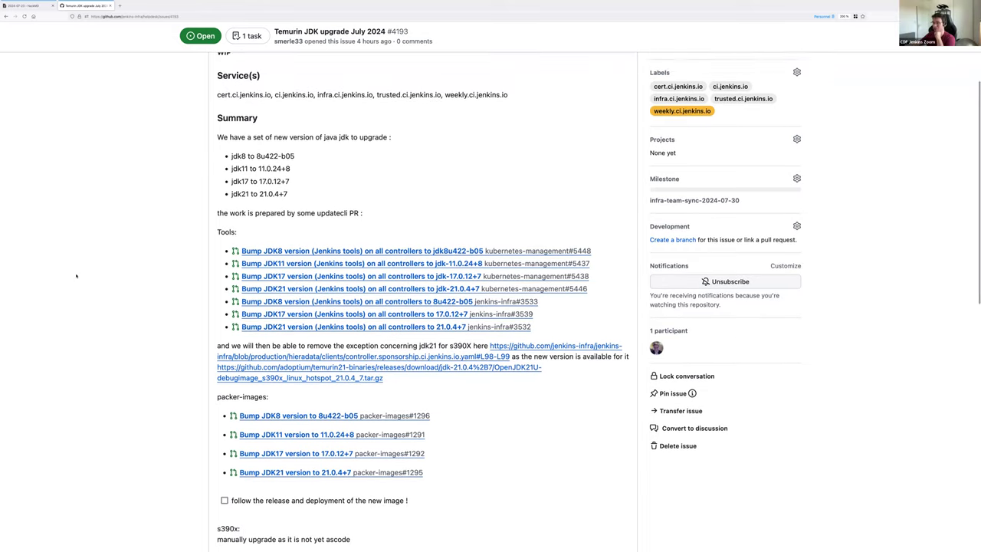
scroll("up", 3)
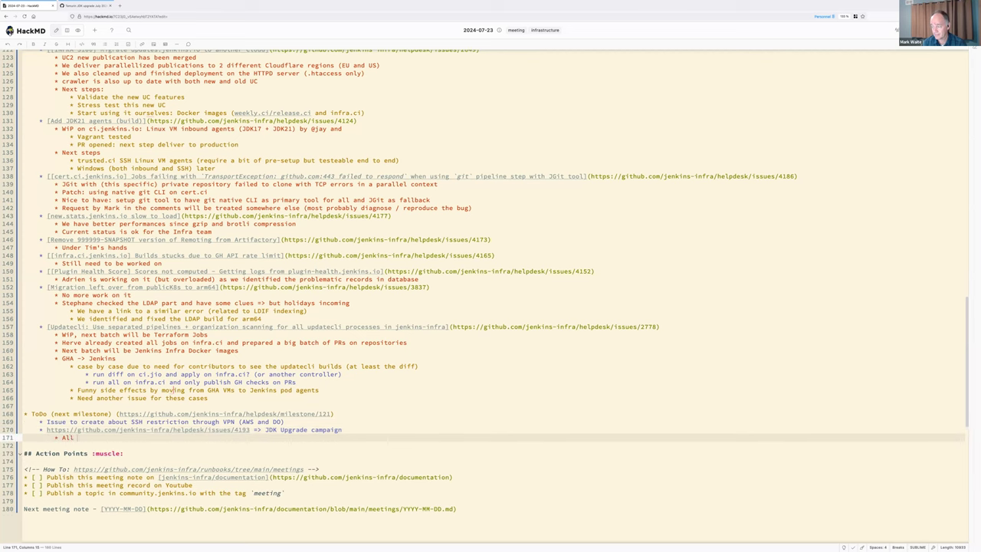
Note that JDKs seem available but leftover EA versions for the tool on s390x need cleanup.
type("JDKS")
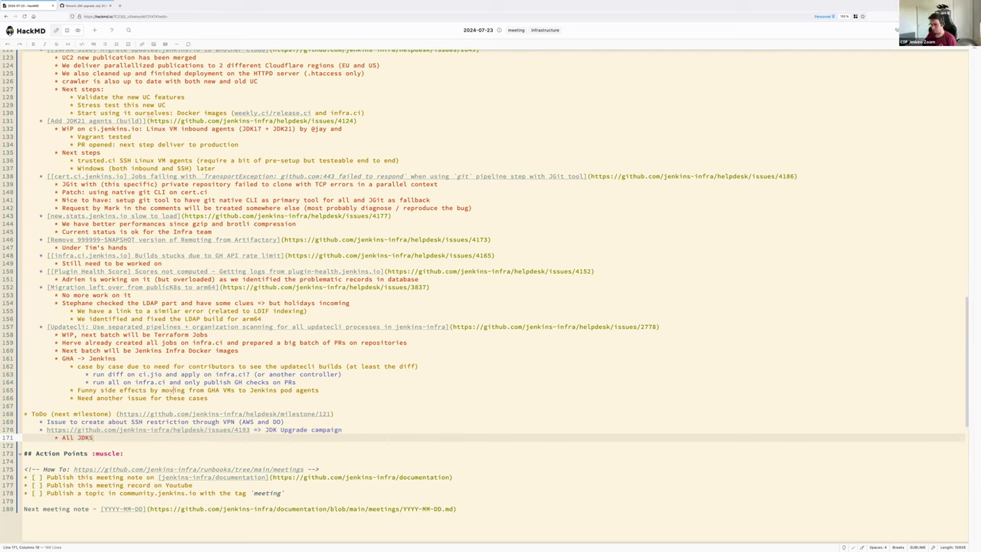
type("seem available")
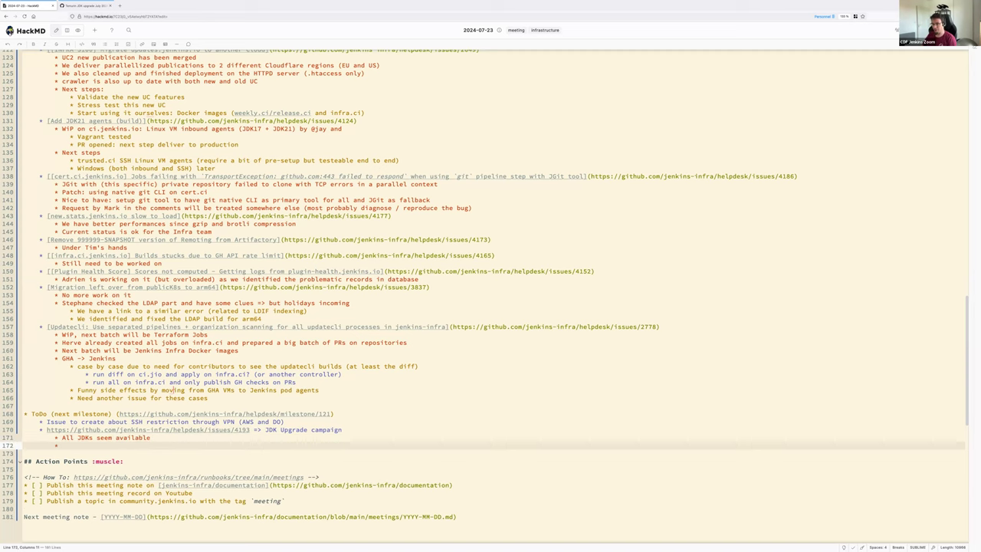
type("Need to clean")
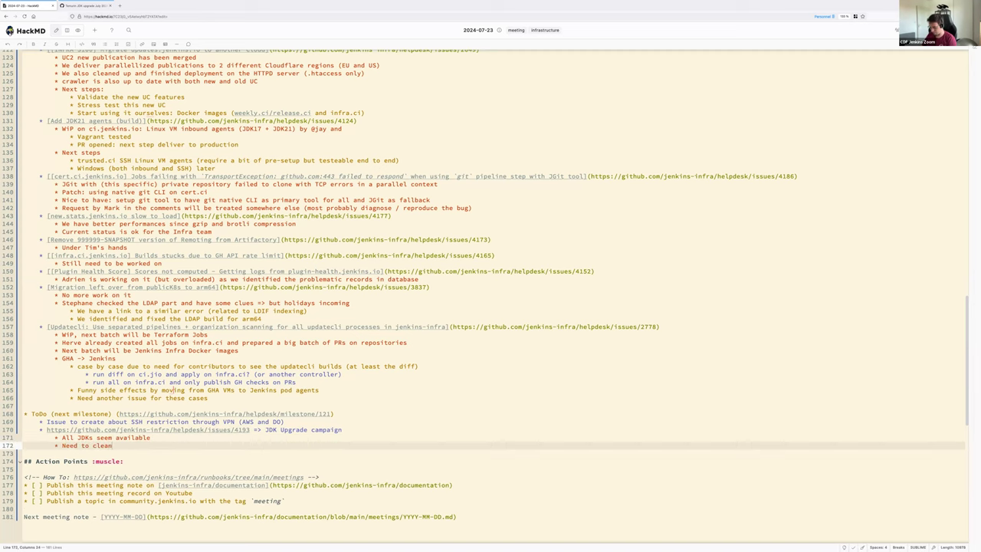
type("up")
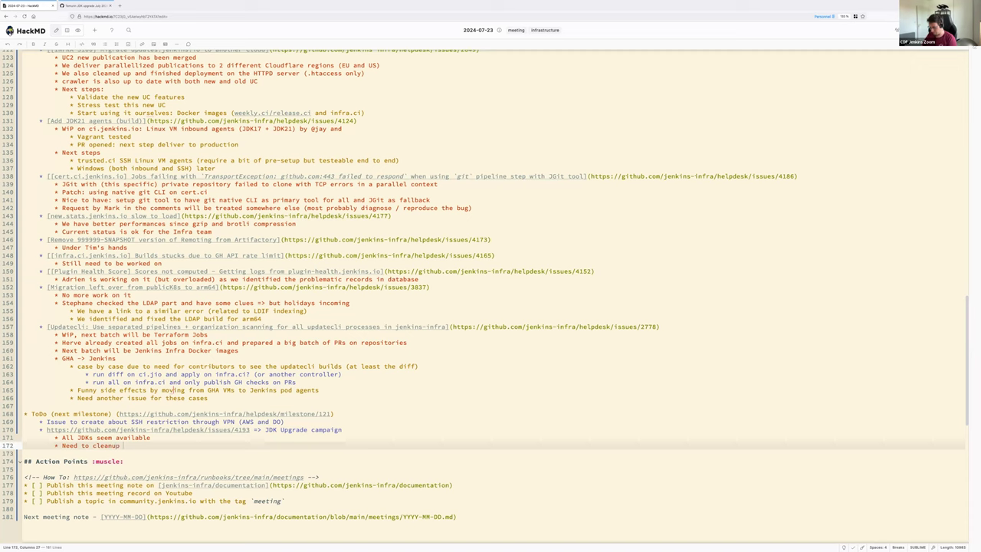
type("leftovers of")
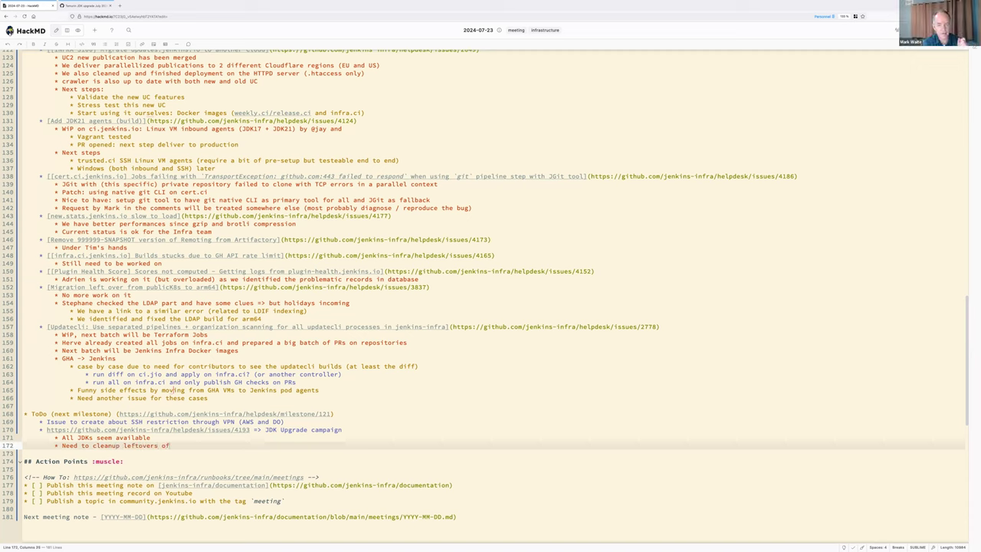
type("EA versions")
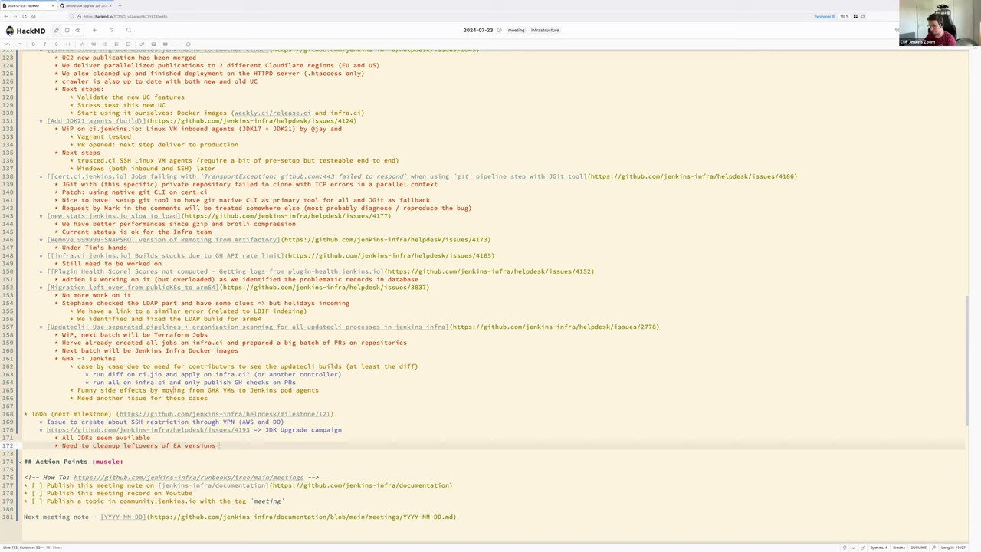
type("for tool on s")
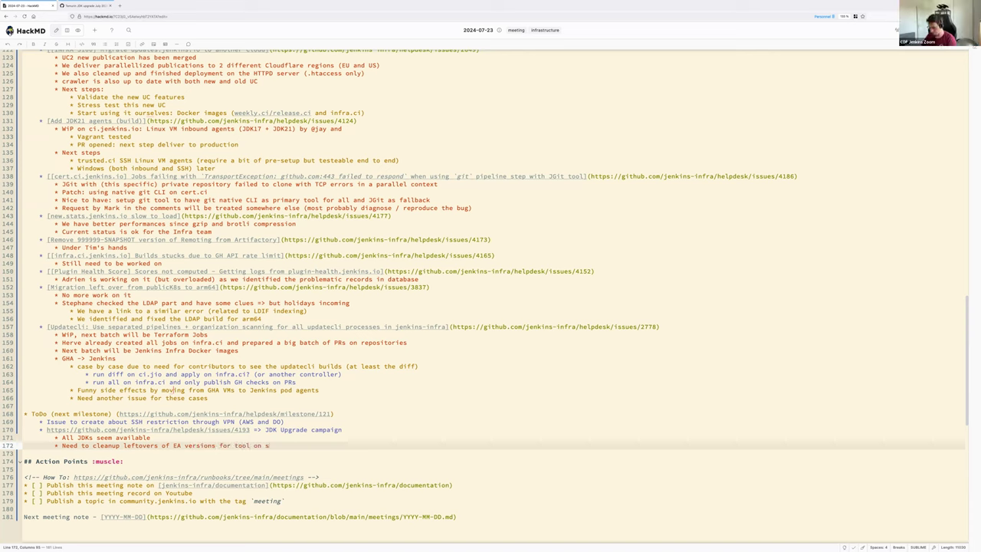
type("390x")
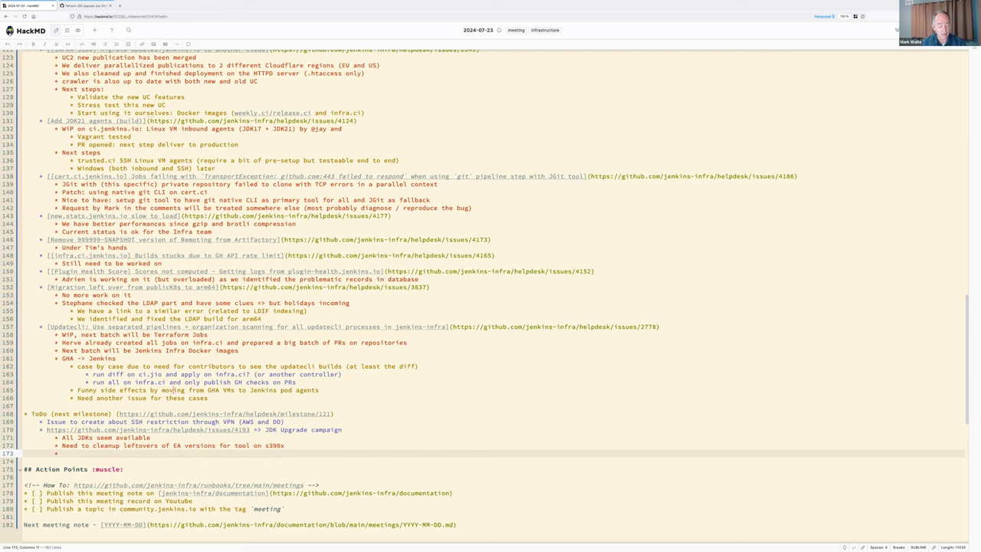
Add the note 'Damien will pair with Jay on s390x'.
type("Damien wi")
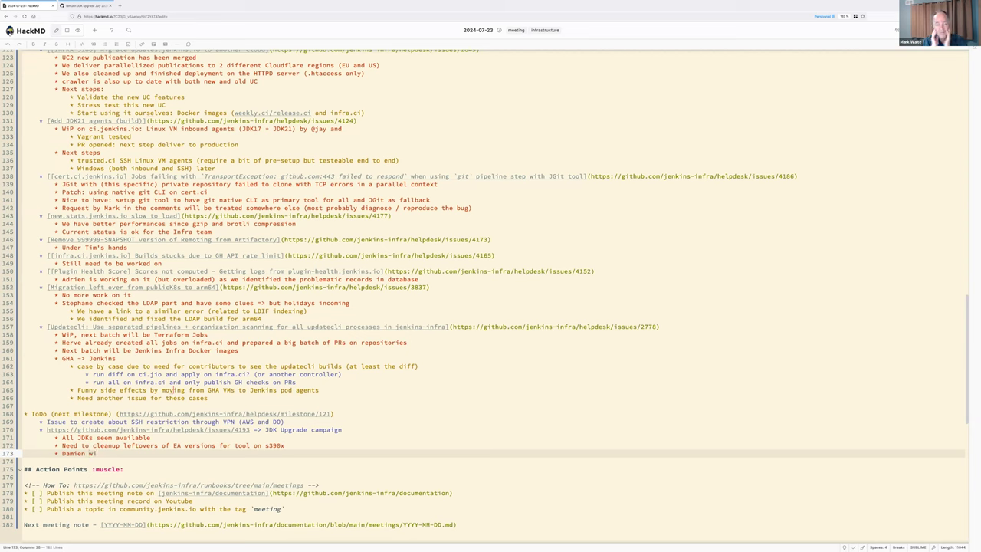
type("ll pair with Ja")
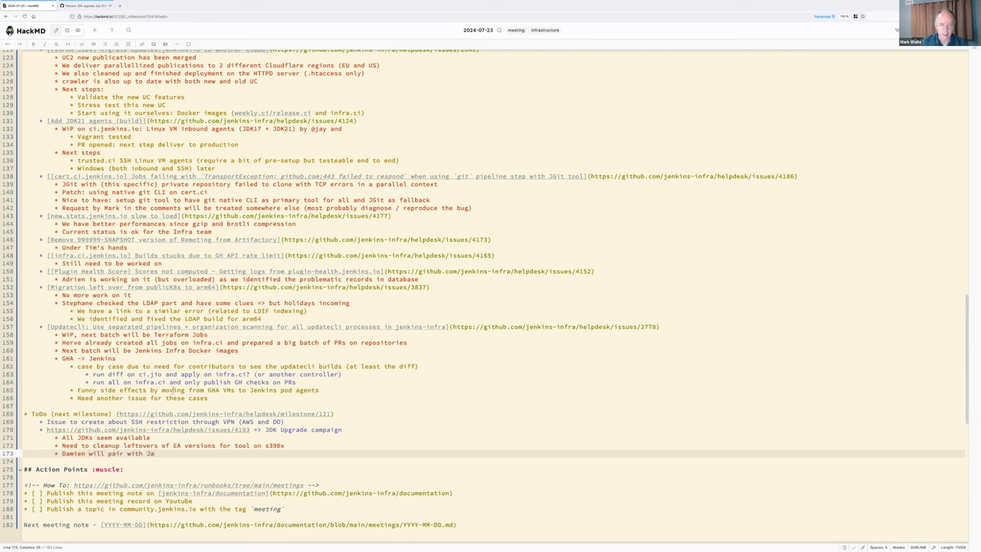
type("y on s390x")
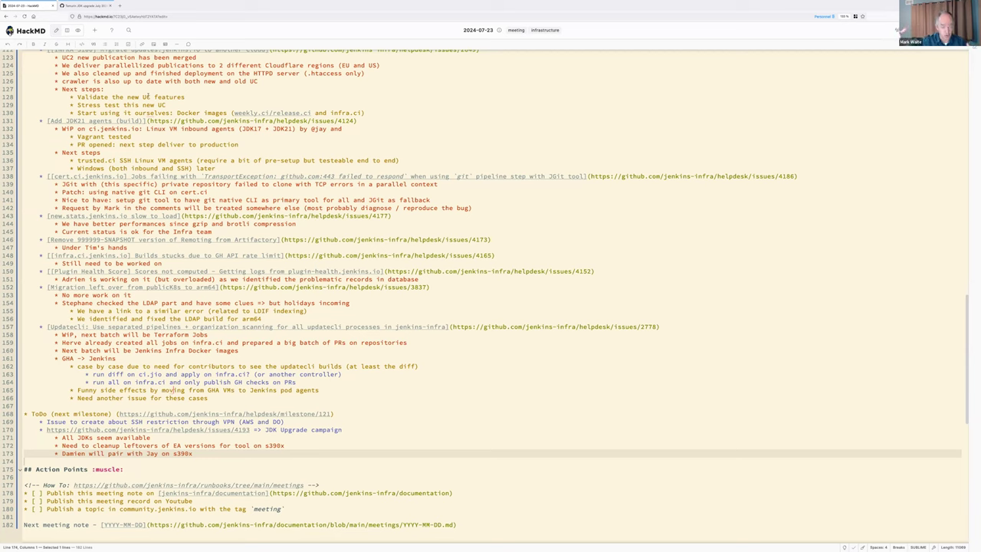
mouse_move(119, 219)
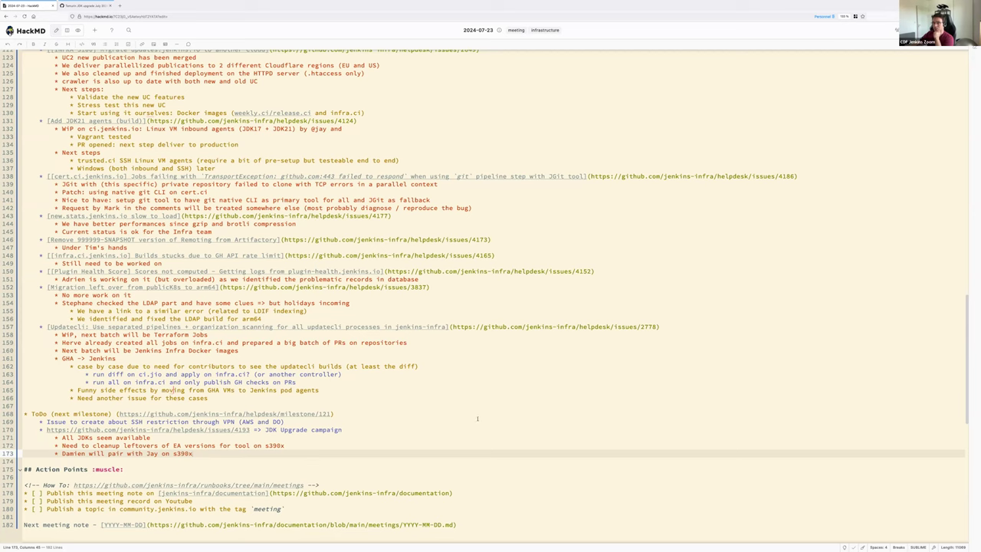
mouse_move(395, 471)
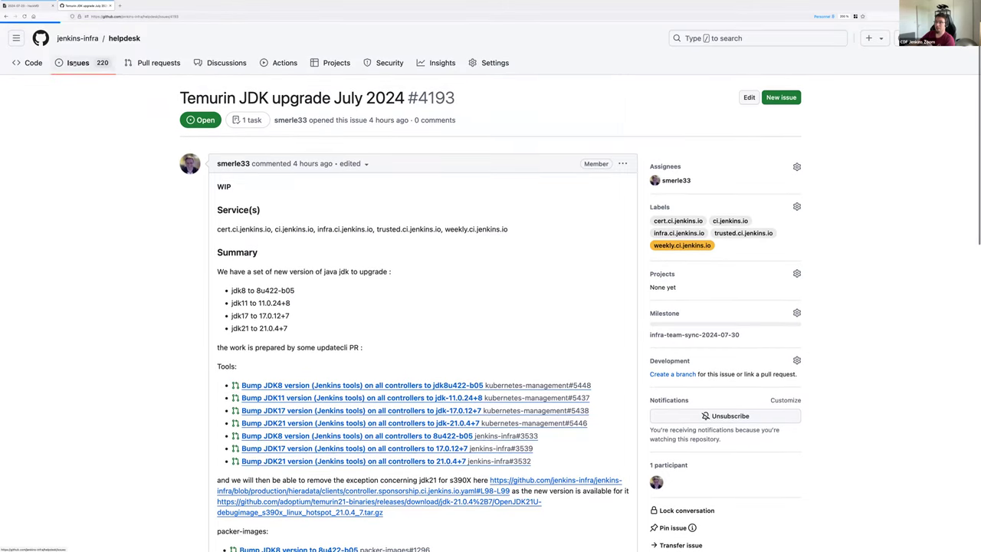
Open the Dockerhub rate limit issue #4192 in a new tab from the helpdesk issues list.
left_click(78, 63)
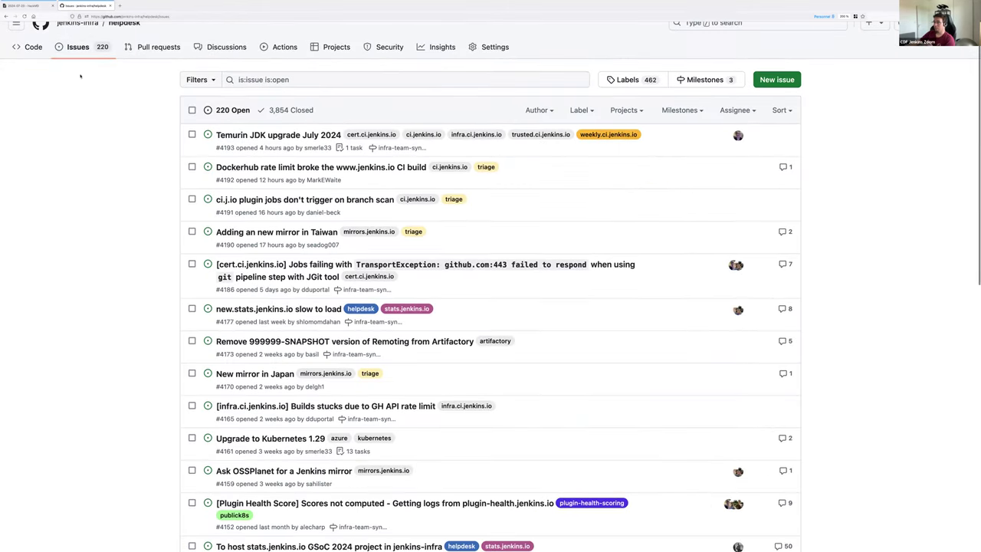
right_click(320, 166)
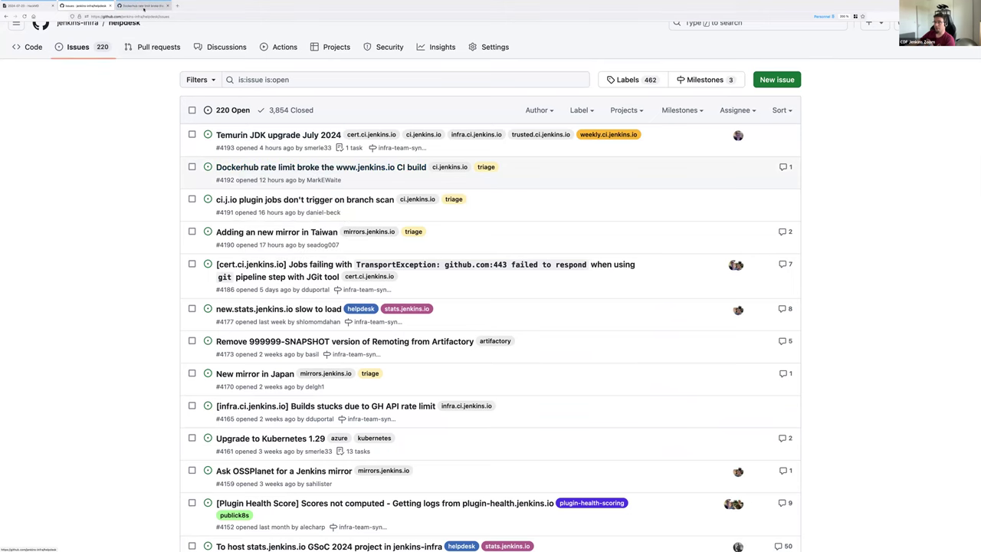
left_click(320, 167)
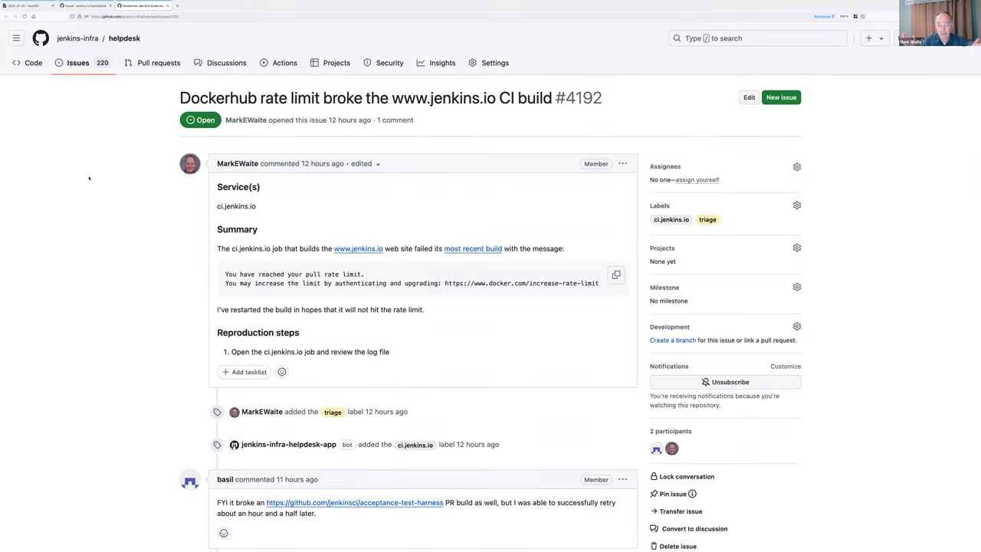
scroll("down", 3)
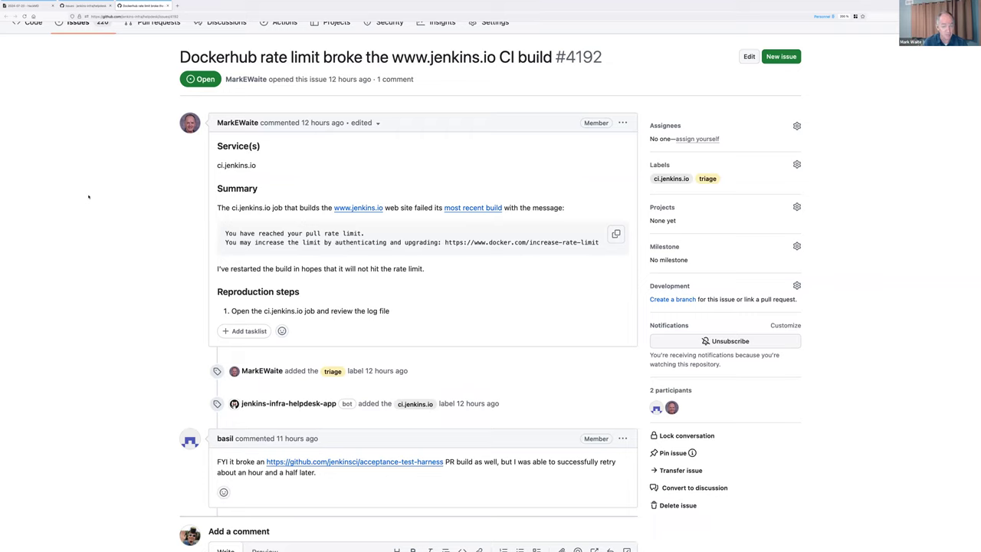
scroll("up", 3)
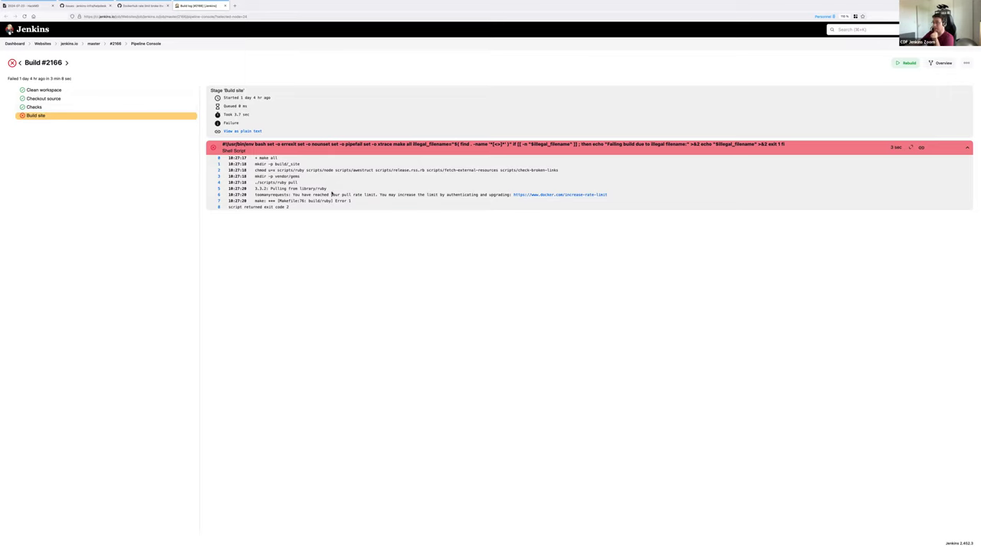
mouse_move(298, 252)
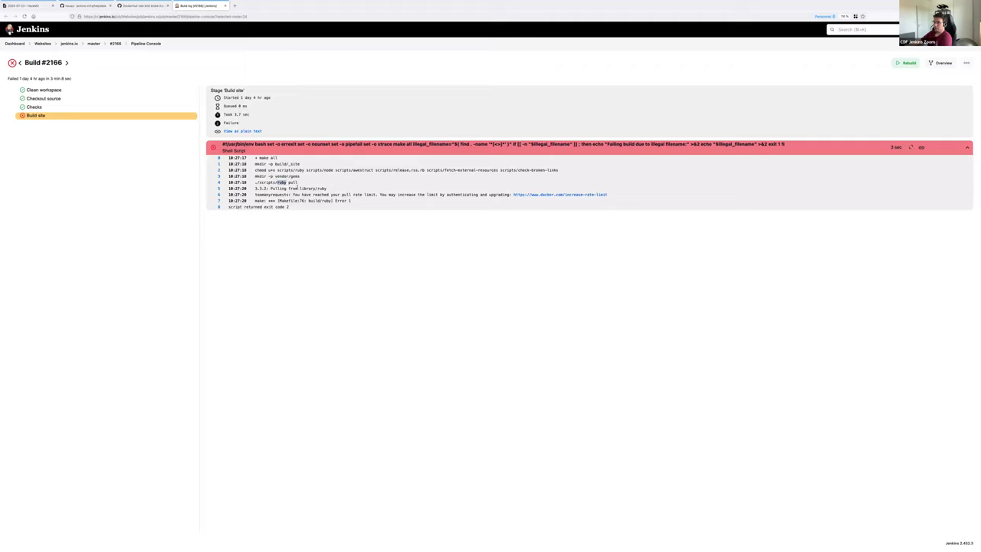
Inspect the ruby image pull rate-limit error in Build #2166's log, glancing back at the notes.
double_click(311, 189)
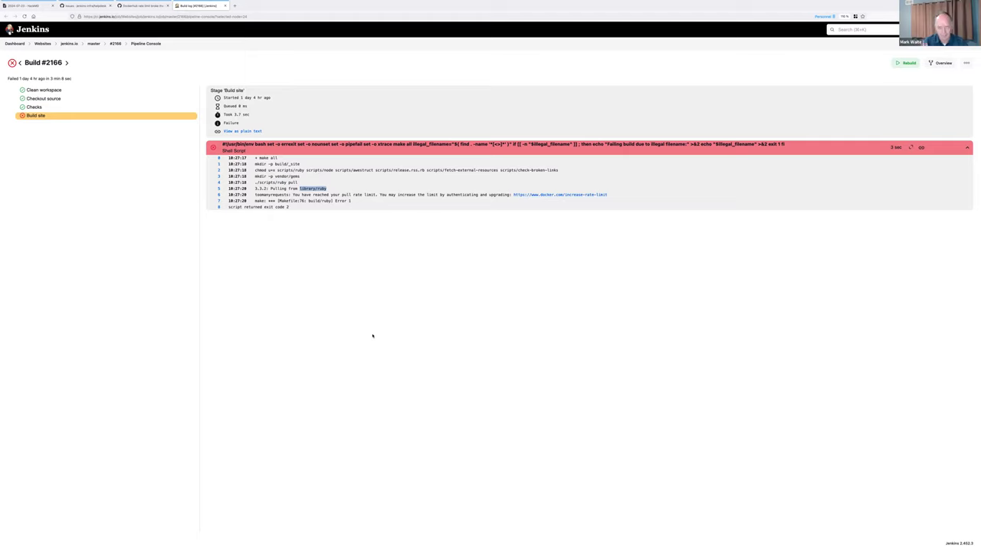
mouse_move(350, 280)
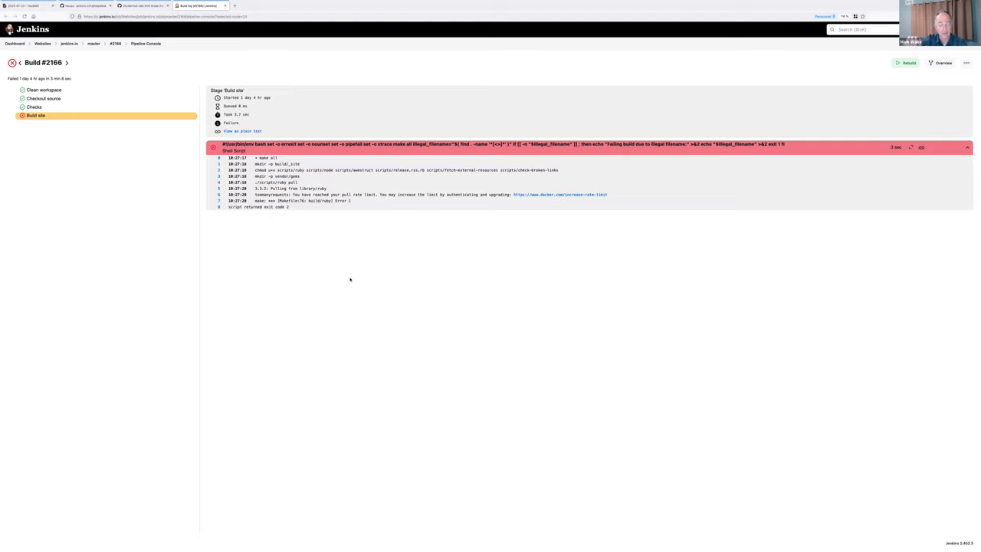
mouse_move(334, 261)
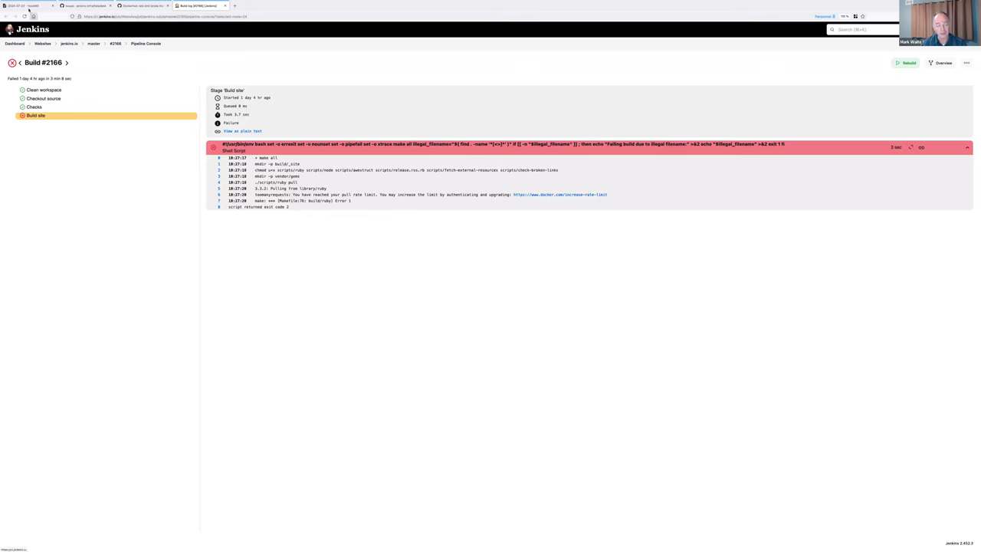
left_click(198, 6)
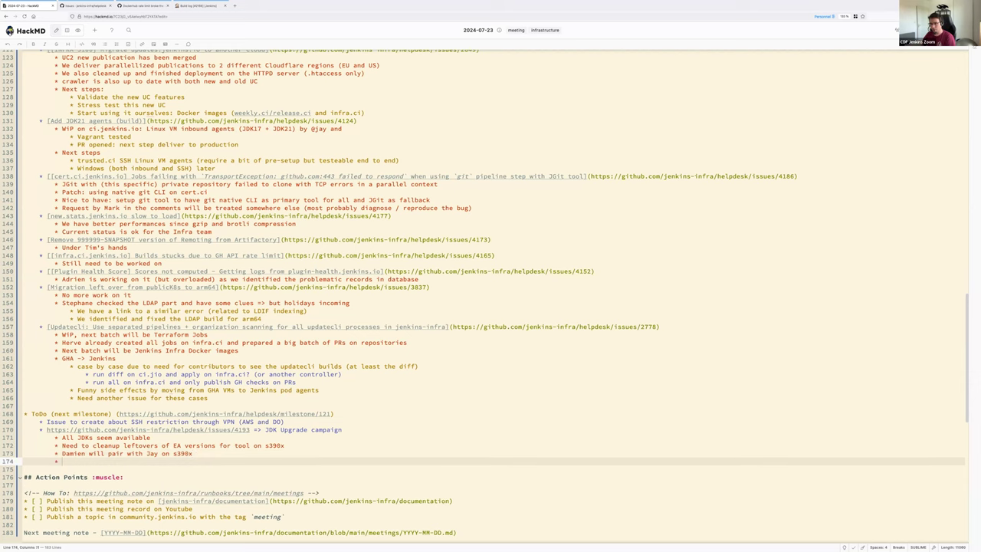
left_click(197, 6)
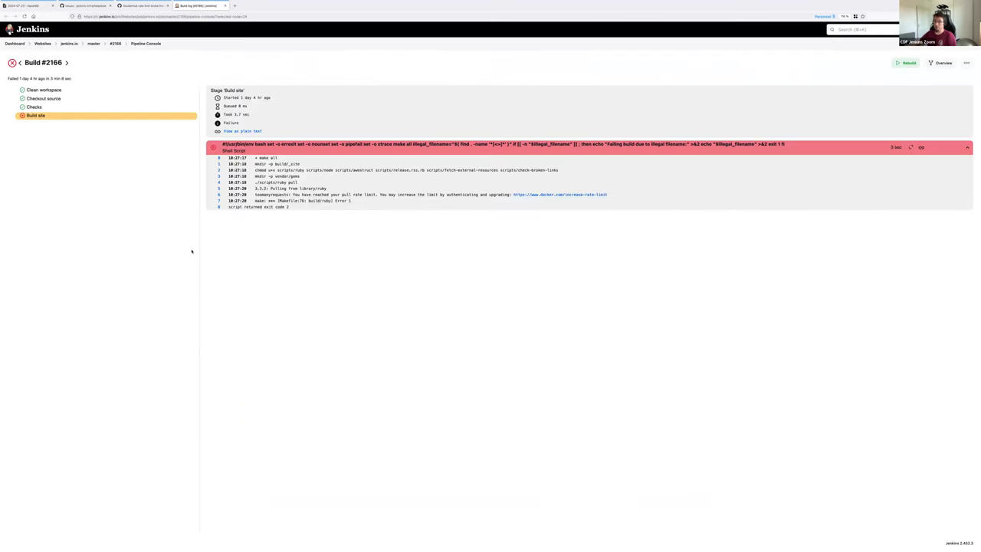
mouse_move(336, 289)
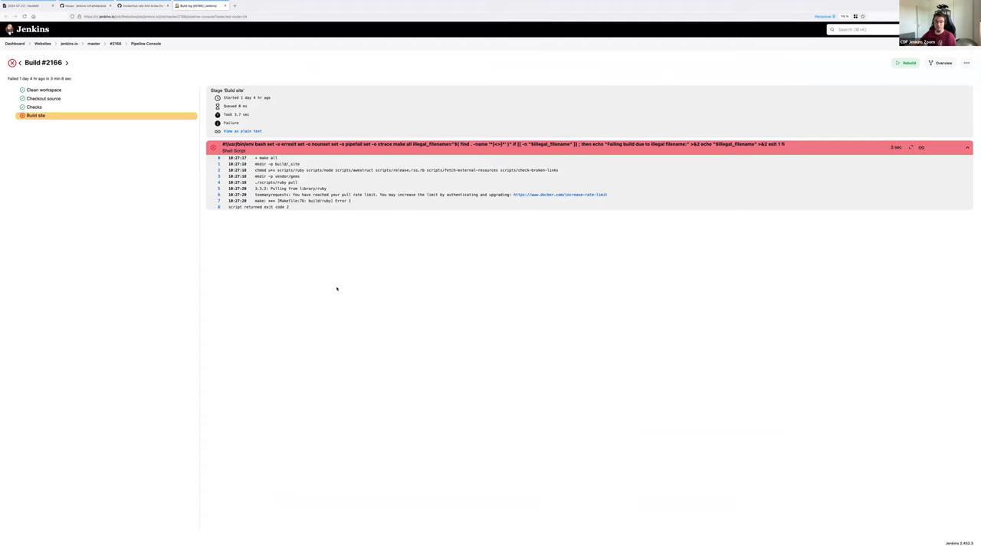
mouse_move(287, 341)
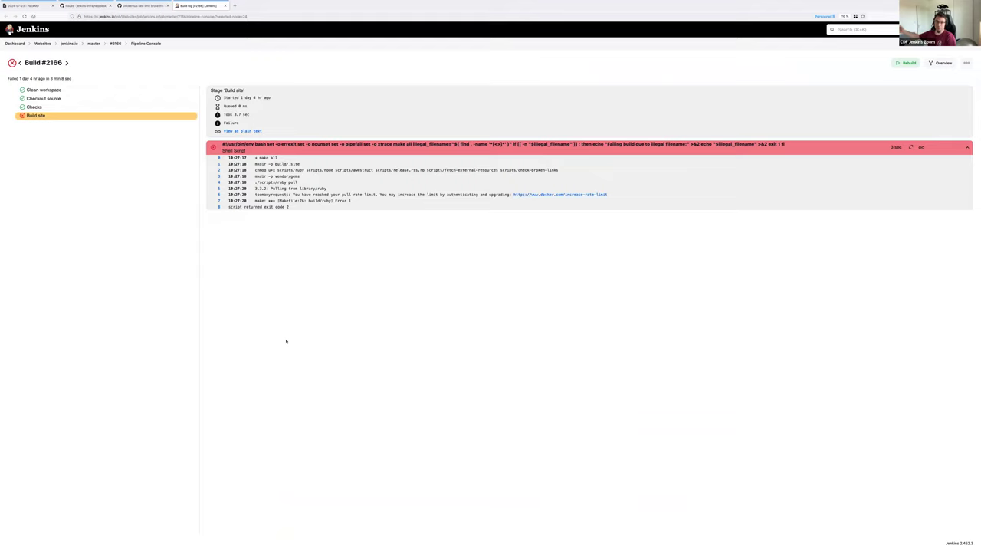
mouse_move(316, 353)
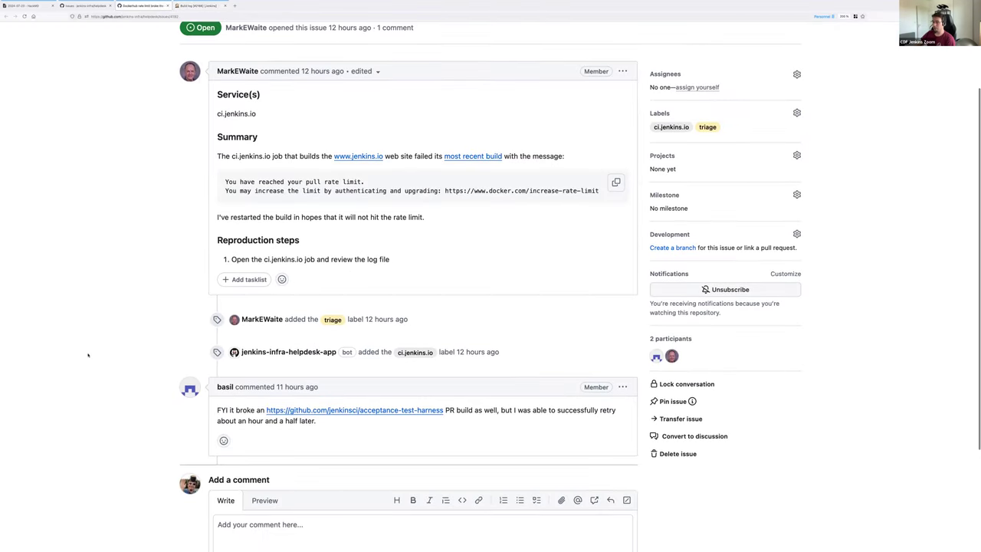
mouse_move(60, 294)
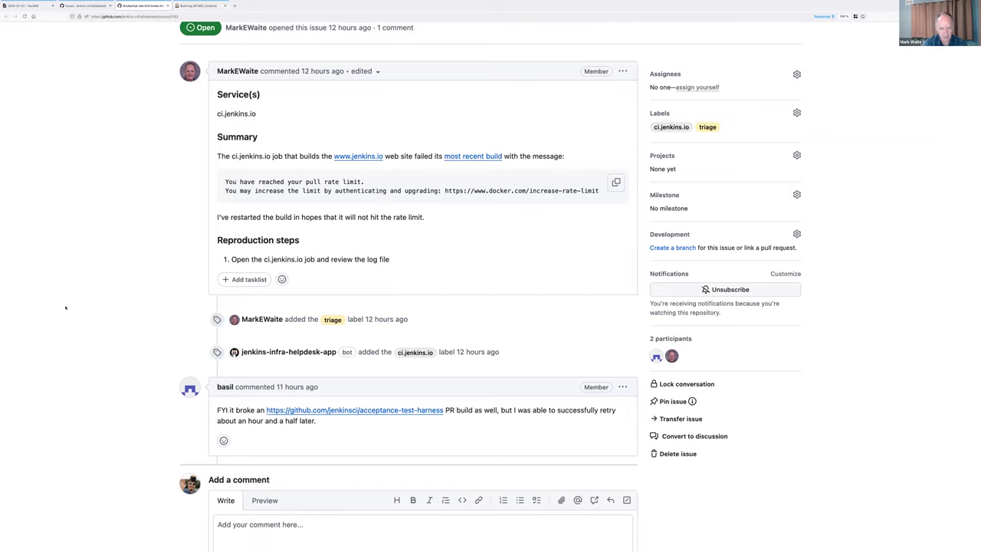
Reread Dockerhub rate limit issue #4192, then return to the helpdesk open issues list.
scroll("up", 3)
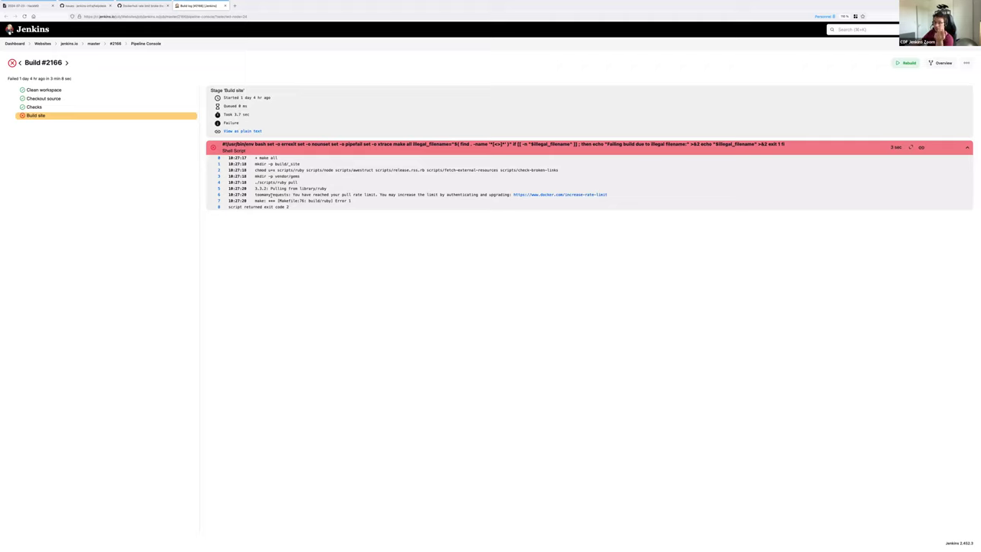
mouse_move(354, 335)
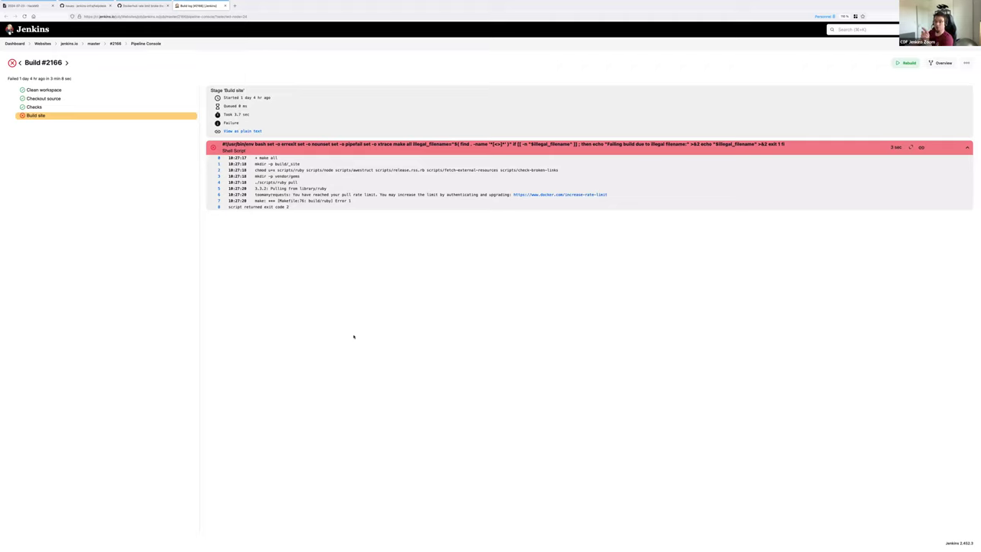
mouse_move(318, 313)
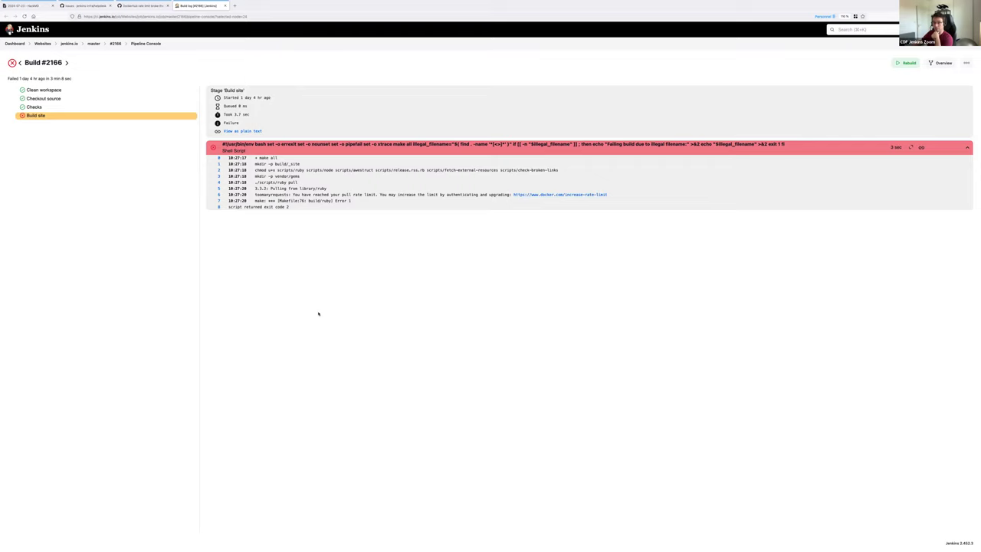
mouse_move(155, 79)
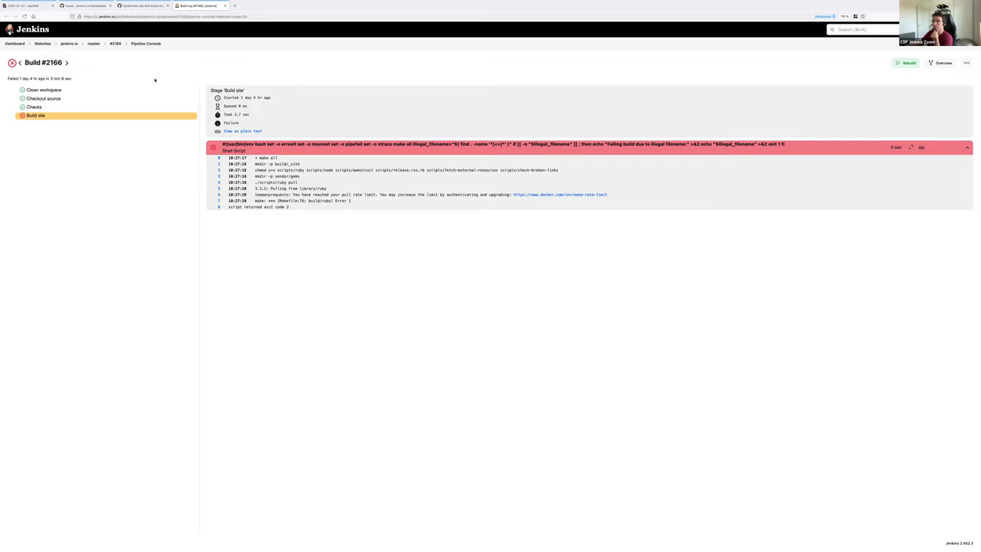
left_click(142, 5)
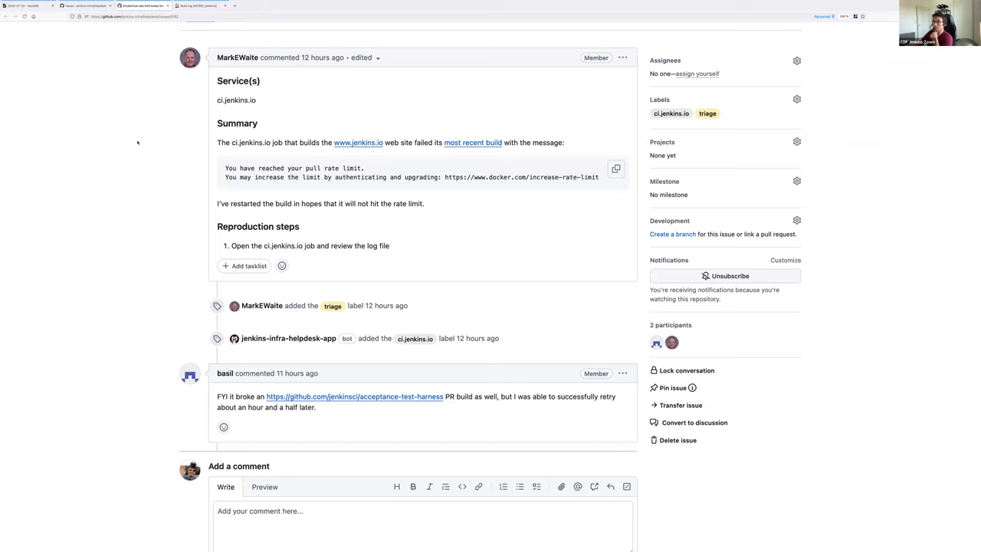
scroll("up", 3)
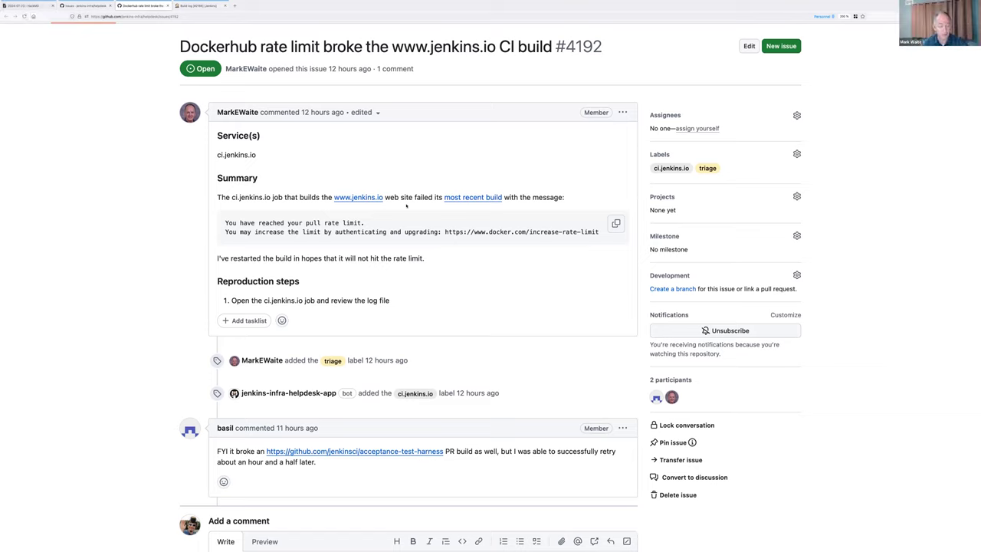
left_click(796, 235)
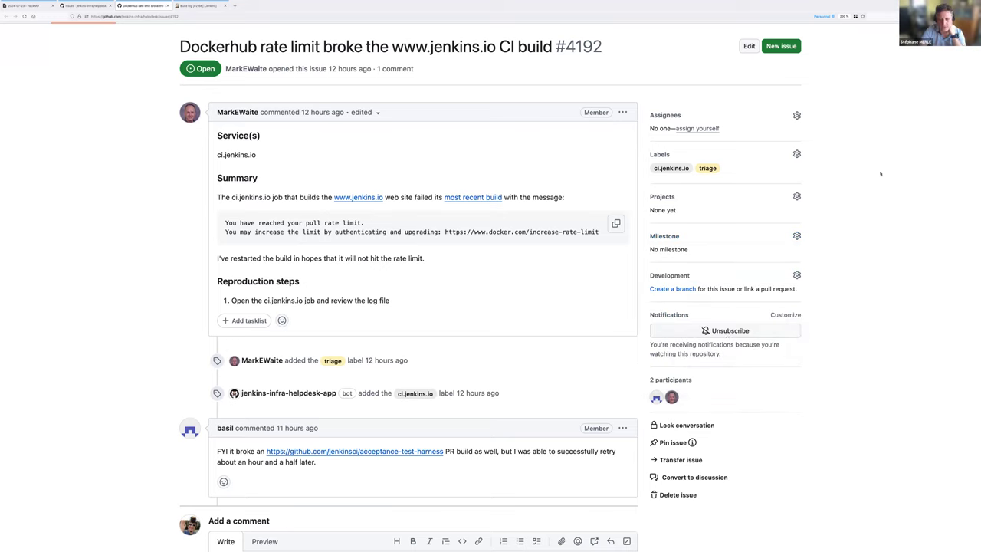
left_click(797, 154)
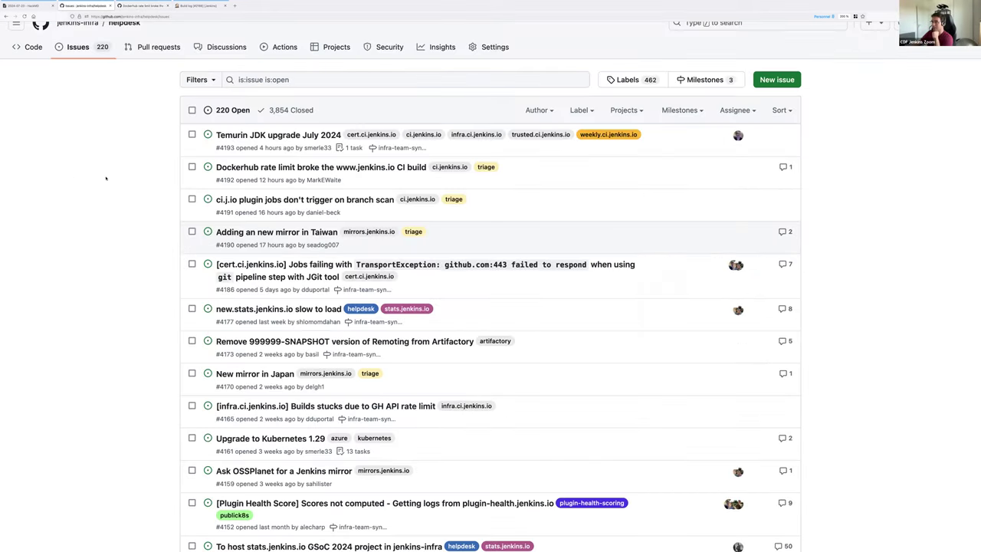
Open issue #4191 'ci.j.io plugin jobs don't trigger on branch scan' in its own tab.
right_click(276, 207)
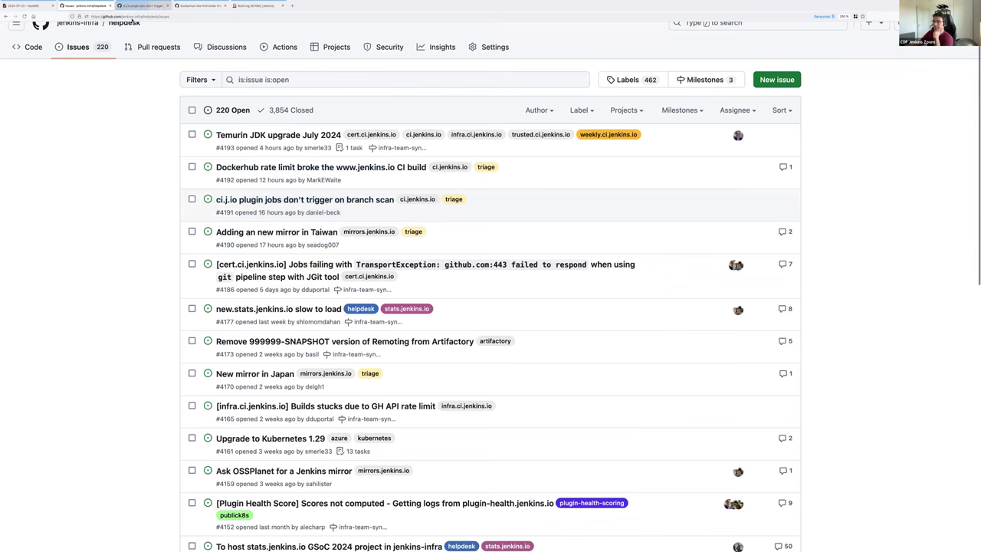
left_click(304, 200)
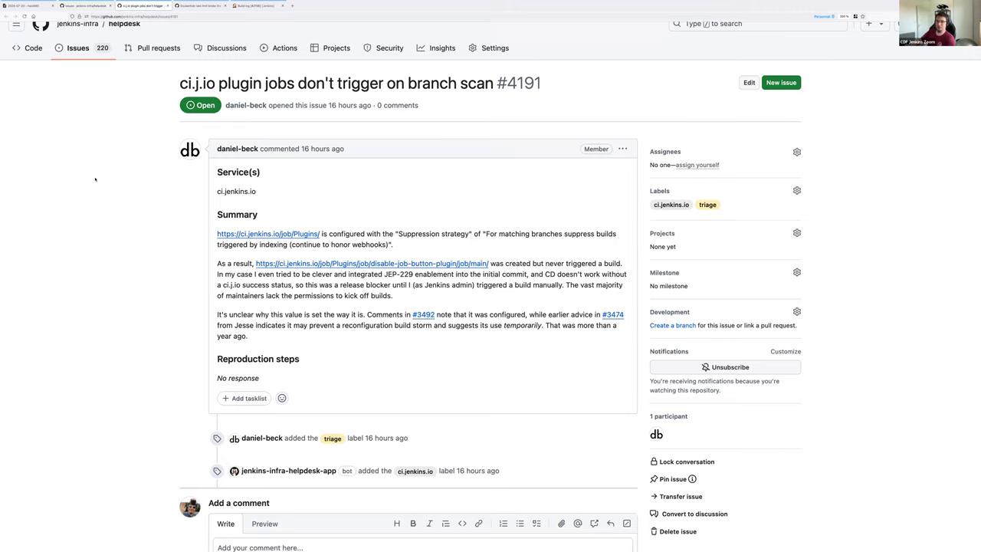
mouse_move(108, 211)
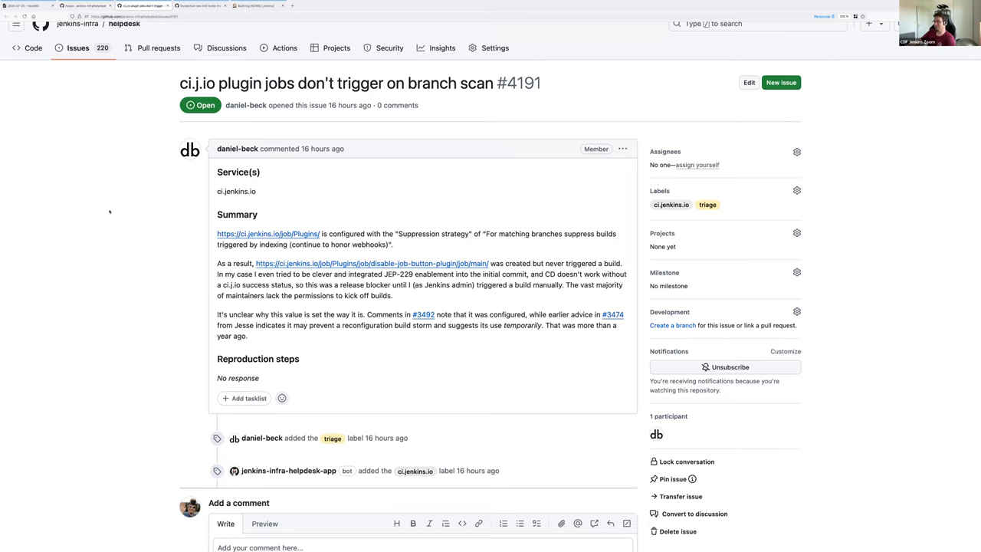
scroll("up", 3)
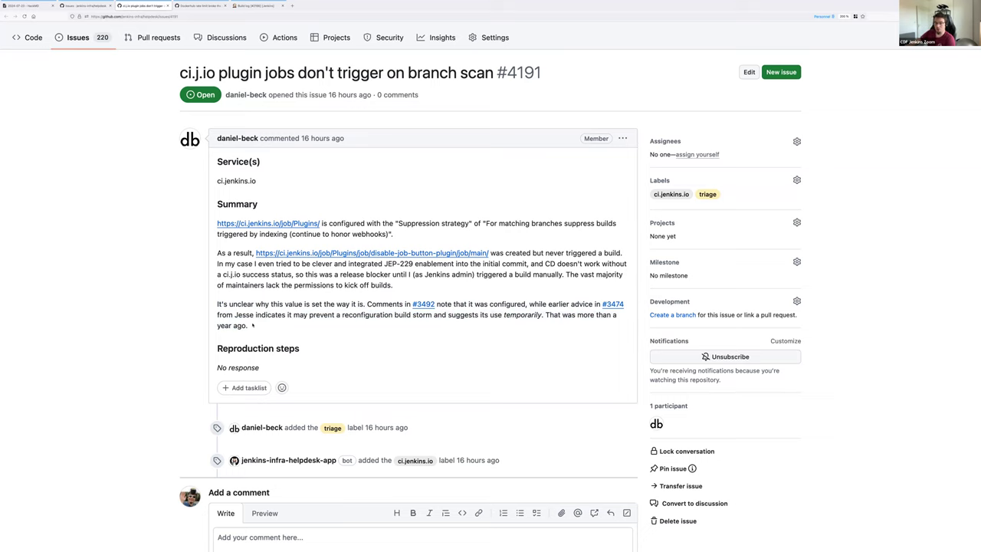
left_click_drag(255, 315, 247, 325)
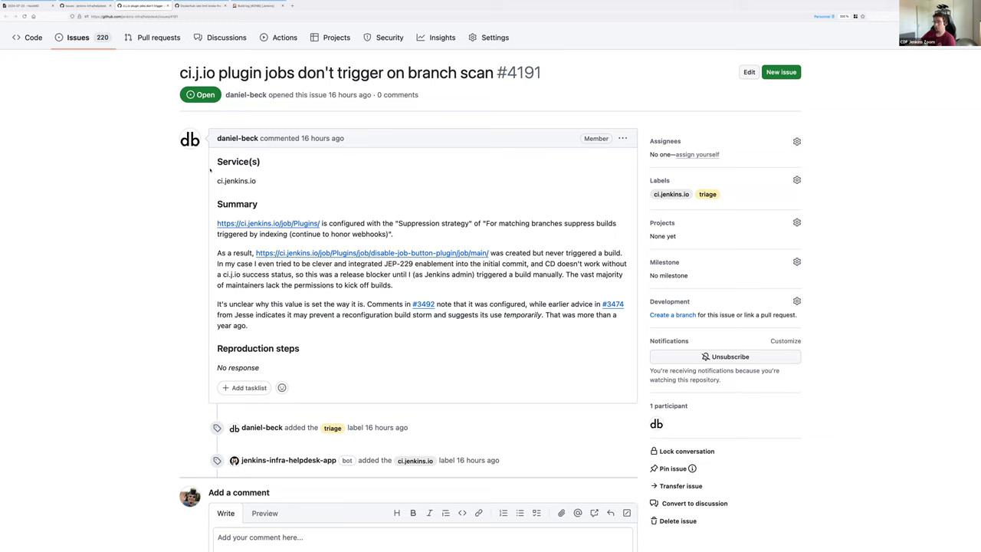
mouse_move(108, 186)
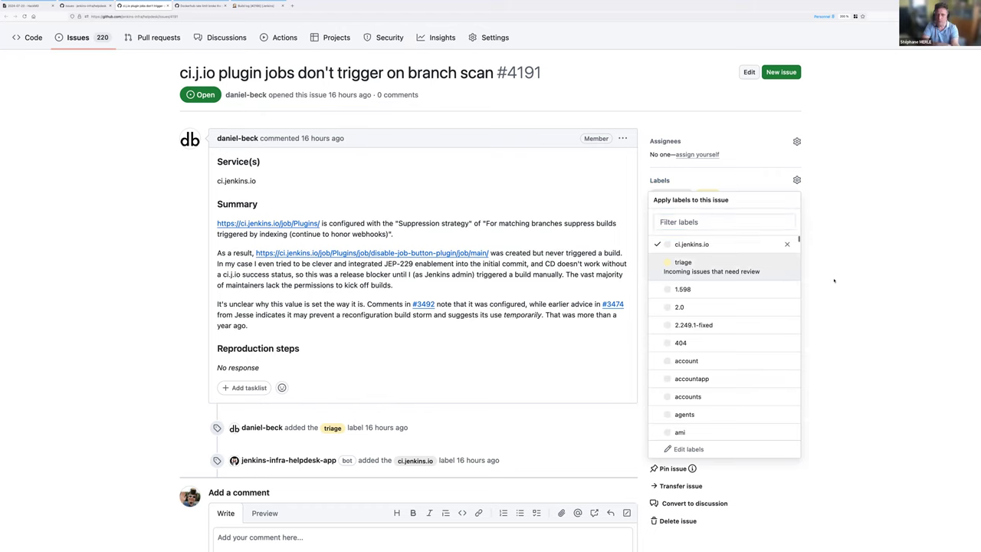
Drop triage from #4191, set milestone infra-team-sync-2024-07-30, and return to the issues list.
left_click(796, 262)
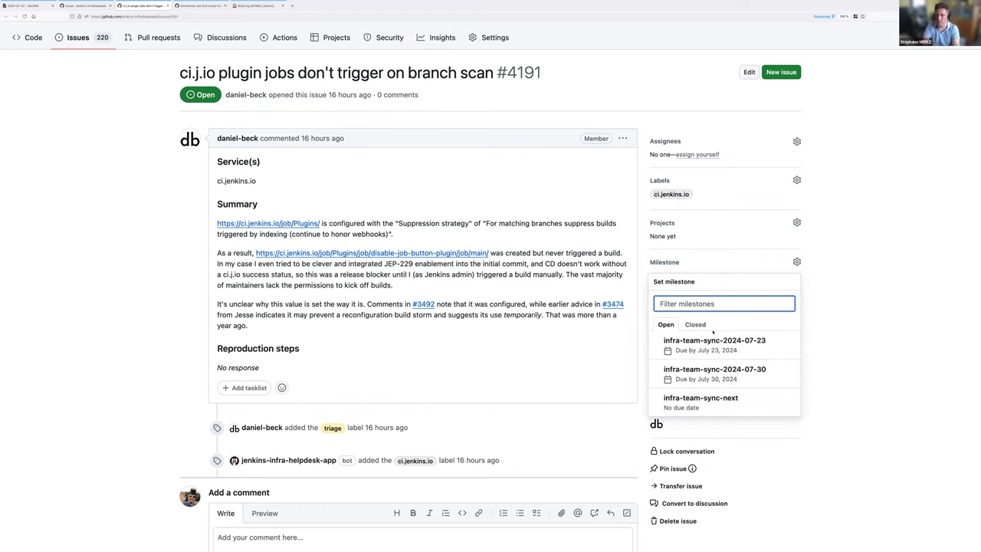
left_click(715, 369)
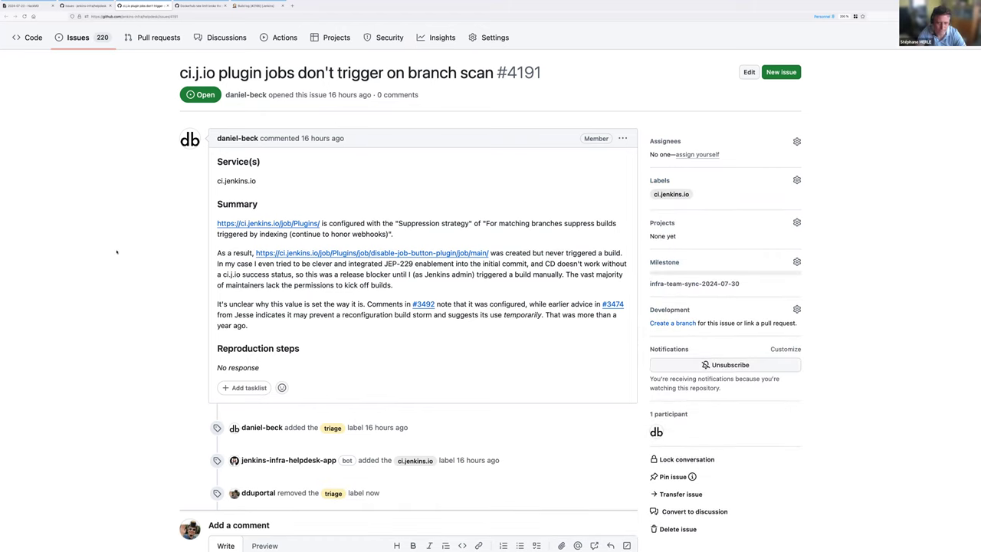
left_click(78, 37)
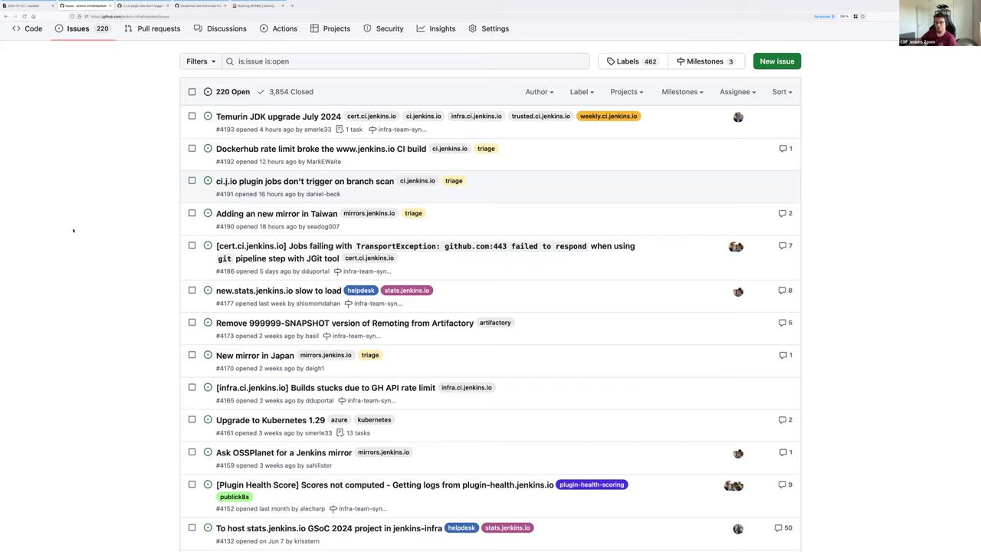
mouse_move(277, 213)
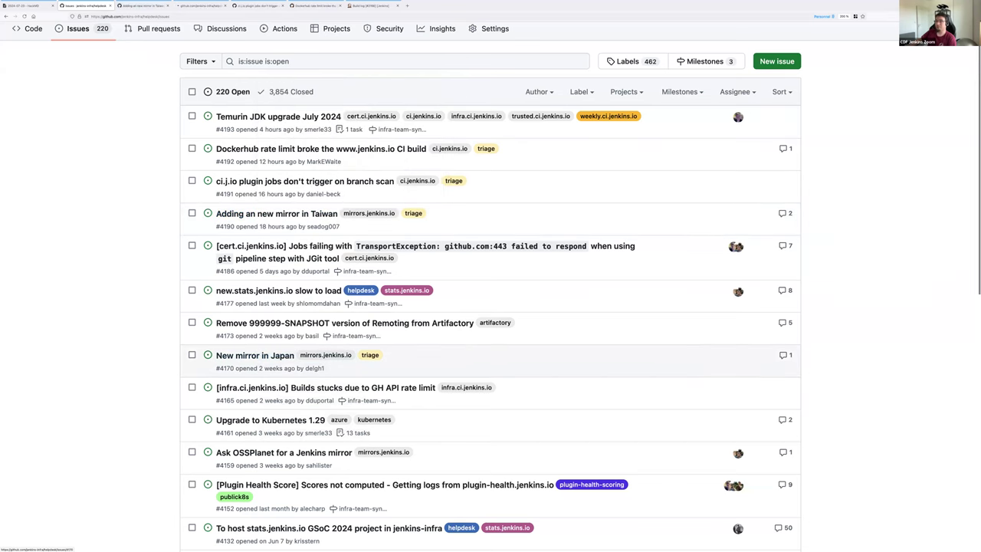
Read Taiwan mirror issue #4190, check its projects, then switch to Japan mirror issue #4170.
left_click(277, 213)
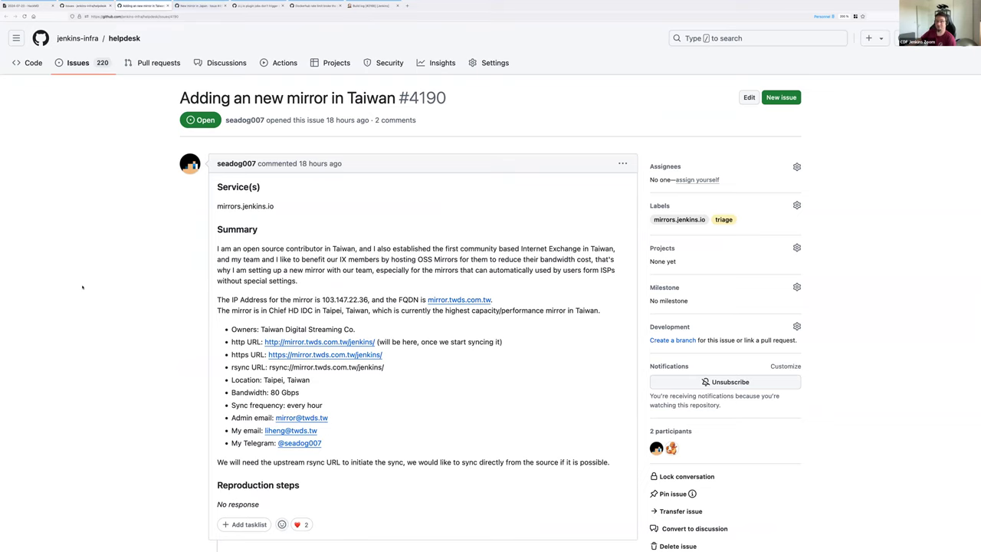
mouse_move(703, 244)
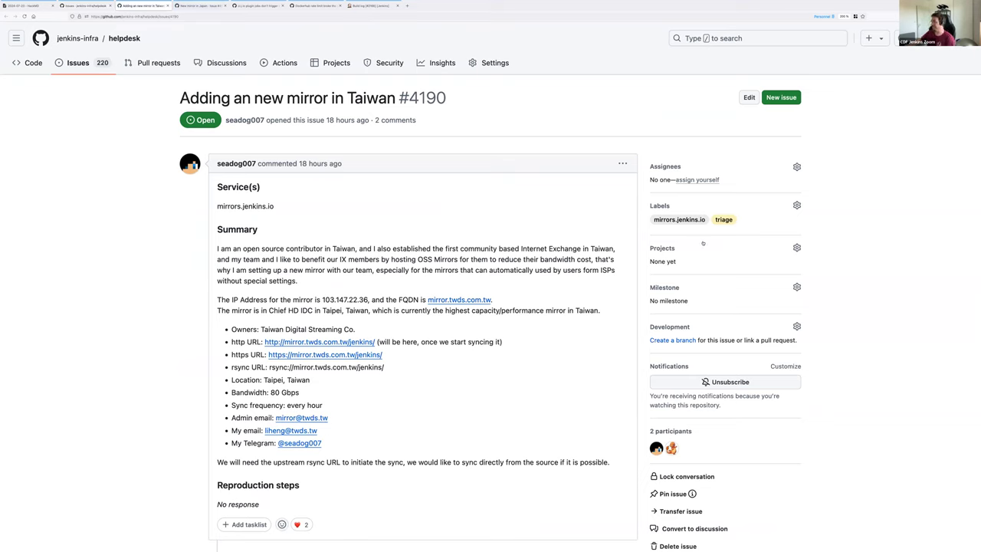
left_click(796, 286)
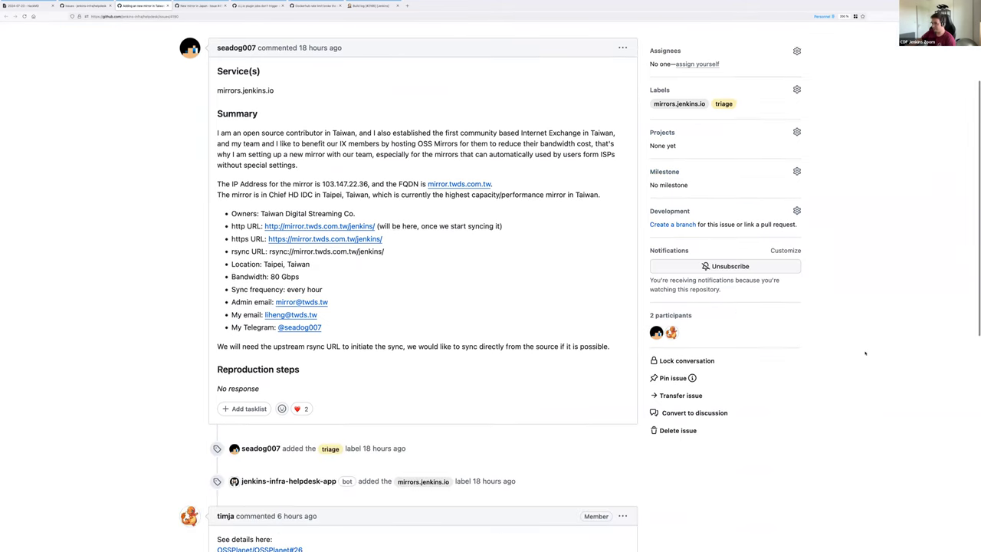
scroll("down", 3)
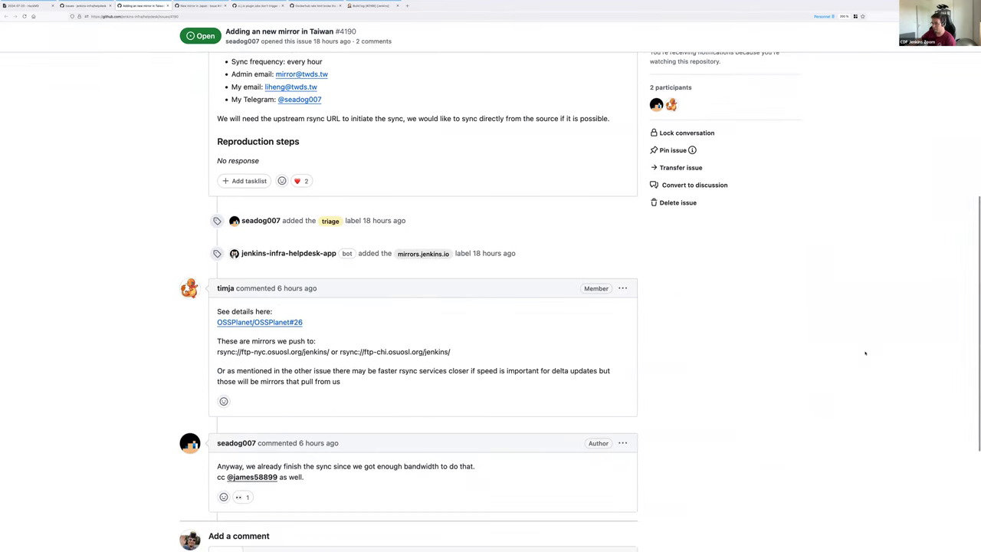
scroll("up", 3)
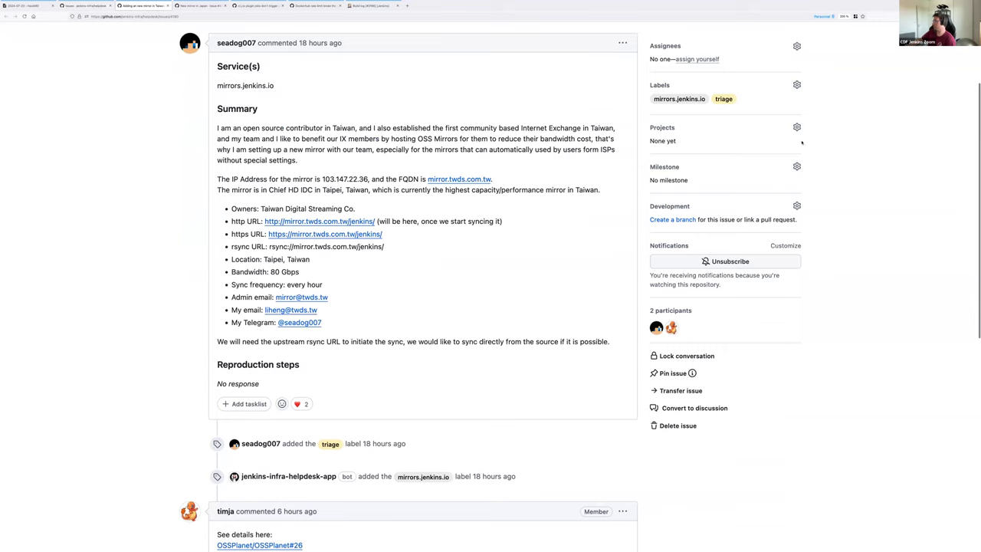
left_click(797, 128)
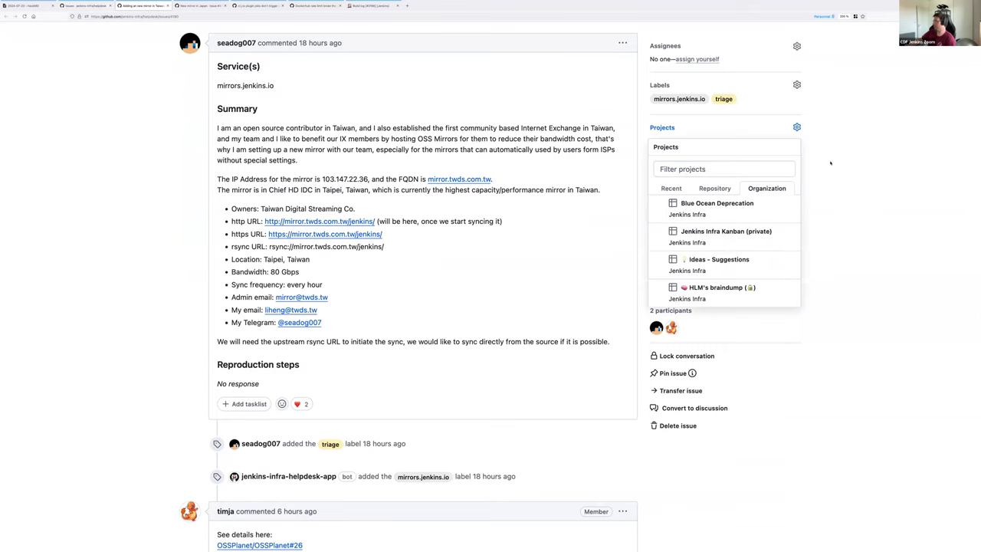
left_click(797, 167)
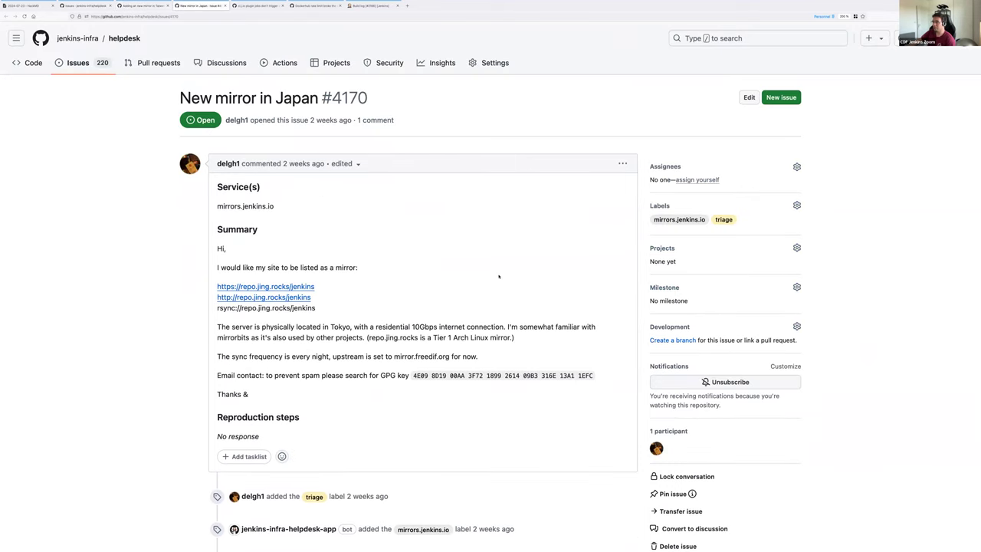
Give issue #4170 the infra-team-sync-2024-07-30 milestone and go back to the open issues list.
scroll("down", 3)
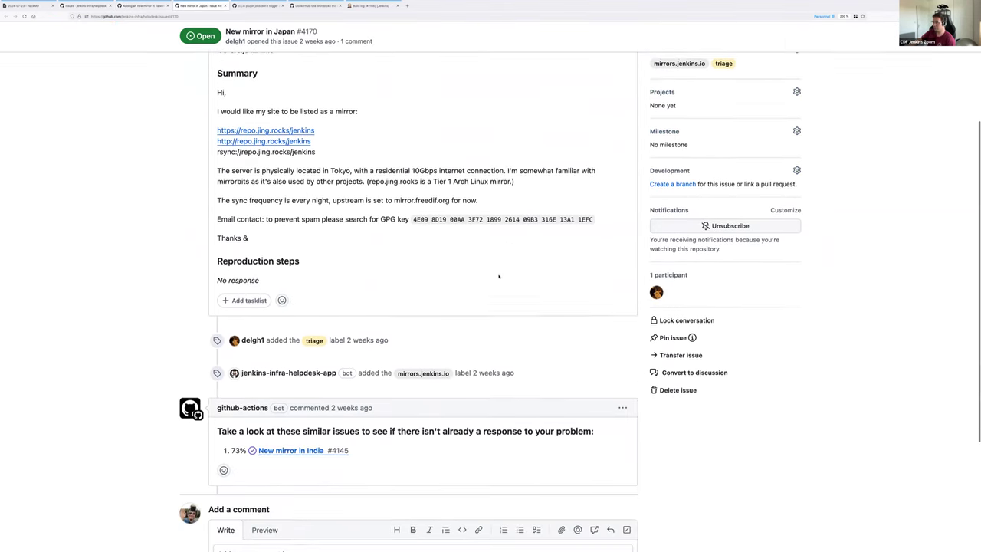
scroll("up", 3)
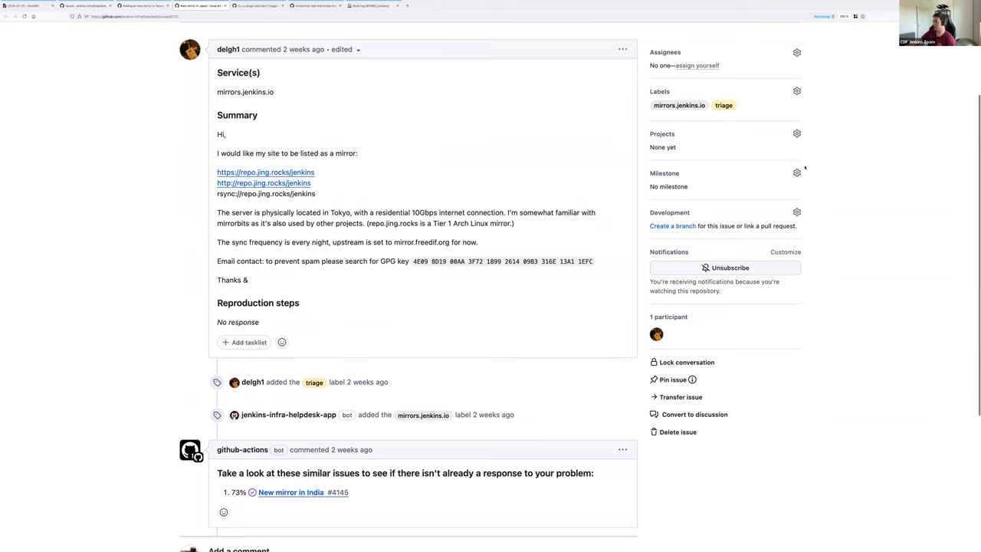
left_click(798, 173)
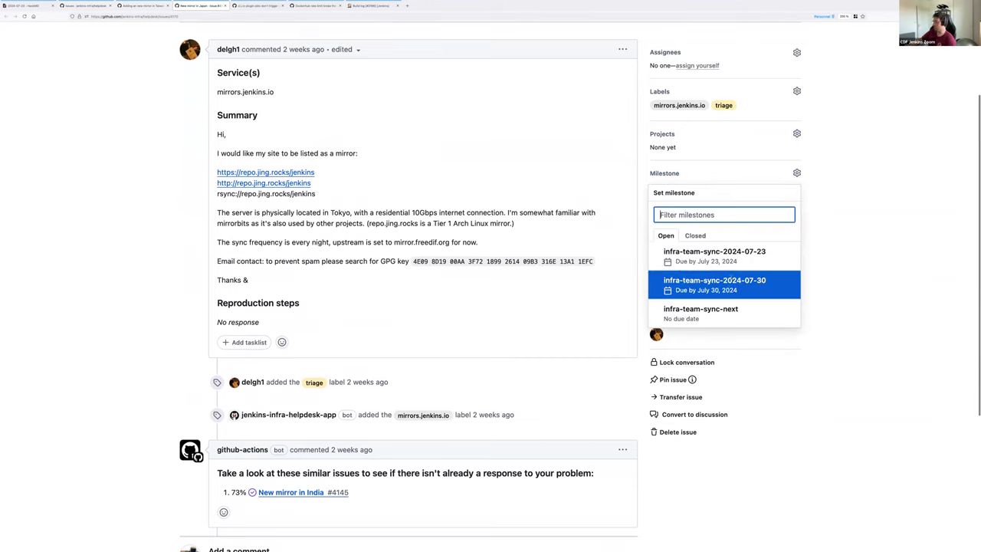
left_click(713, 279)
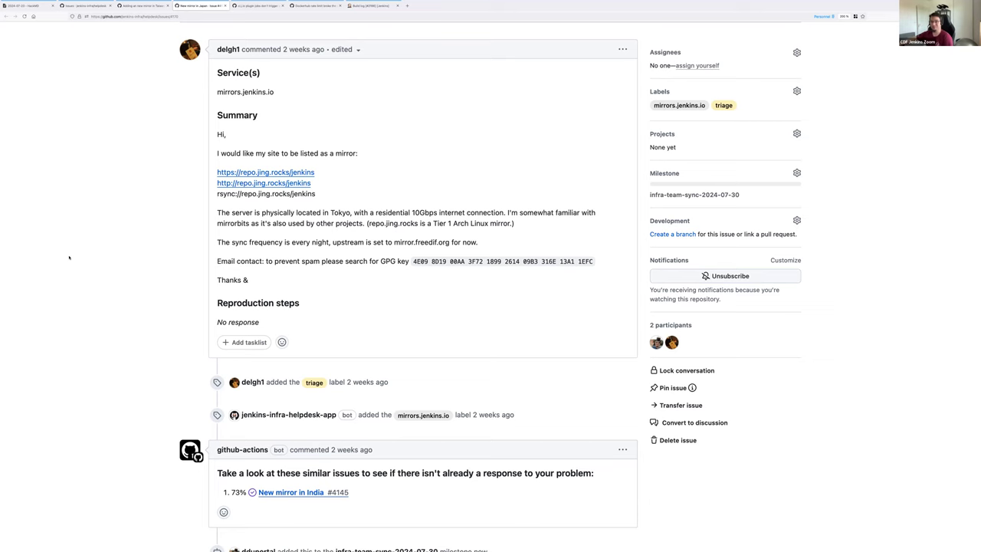
scroll("up", 3)
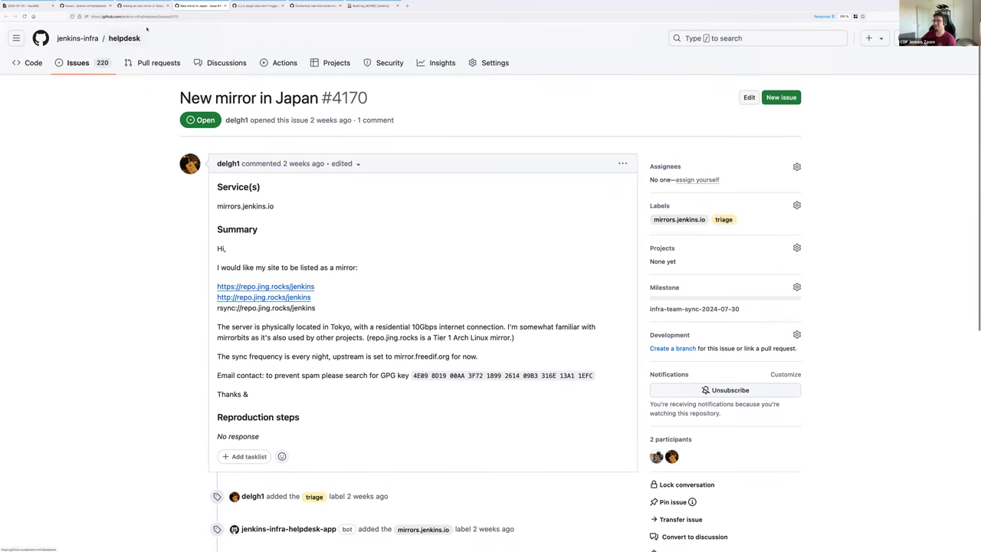
left_click(796, 206)
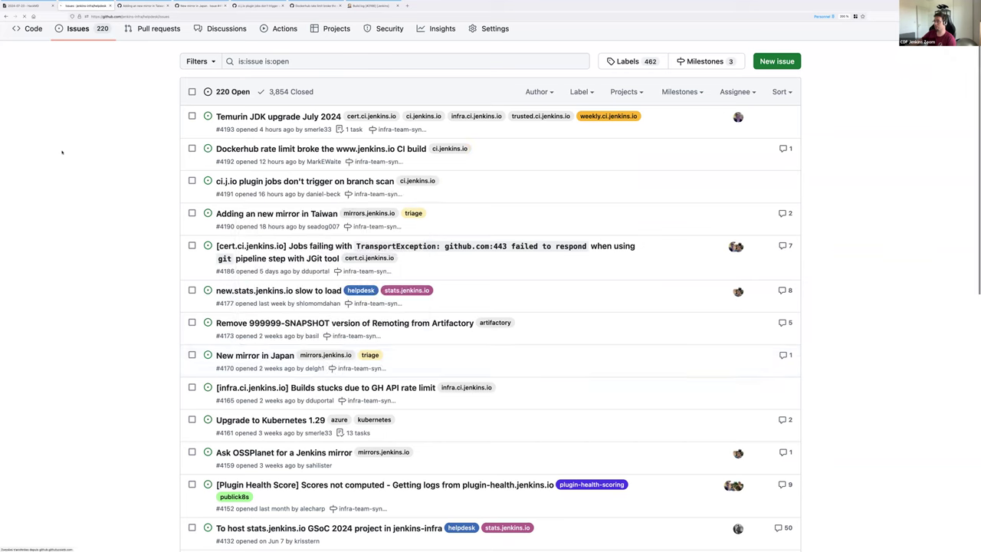
left_click(276, 214)
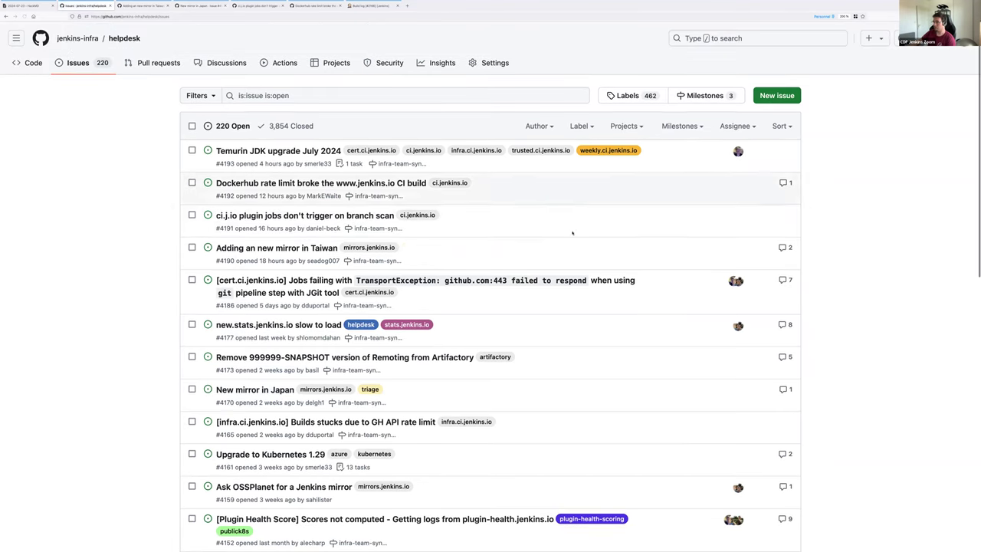
mouse_move(254, 390)
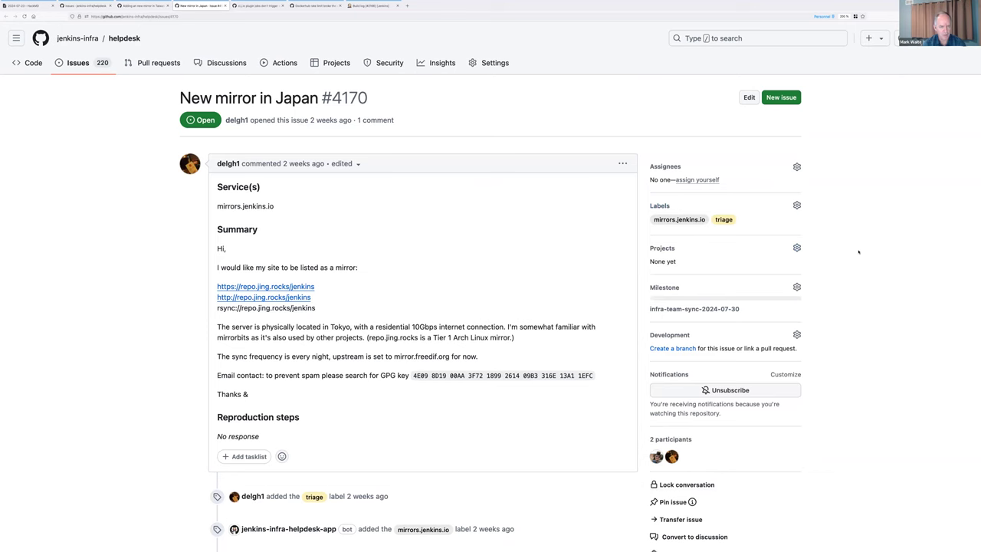
left_click(78, 62)
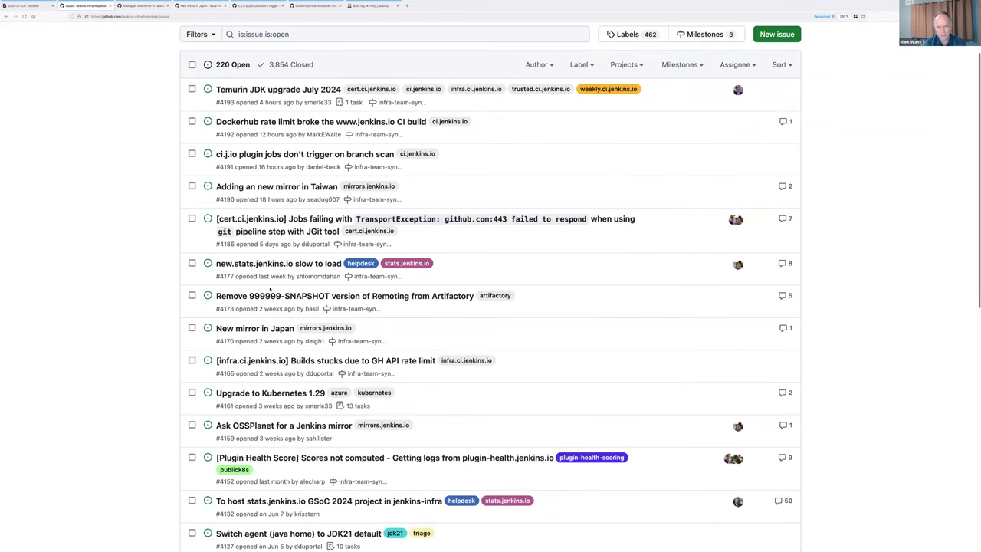
Open and read issue #4173 about removing Remoting's 999999-SNAPSHOT version.
left_click(346, 296)
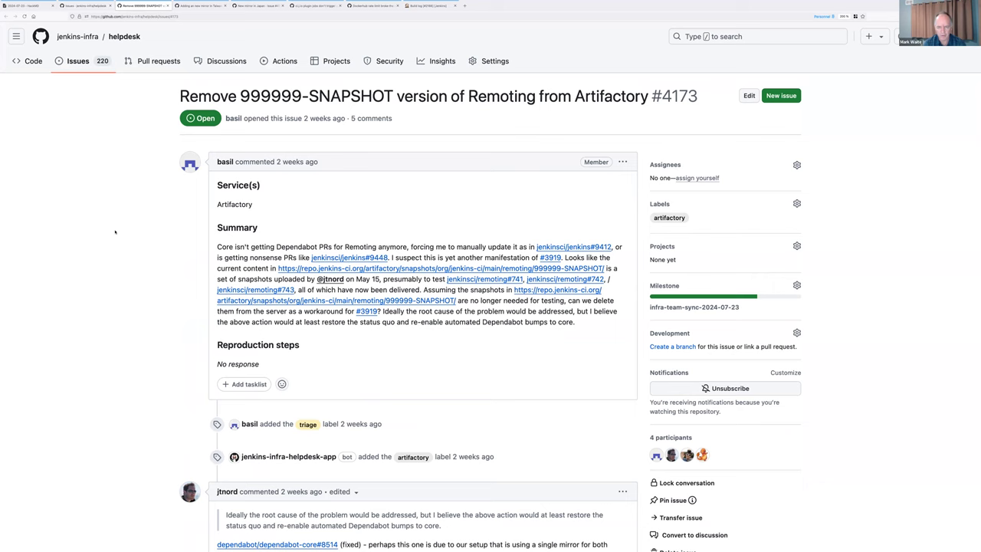
scroll("down", 3)
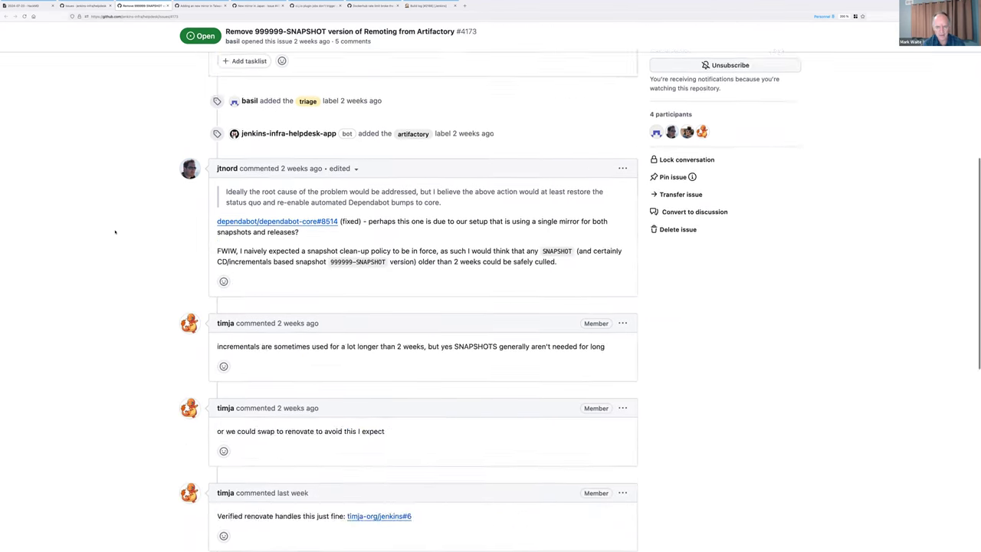
scroll("down", 3)
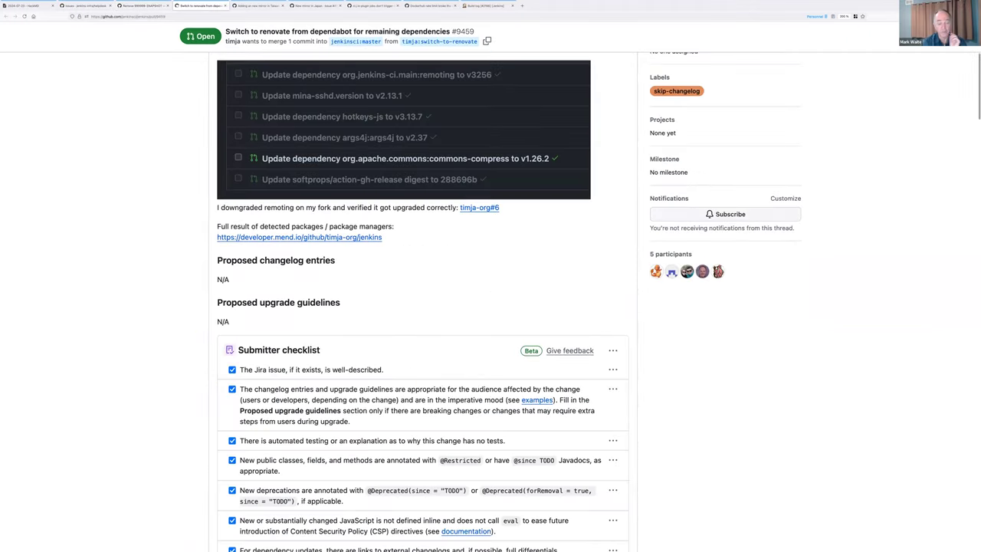
Scroll through PR #9459's comments and approval status: two approvals, 16 checks passing.
scroll("down", 3)
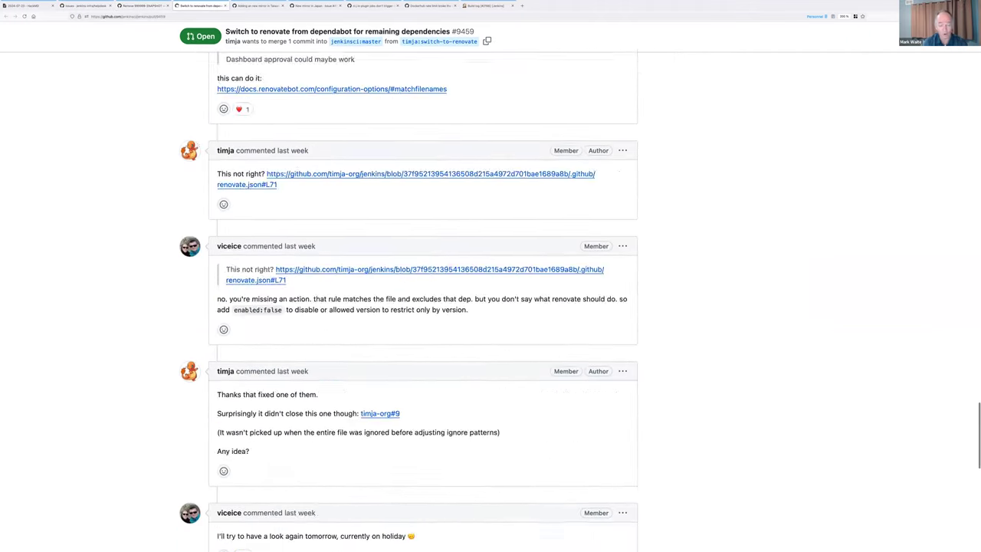
scroll("down", 3)
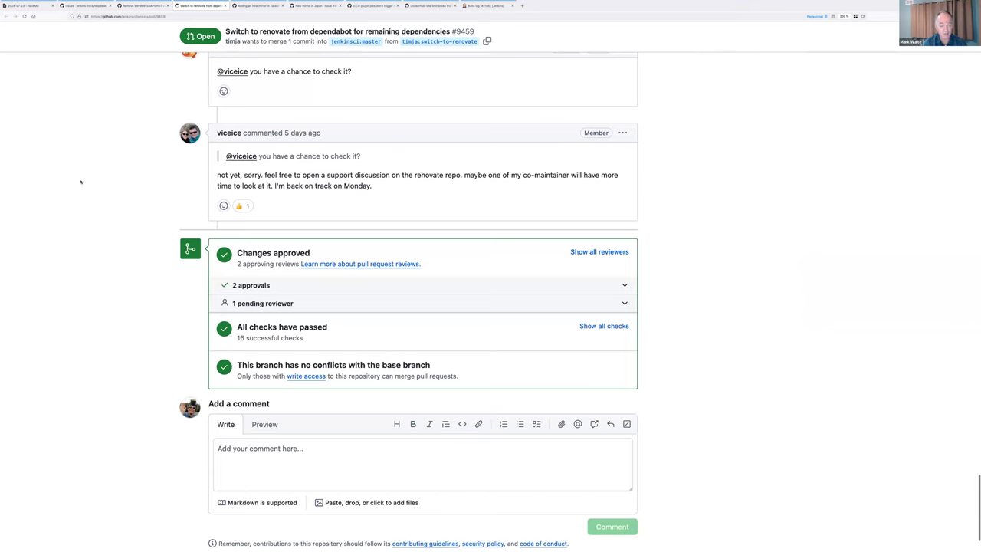
scroll("up", 3)
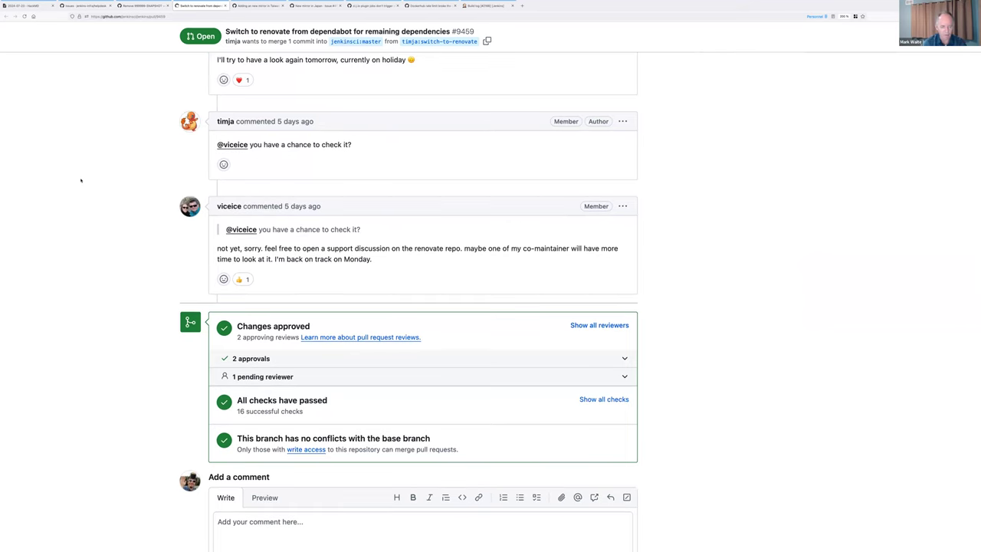
scroll("up", 3)
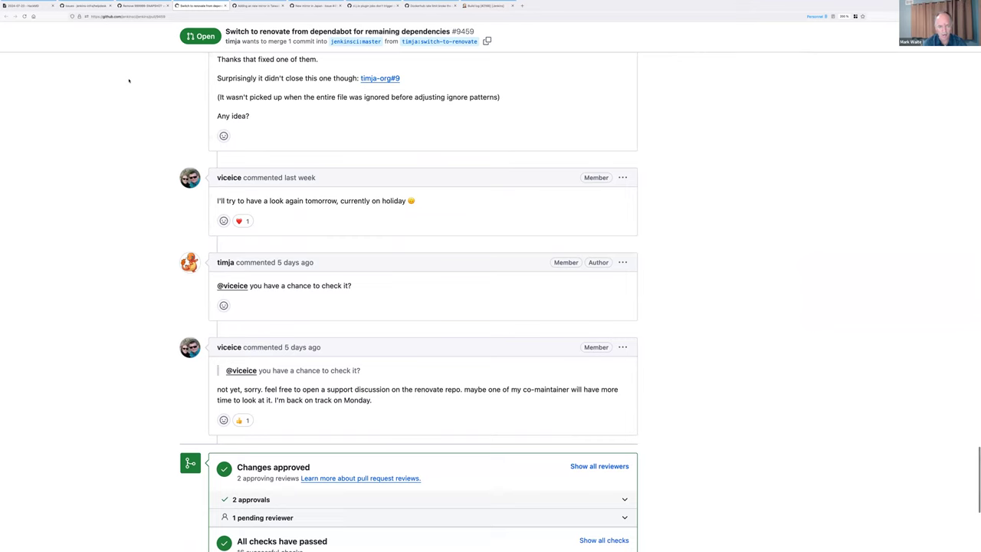
scroll("up", 3)
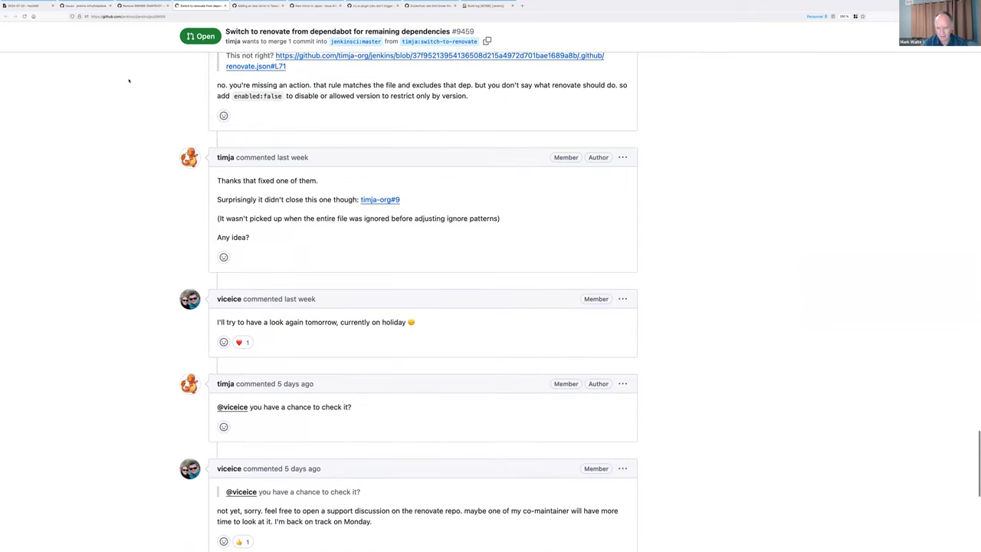
mouse_move(217, 298)
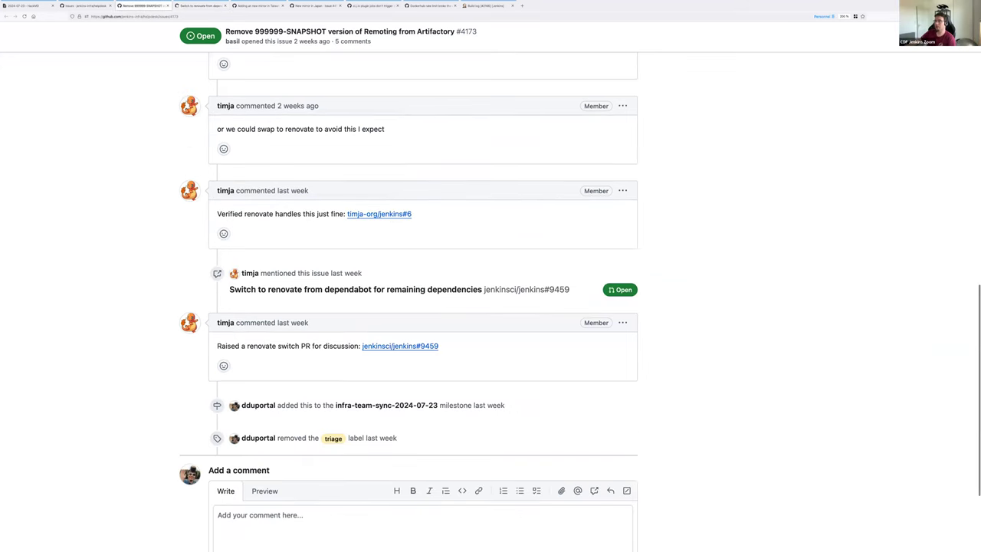
Revisit helpdesk issue #4173, then browse the 220 open issues with the Taiwan and Japan mirror requests.
scroll("down", 3)
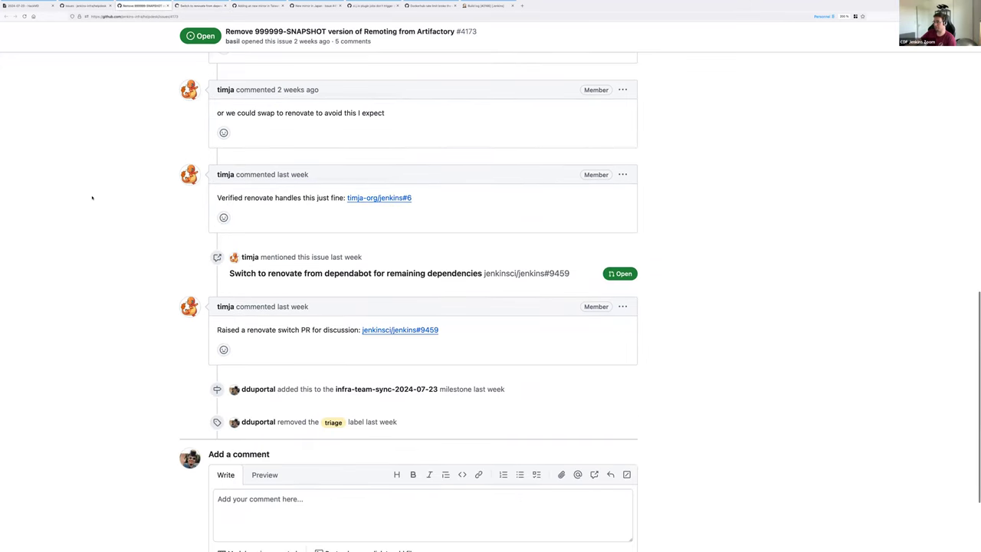
scroll("up", 3)
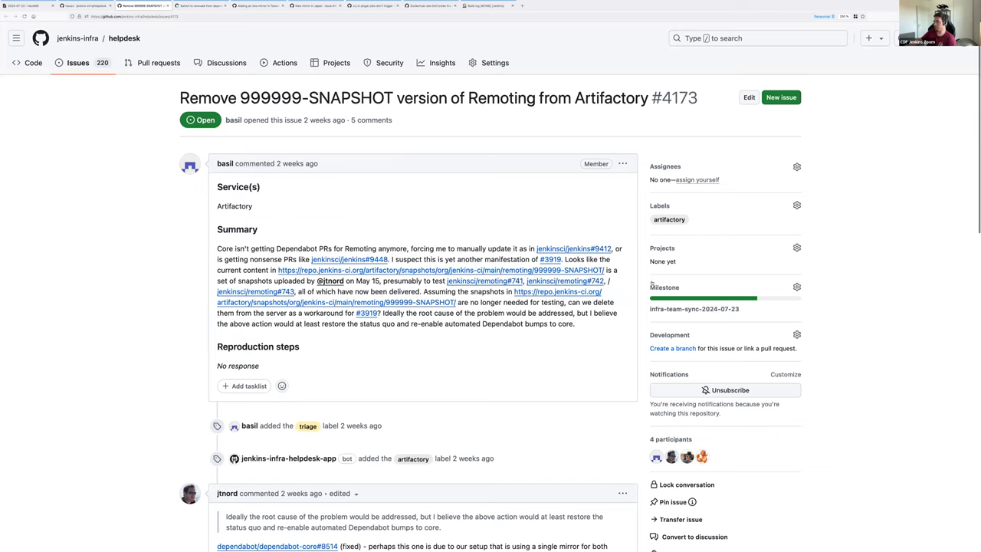
mouse_move(717, 194)
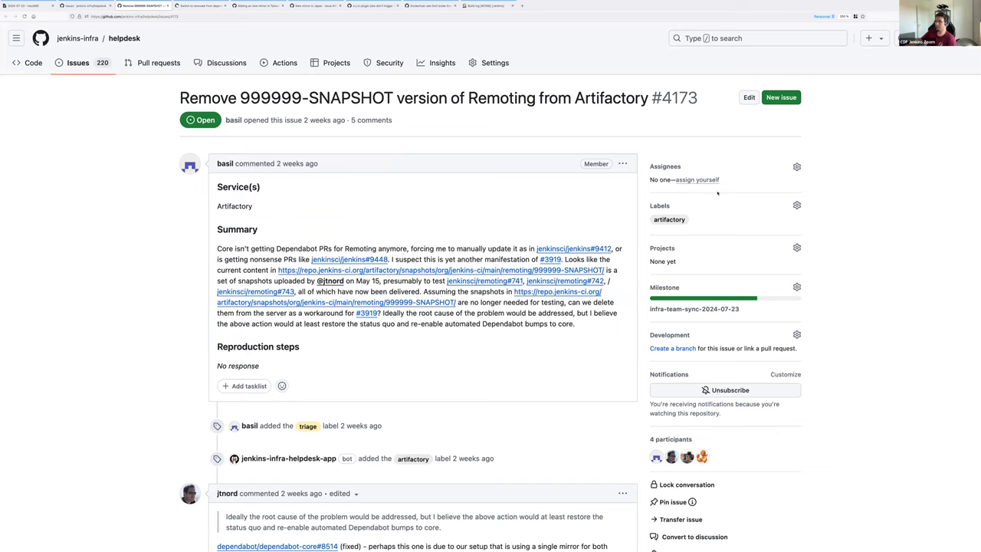
left_click(796, 166)
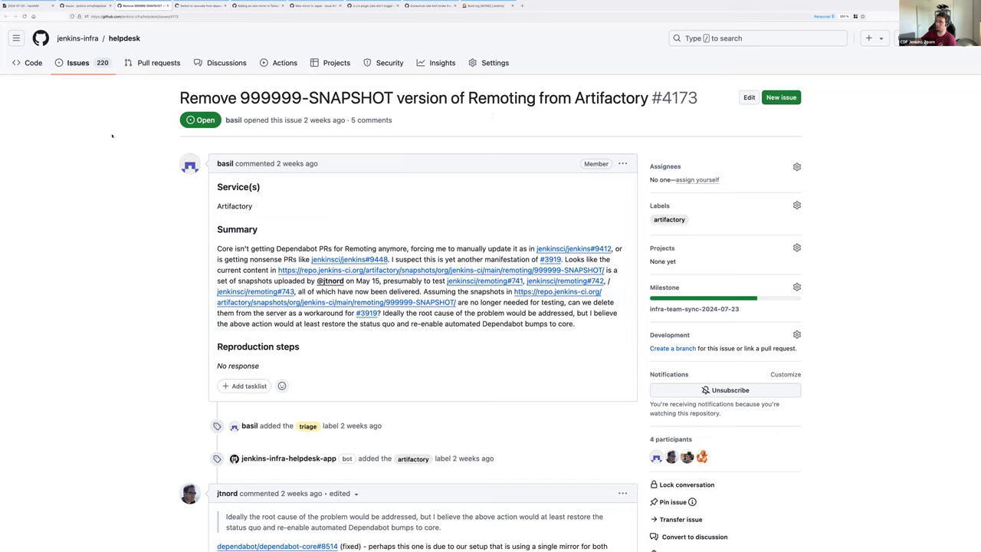
mouse_move(107, 189)
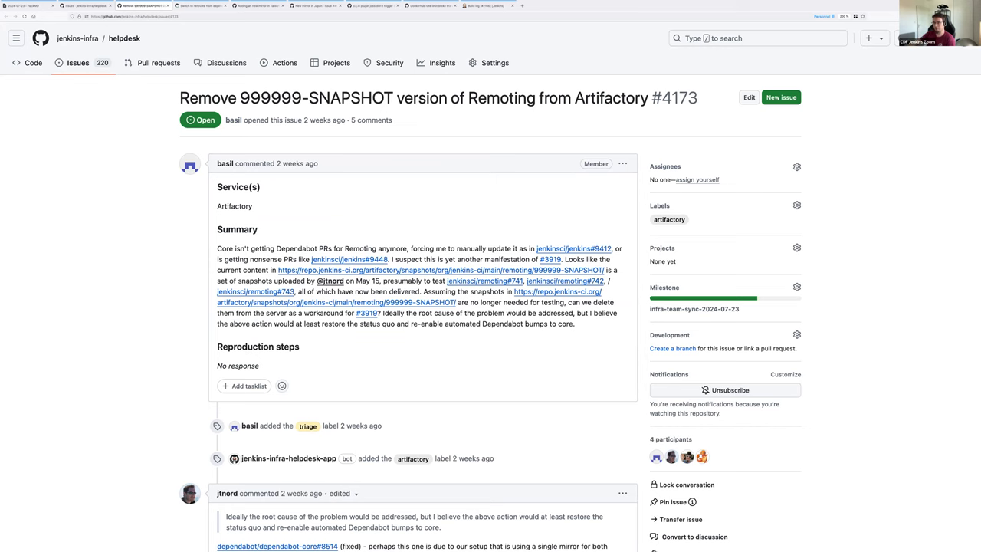
left_click(78, 62)
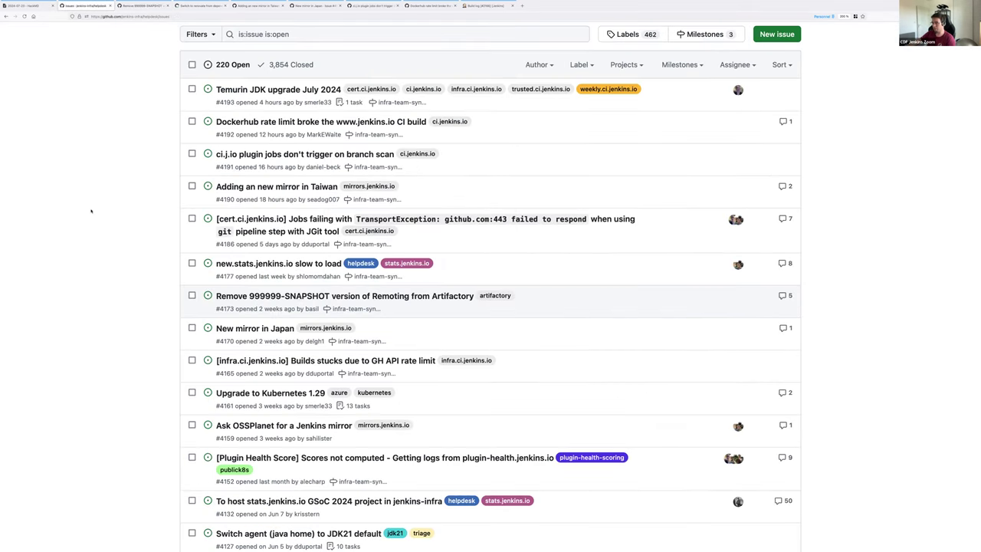
scroll("down", 3)
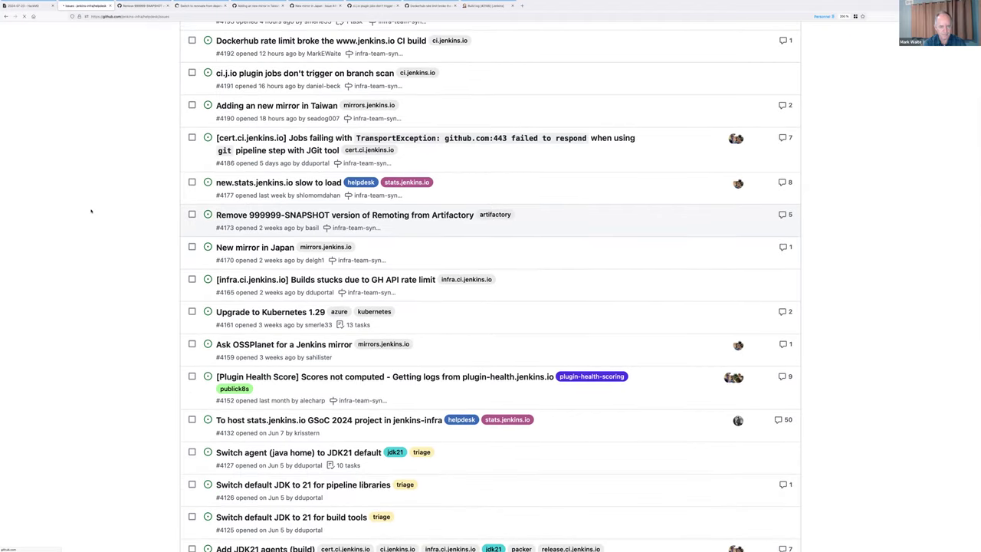
scroll("up", 3)
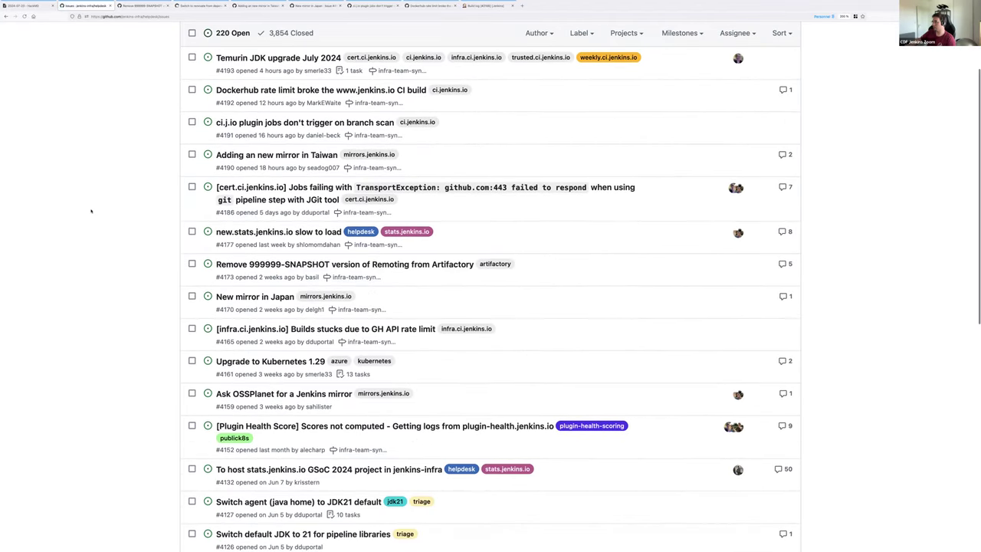
scroll("up", 3)
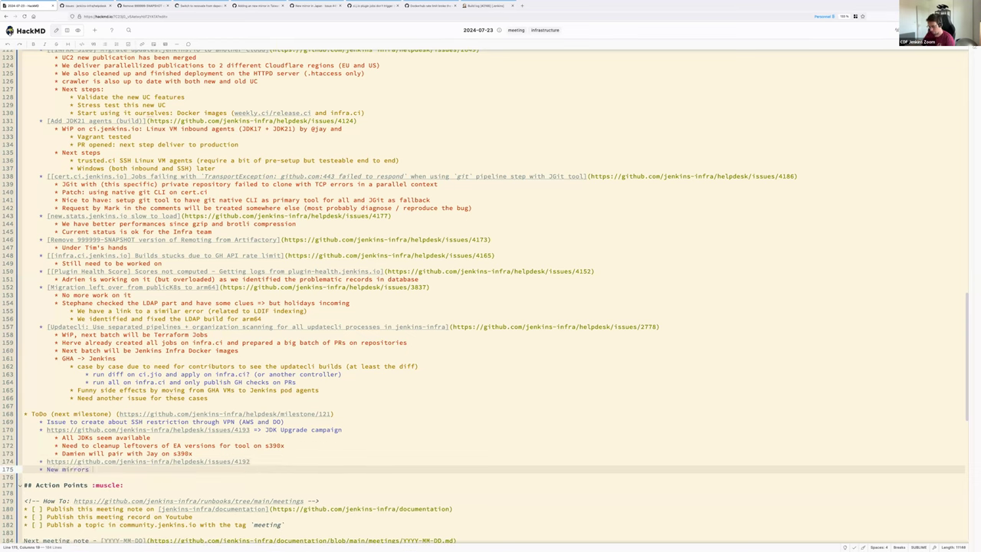
Extend the ToDo mirrors line to read 'New mirrors in Japan and Taiwan to add (2 issues)'.
type("in Japan and Taiwan to add (2 issues")
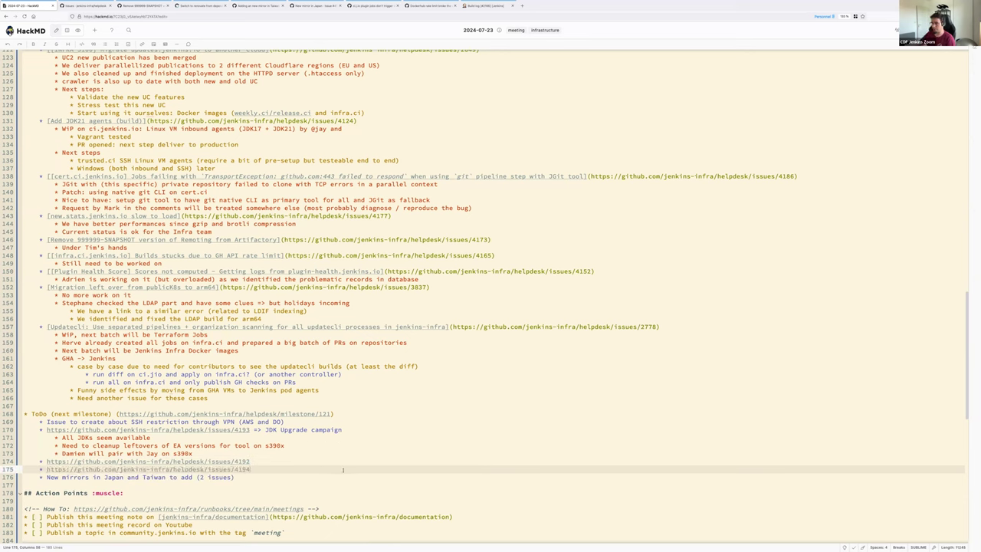
scroll("down", 3)
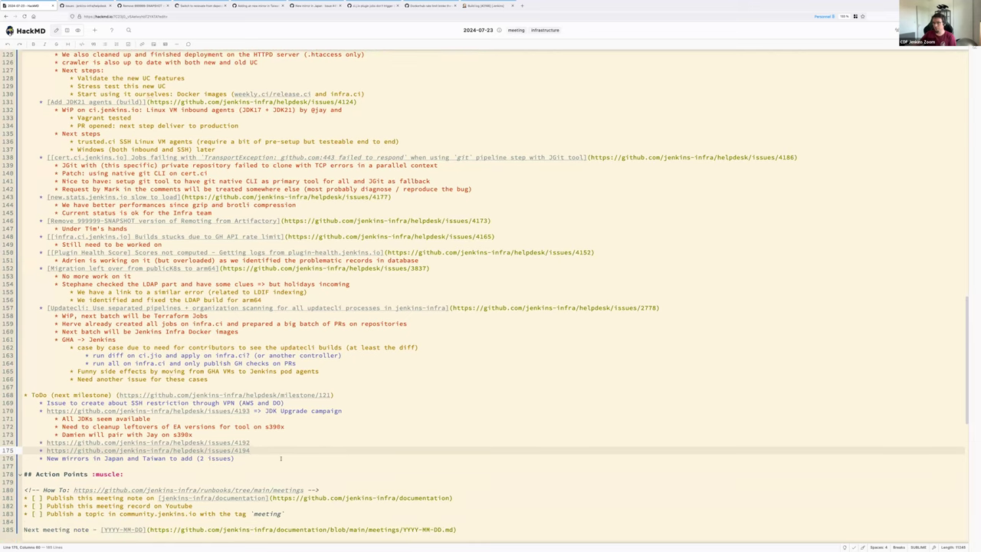